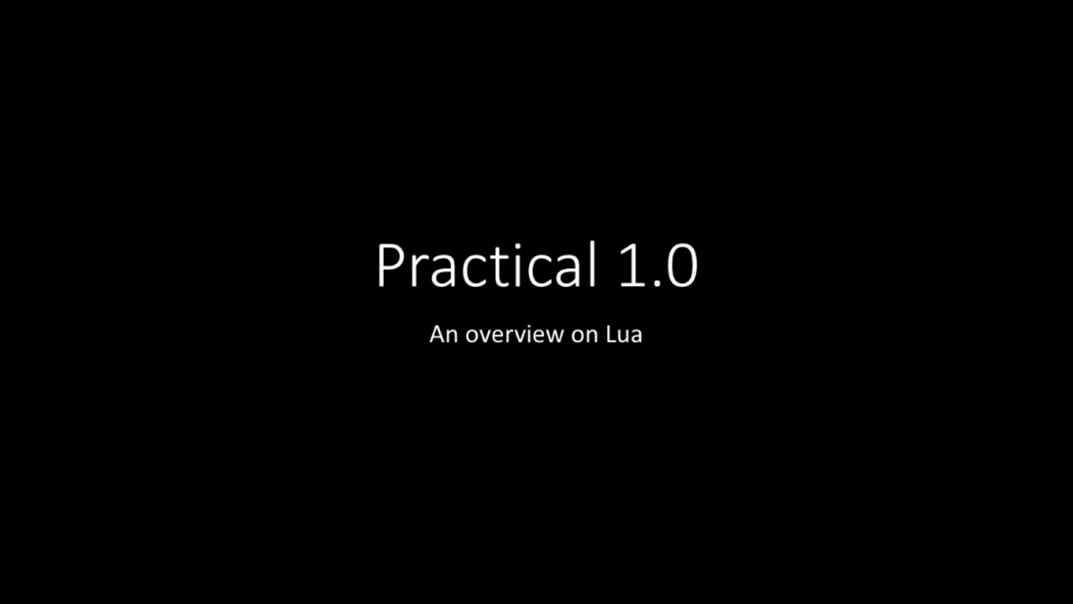
Advance the slideshow past the Practical 1.0 title and the Lua introduction slide.
{"action": "key", "text": "Right"}
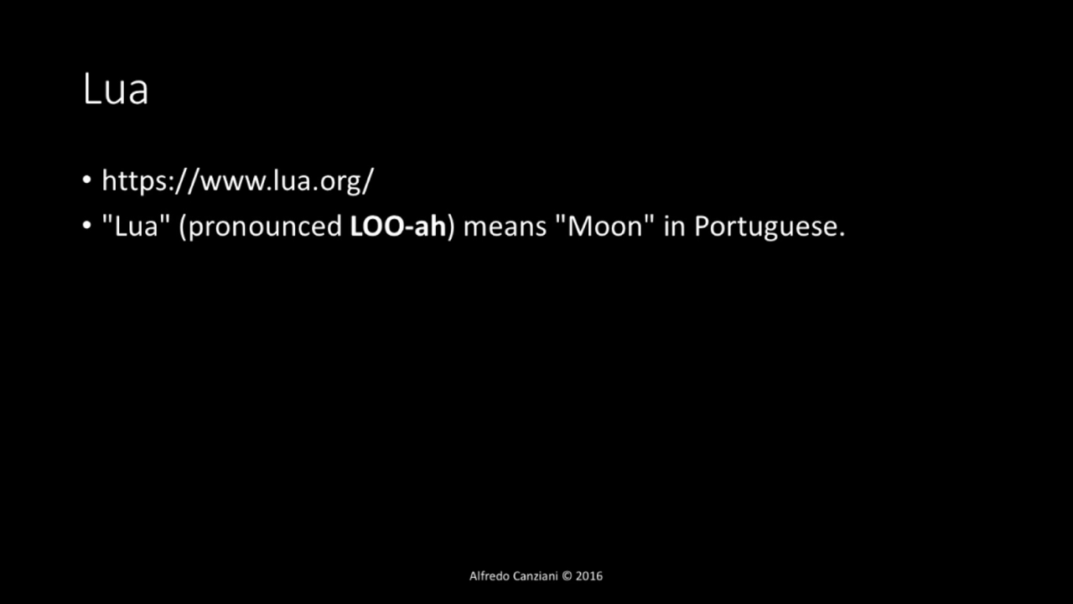
{"action": "key", "text": "right"}
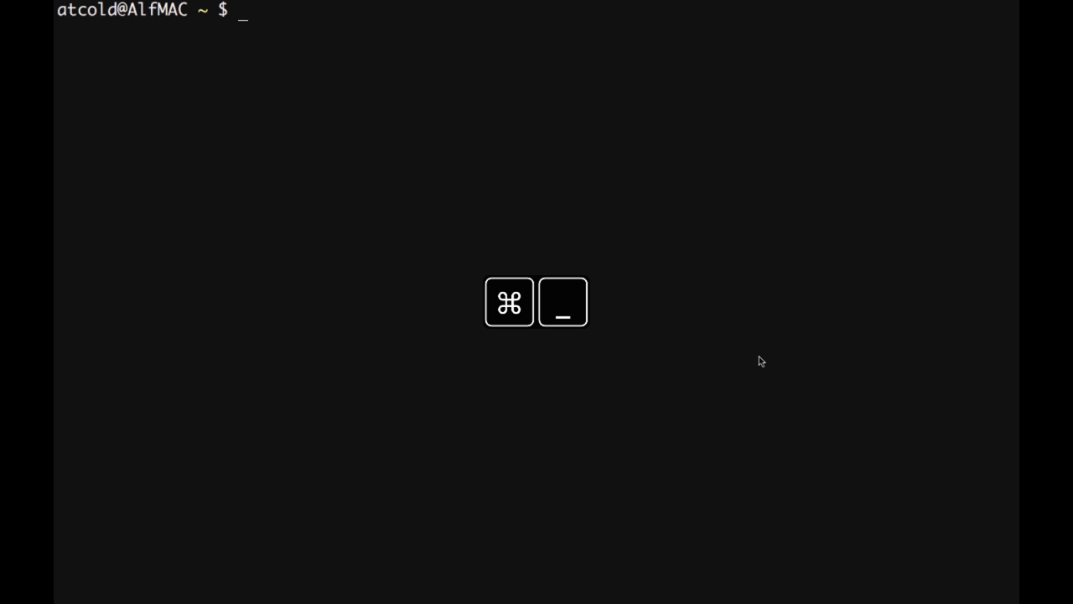
{"action": "key", "text": "cmd+space"}
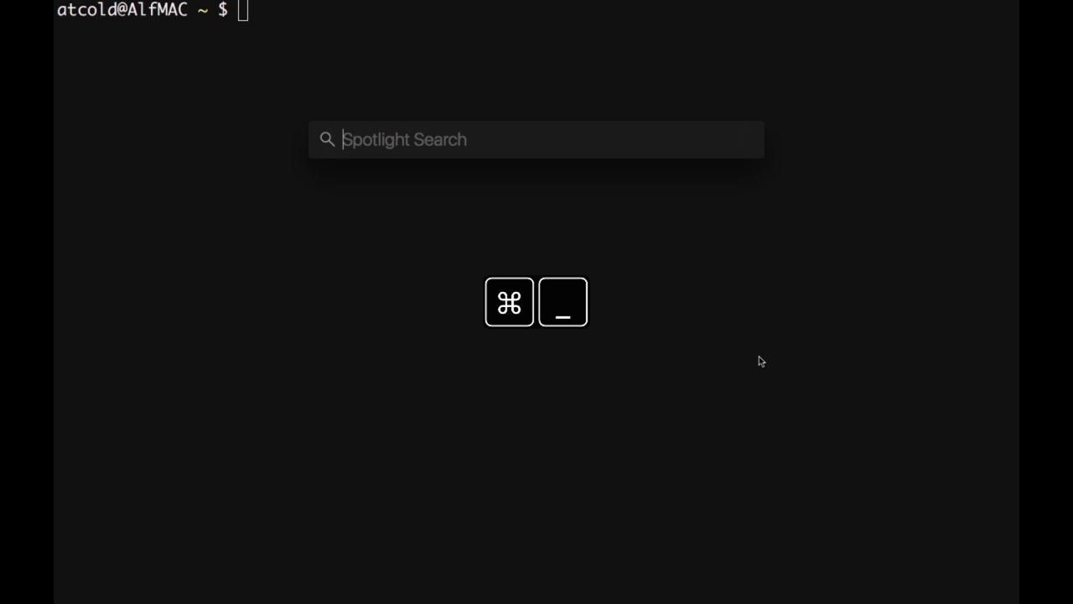
{"action": "type", "text": "terminal"}
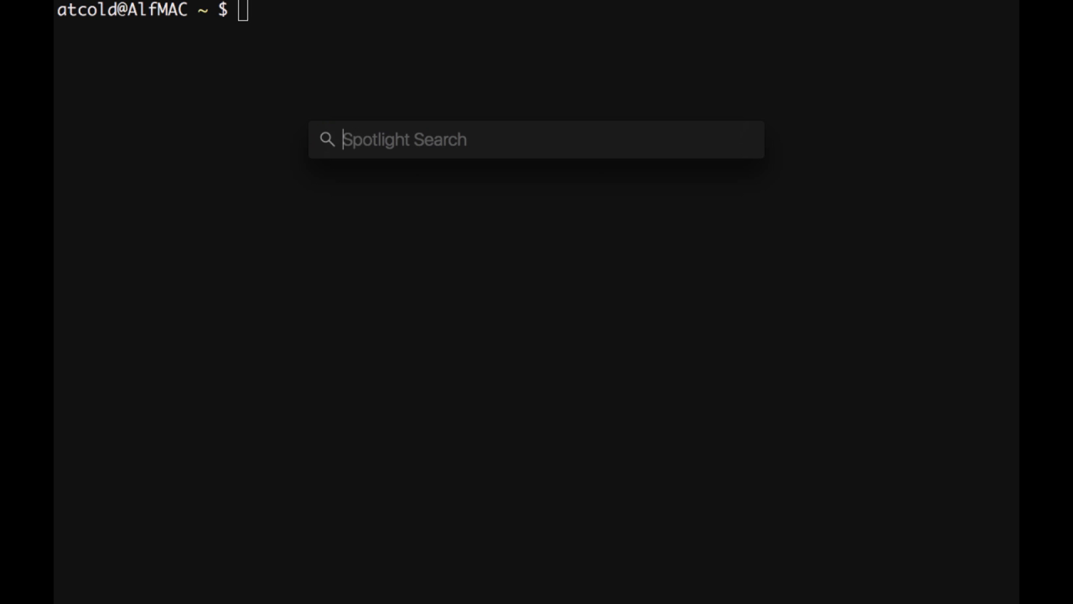
{"action": "key", "text": "Escape"}
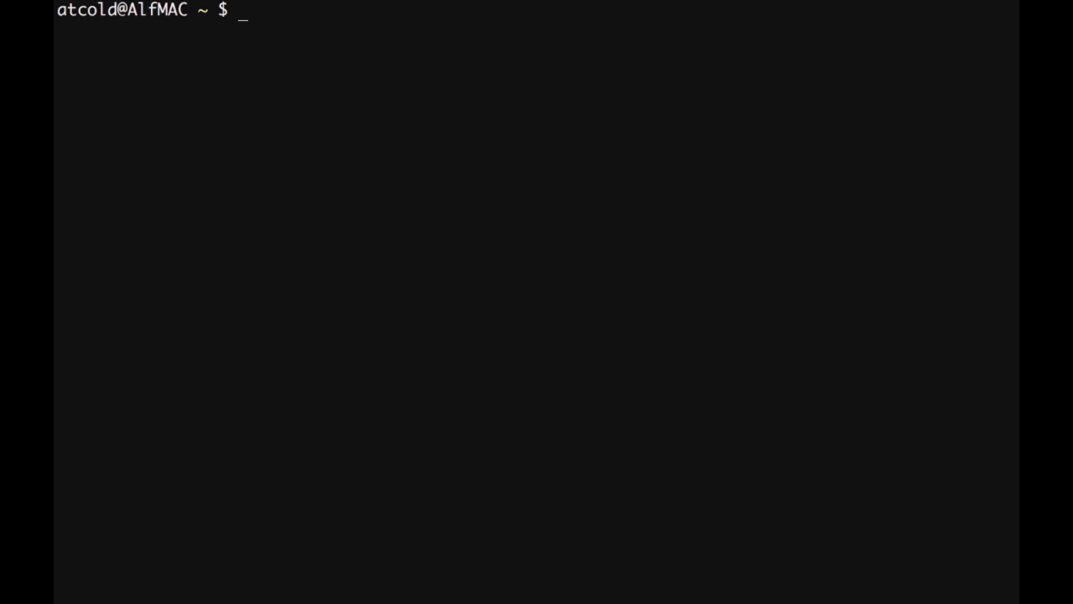
{"action": "key", "text": "ctrl+alt+T"}
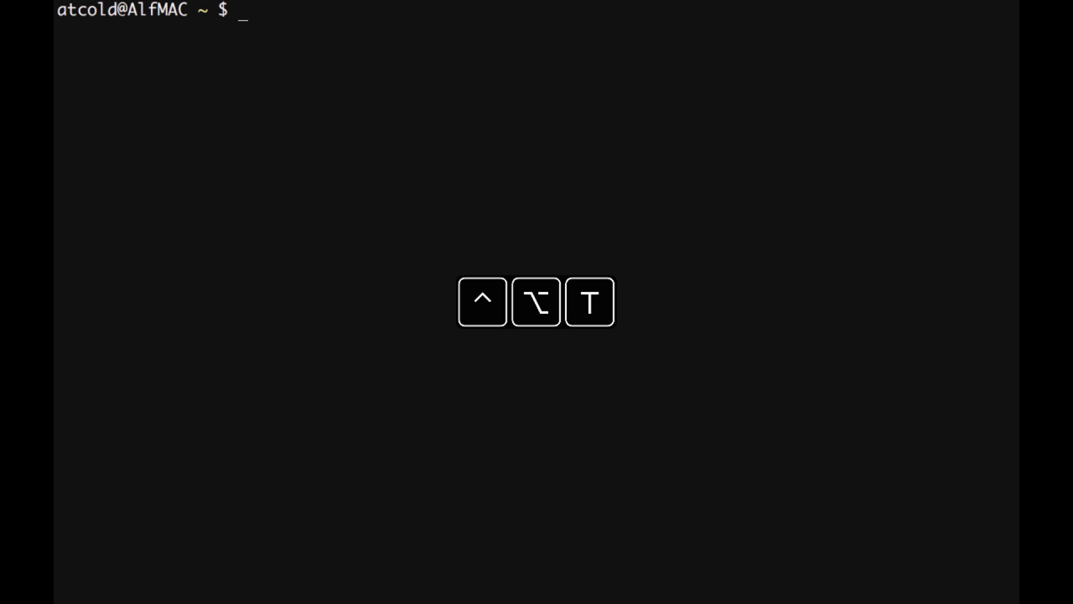
{"action": "type", "text": "#"}
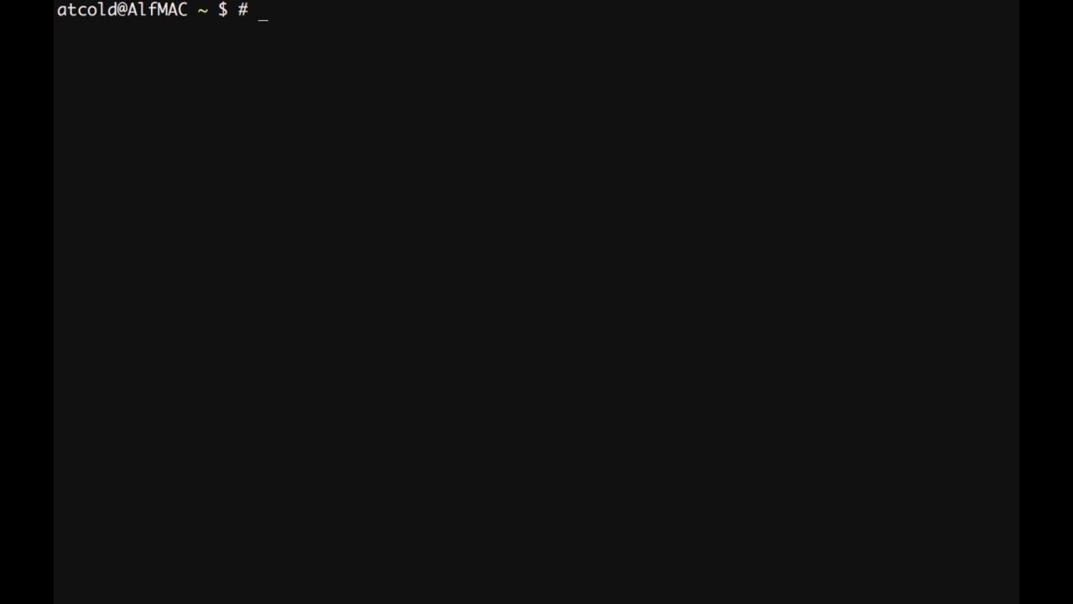
Note the Atcold/Unix-dot-files GitHub repository URL as a shell comment.
{"action": "type", "text": "https://github.com/Atcold/Unix-dot-files"}
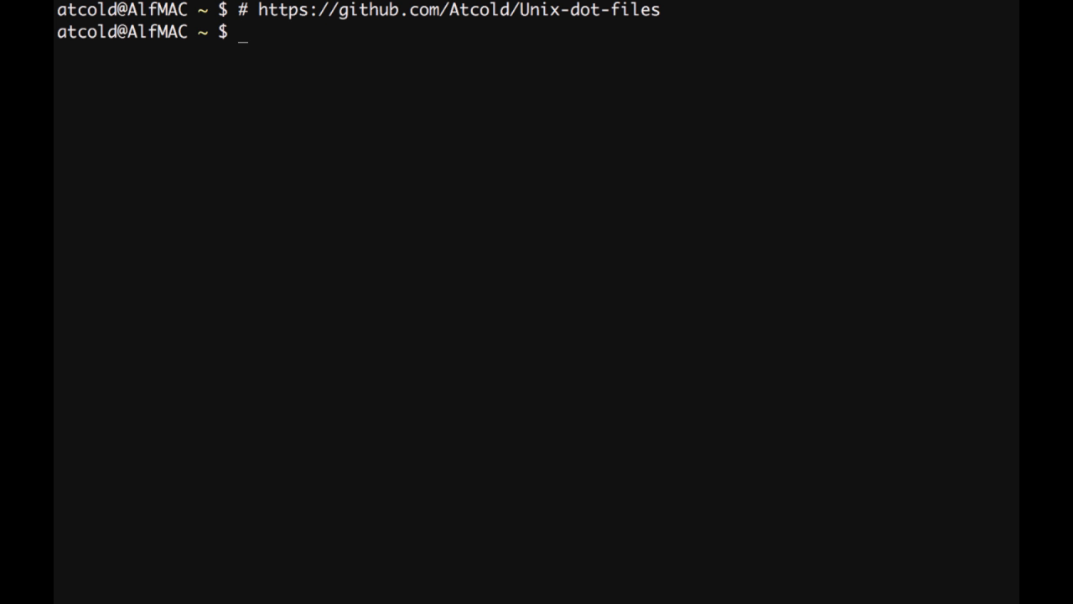
{"action": "mouse_move", "coordinate": [673, 352]}
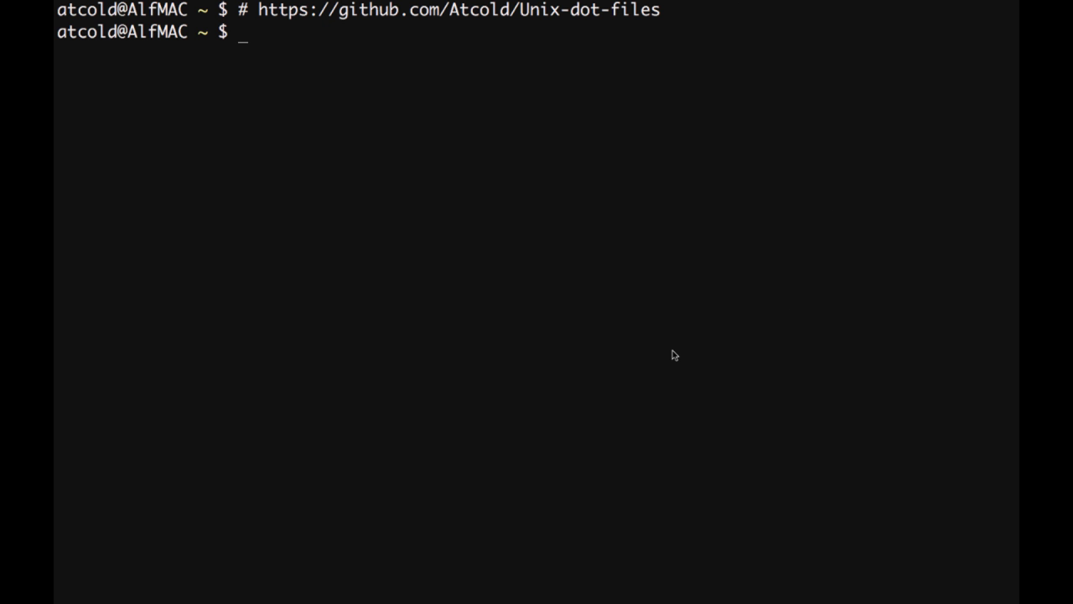
Add the comment '# Torch's REPL: read-eval-print loop'.
{"action": "type", "text": "# Torch's"}
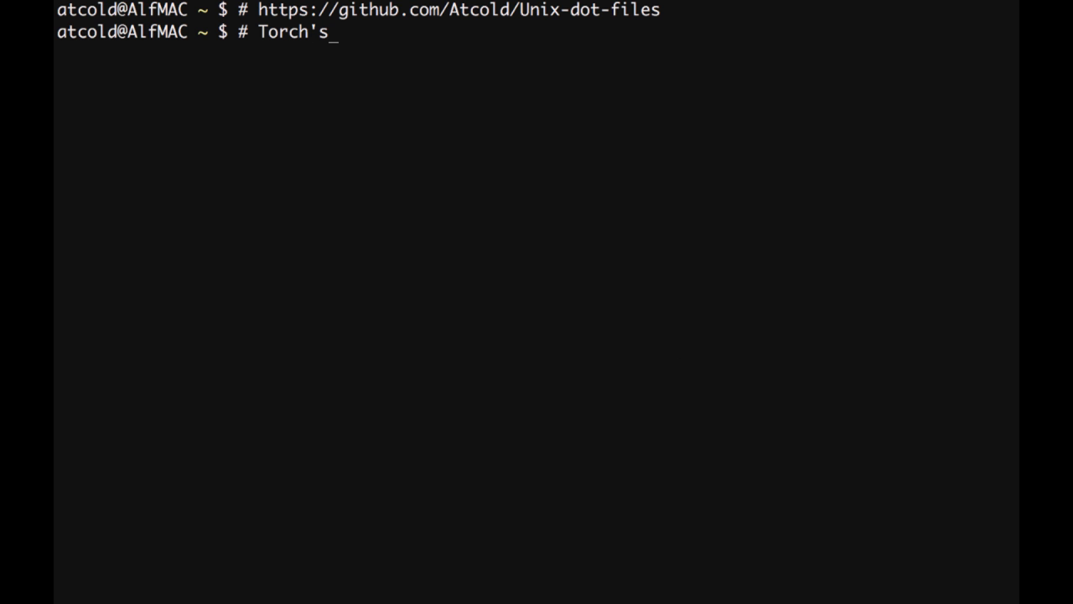
{"action": "type", "text": "REPL"}
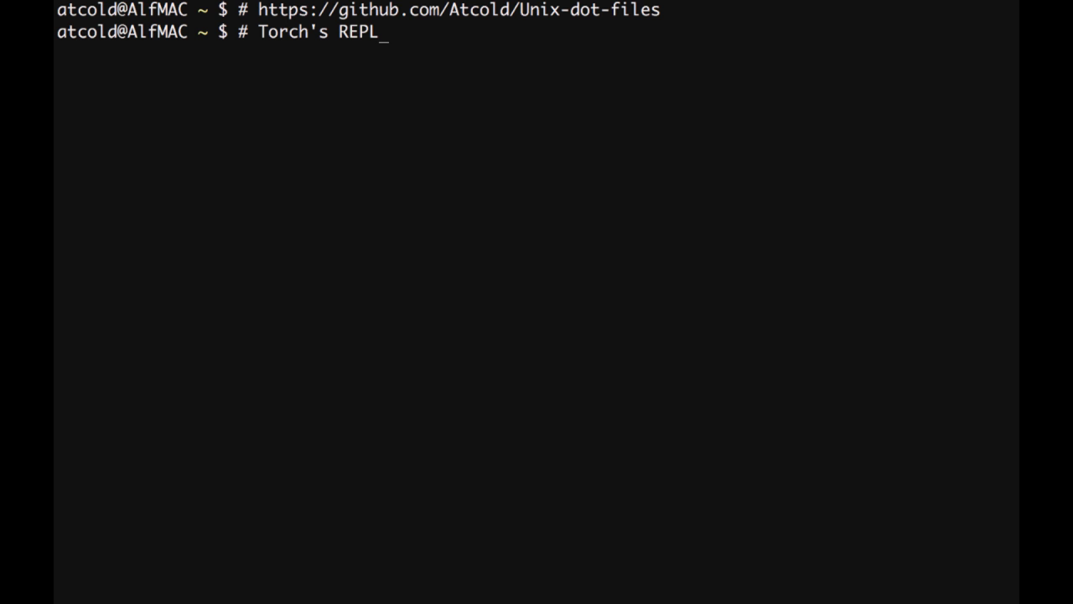
{"action": "type", "text": ": read-e"}
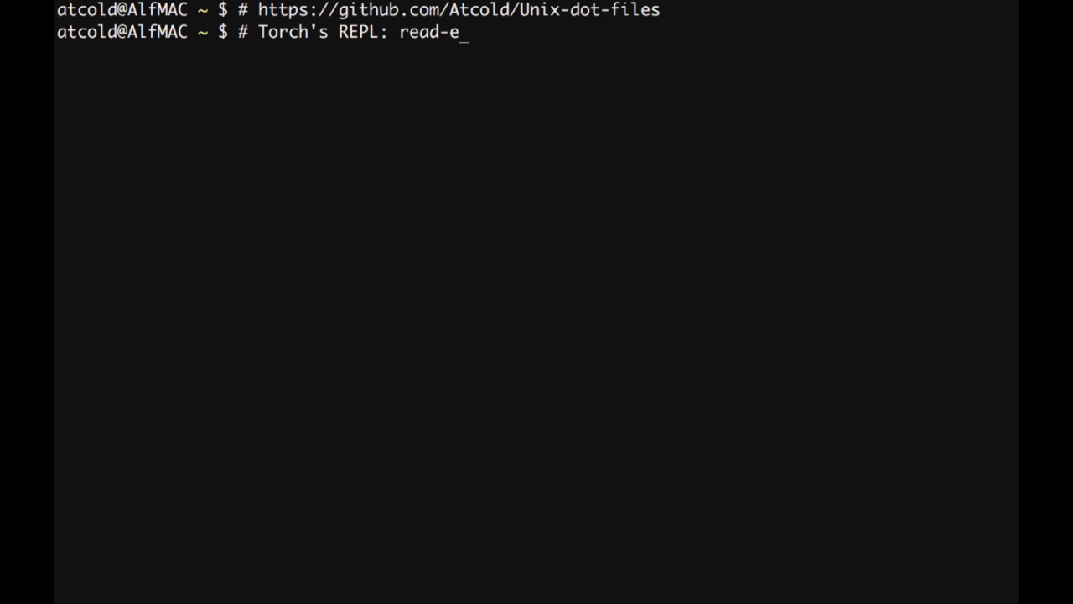
{"action": "type", "text": "val-prin"}
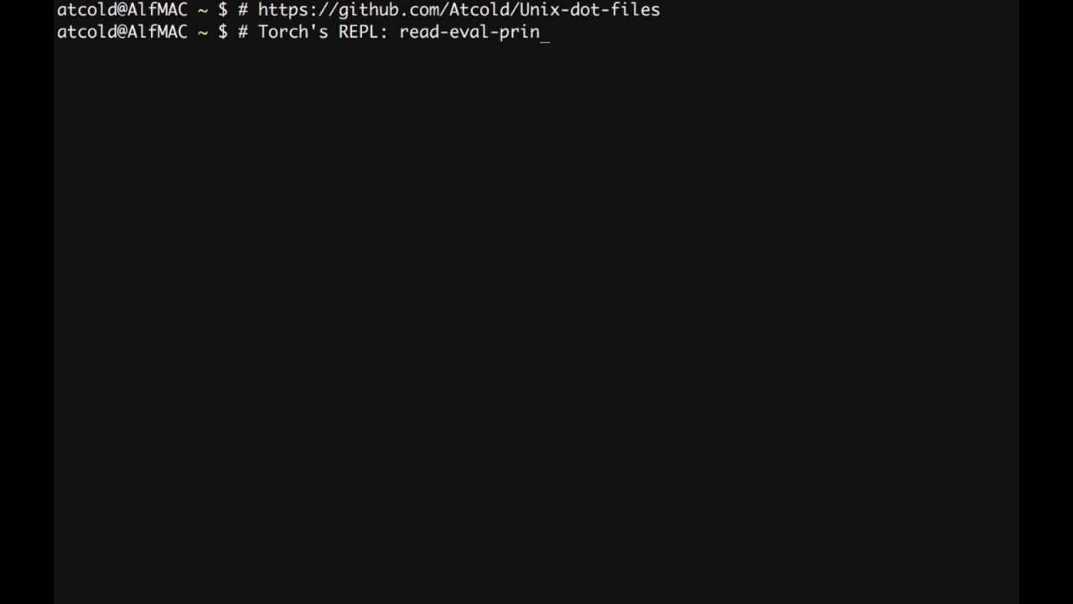
{"action": "type", "text": "t loop"}
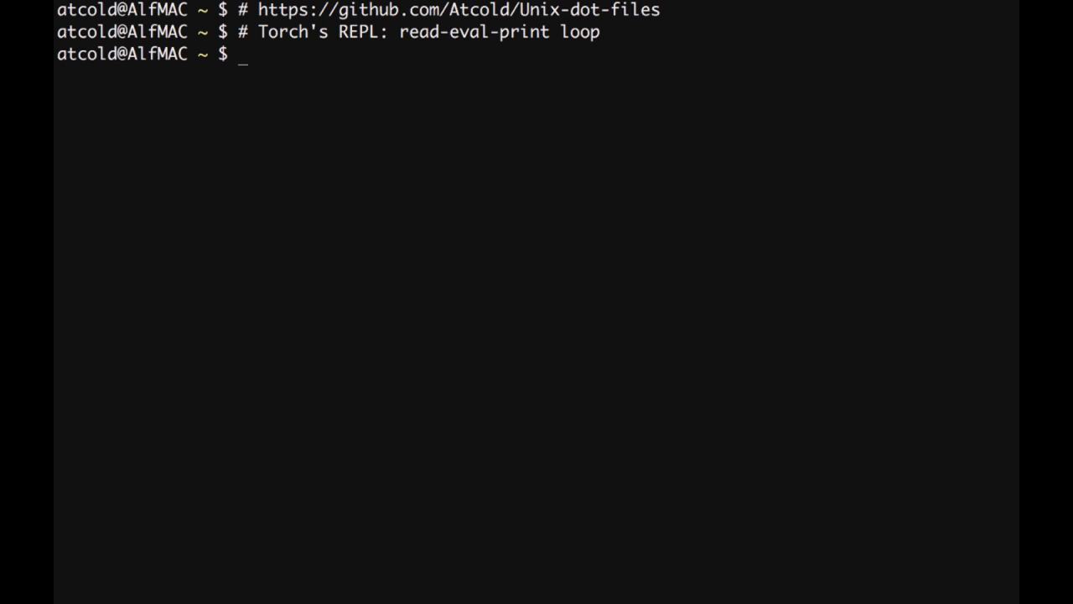
Add the learn-lua tutorial URL comment and start Torch with th.
{"action": "type", "text": "# http://tylerneylon.com/a/learn-lua/"}
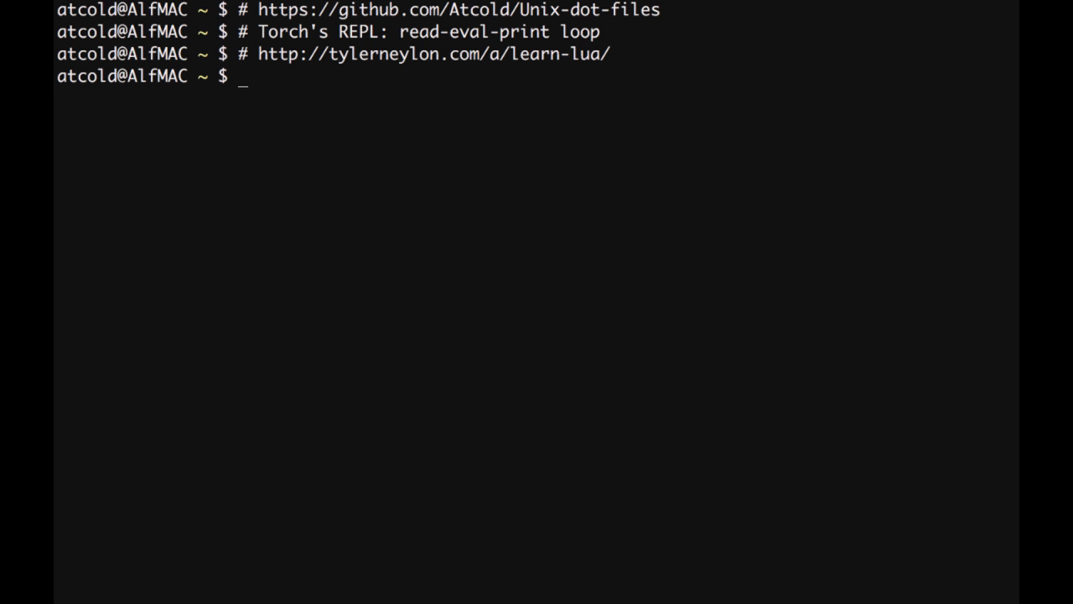
{"action": "type", "text": "th"}
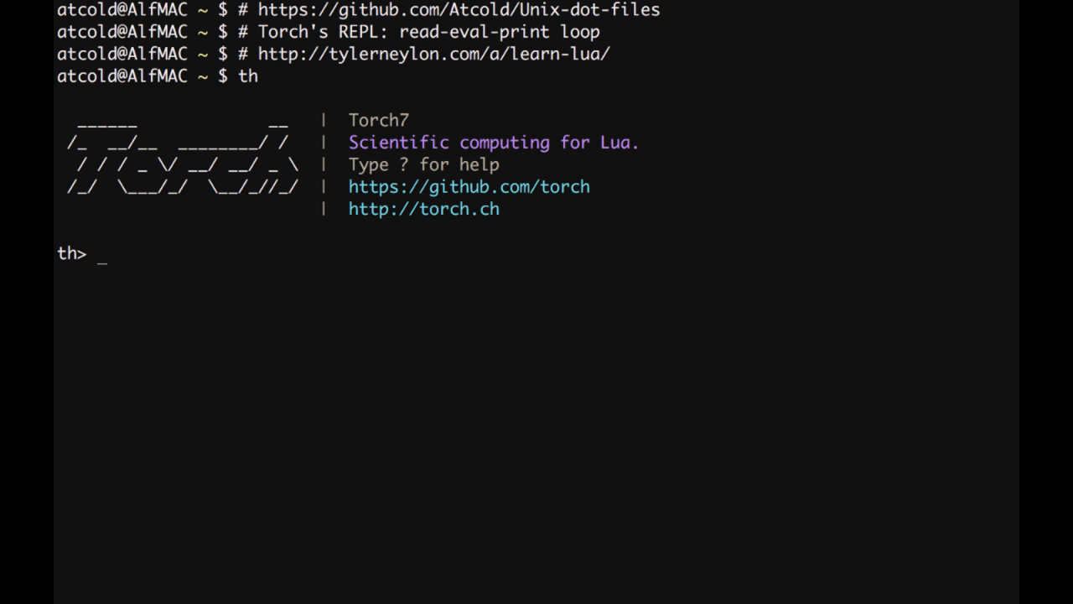
Enter the one-line Lua comment '-- This is a comment' at the th prompt.
{"action": "type", "text": "--"}
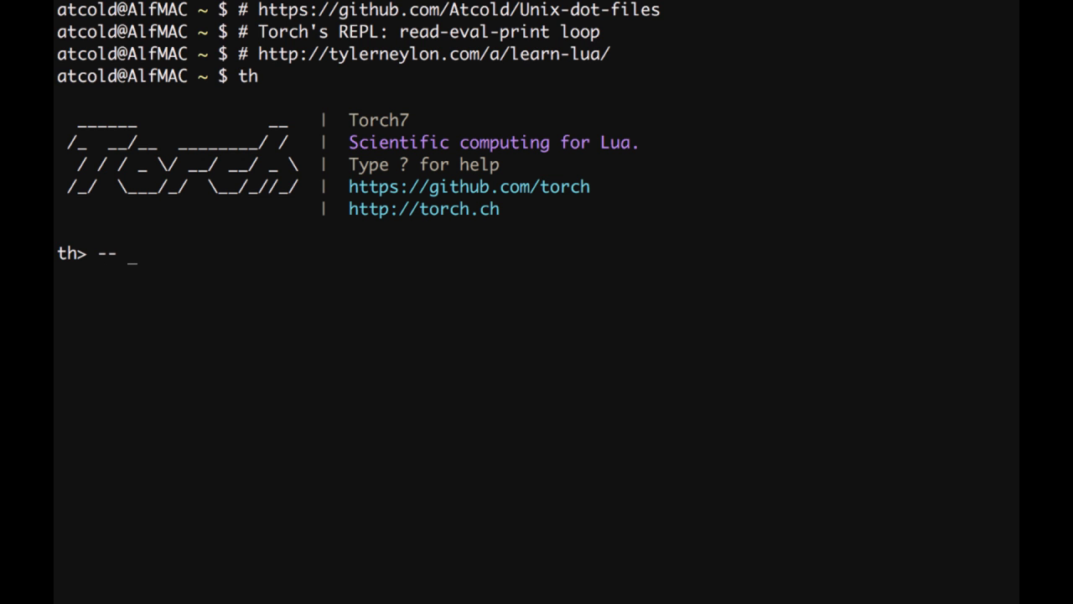
{"action": "type", "text": "This is a"}
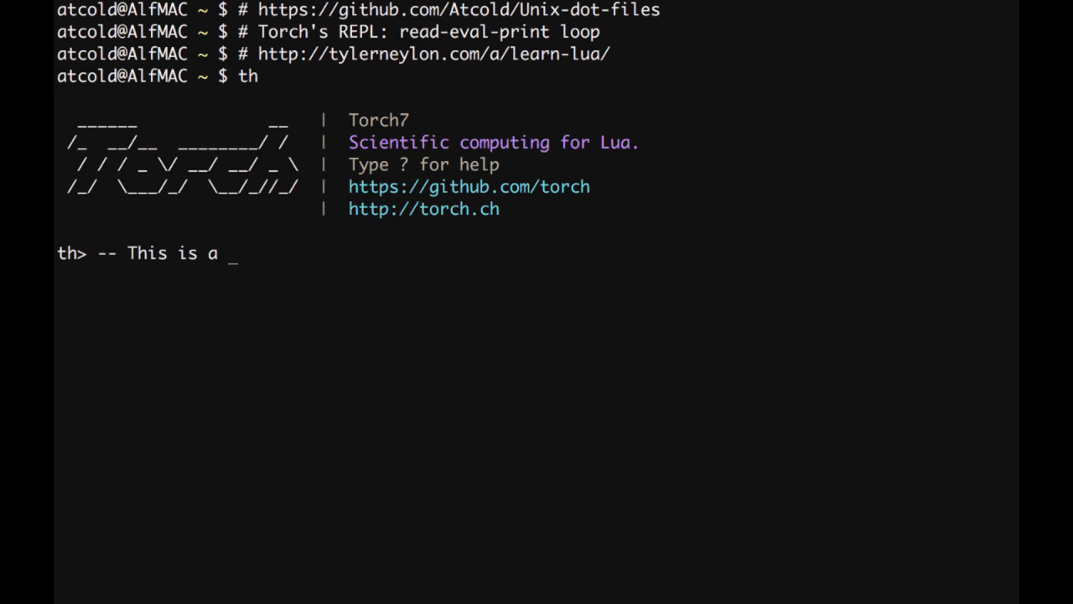
{"action": "type", "text": "comment"}
{"action": "type", "text": "--"}
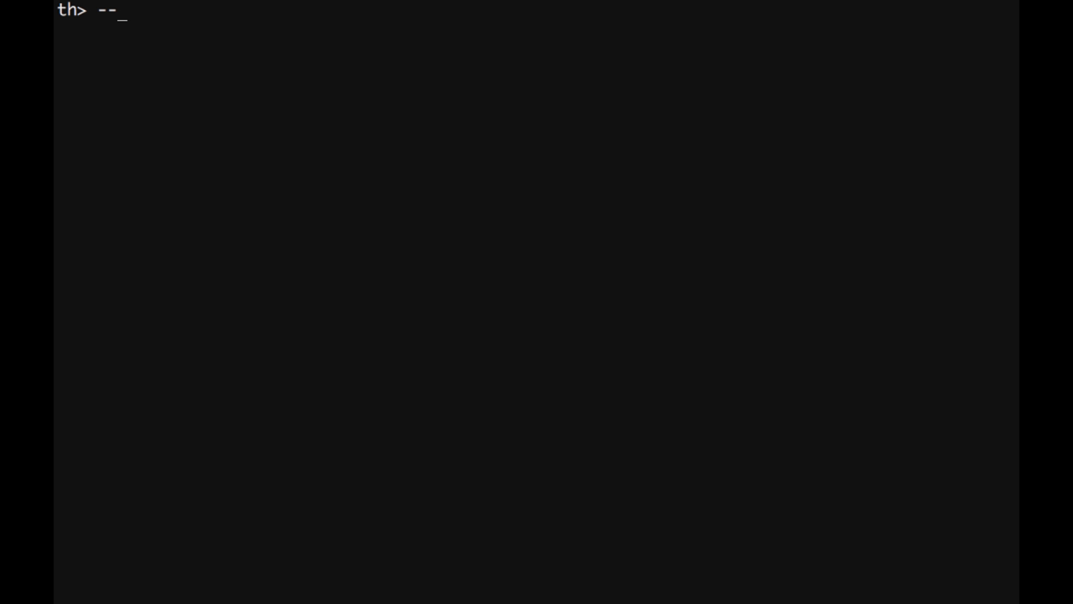
Enter a --[[ ... --]] block comment reading 'Type our multi-line comment'.
{"action": "type", "text": "[["}
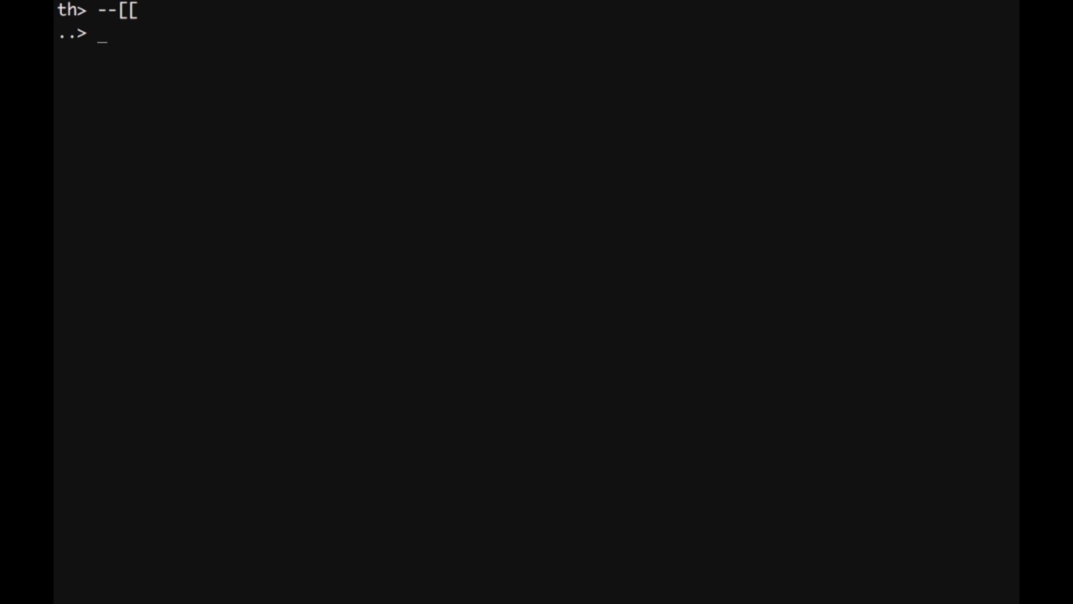
{"action": "type", "text": "Type our"}
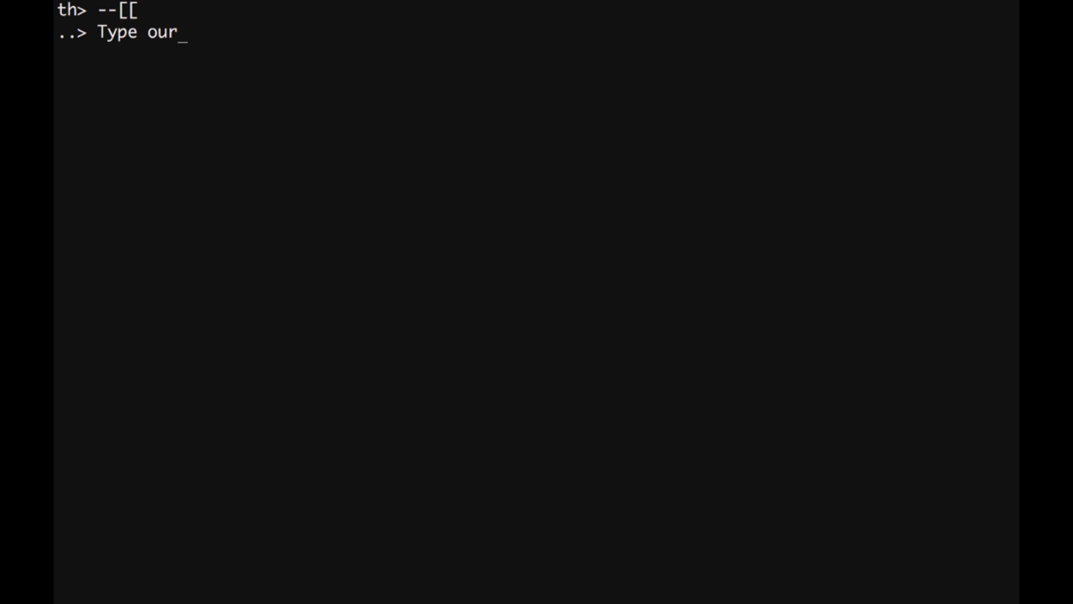
{"action": "type", "text": "multi-li"}
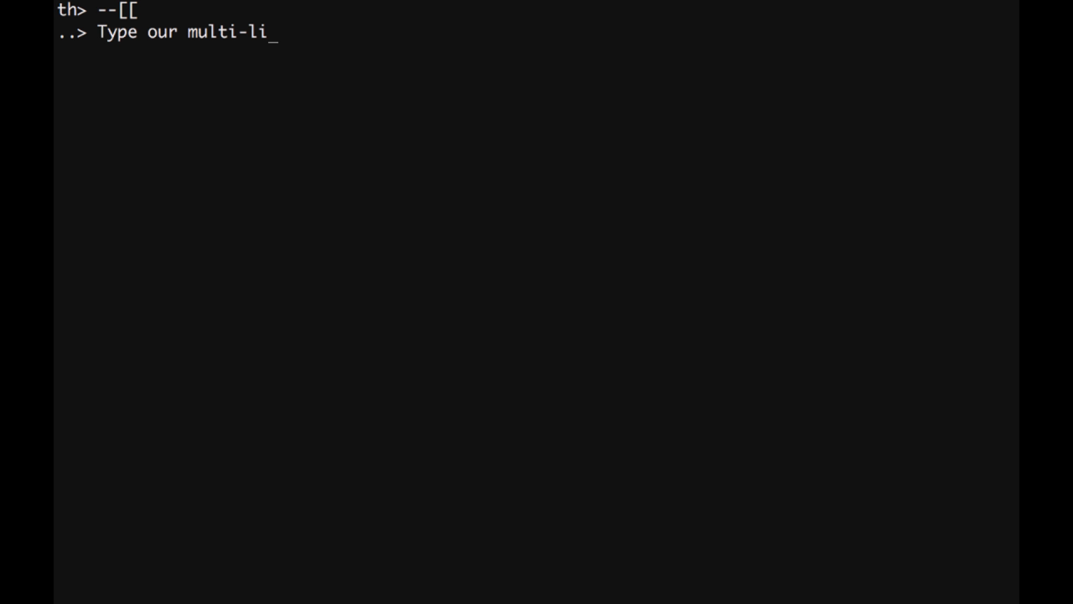
{"action": "type", "text": "ne"}
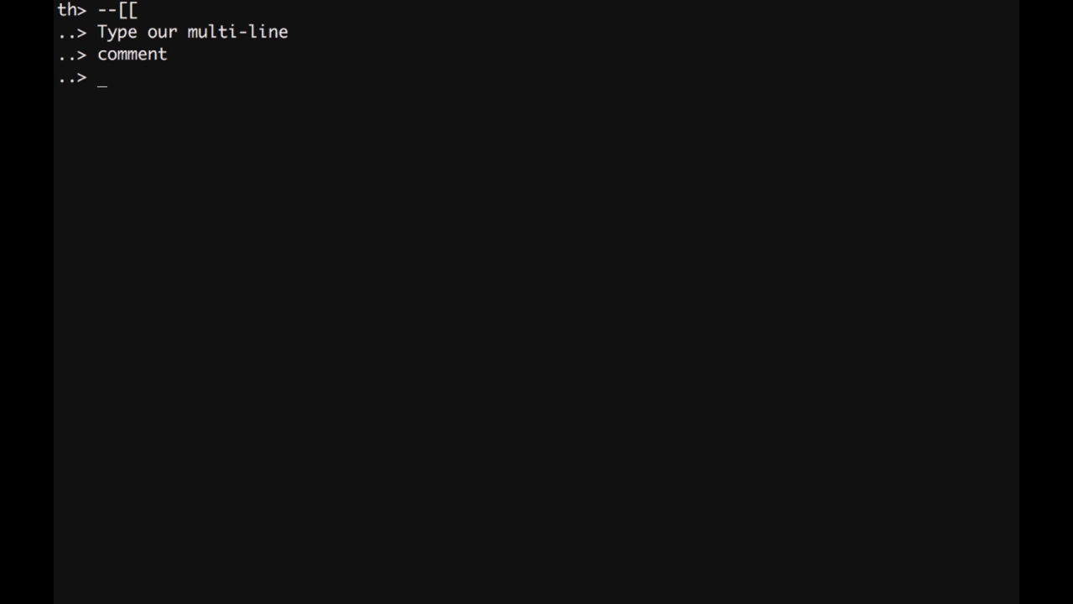
{"action": "type", "text": "--"}
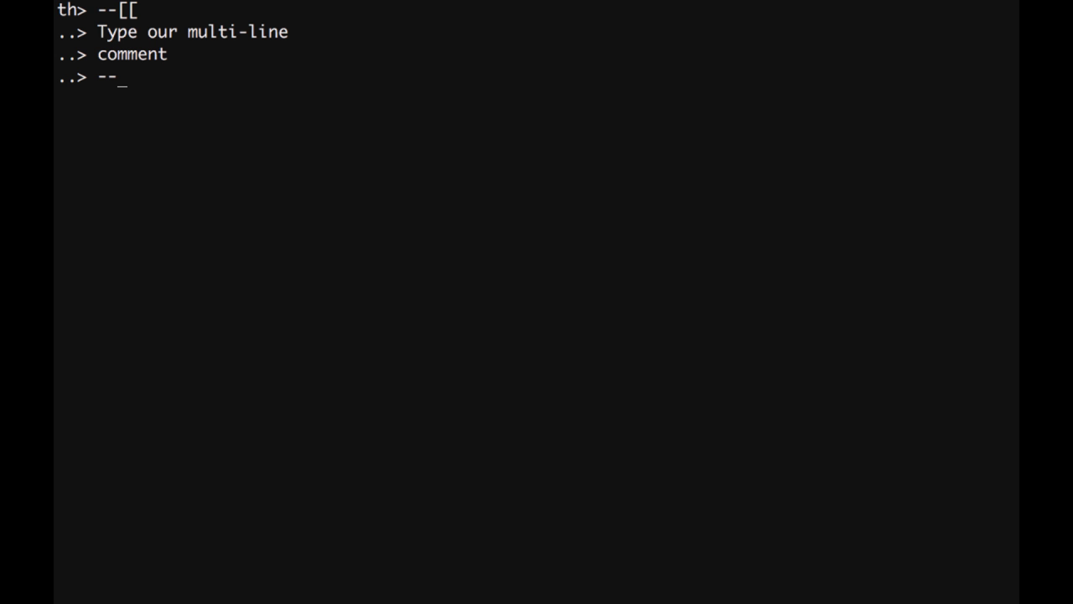
{"action": "type", "text": "]]"}
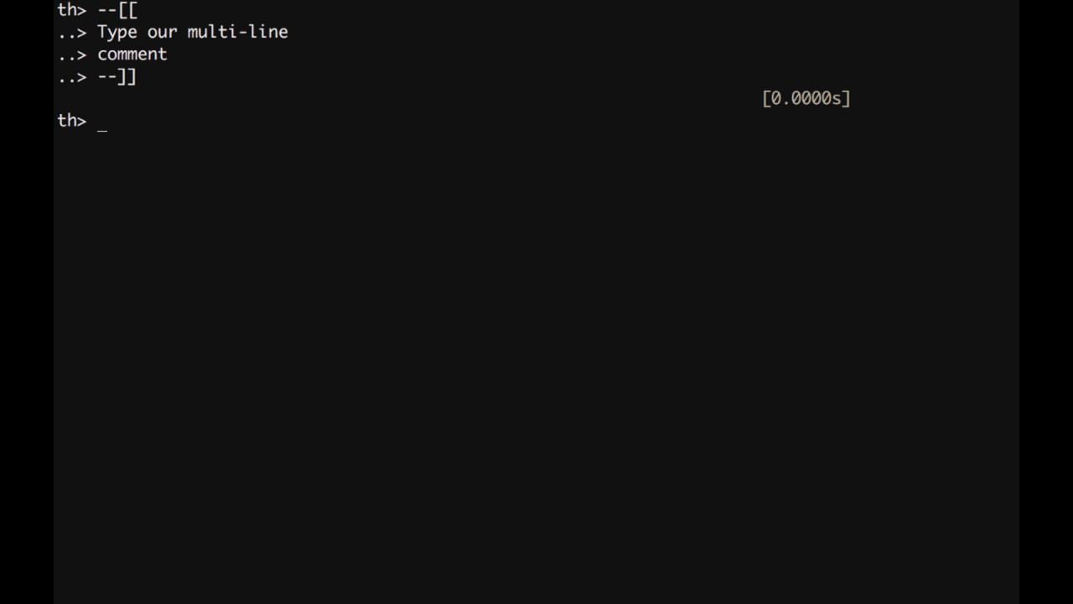
Comment '-- Variable and num', assign num = 42 and evaluate num to echo 42.
{"action": "type", "text": "--"}
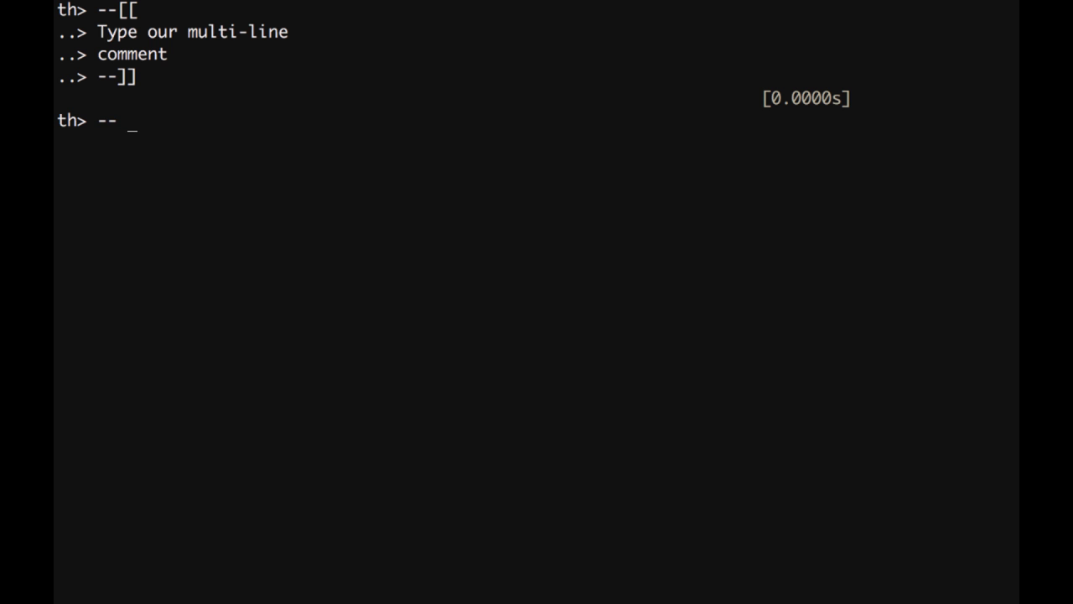
{"action": "type", "text": "Variable"}
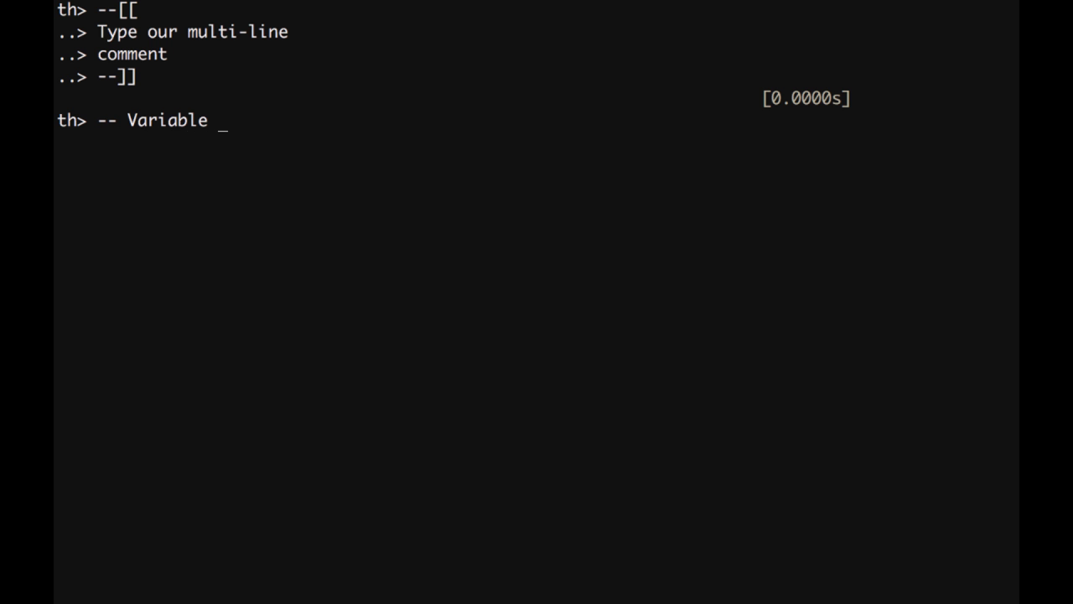
{"action": "type", "text": "and numbers"}
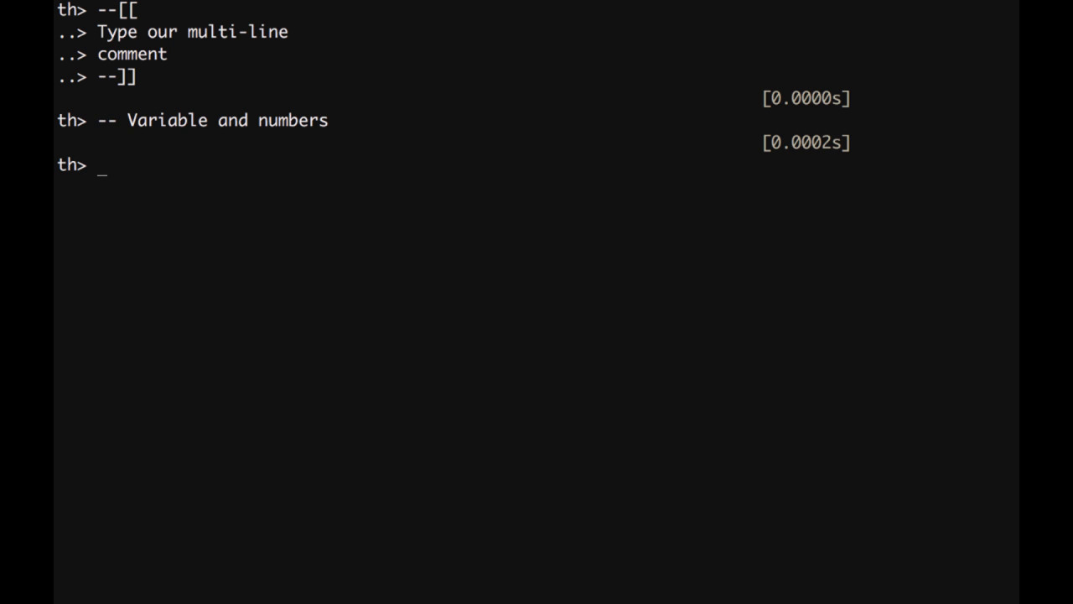
{"action": "type", "text": "num ="}
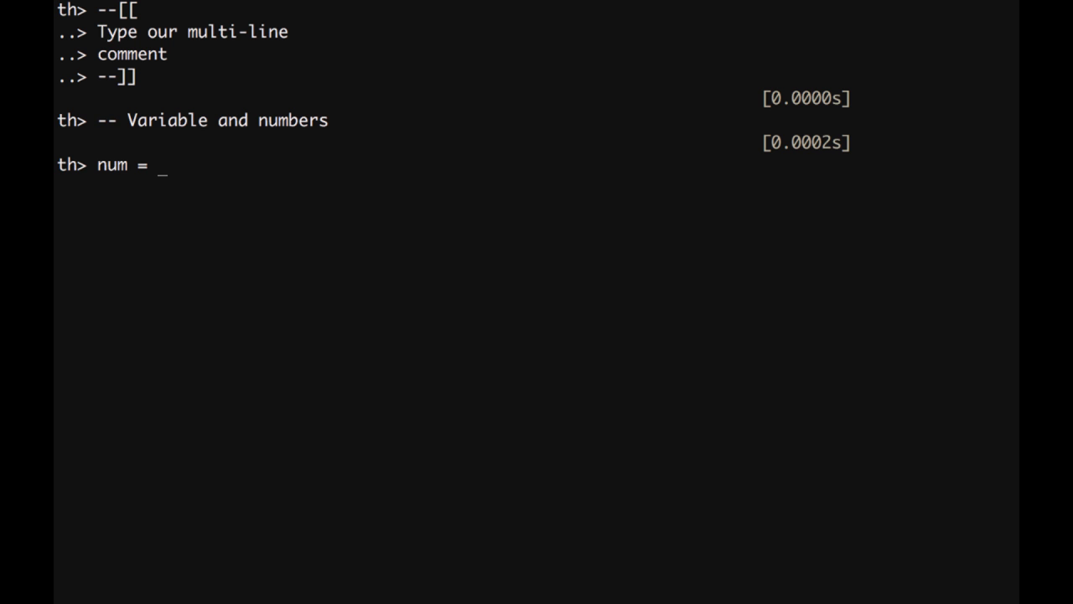
{"action": "type", "text": "42"}
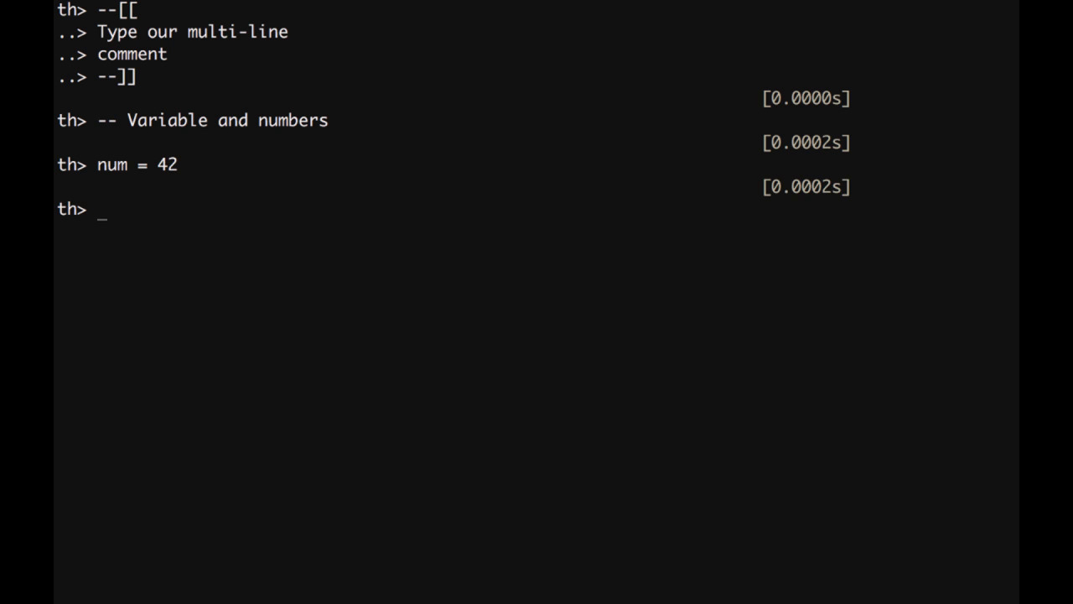
{"action": "type", "text": "num"}
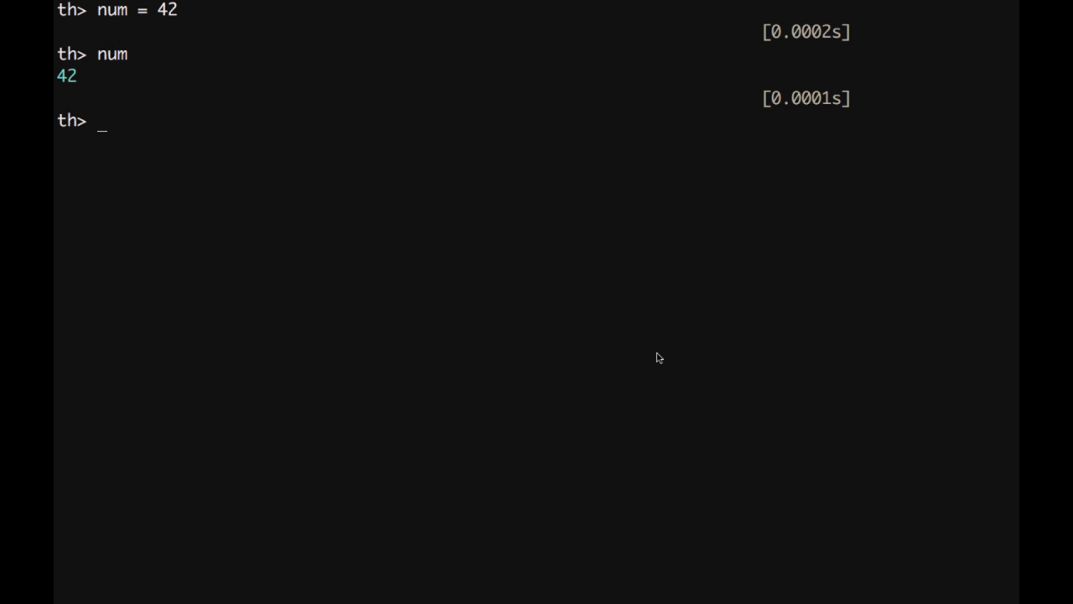
Add a comment listing the arithmetic operators + - * / %.
{"action": "type", "text": "--"}
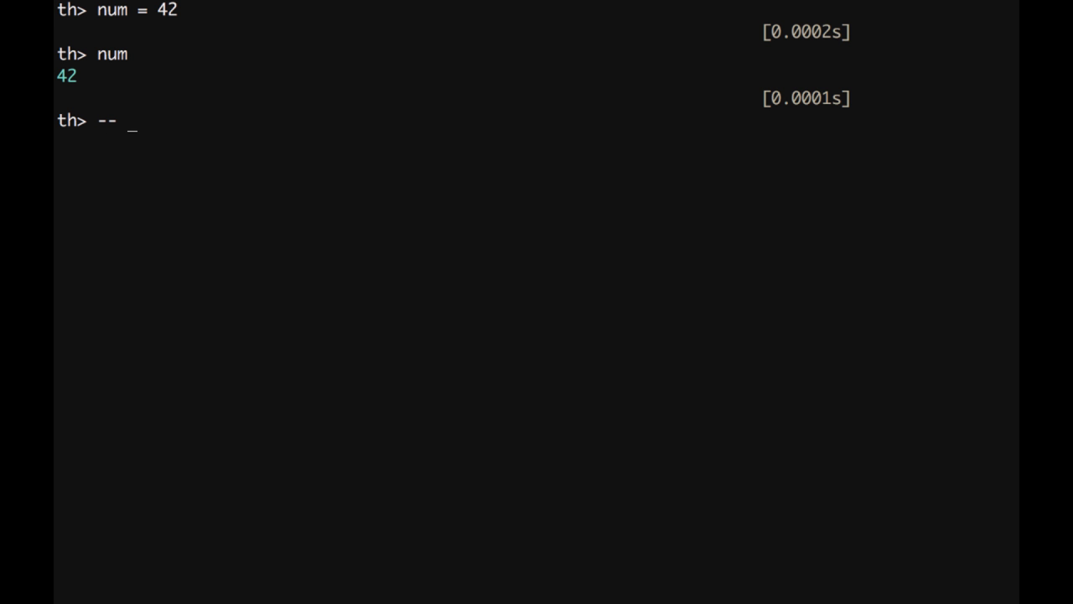
{"action": "type", "text": "+ - *"}
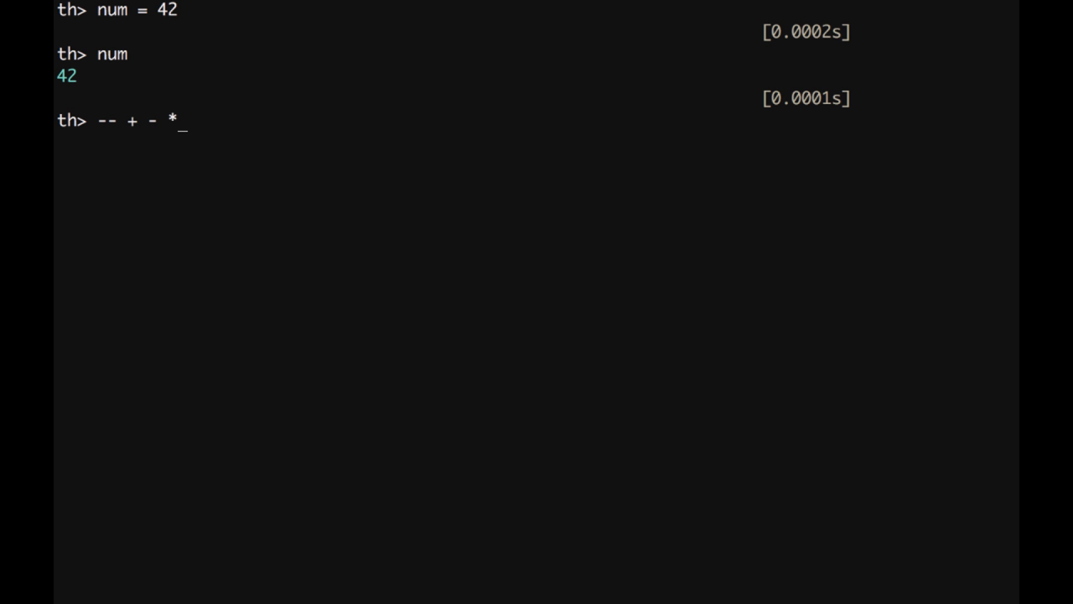
{"action": "type", "text": "/"}
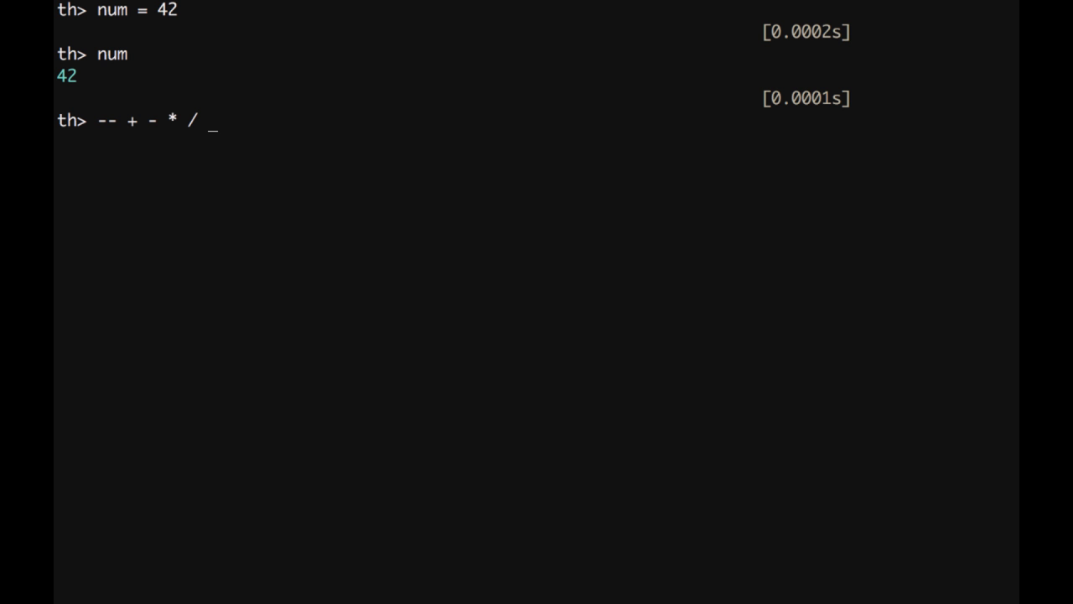
{"action": "type", "text": "%"}
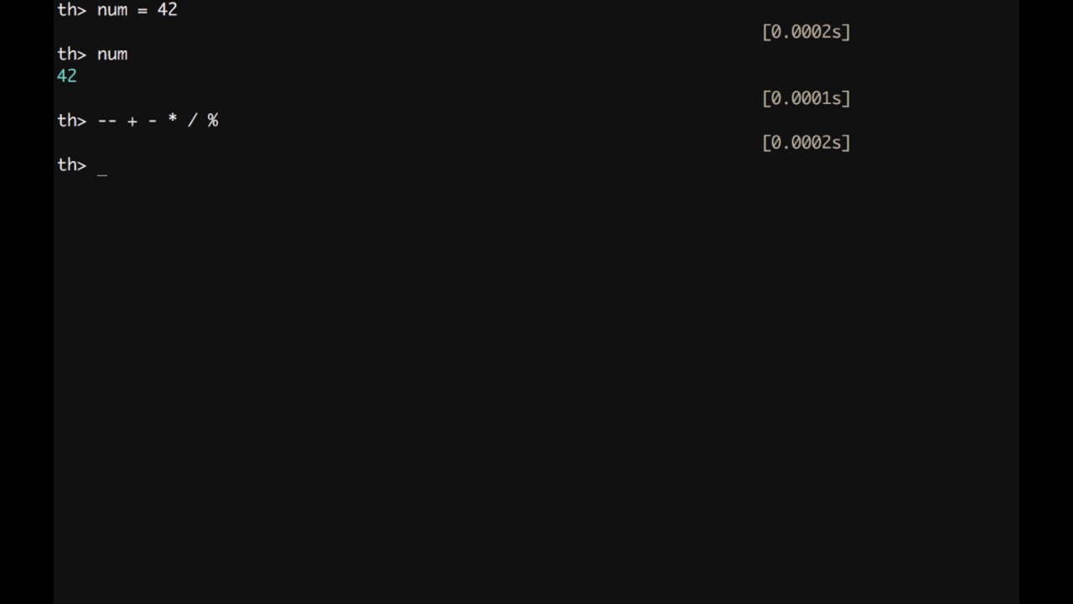
List math. completions, then evaluate math.abs(5 - 7).
{"action": "type", "text": "math"}
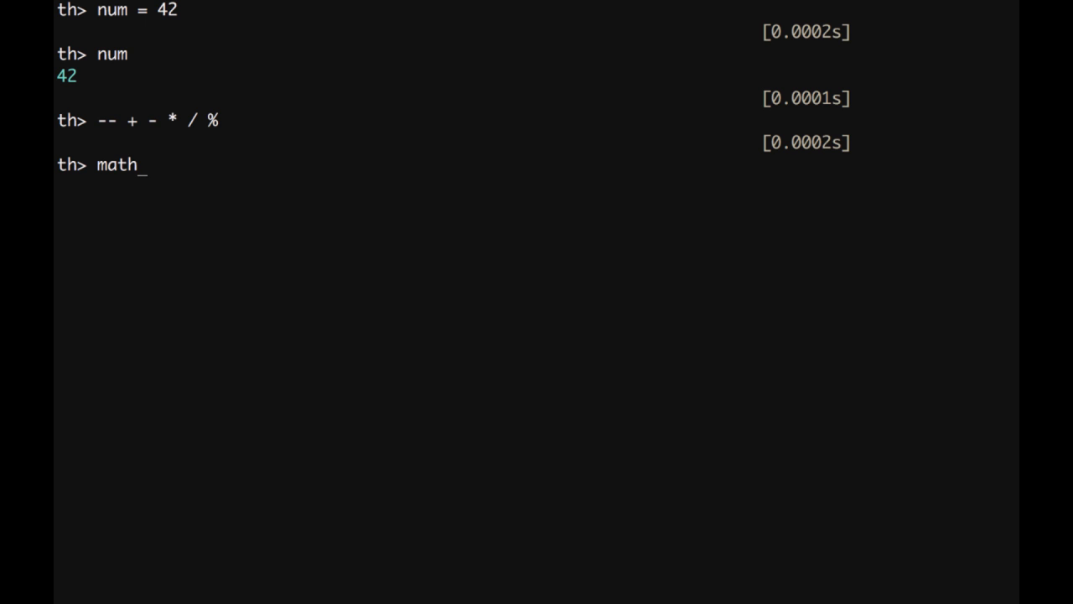
{"action": "type", "text": "."}
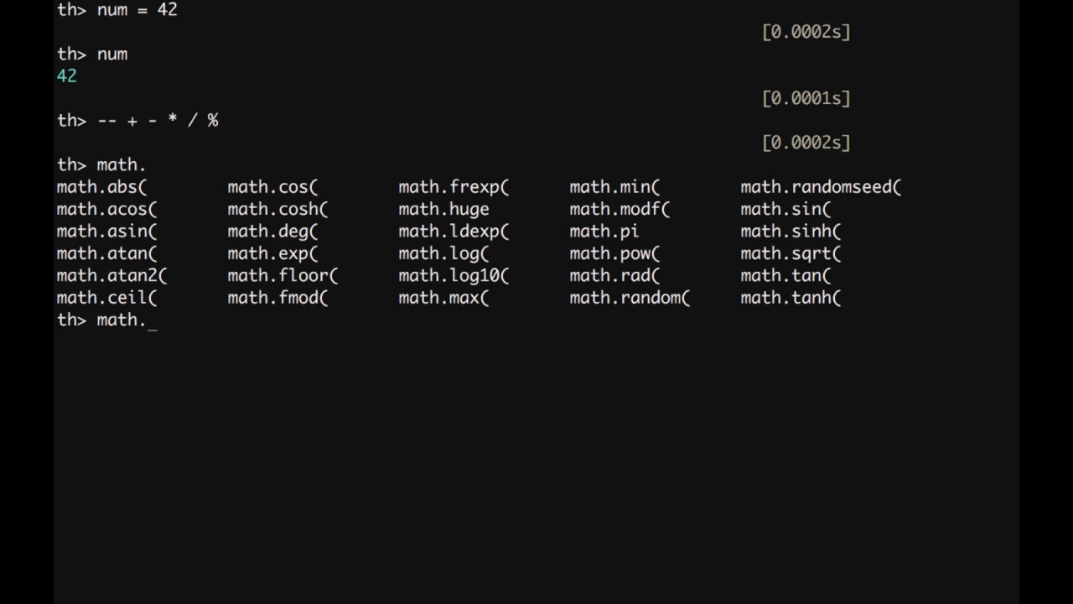
{"action": "type", "text": "abs"}
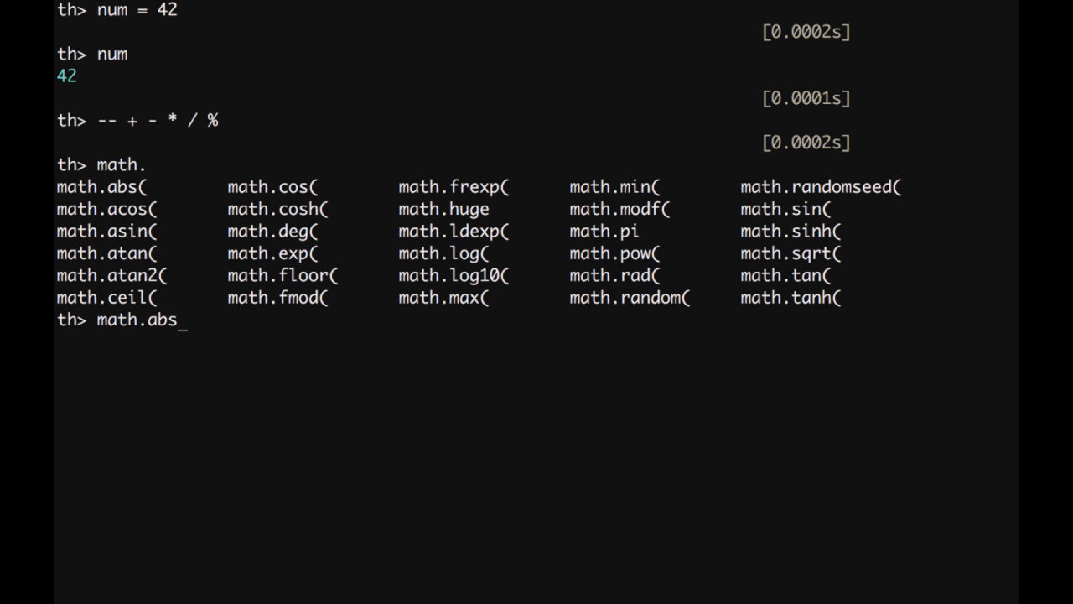
{"action": "type", "text": "("}
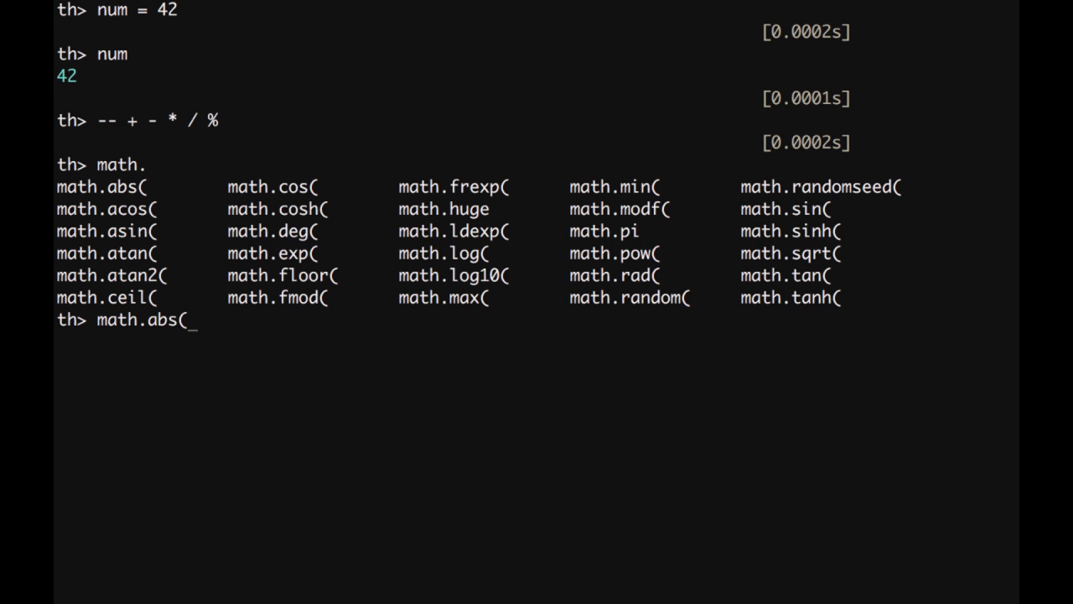
{"action": "type", "text": "5 -"}
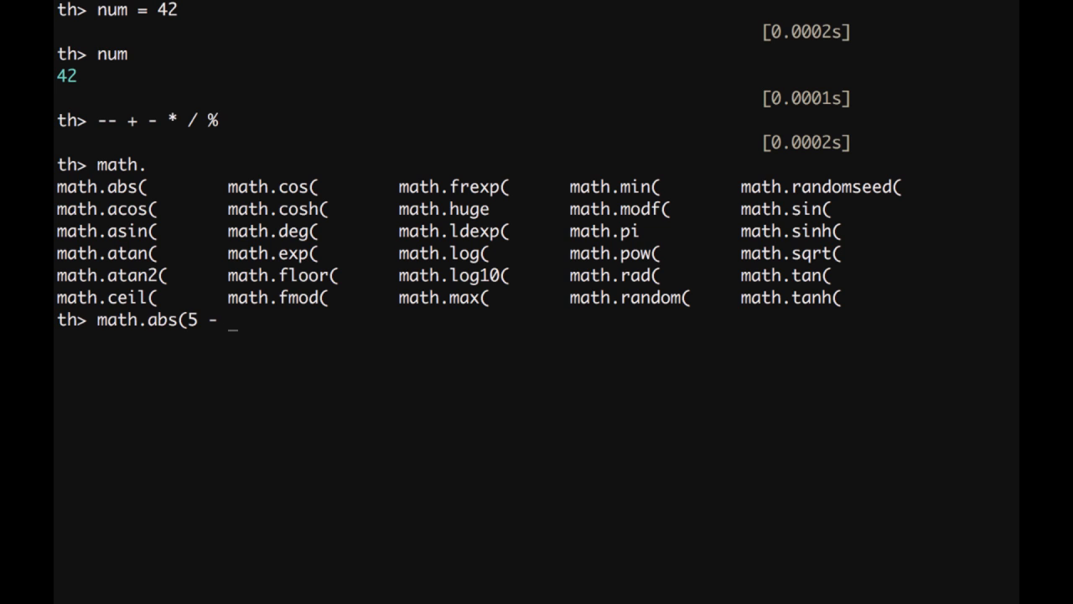
{"action": "type", "text": "7)"}
{"action": "type", "text": "-- String"}
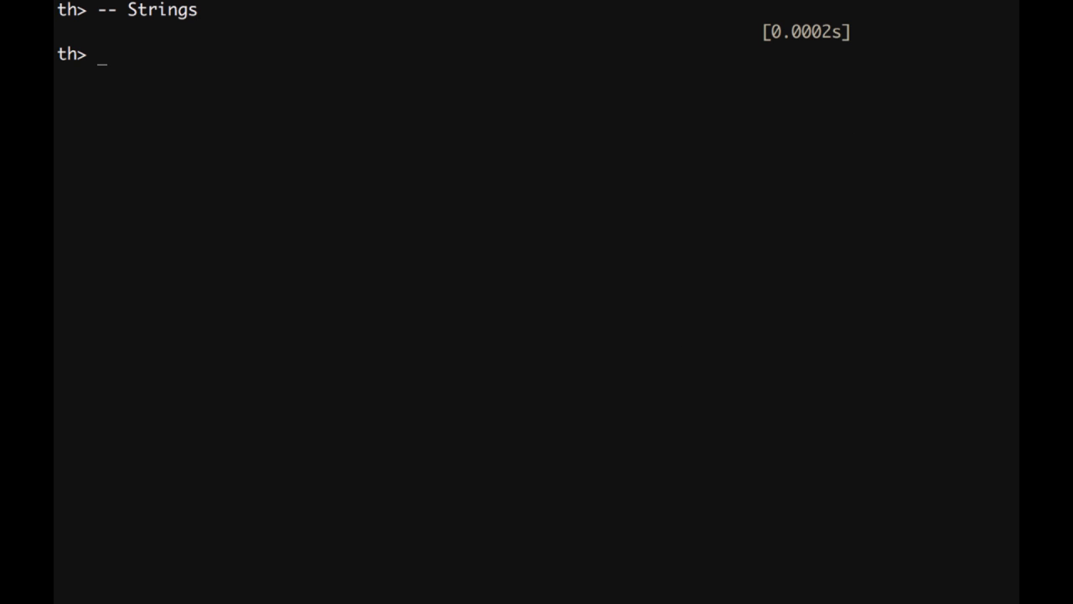
Define s = 'this is a string' with single quotes.
{"action": "type", "text": "s"}
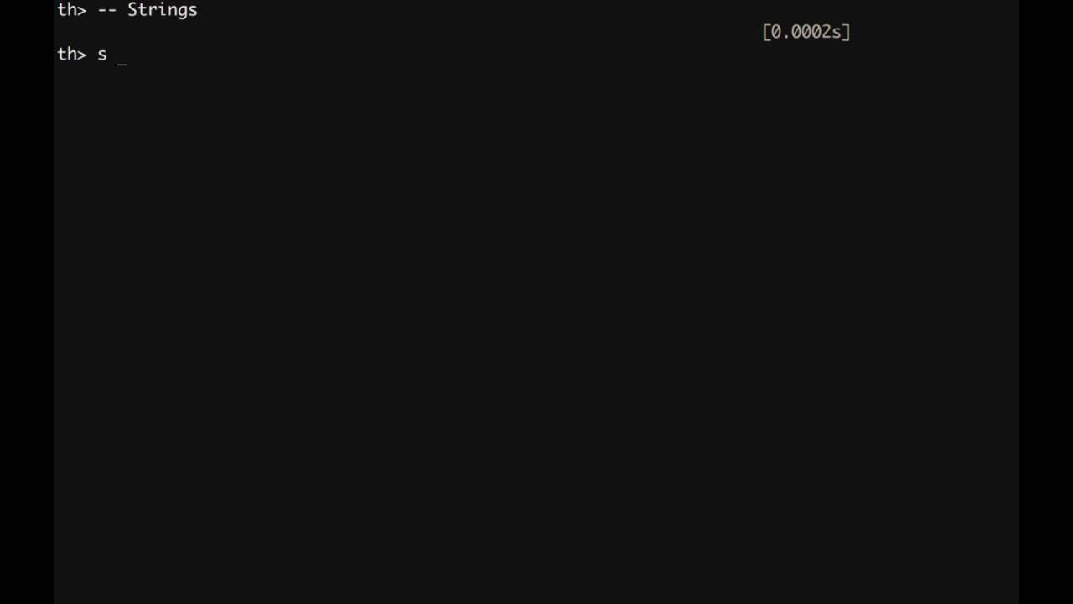
{"action": "type", "text": "= '"}
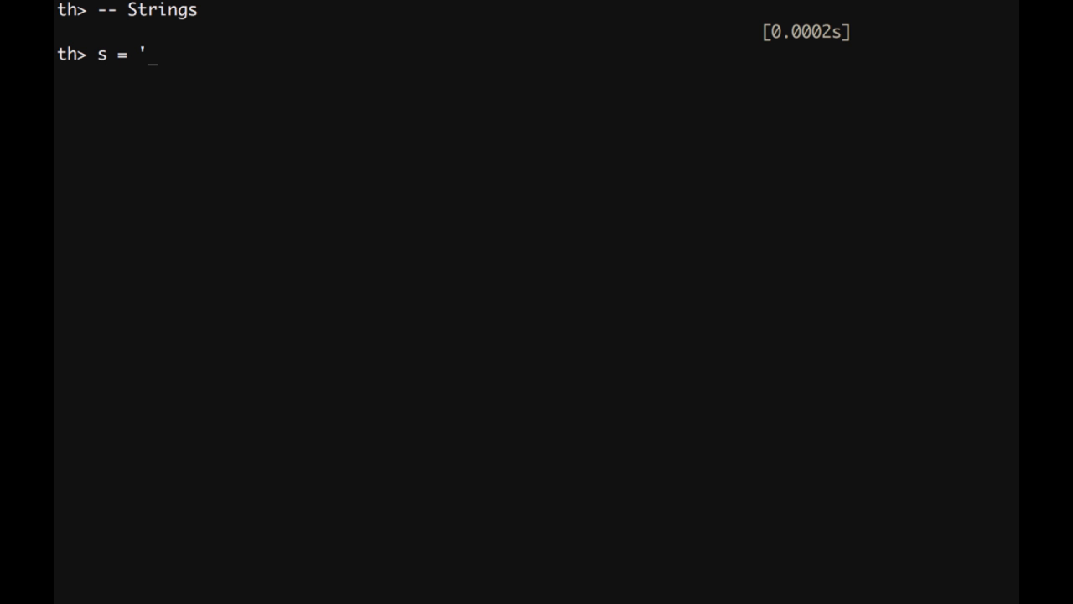
{"action": "type", "text": "this is a string'"}
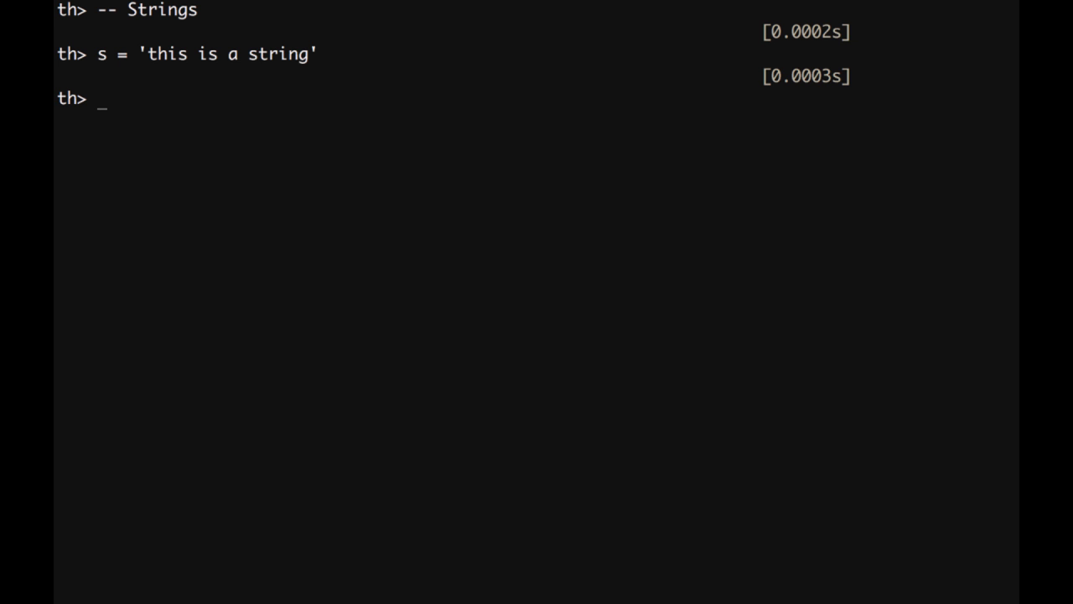
Define t = "double-quote string" and begin the u assignment.
{"action": "type", "text": "t ="}
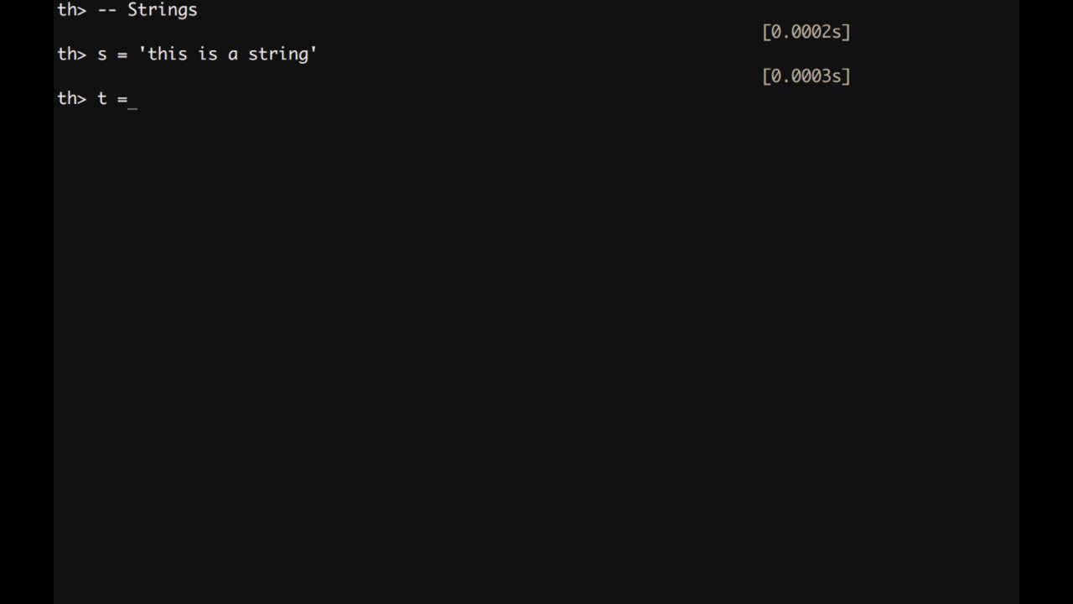
{"action": "type", "text": "\""}
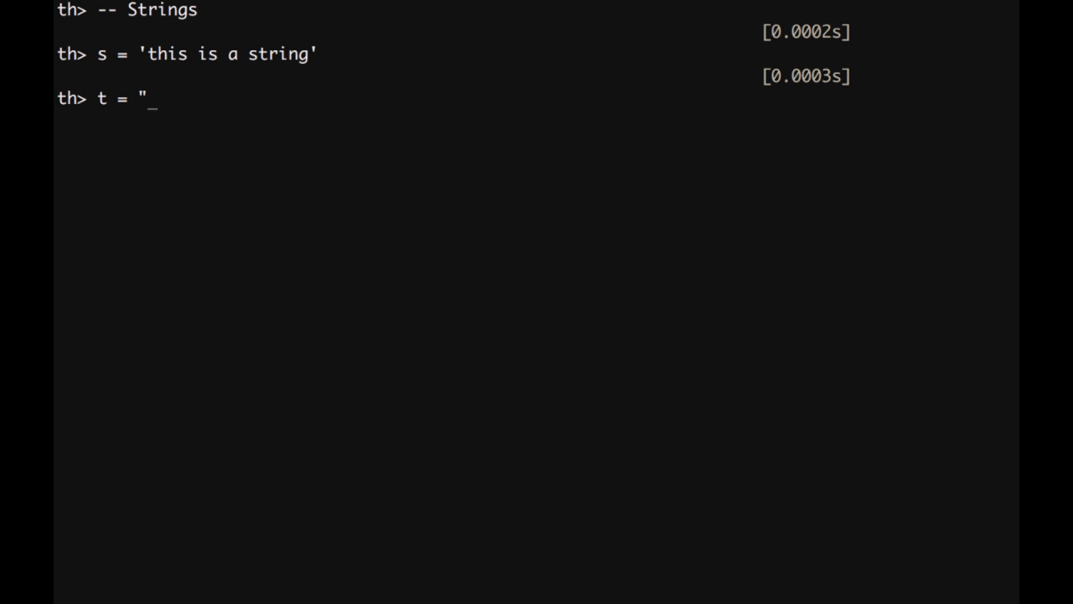
{"action": "type", "text": "dou"}
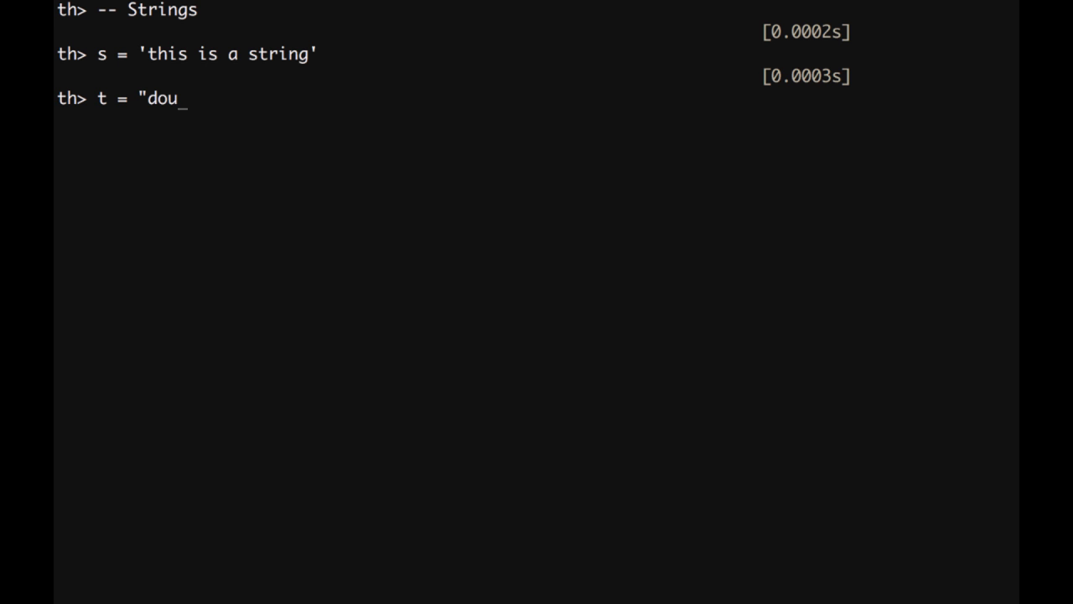
{"action": "type", "text": "ble-quote"}
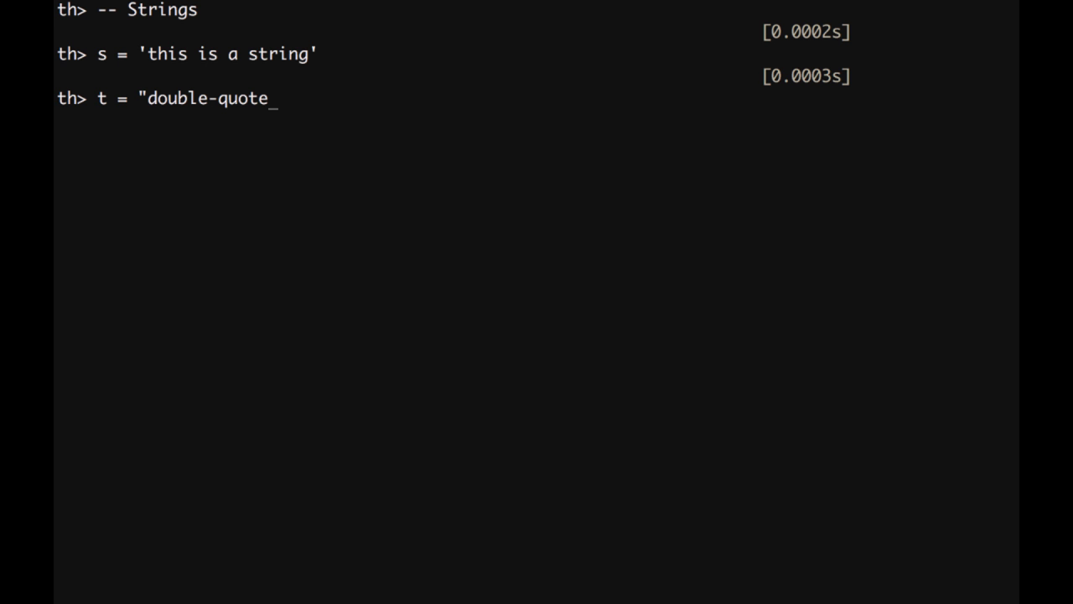
{"action": "type", "text": "string\""}
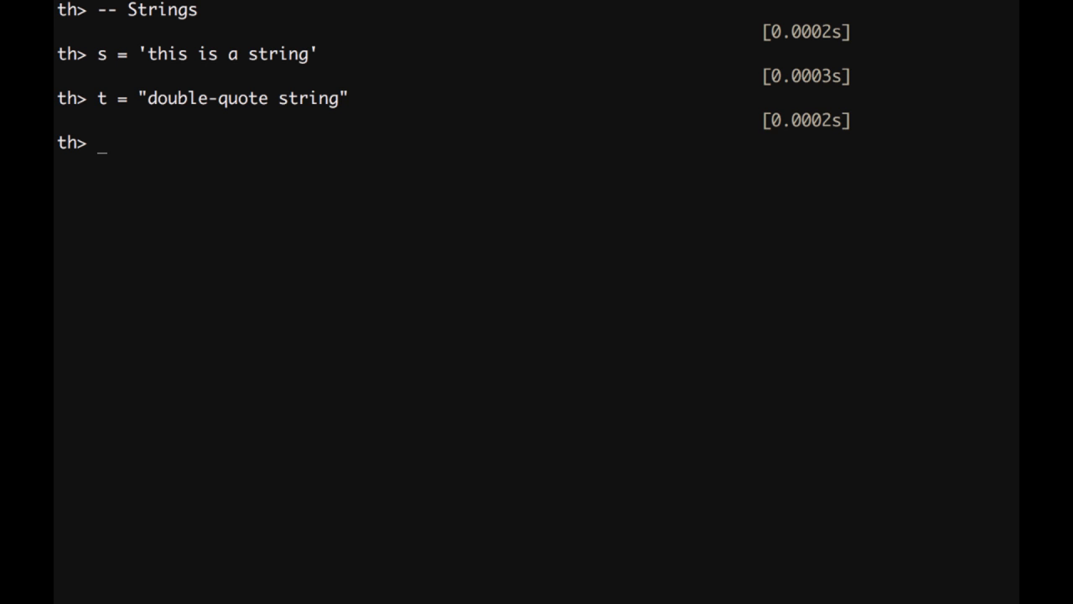
{"action": "type", "text": "u ="}
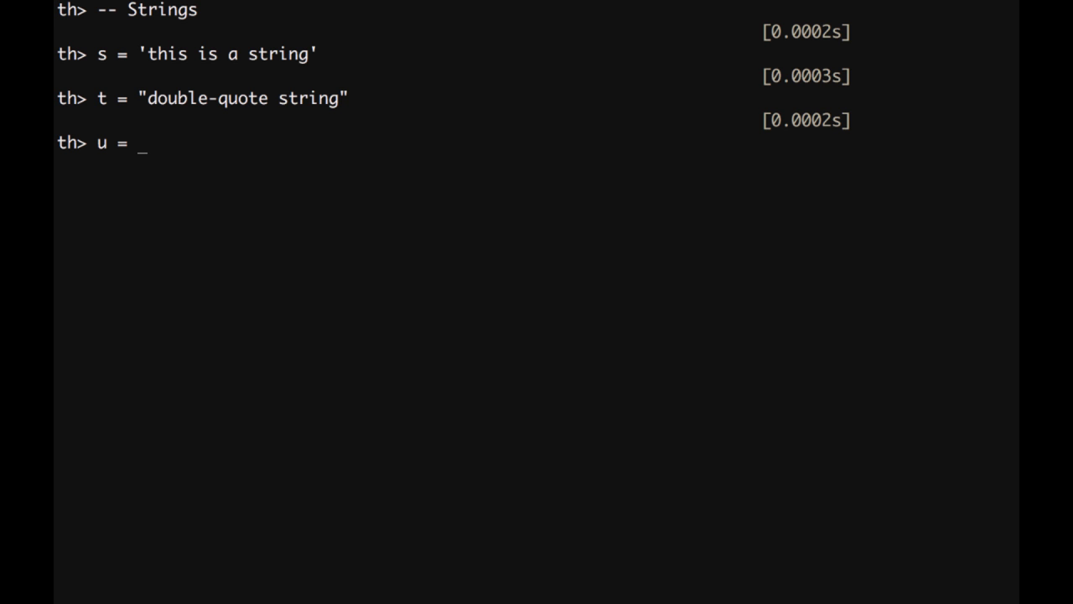
Assign u a [[ ]] multi-line string with lines Multi-line, string, definition.
{"action": "type", "text": "[["}
{"action": "type", "text": "Mult"}
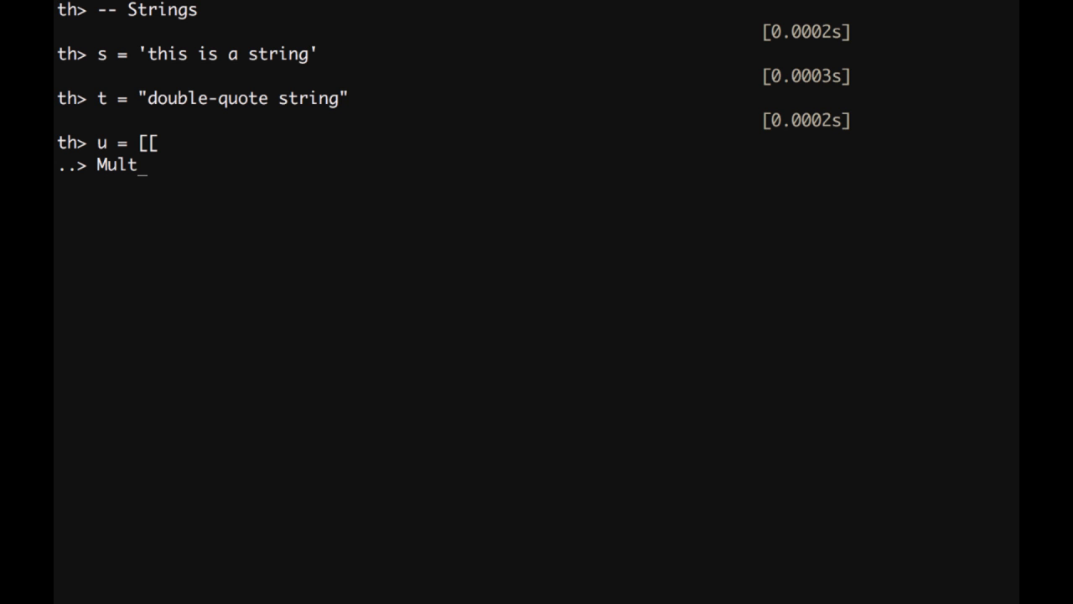
{"action": "type", "text": "i-line"}
{"action": "type", "text": "string"}
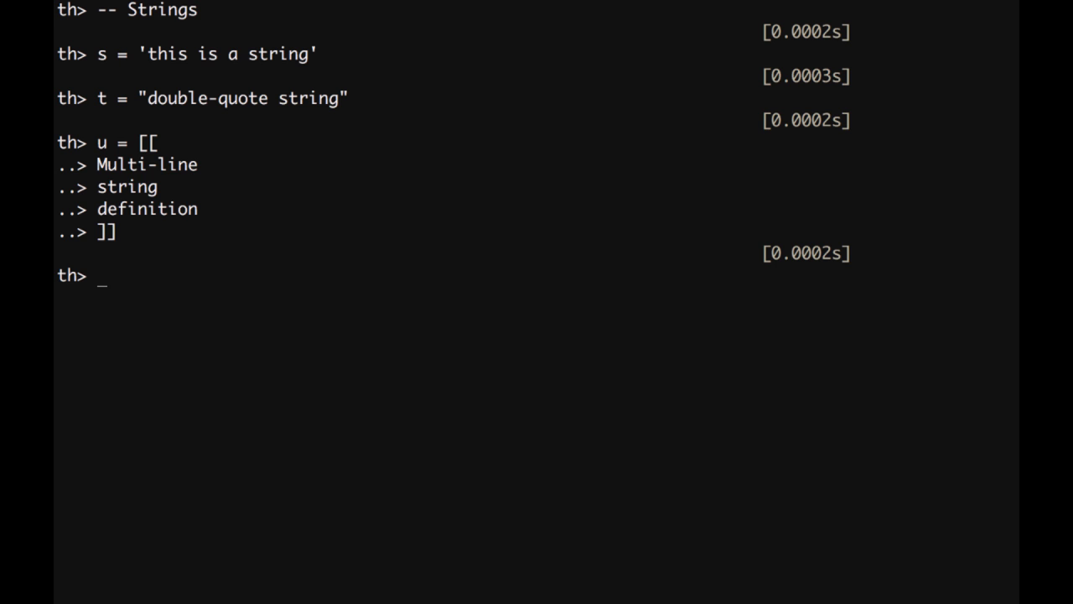
Evaluate s, t and u to print the three string values.
{"action": "type", "text": "s"}
{"action": "type", "text": "t"}
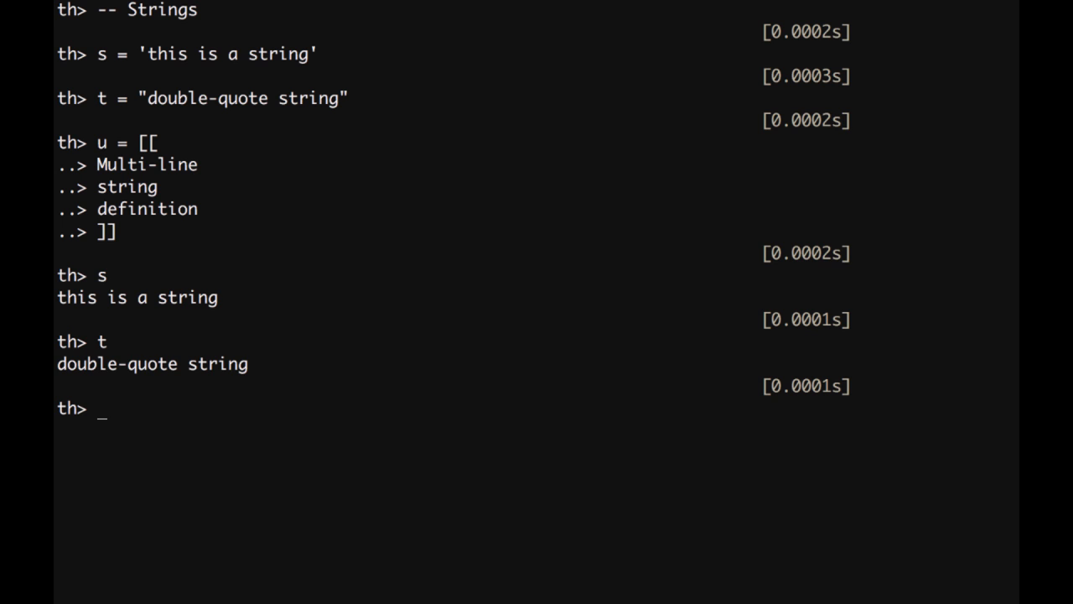
{"action": "type", "text": "u"}
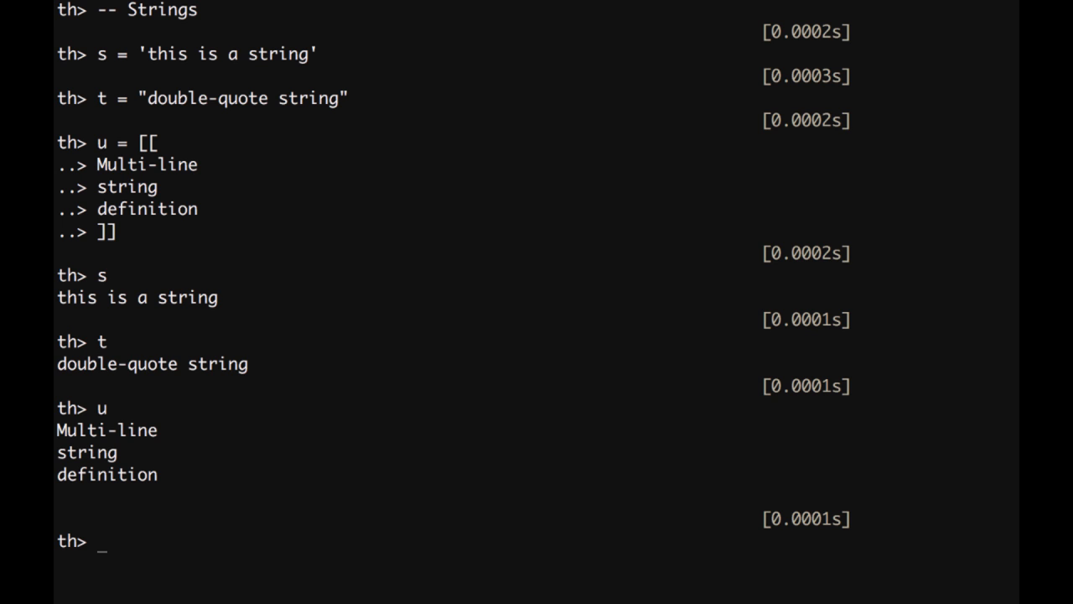
{"action": "mouse_move", "coordinate": [60, 503]}
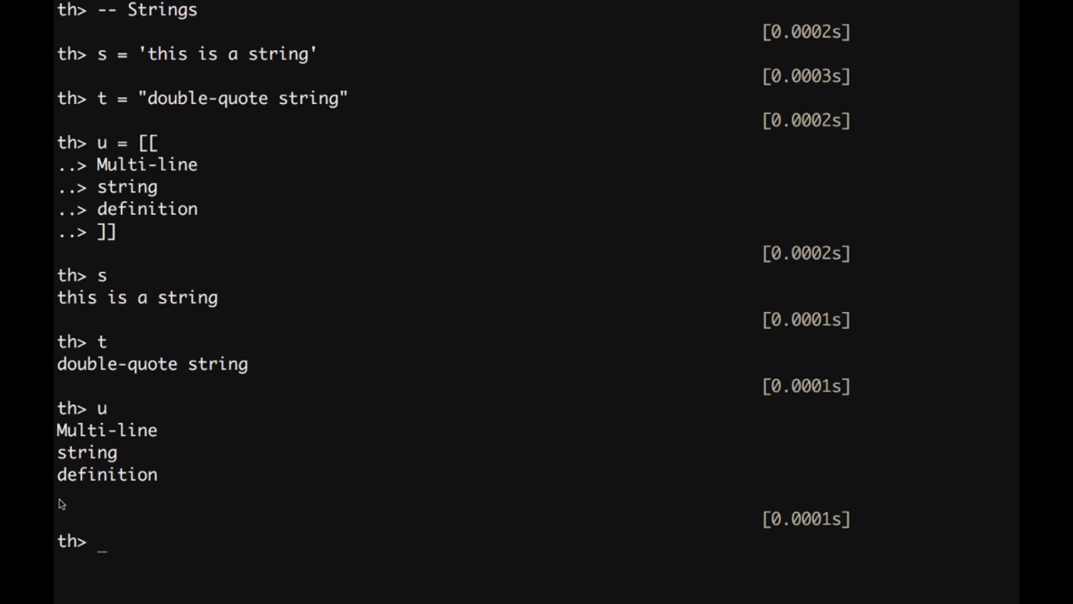
{"action": "mouse_move", "coordinate": [109, 232]}
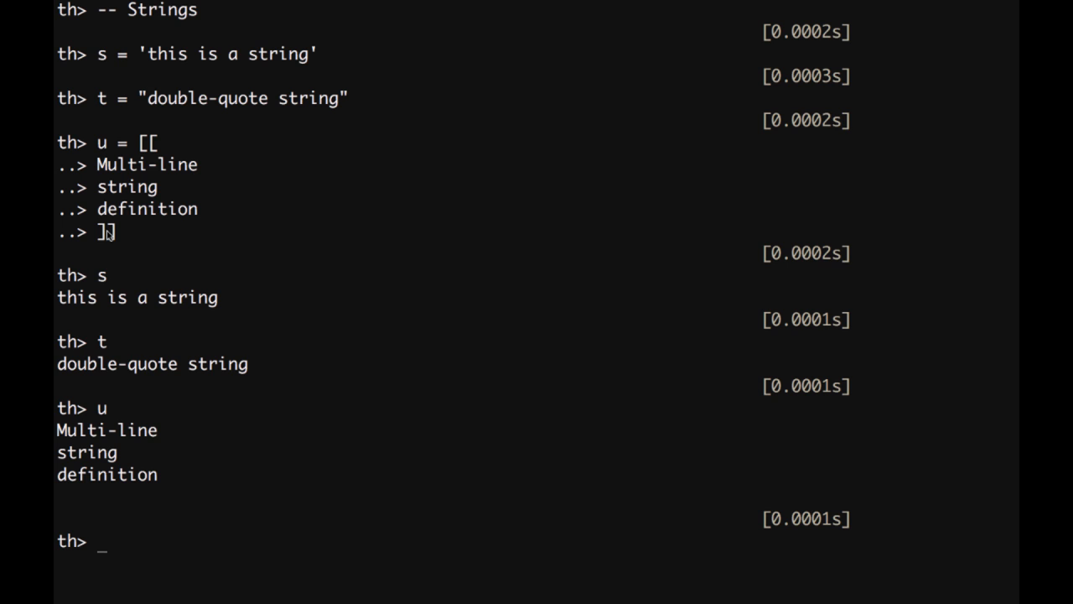
{"action": "mouse_move", "coordinate": [121, 250]}
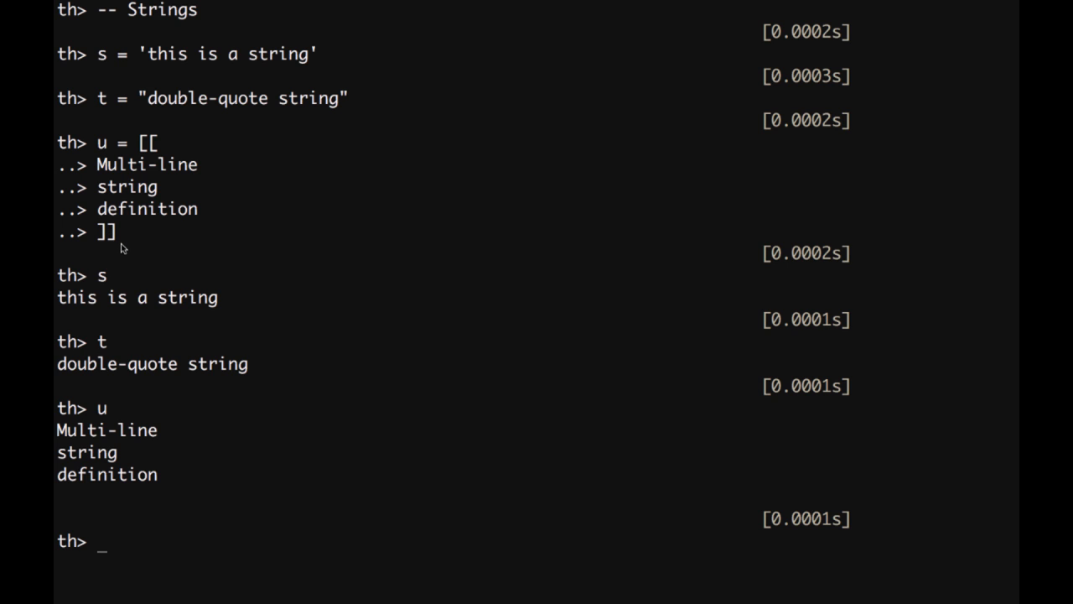
{"action": "mouse_move", "coordinate": [223, 282]}
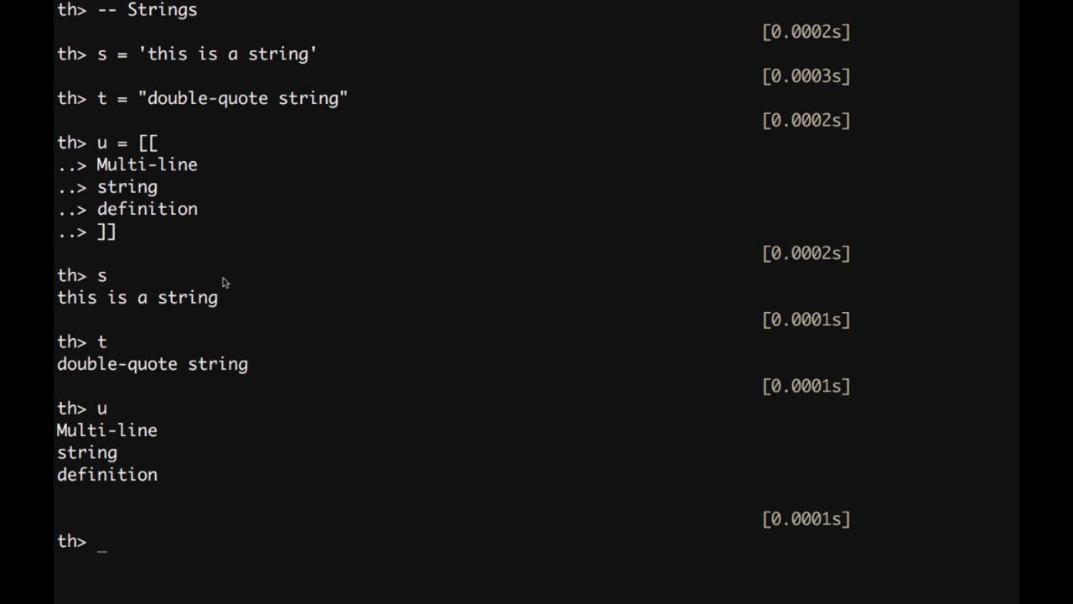
{"action": "mouse_move", "coordinate": [673, 350]}
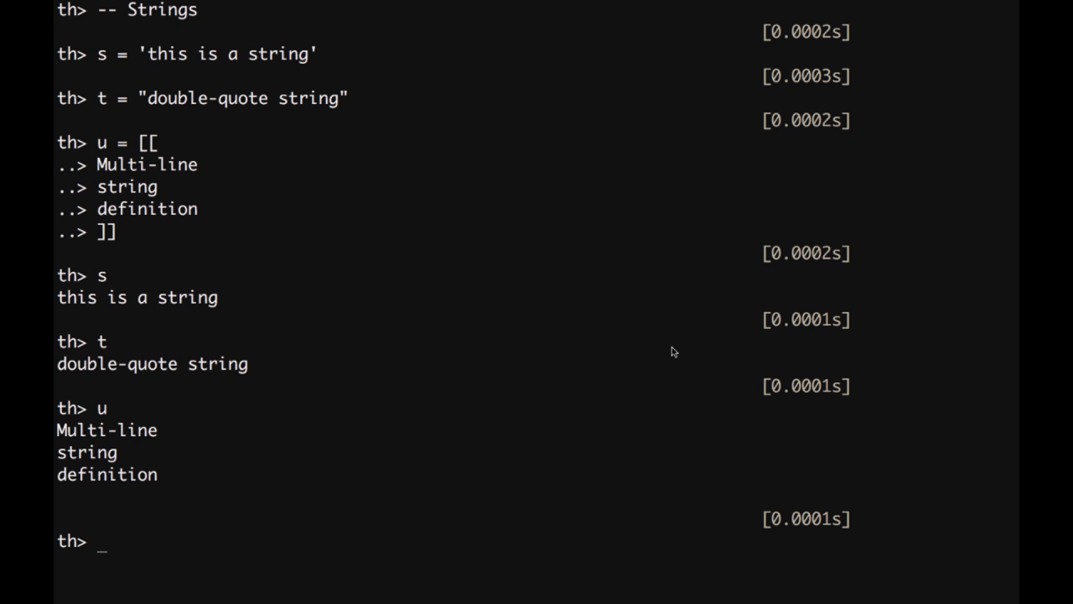
Set u = nil and run who() to list remaining user variables t, s and num.
{"action": "type", "text": "u = nil"}
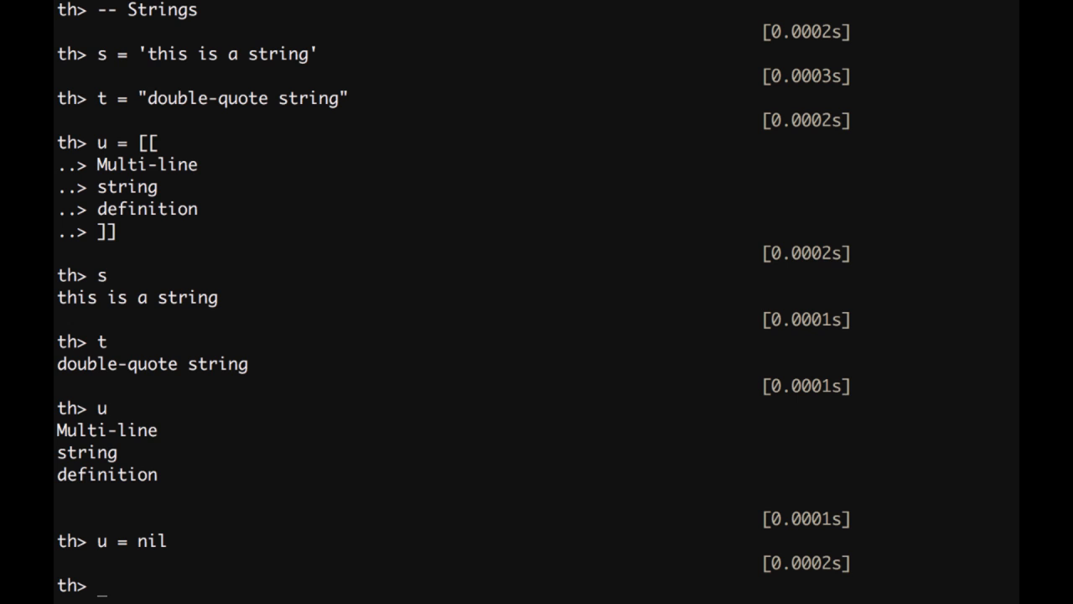
{"action": "type", "text": "who()"}
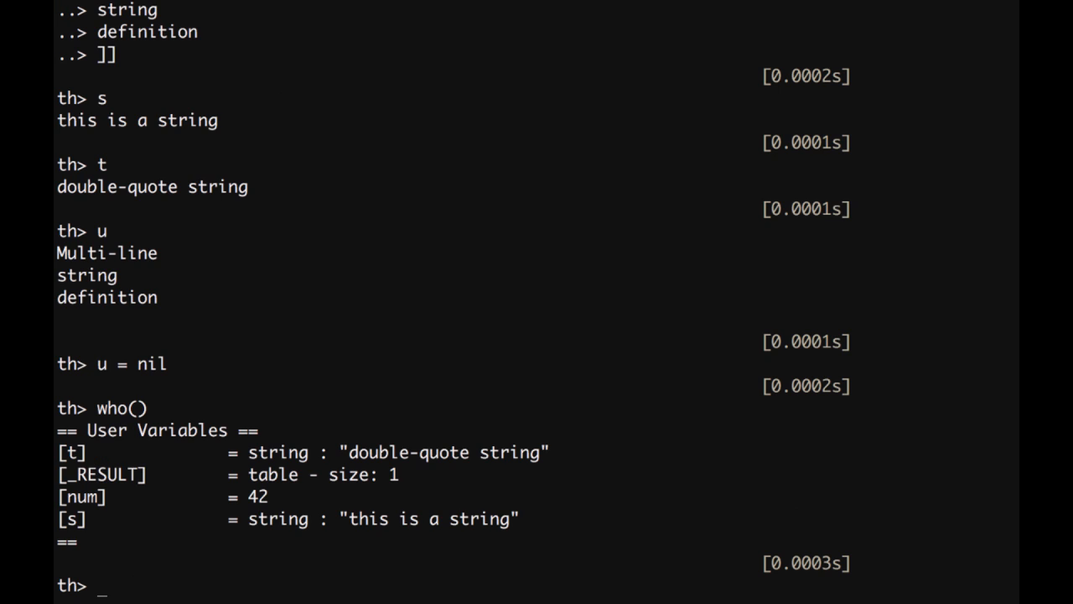
{"action": "mouse_move", "coordinate": [520, 278]}
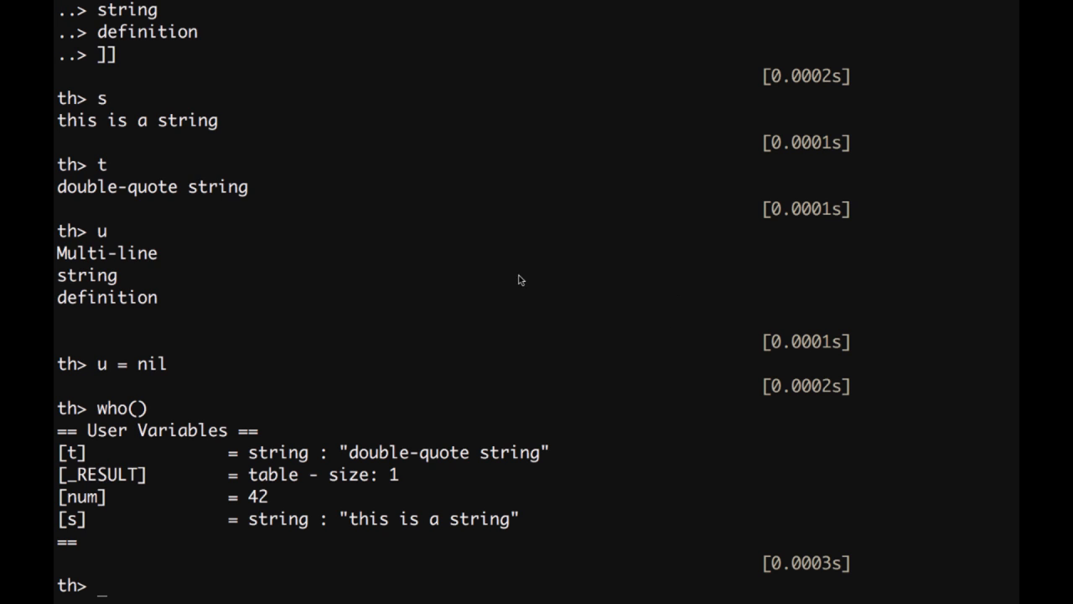
{"action": "mouse_move", "coordinate": [109, 496]}
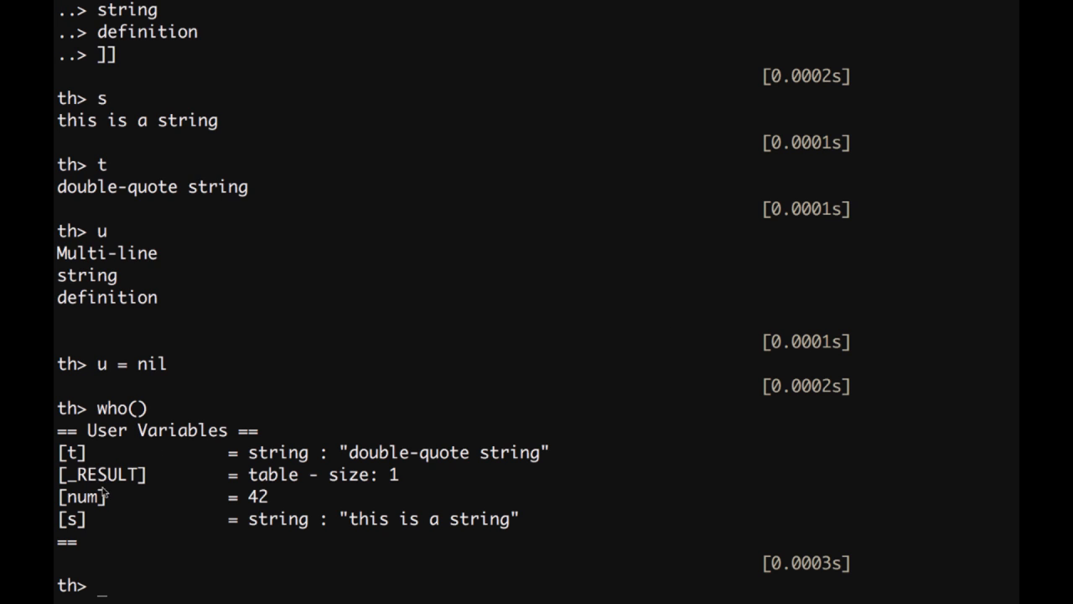
{"action": "mouse_move", "coordinate": [578, 271]}
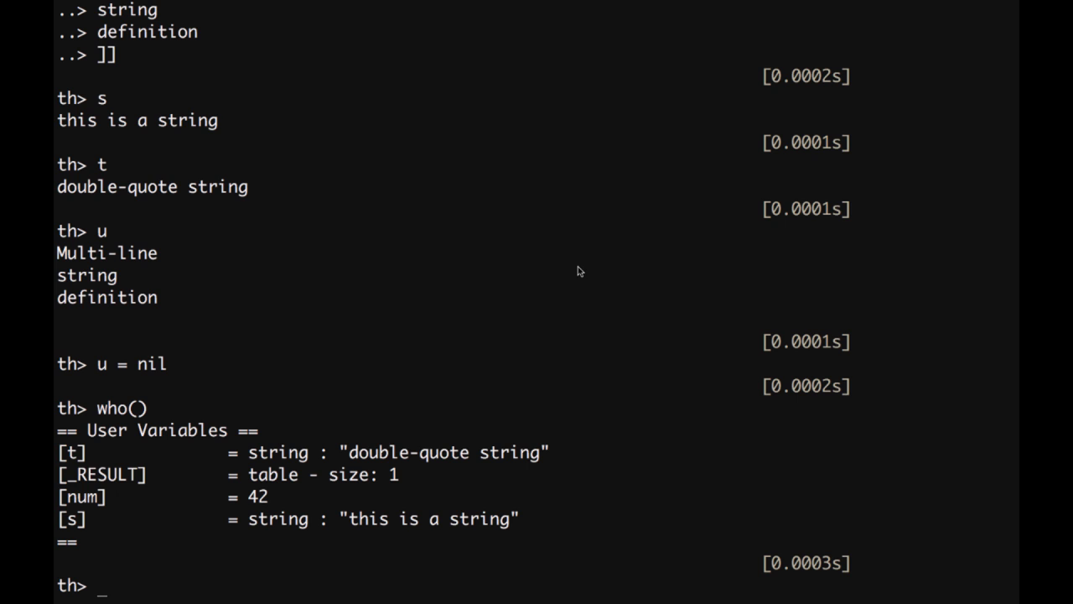
{"action": "mouse_move", "coordinate": [644, 7]}
{"action": "type", "text": "--"}
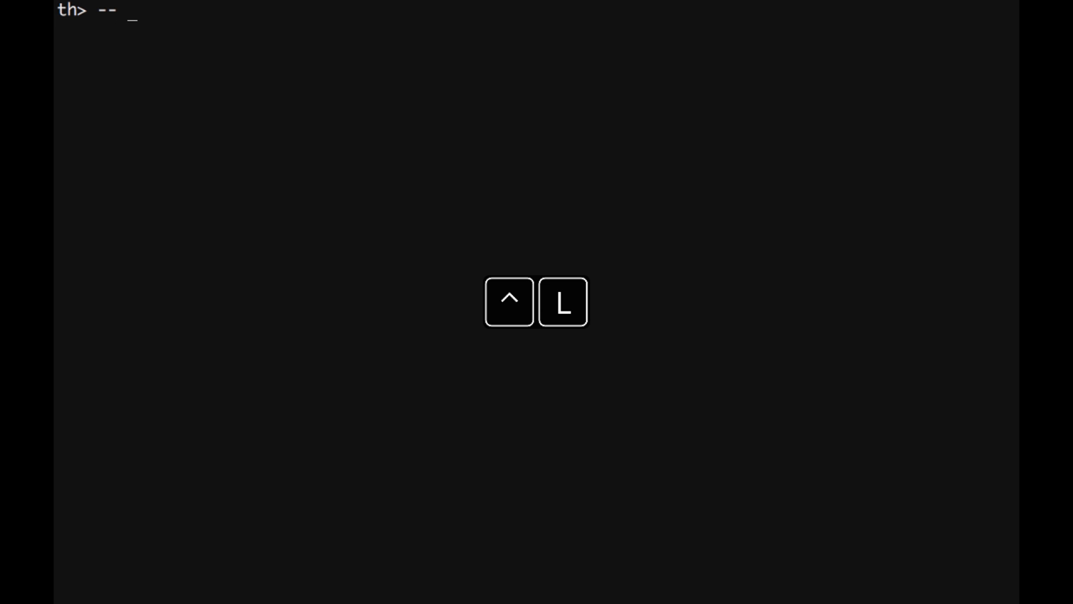
Add a '-- Loops' comment, run 'while num < 50 do num = num + 1 end', then show num is 50.
{"action": "type", "text": "Loops"}
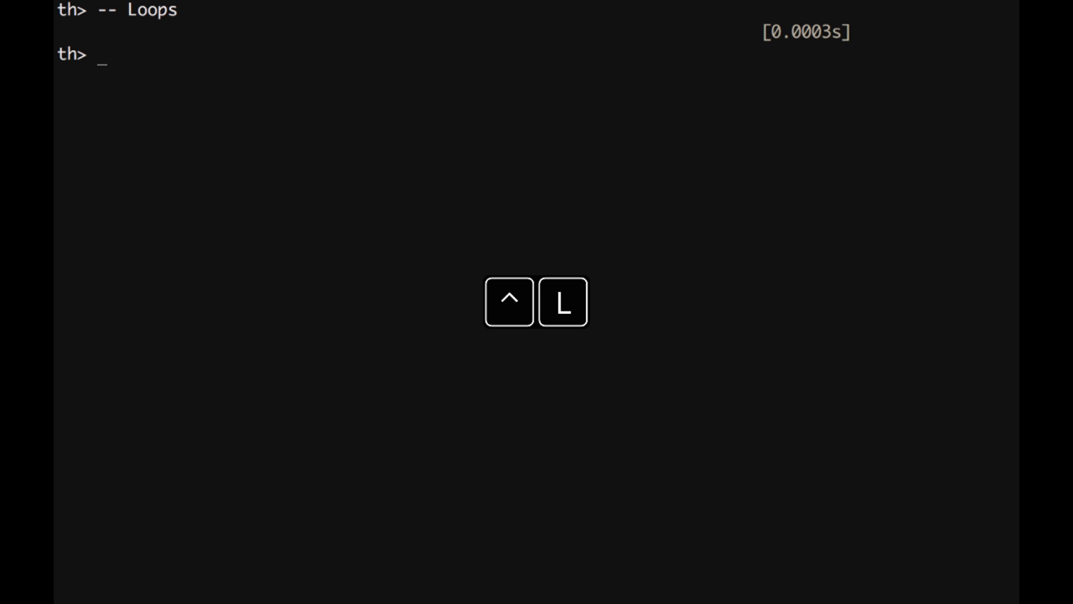
{"action": "type", "text": "whil"}
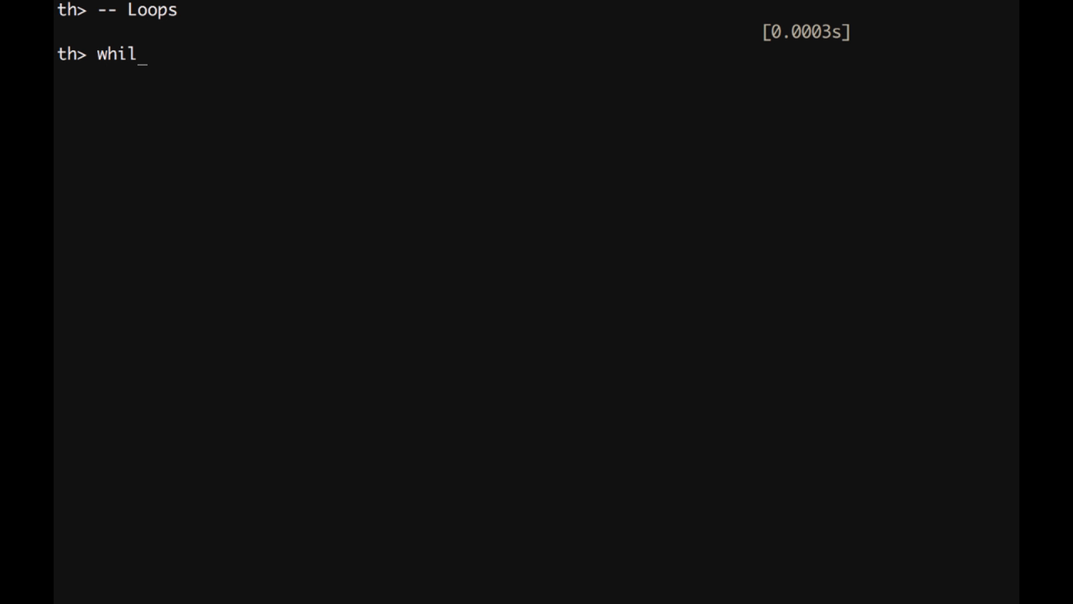
{"action": "type", "text": "e"}
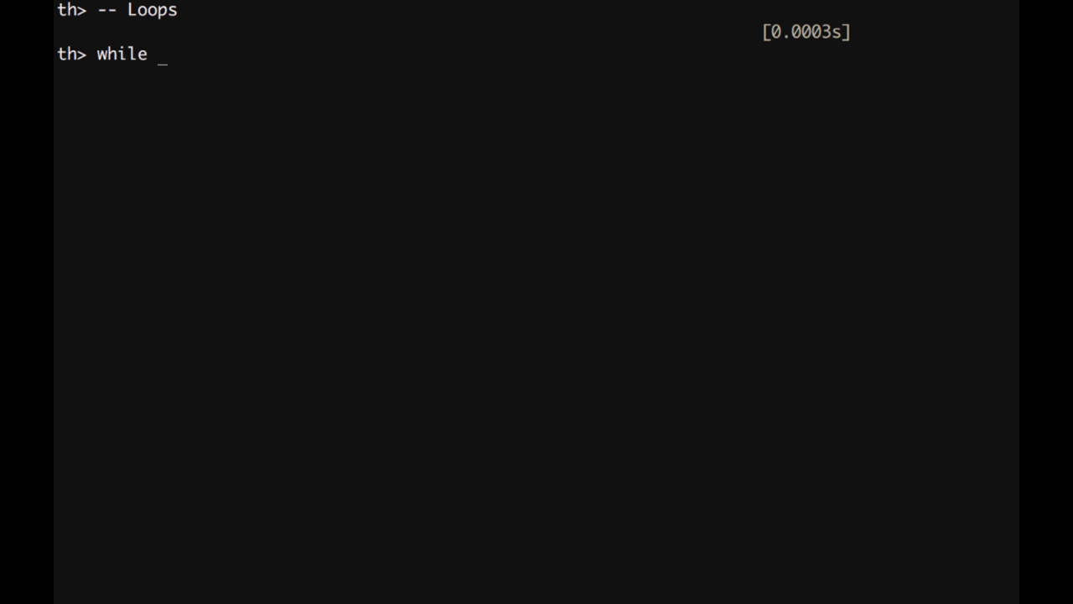
{"action": "type", "text": "num"}
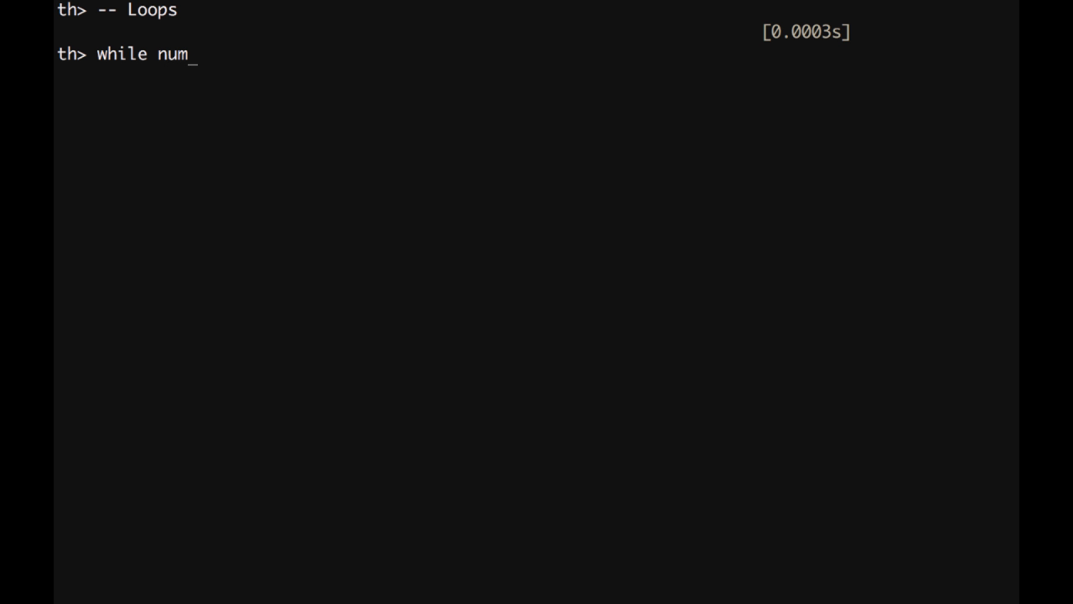
{"action": "type", "text": "<"}
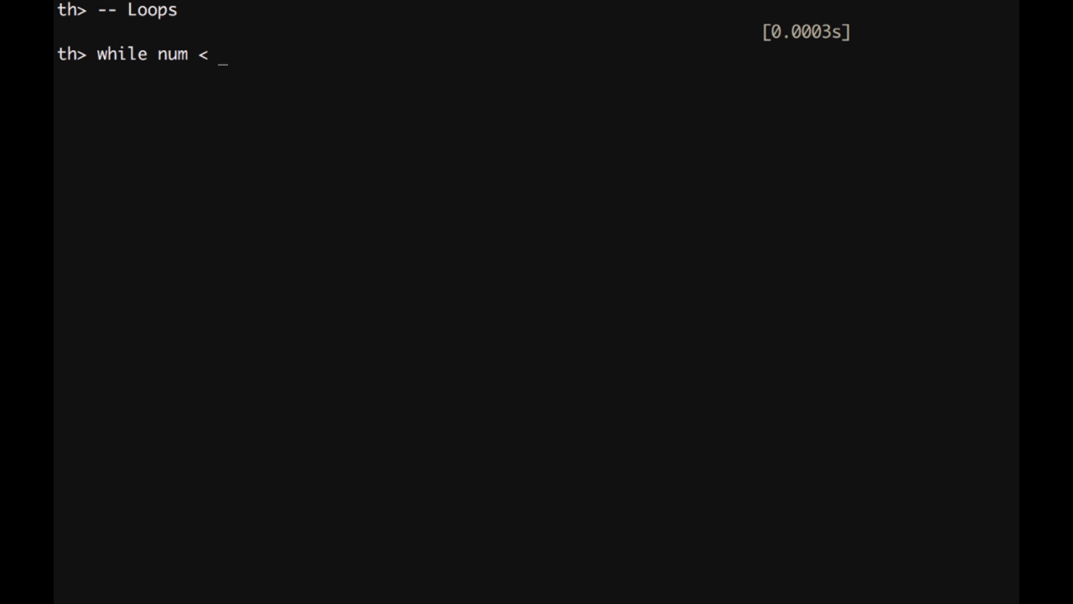
{"action": "type", "text": "50 do"}
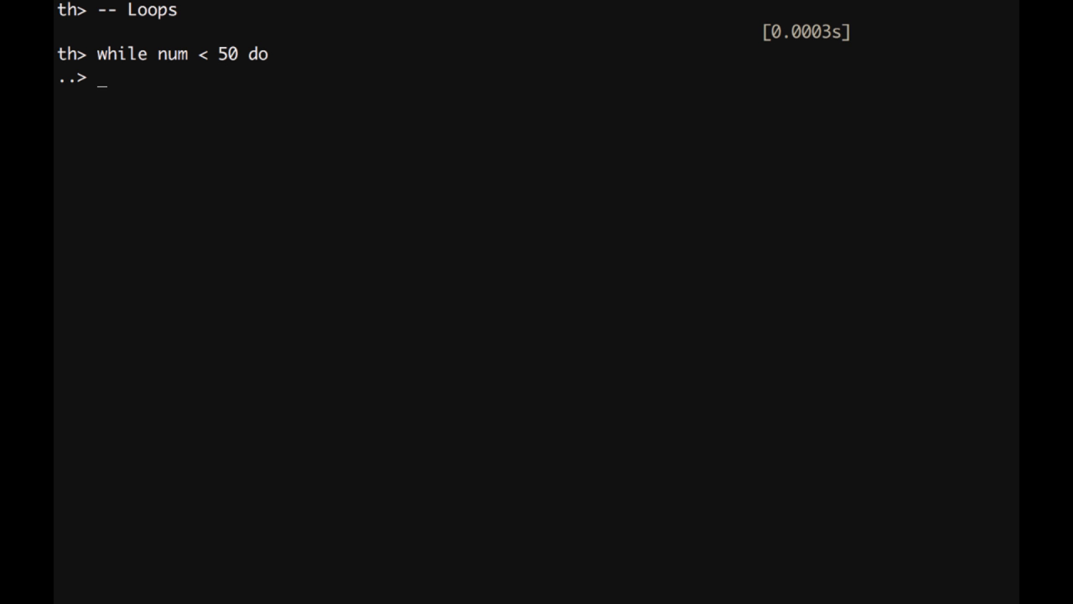
{"action": "type", "text": "num ="}
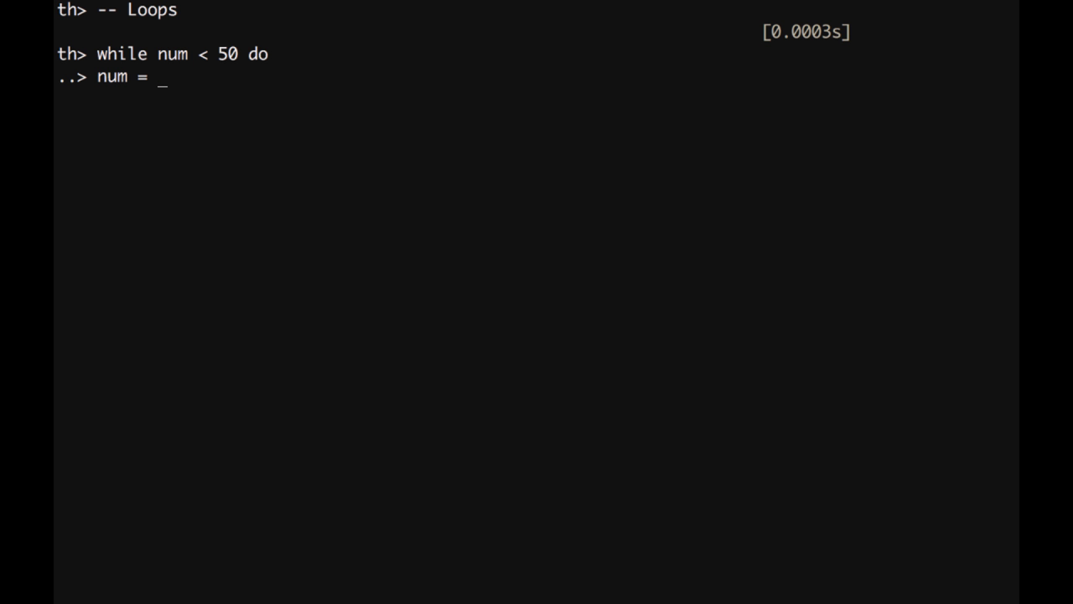
{"action": "type", "text": "num +"}
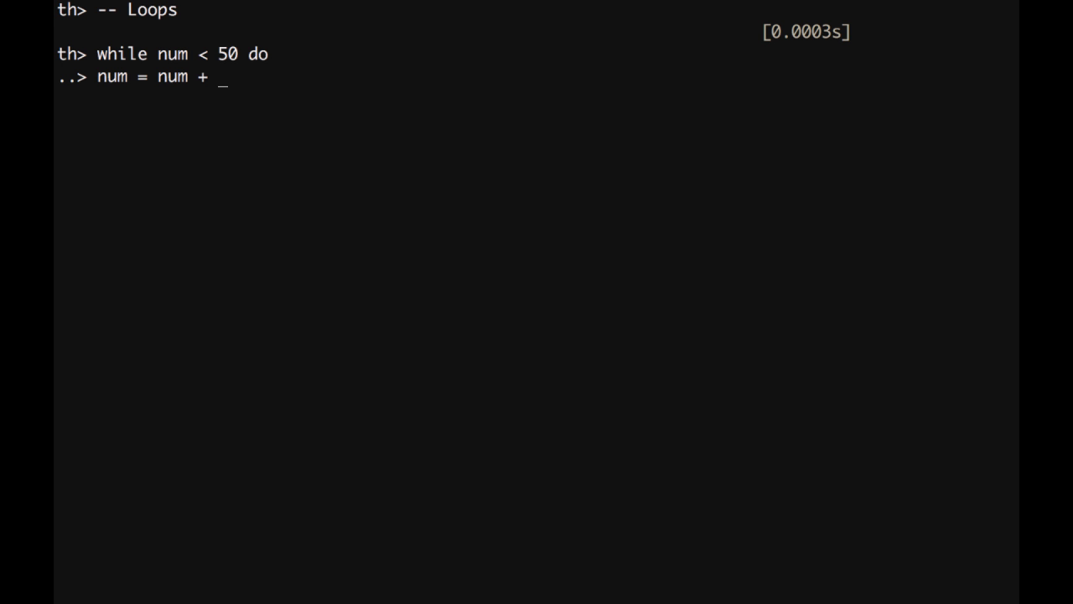
{"action": "type", "text": "1"}
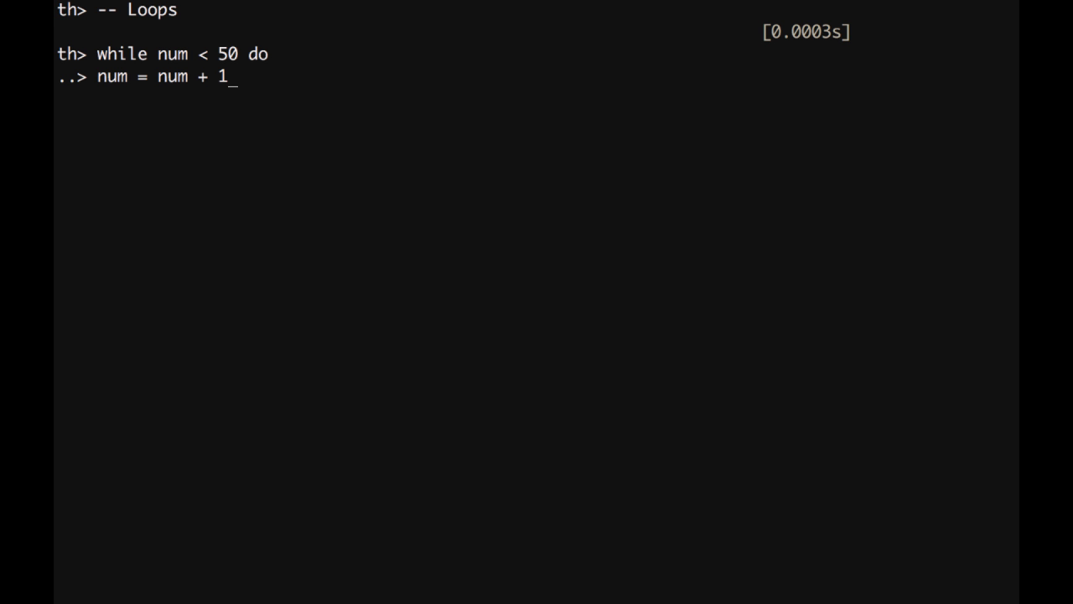
{"action": "type", "text": "end"}
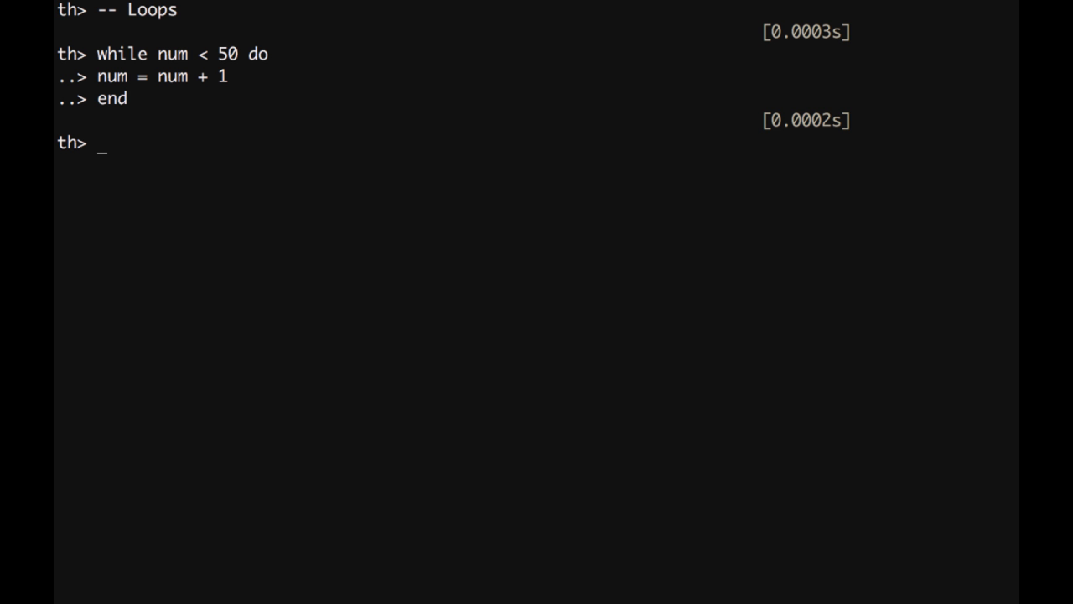
{"action": "type", "text": "num"}
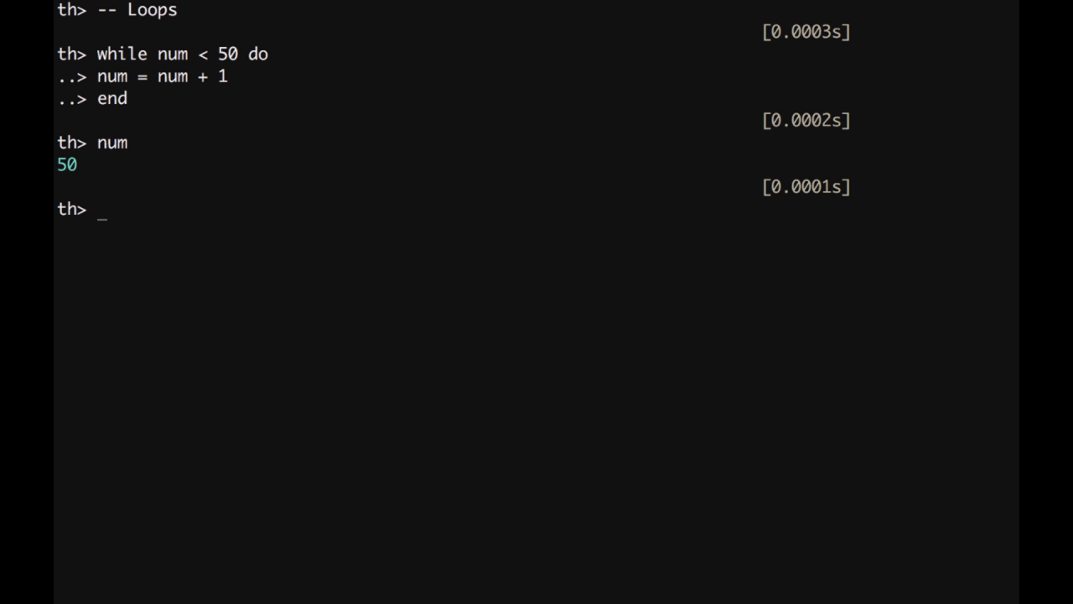
{"action": "mouse_move", "coordinate": [191, 44]}
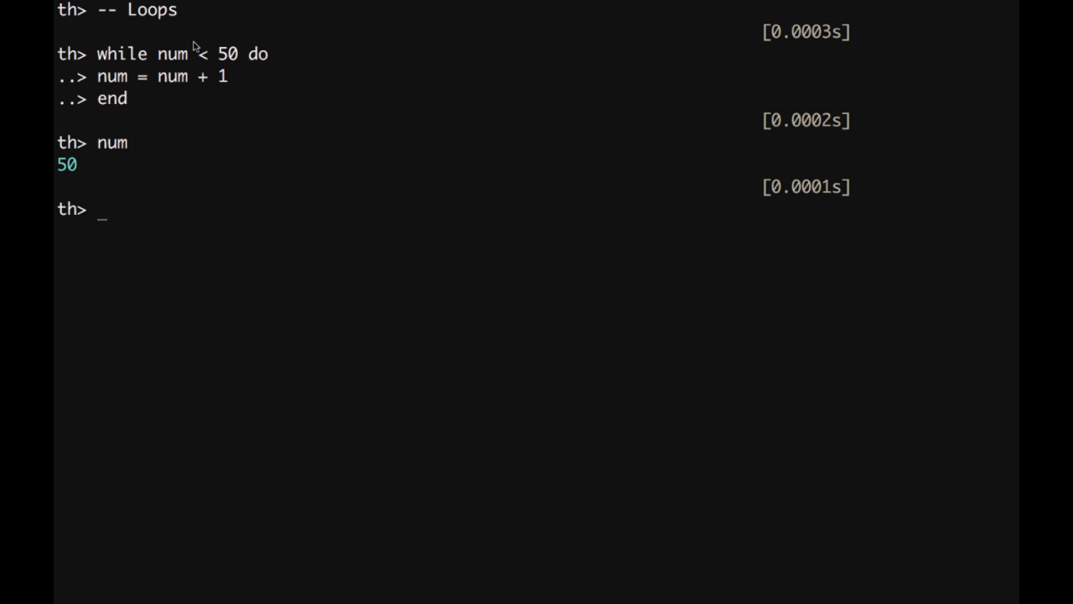
{"action": "mouse_move", "coordinate": [200, 91]}
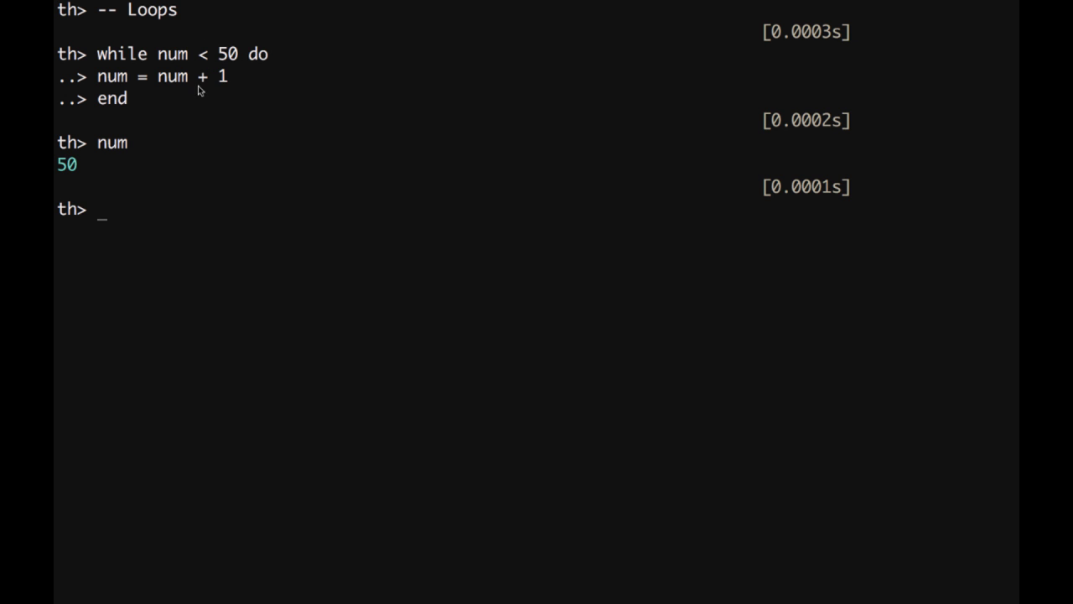
{"action": "mouse_move", "coordinate": [81, 167]}
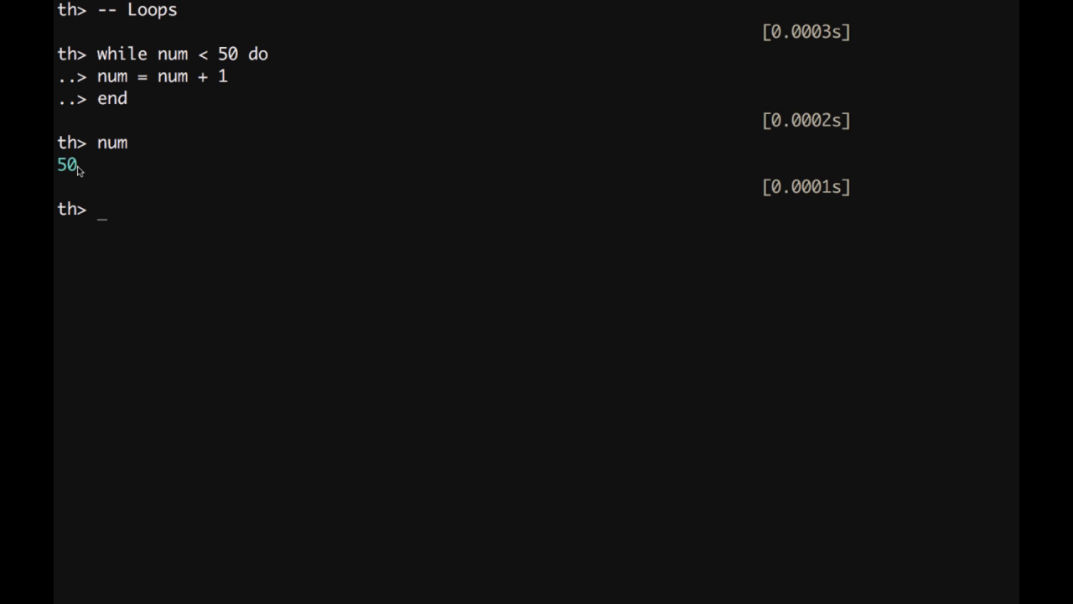
{"action": "mouse_move", "coordinate": [674, 342]}
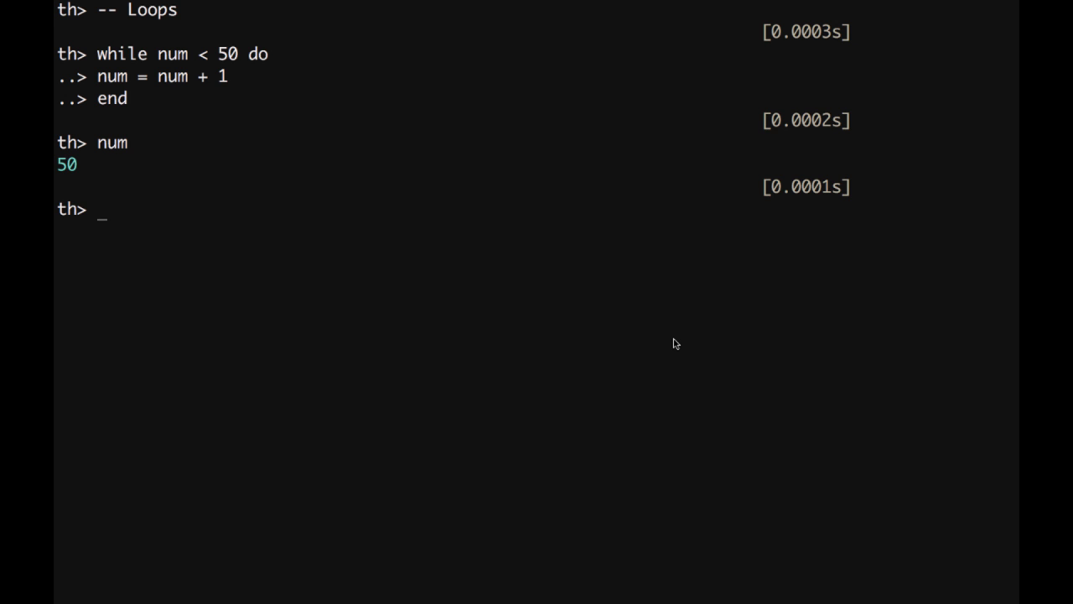
Run 'for i = 1, 5 do io.write(i .. ' ') end' to print 1 through 5.
{"action": "type", "text": "for"}
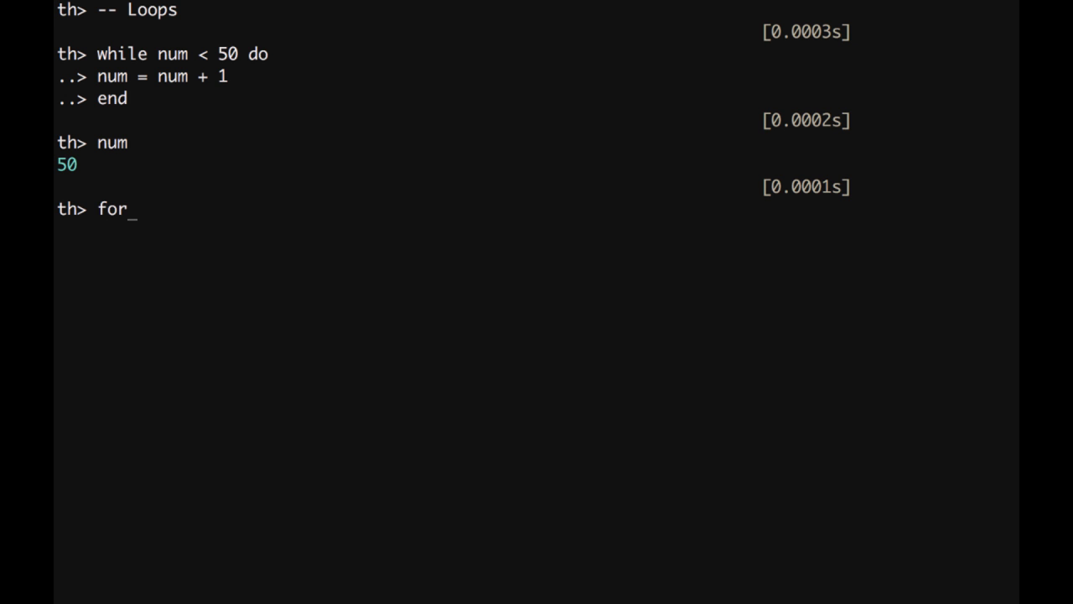
{"action": "type", "text": "i"}
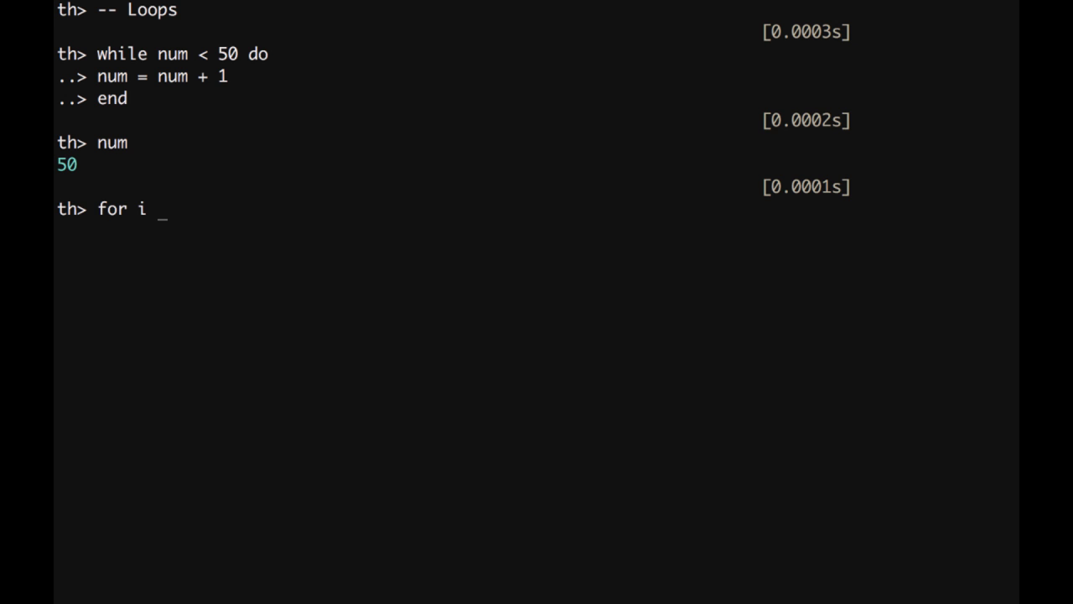
{"action": "type", "text": "= 1,"}
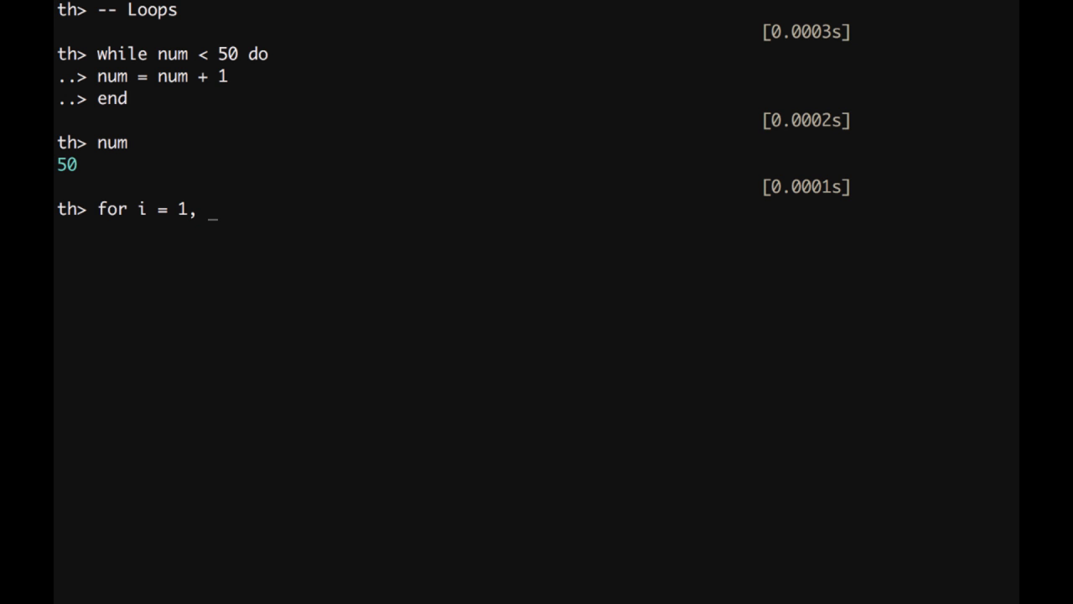
{"action": "type", "text": "5 do"}
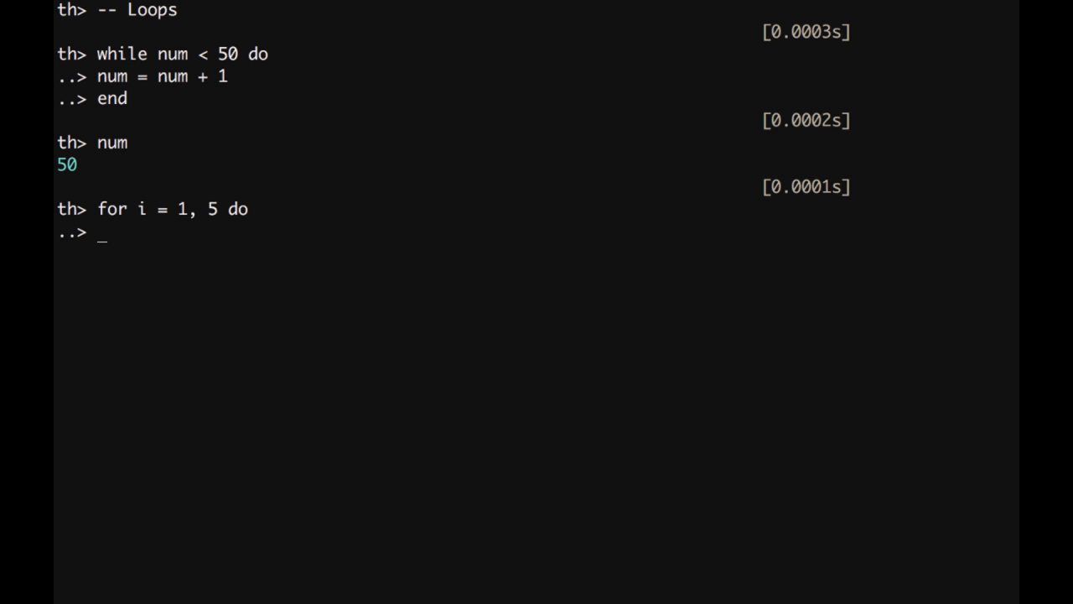
{"action": "type", "text": "io.wri"}
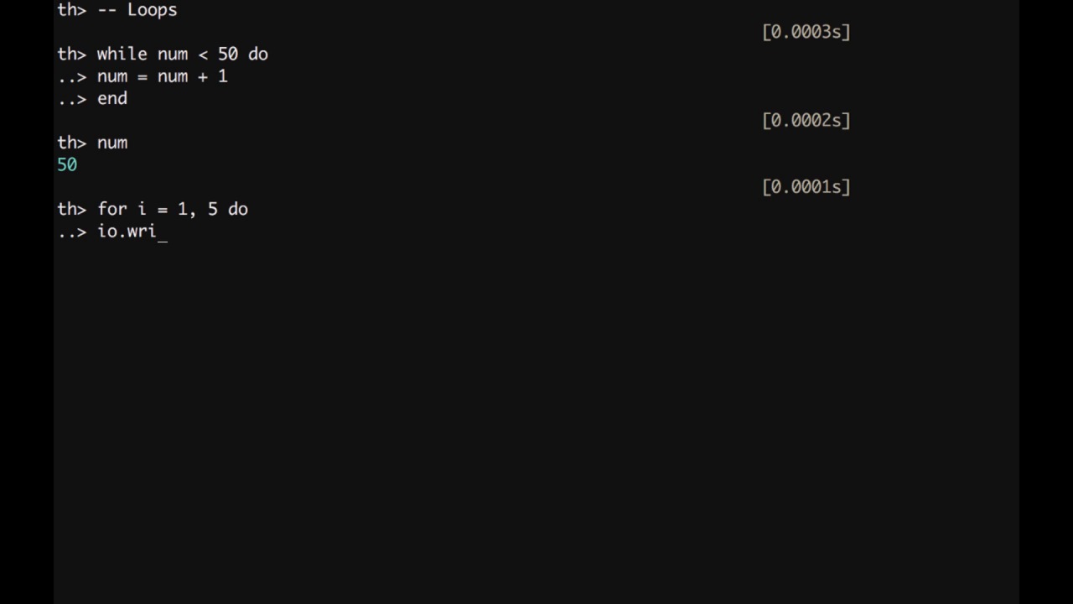
{"action": "type", "text": "te("}
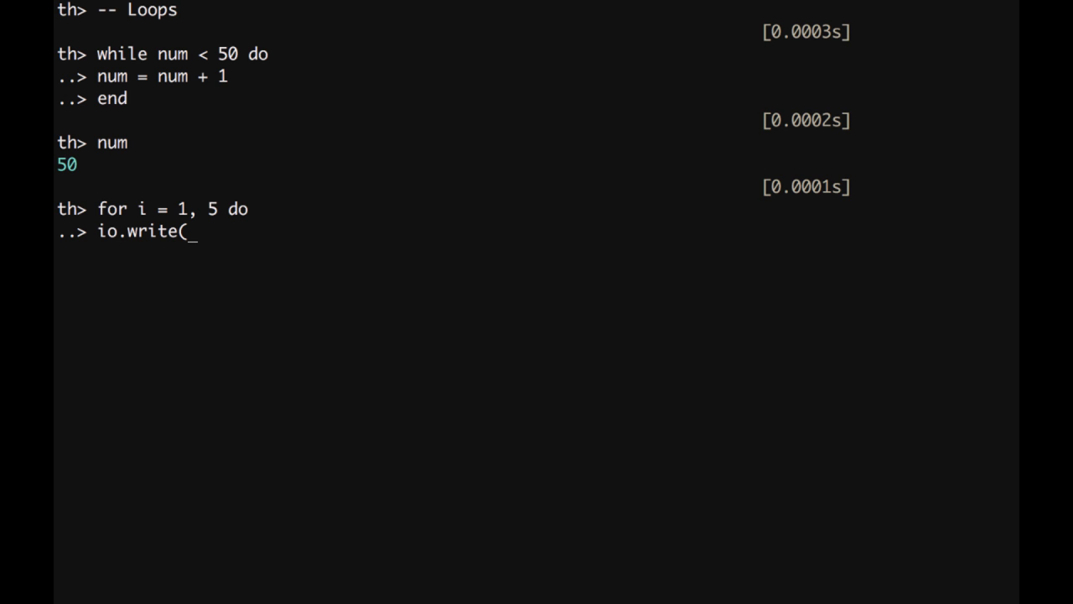
{"action": "type", "text": "i"}
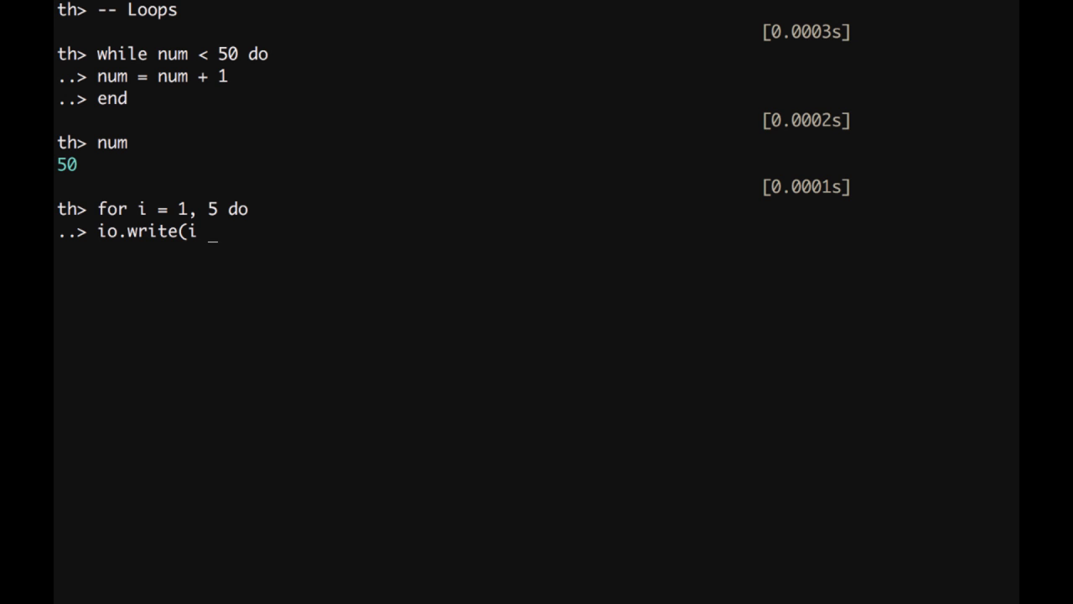
{"action": "type", "text": ".. ' '"}
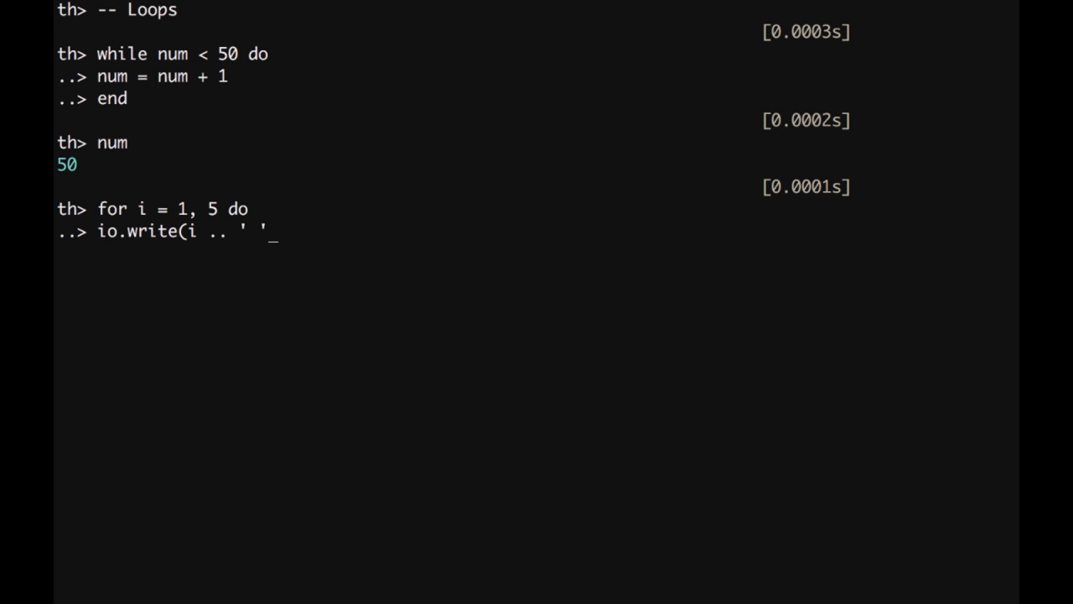
{"action": "type", "text": ")"}
{"action": "type", "text": "e"}
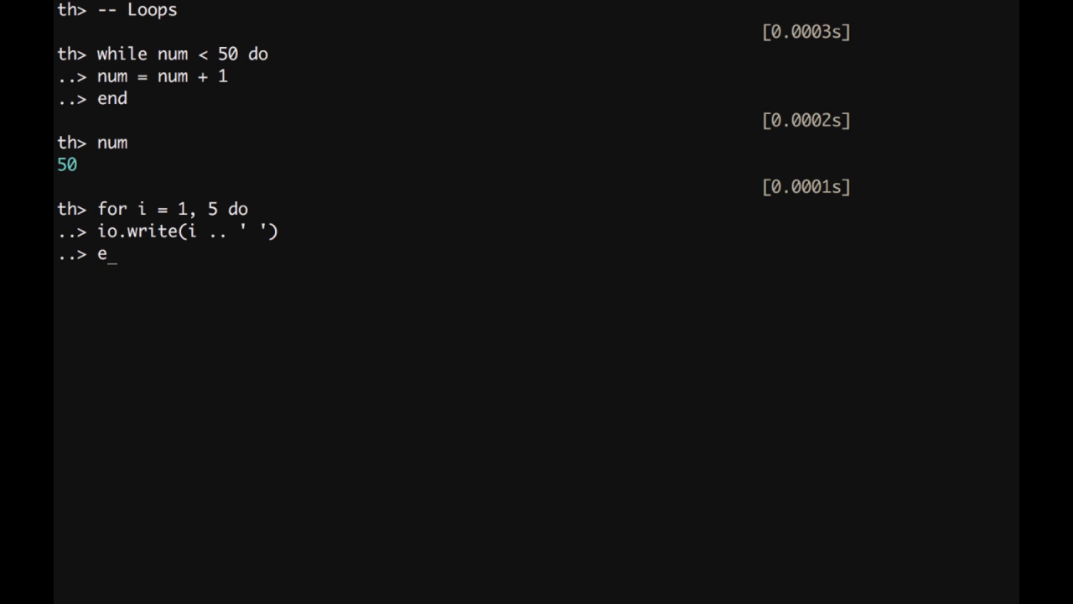
{"action": "key", "text": "Enter"}
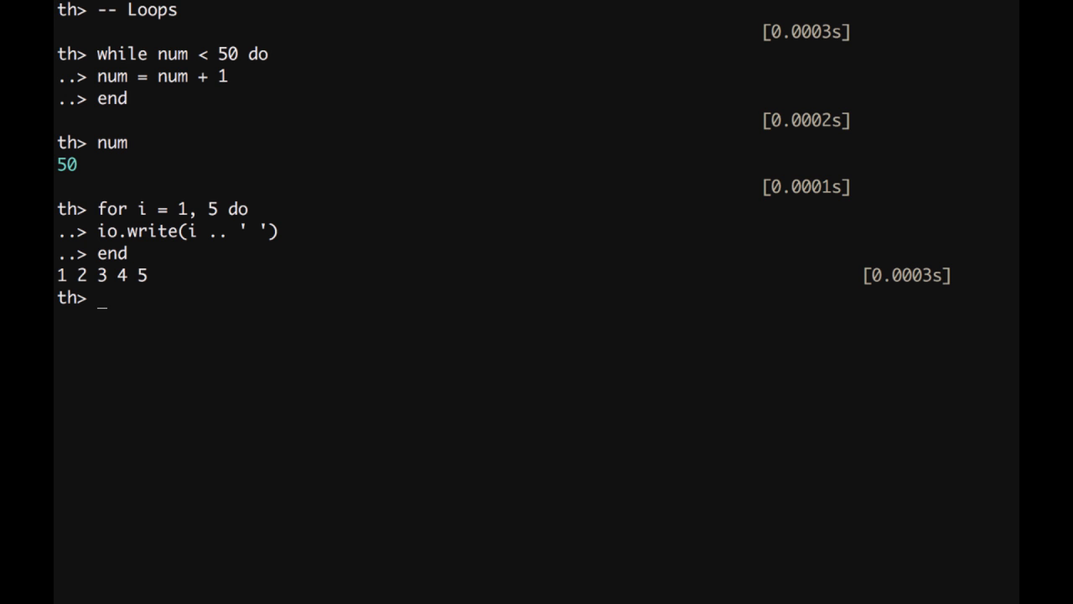
{"action": "mouse_move", "coordinate": [312, 315]}
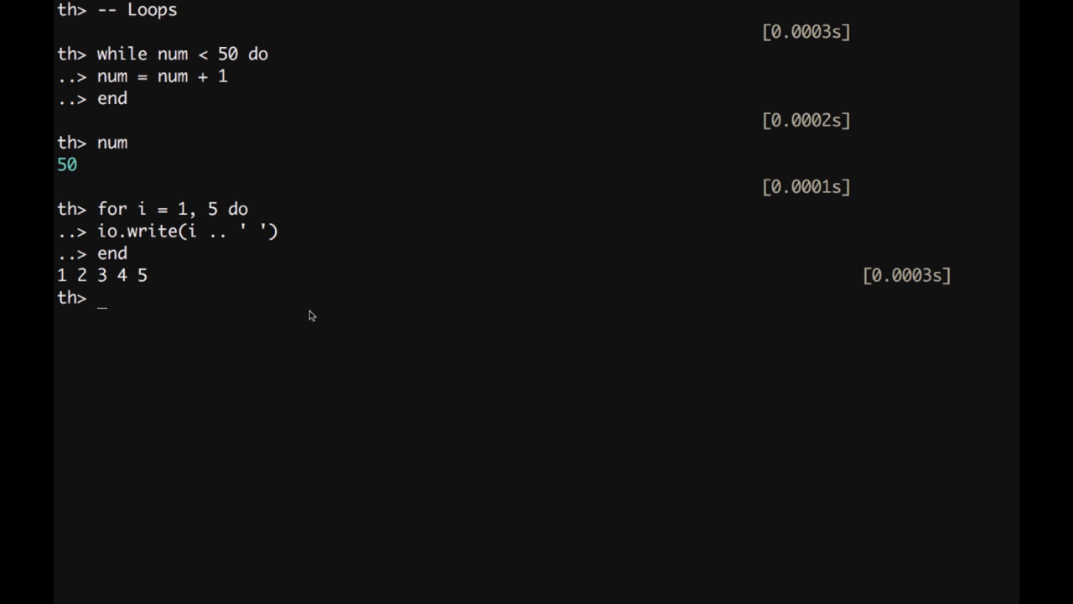
Write the countdown loop 'for i = 5, 1, -1 do io.write(i ...' counting from 5 to 1.
{"action": "type", "text": "for"}
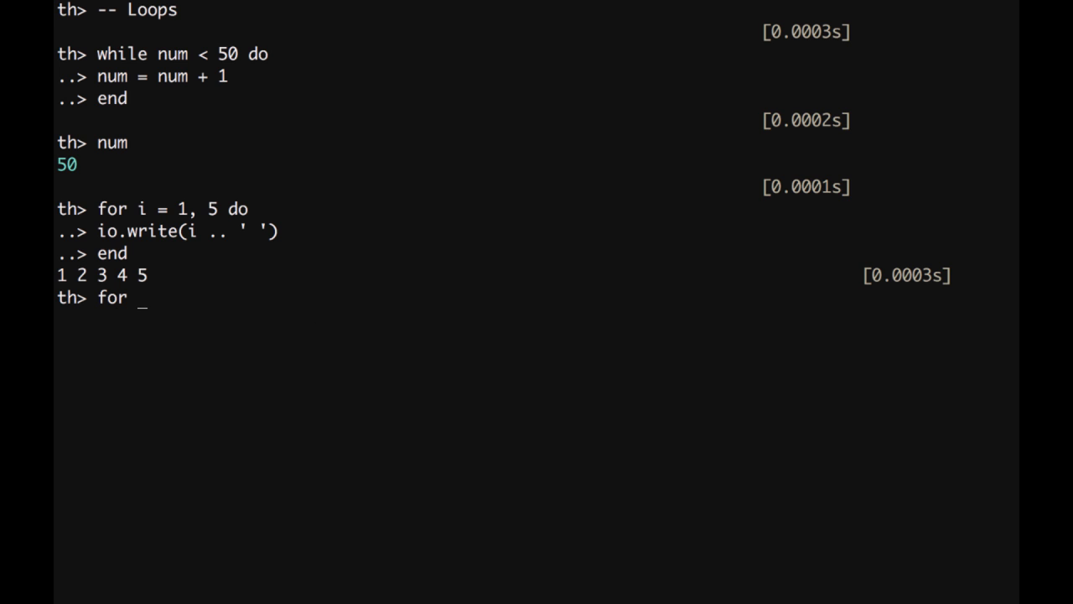
{"action": "type", "text": "i ="}
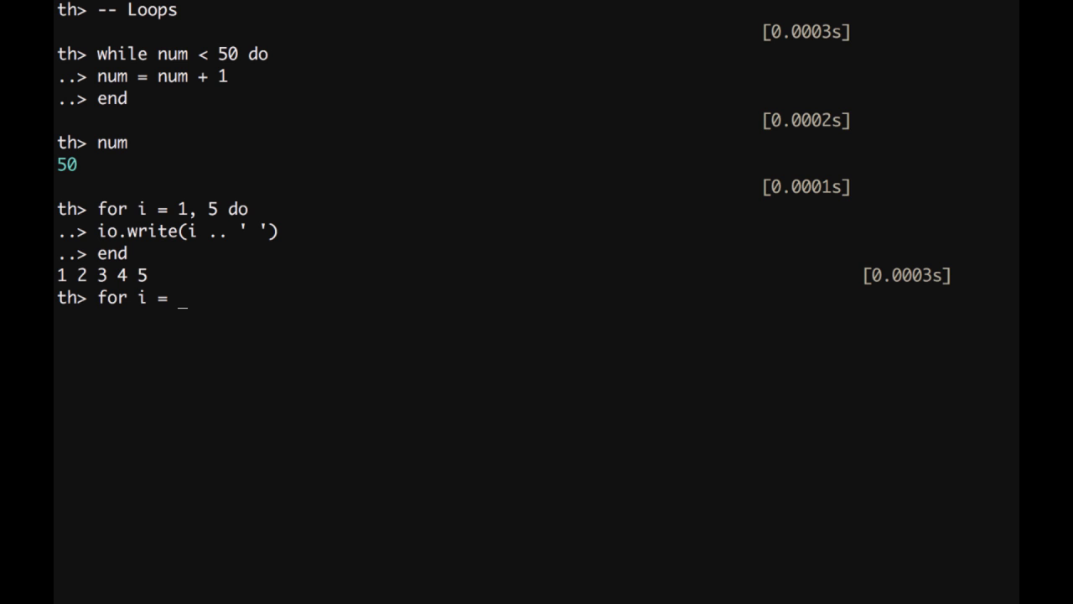
{"action": "type", "text": "5, 1, -"}
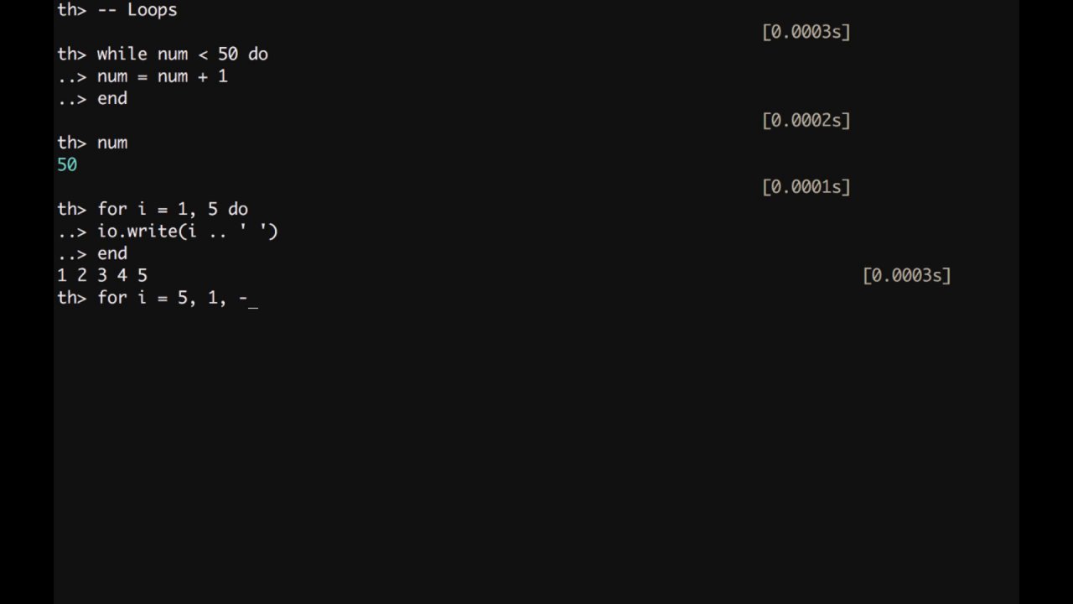
{"action": "type", "text": "1 do"}
{"action": "type", "text": "io."}
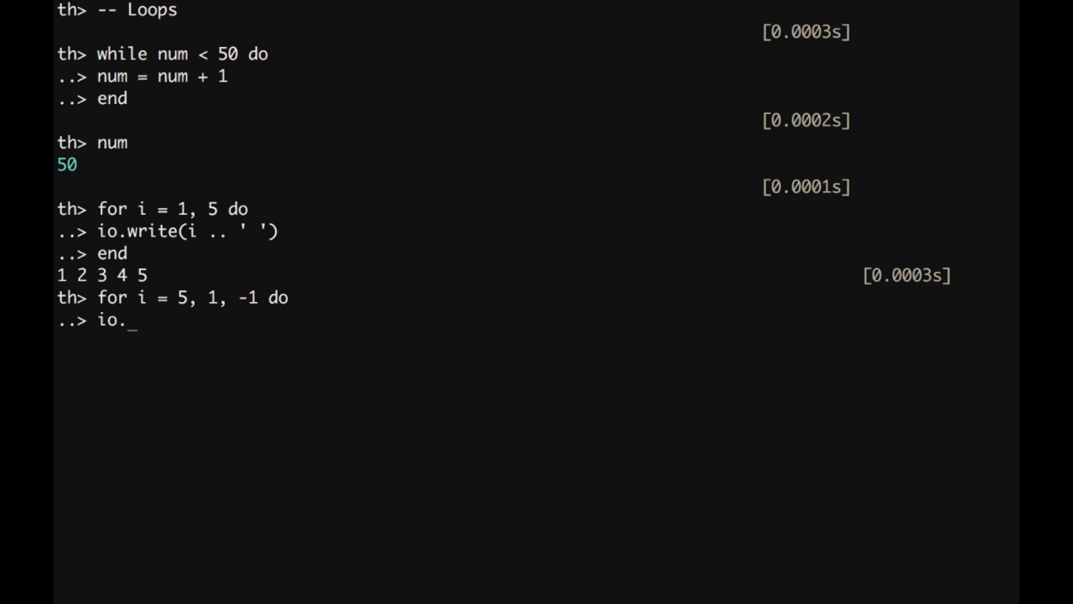
{"action": "type", "text": "write(i"}
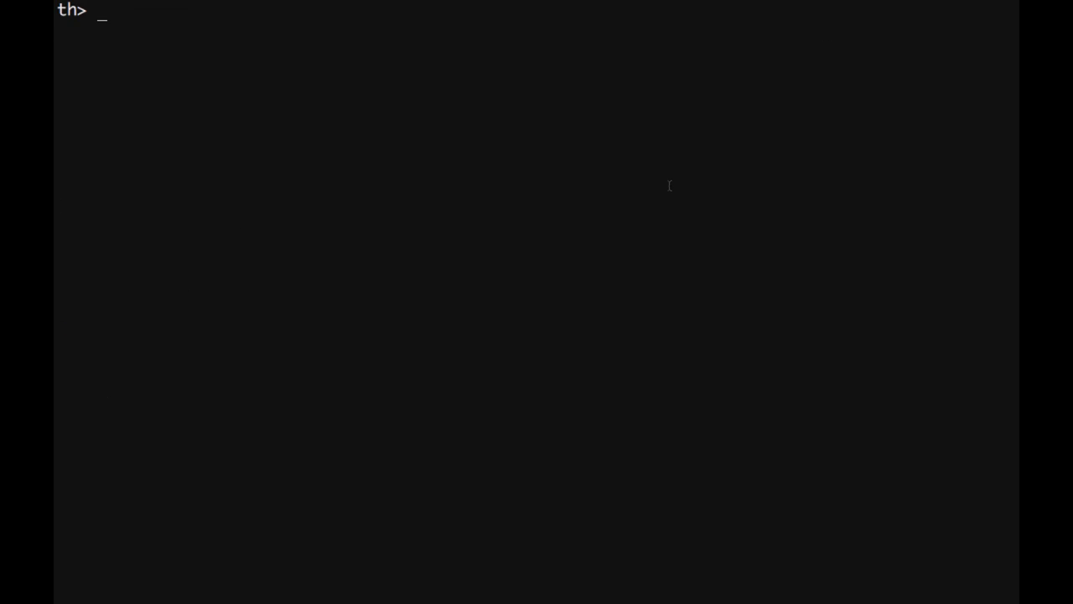
Run 'for i, v in ipairs {'a','b','c','d'} do print(i, v) end', then begin another for loop.
{"action": "type", "text": "for"}
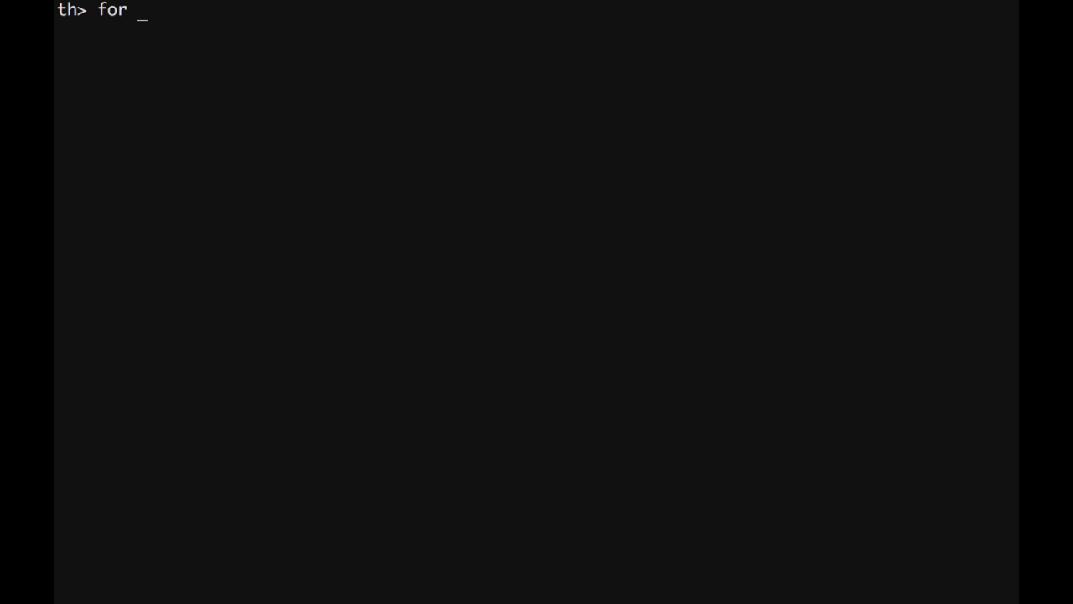
{"action": "type", "text": "i"}
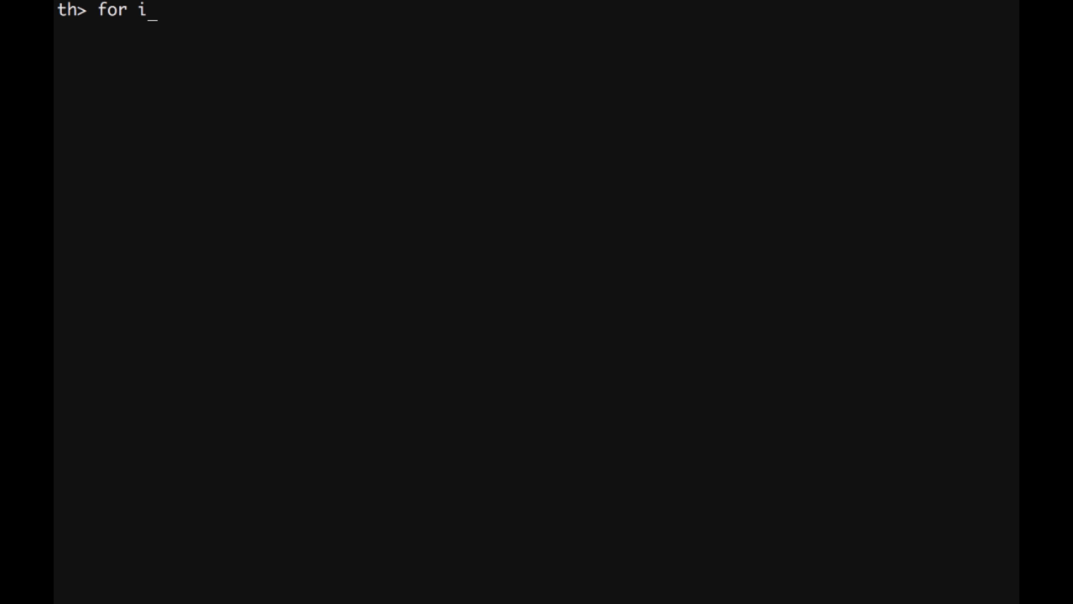
{"action": "type", "text": ", v"}
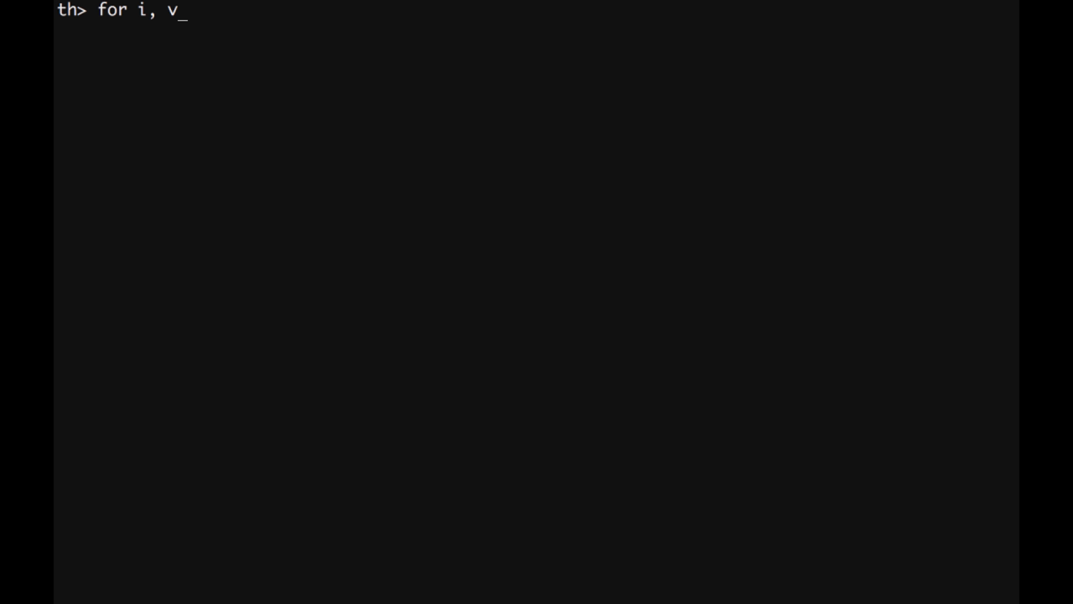
{"action": "type", "text": "in i"}
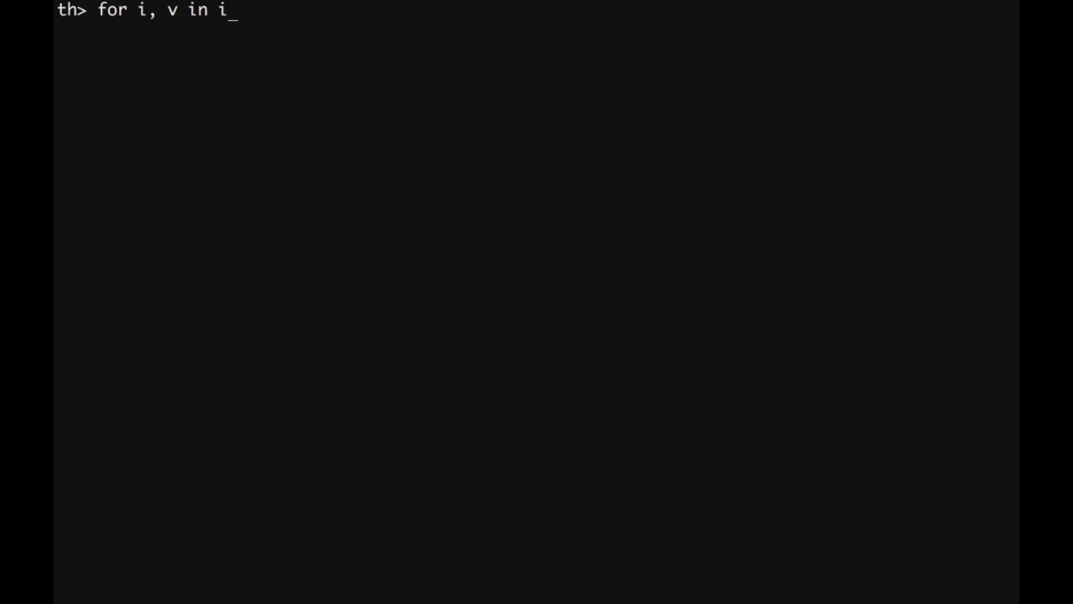
{"action": "type", "text": "pairs"}
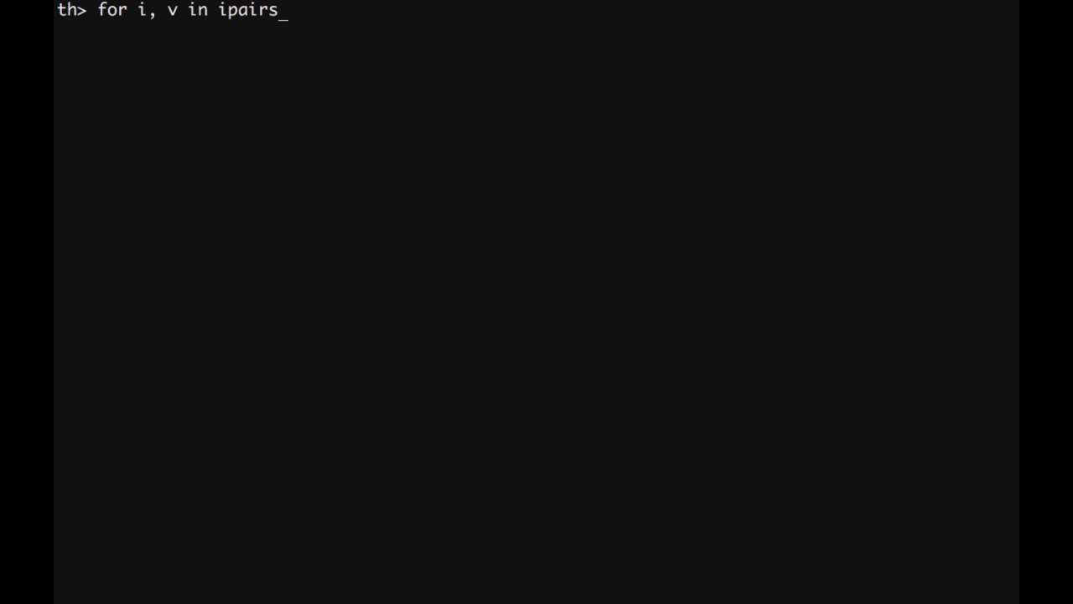
{"action": "type", "text": "{"}
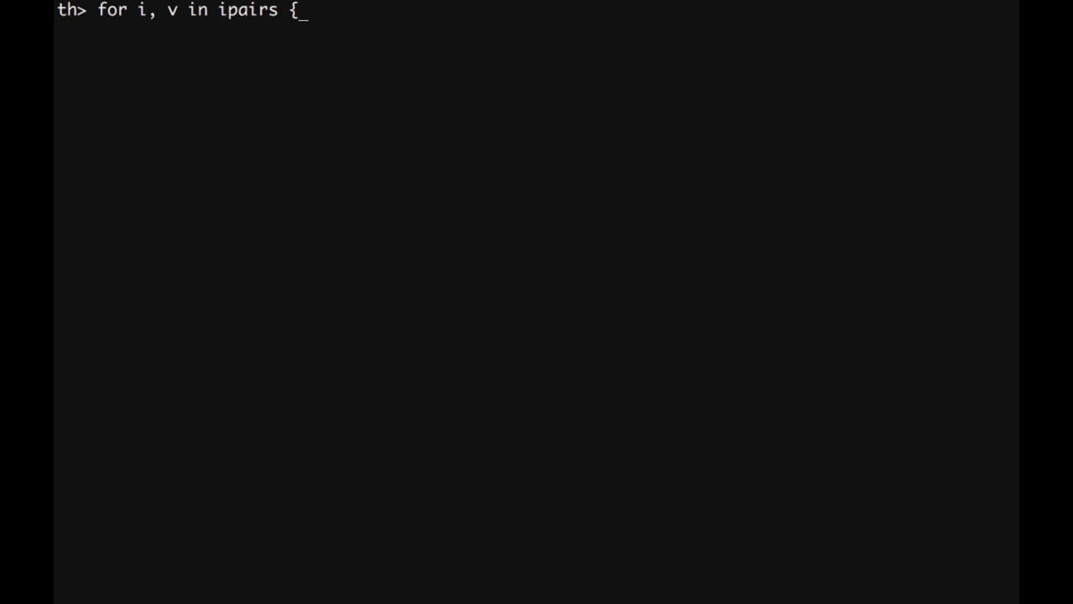
{"action": "type", "text": "'a'"}
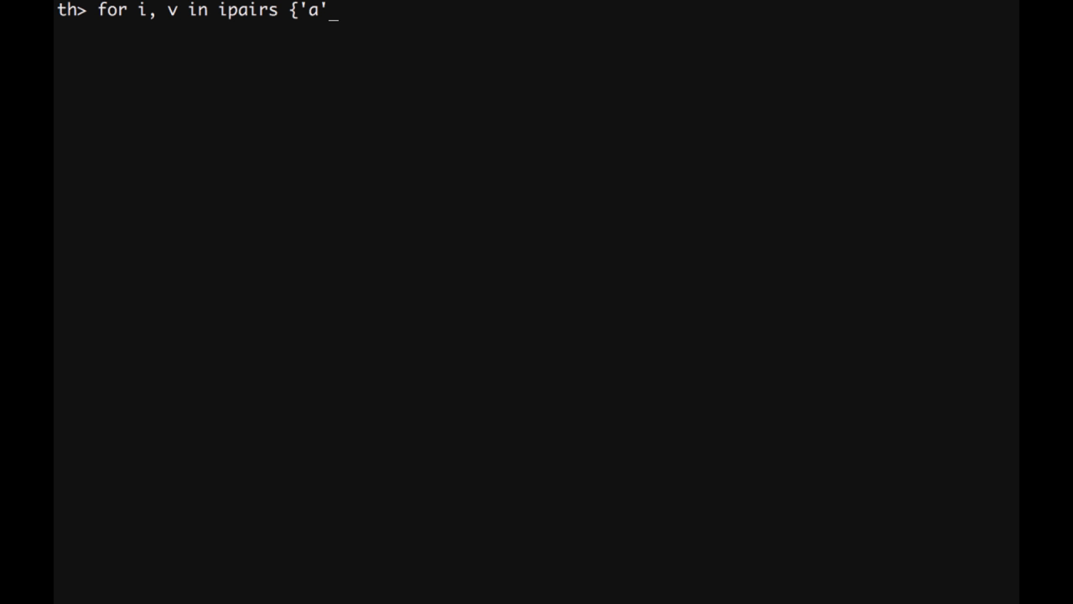
{"action": "type", "text": ", 'b',"}
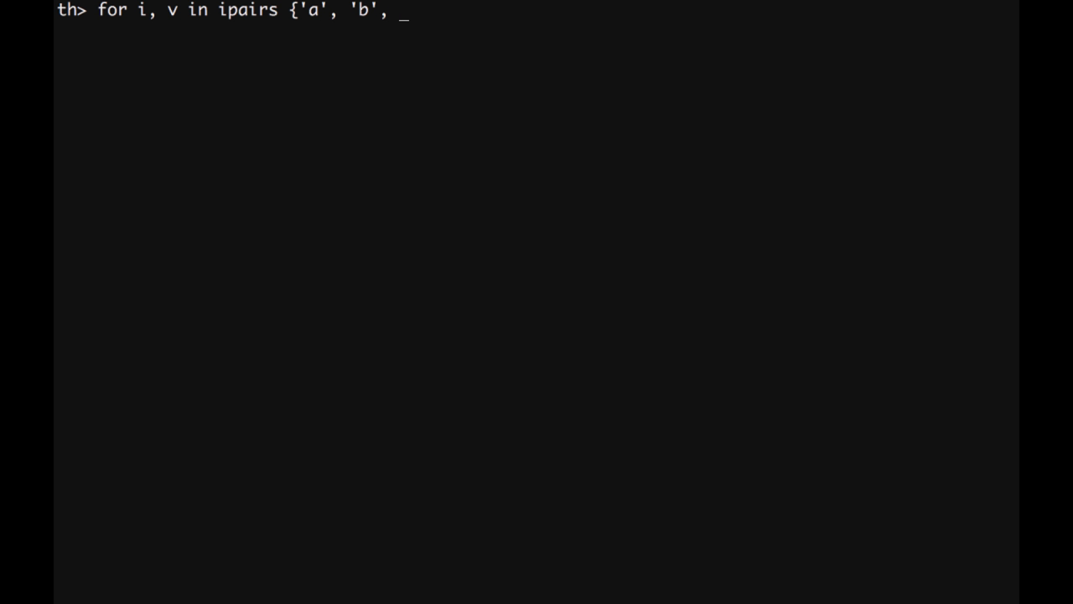
{"action": "type", "text": "'c', 'd"}
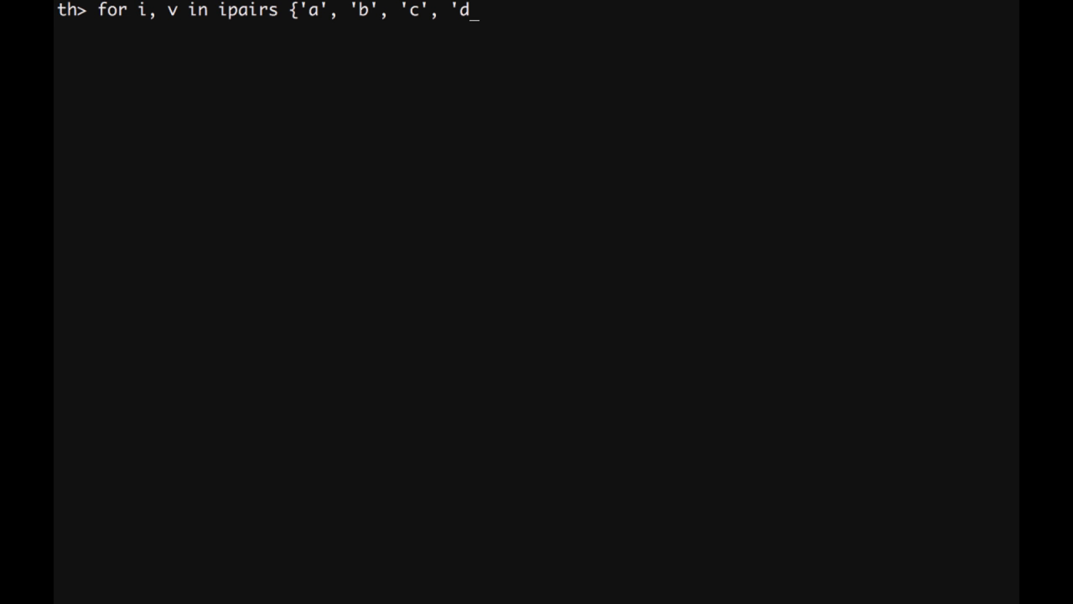
{"action": "type", "text": "'}"}
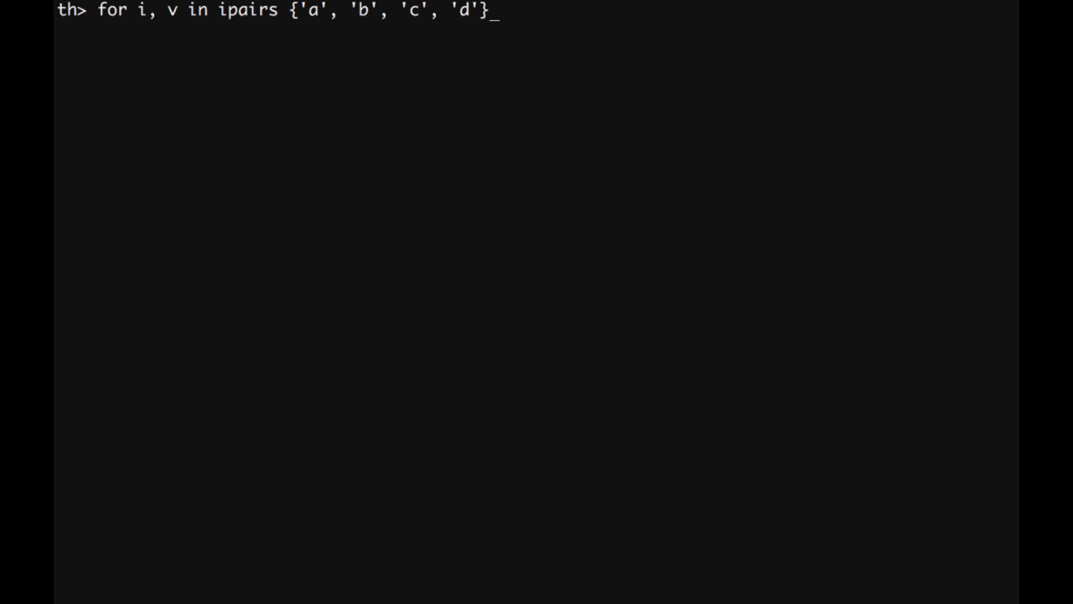
{"action": "type", "text": "do"}
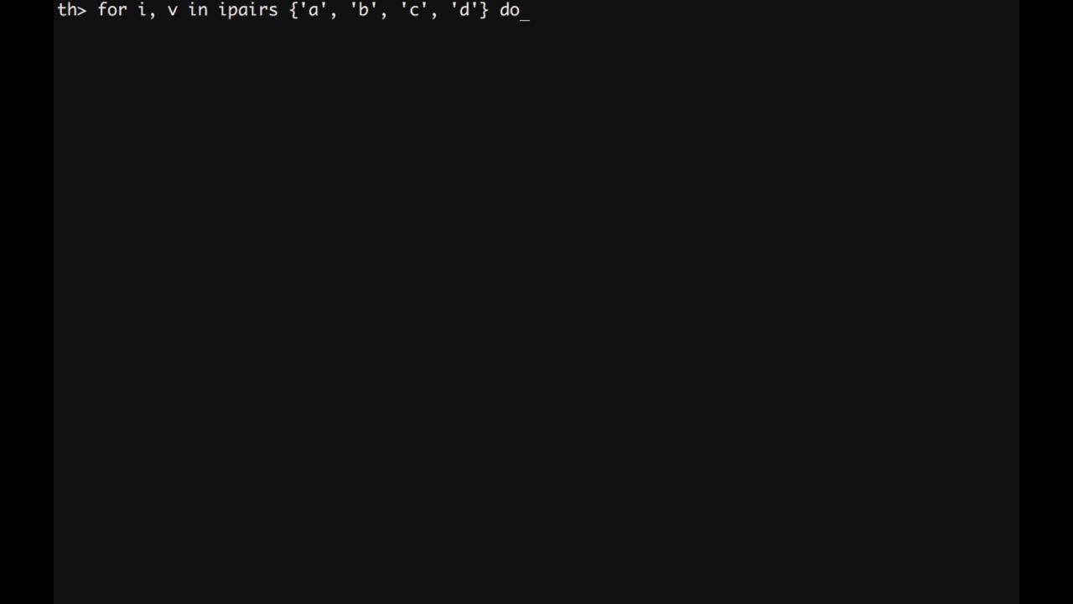
{"action": "type", "text": "pri"}
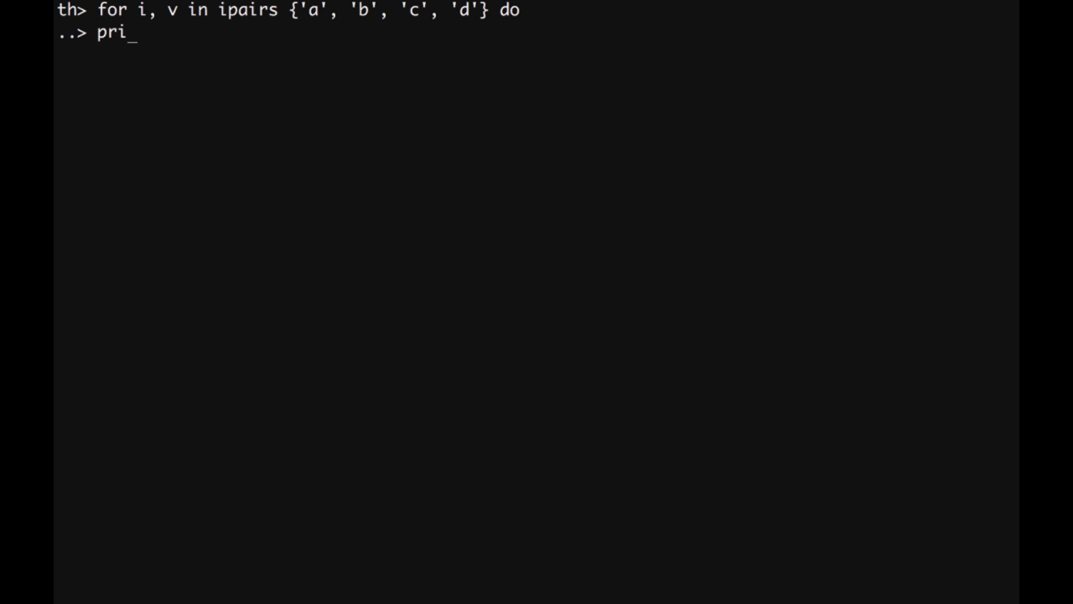
{"action": "type", "text": "nt(i, v"}
{"action": "type", "text": "end"}
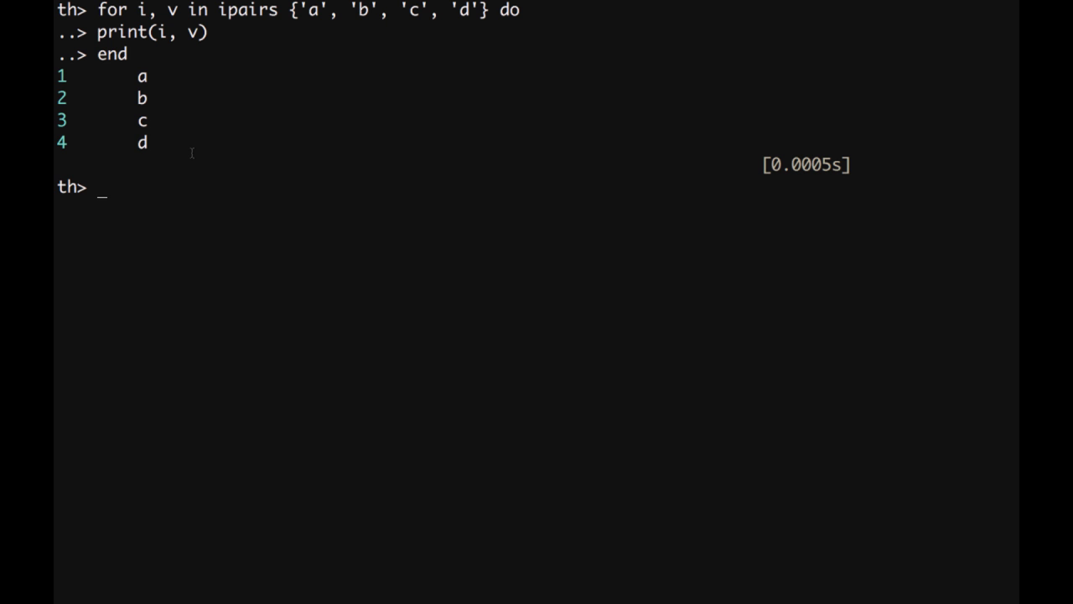
{"action": "type", "text": "for"}
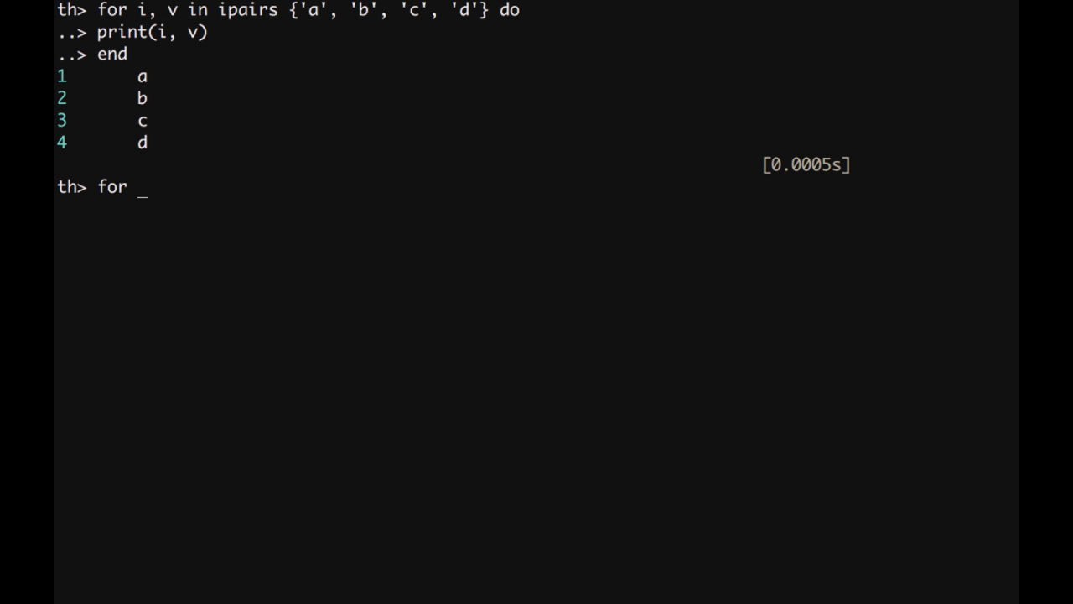
Run 'for k, v in pairs {a = 3, b = 5, c = 8, d = 2} do print(k, v) end'.
{"action": "type", "text": "k"}
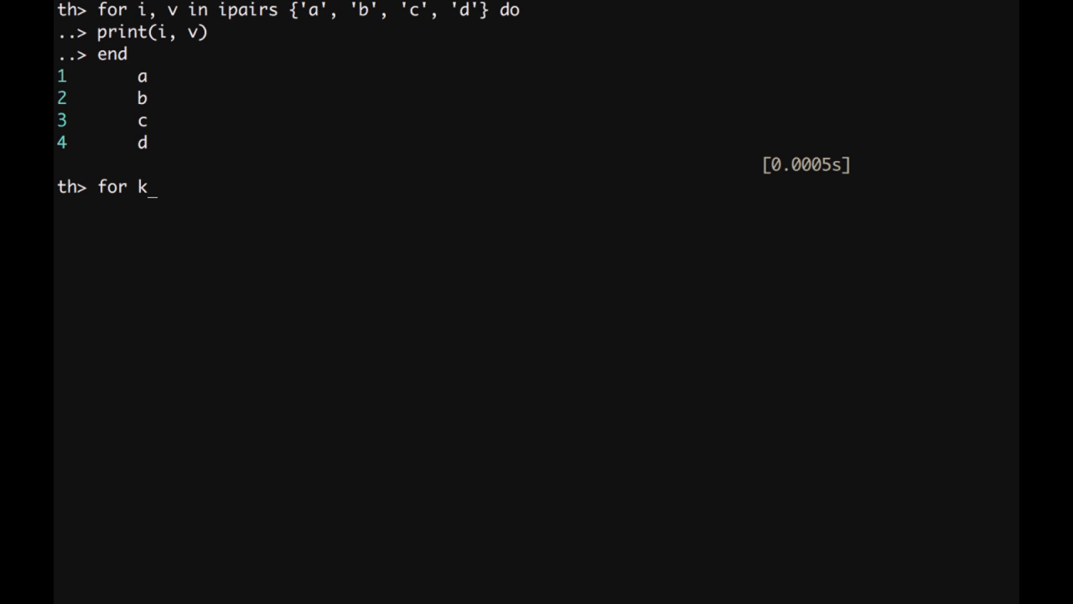
{"action": "type", "text": ", v"}
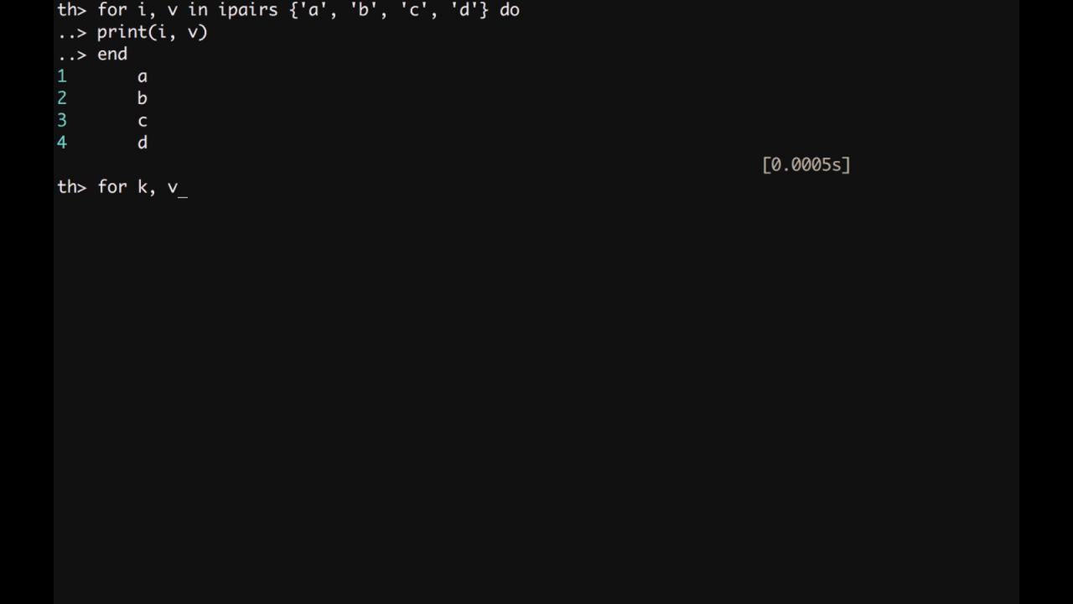
{"action": "type", "text": "in pairs"}
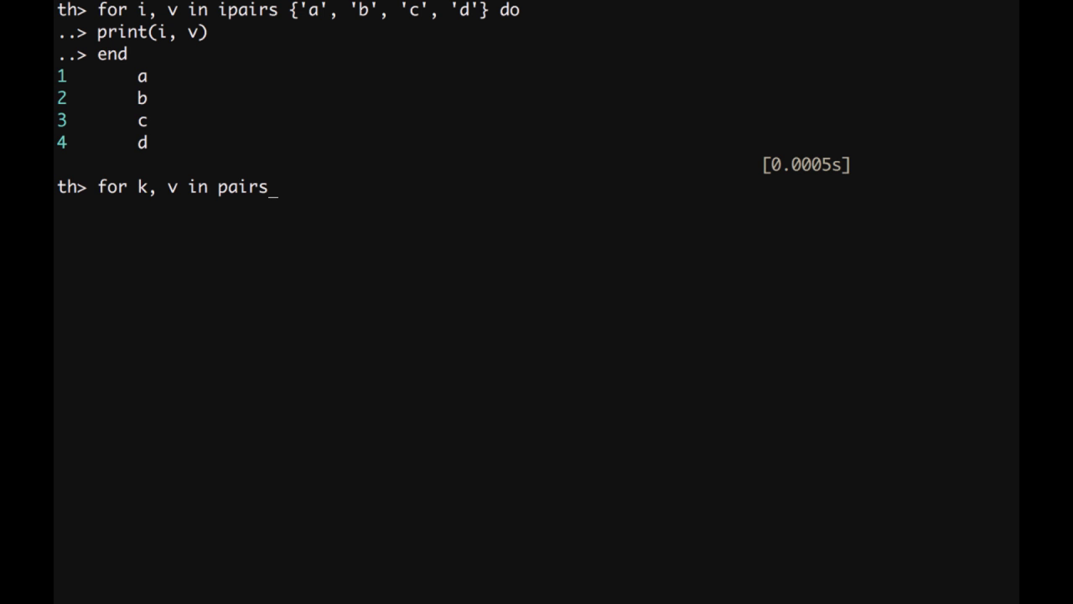
{"action": "type", "text": "\" \""}
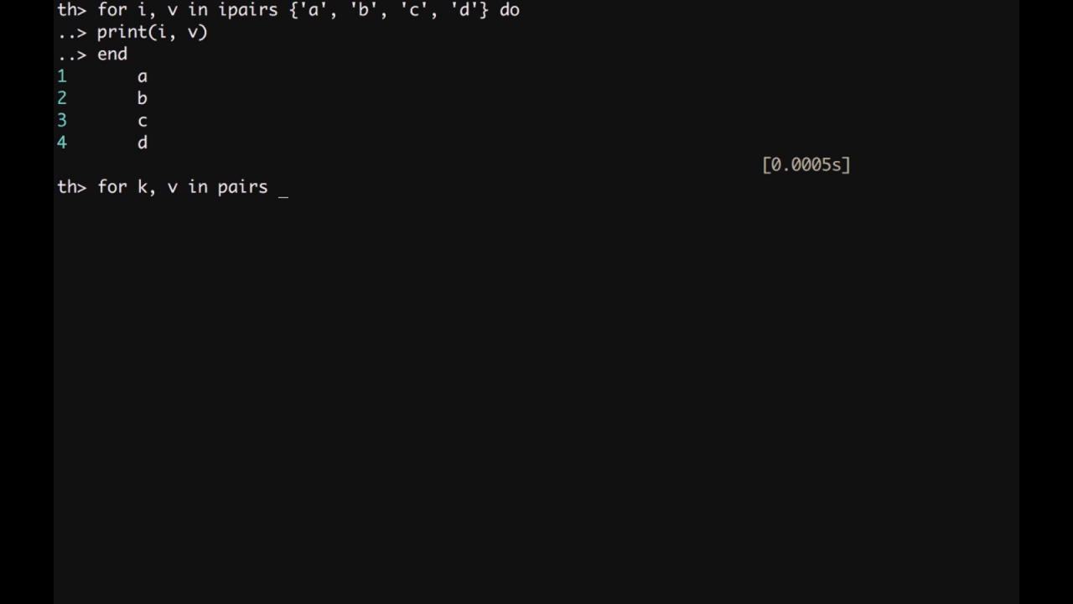
{"action": "type", "text": "{"}
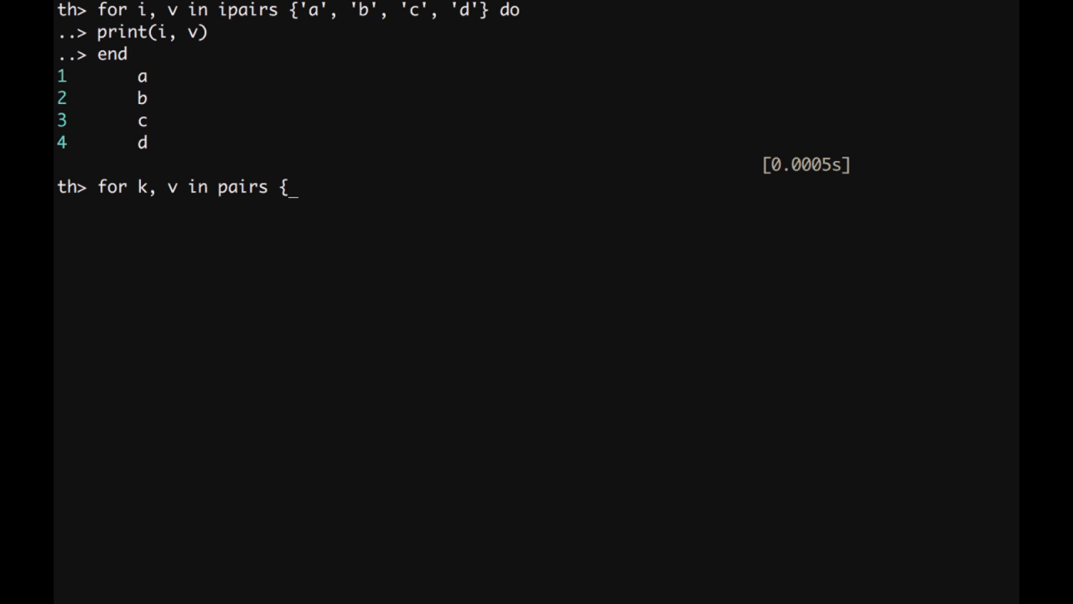
{"action": "type", "text": "a = 3,"}
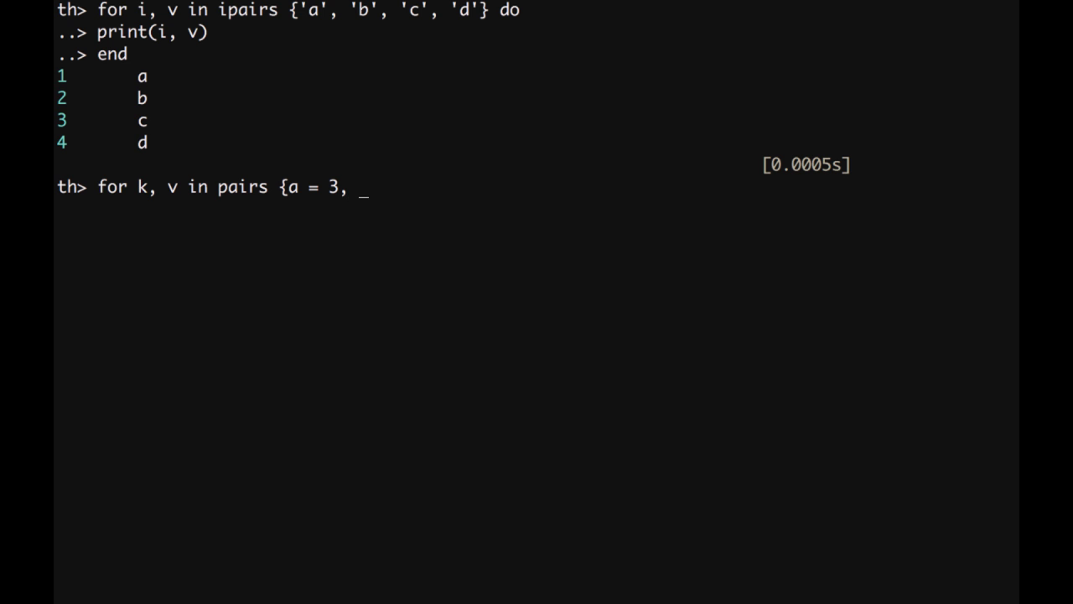
{"action": "type", "text": "b = 5"}
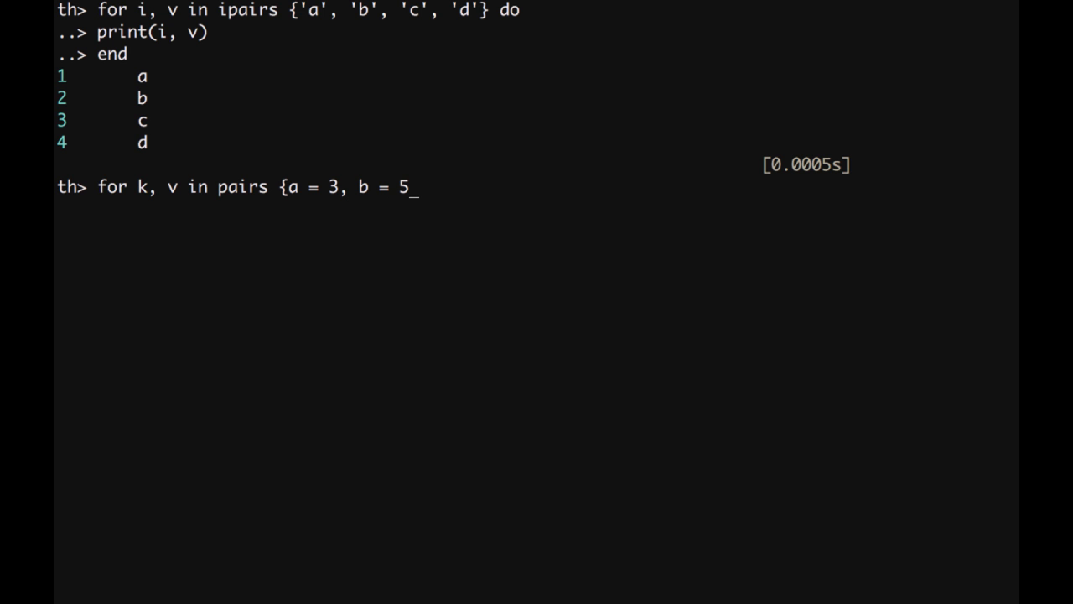
{"action": "type", "text": ", c ="}
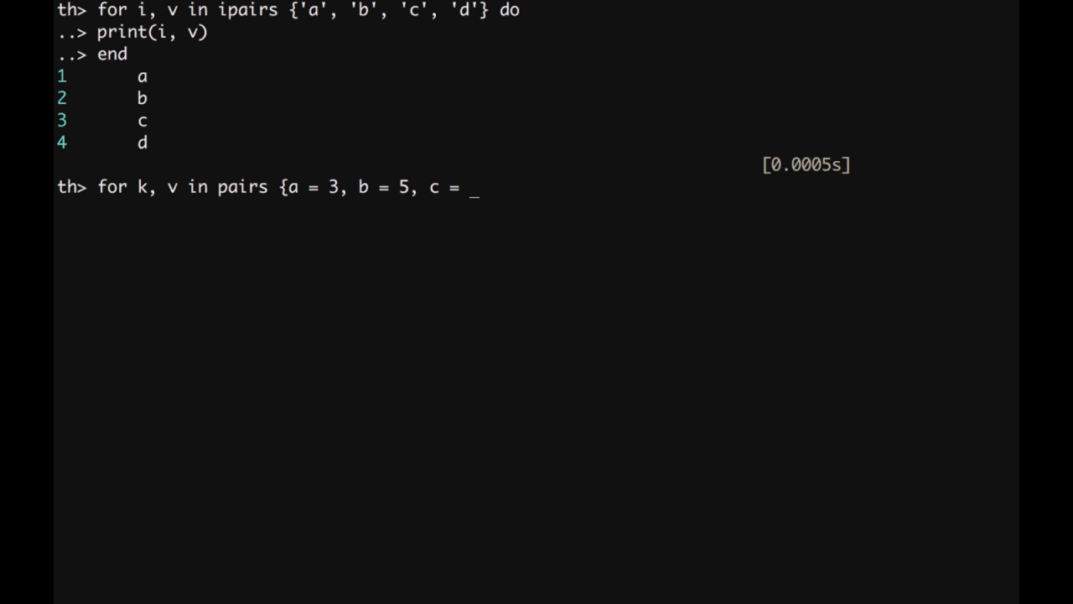
{"action": "type", "text": "8,"}
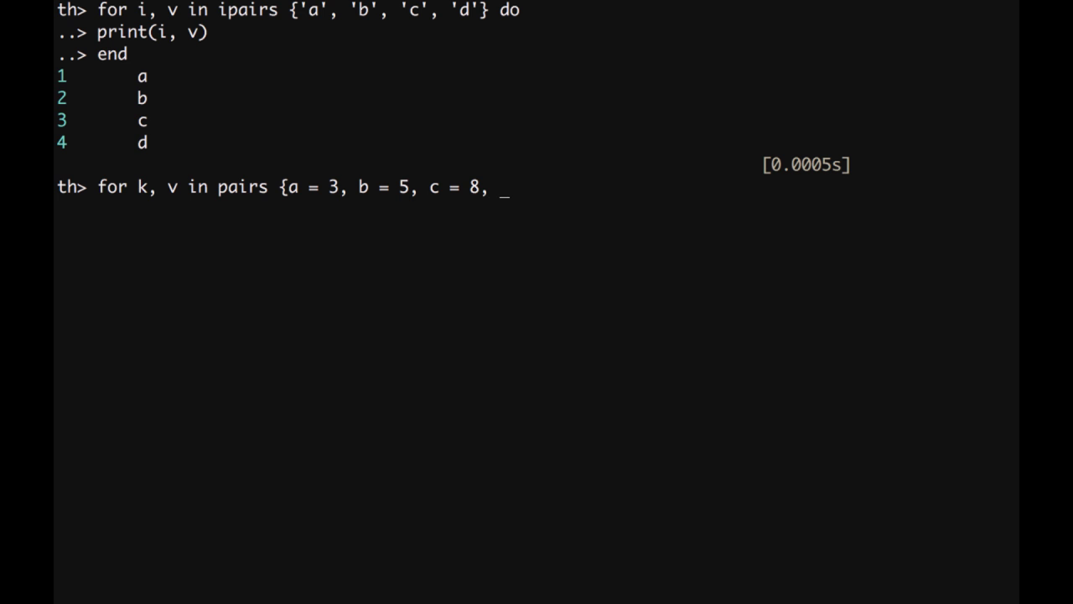
{"action": "type", "text": "d ="}
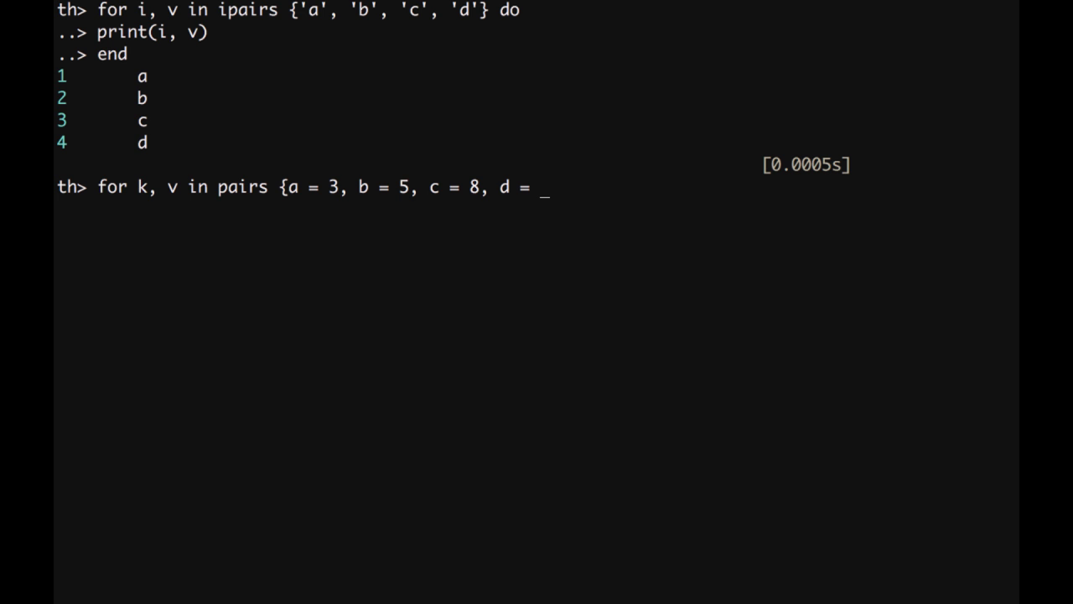
{"action": "type", "text": "2} do"}
{"action": "type", "text": "print("}
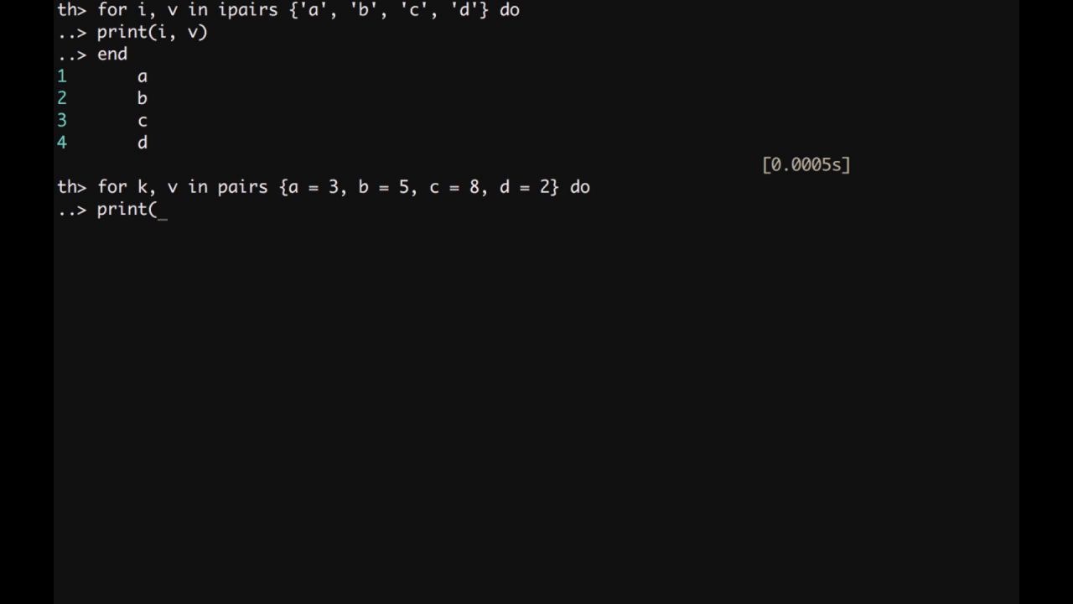
{"action": "type", "text": "k, v)"}
{"action": "type", "text": "end"}
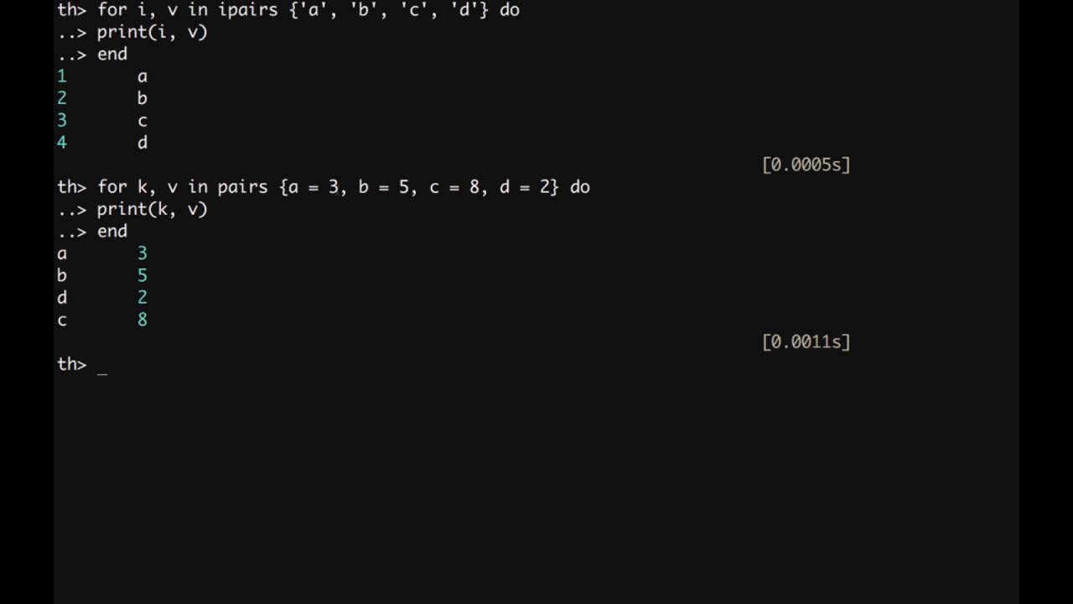
{"action": "mouse_move", "coordinate": [91, 285]}
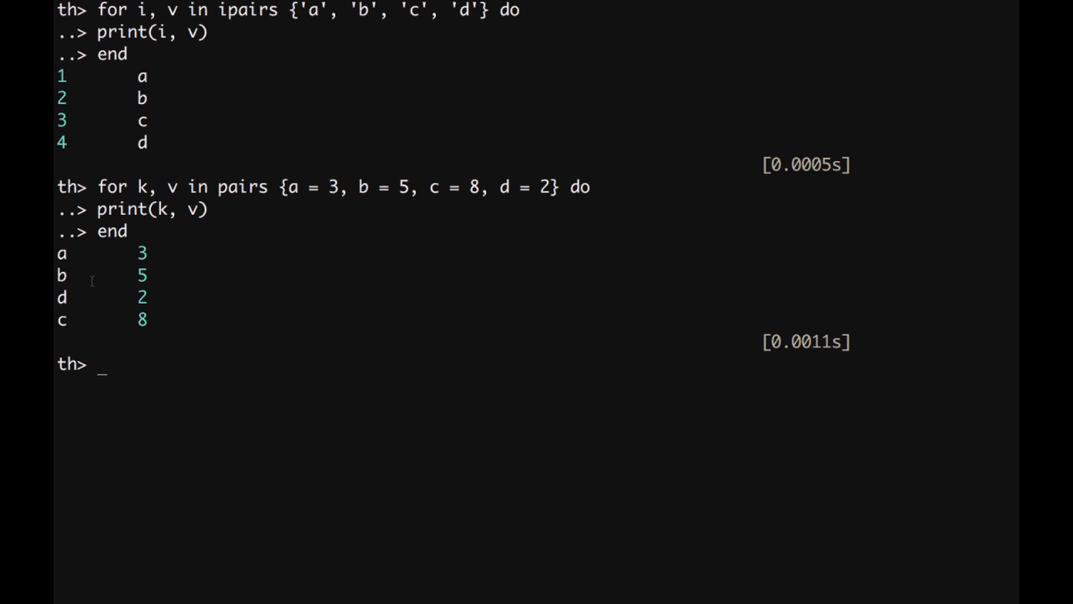
{"action": "mouse_move", "coordinate": [305, 204]}
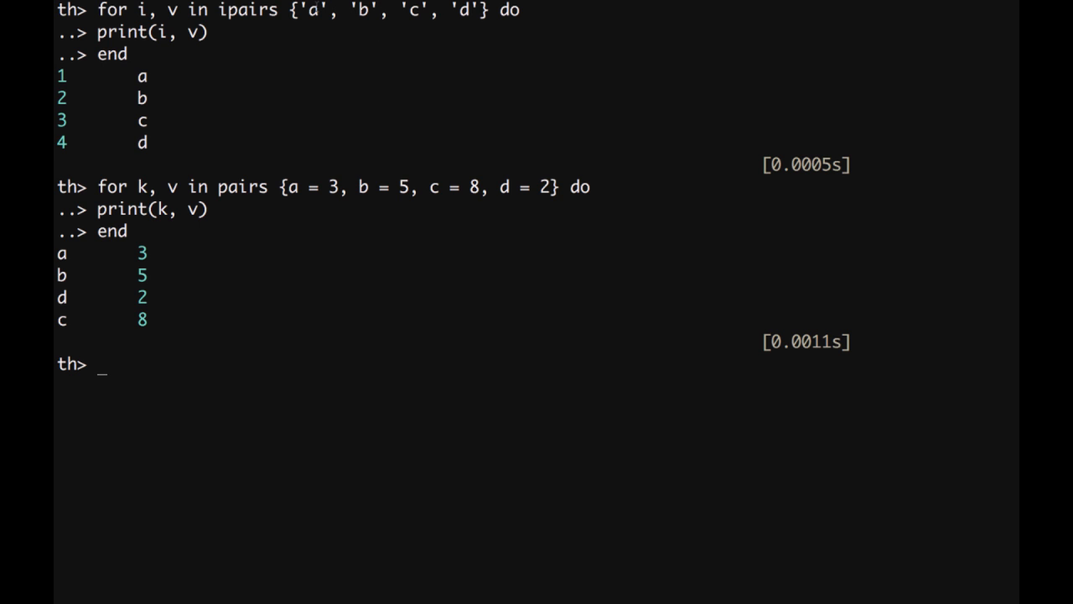
{"action": "mouse_move", "coordinate": [285, 40]}
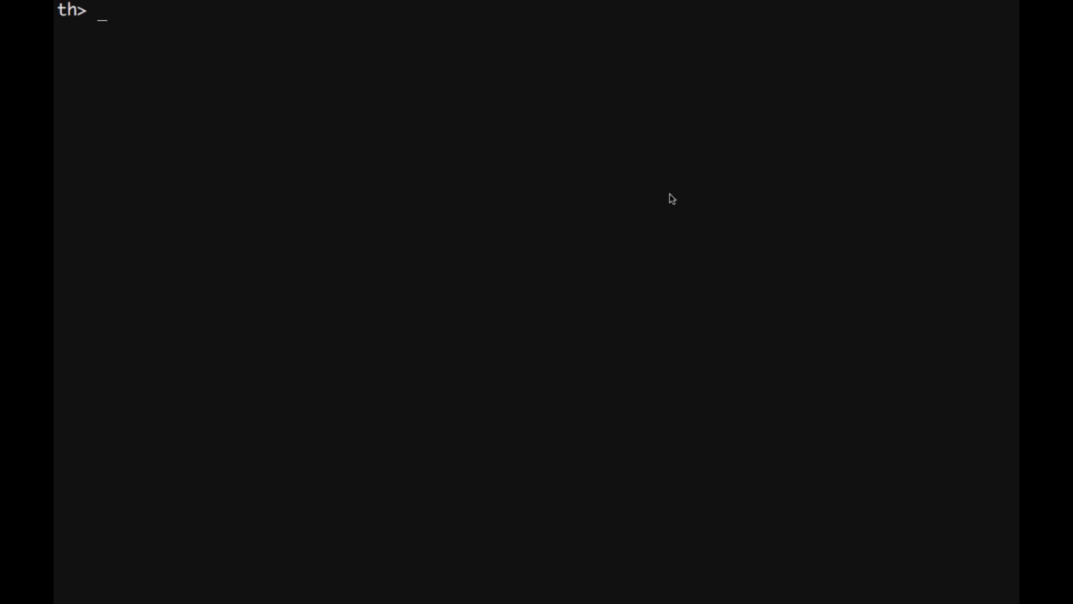
Enter a '-- Tables: list/array, dictionary' comment line.
{"action": "type", "text": "-- Tables"}
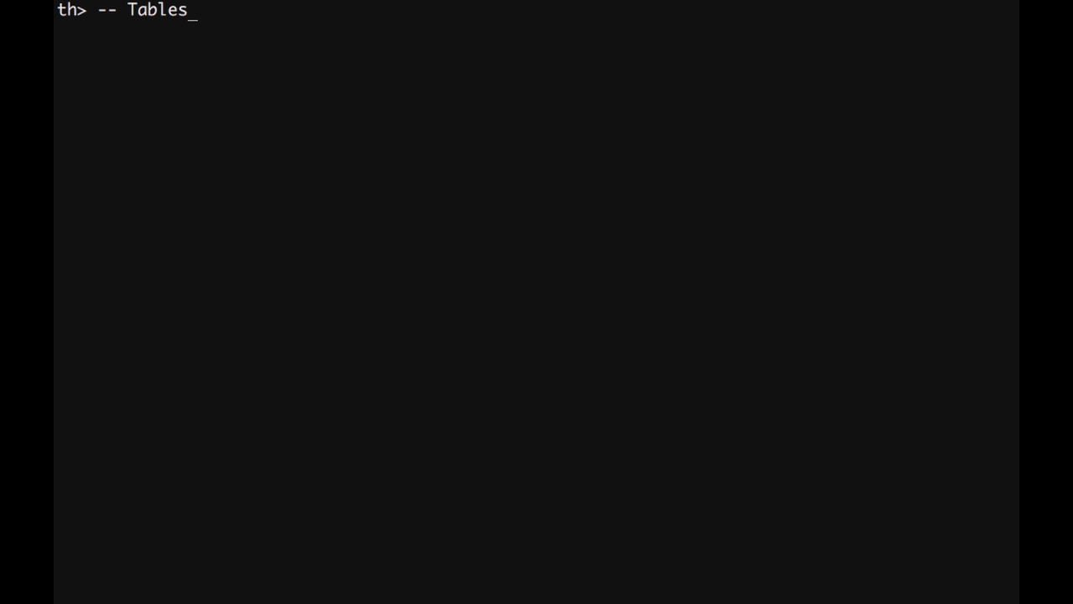
{"action": "type", "text": ": list"}
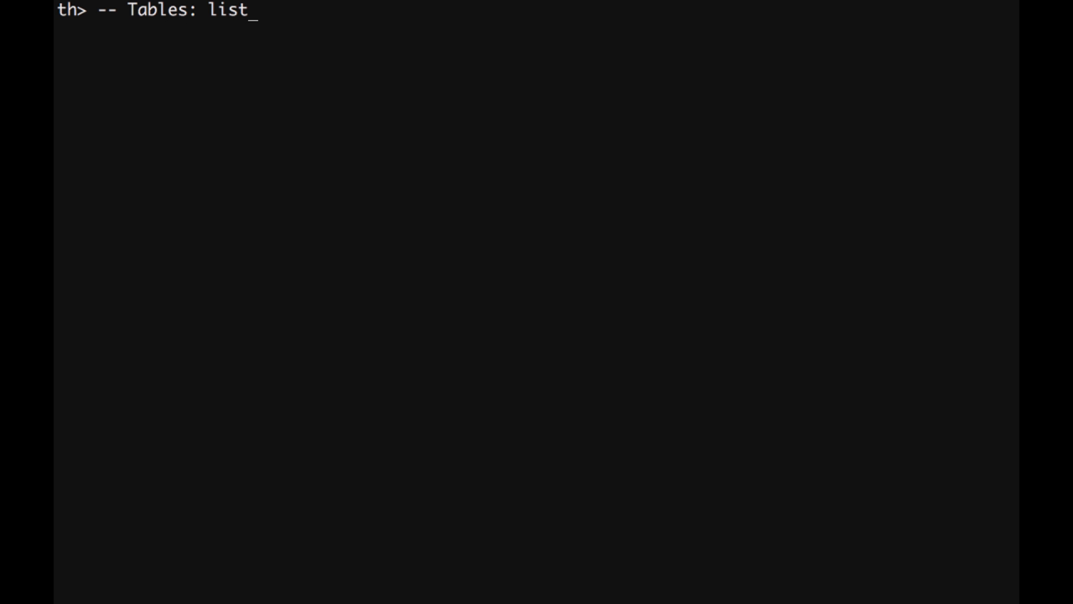
{"action": "type", "text": "/array,"}
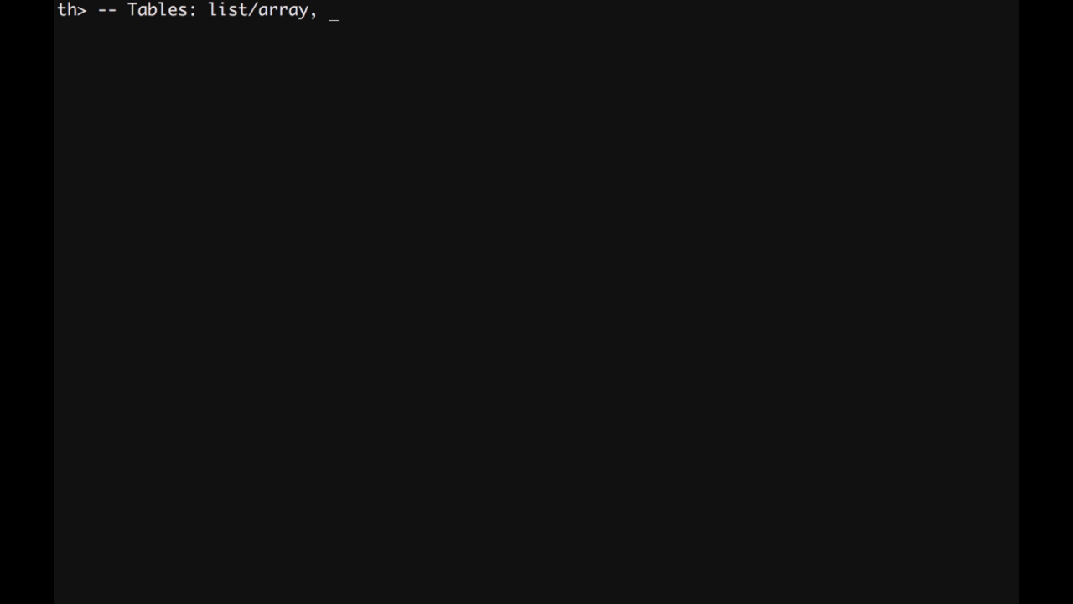
{"action": "type", "text": "dictionary"}
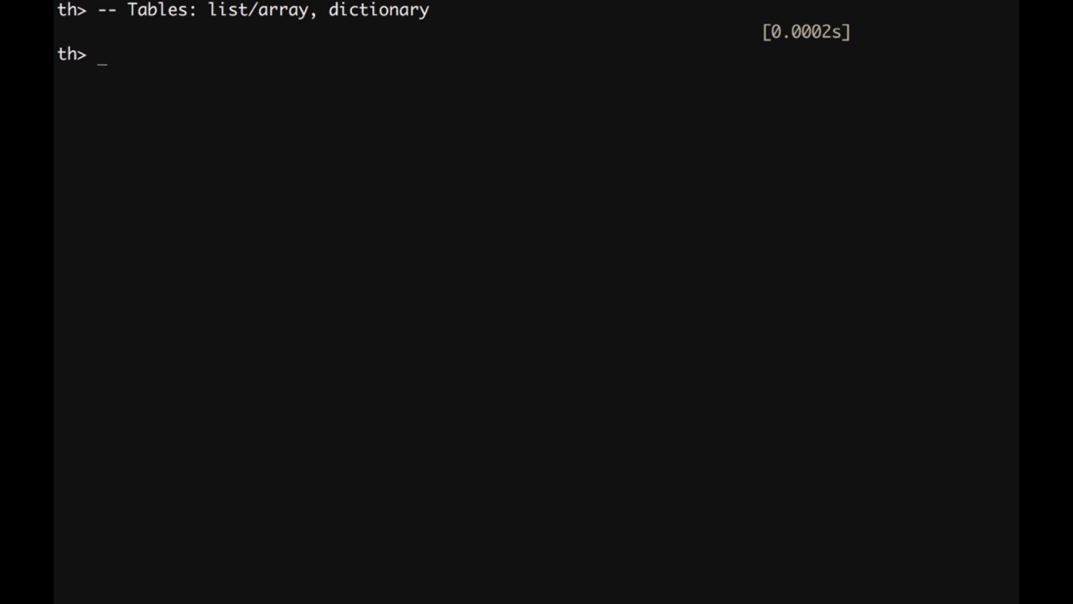
Define t1 = {'a', 2, true, 3, 'string'}.
{"action": "type", "text": "t1 ="}
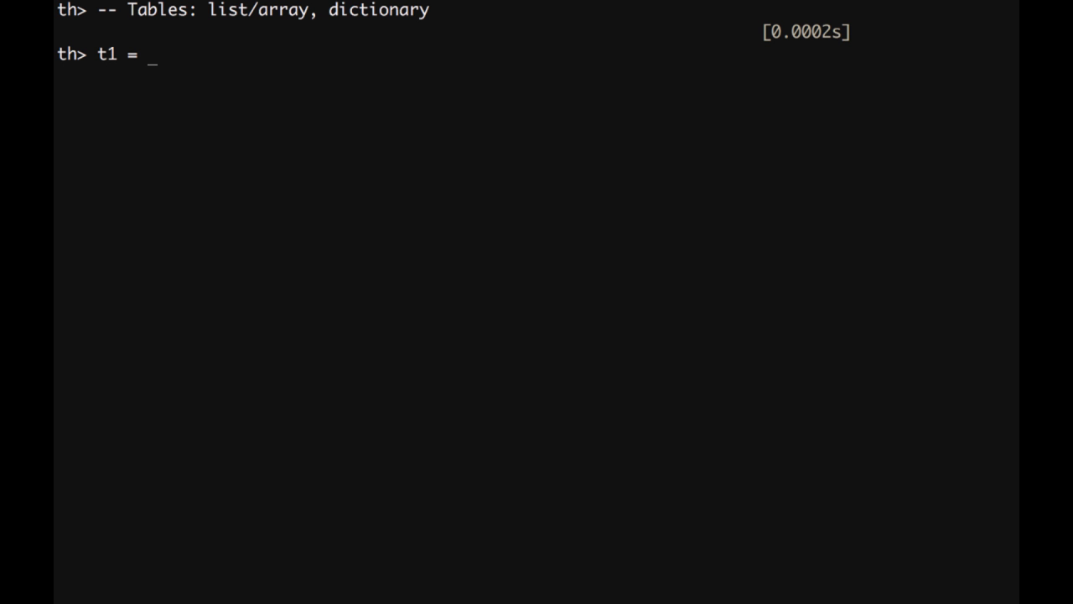
{"action": "type", "text": "{"}
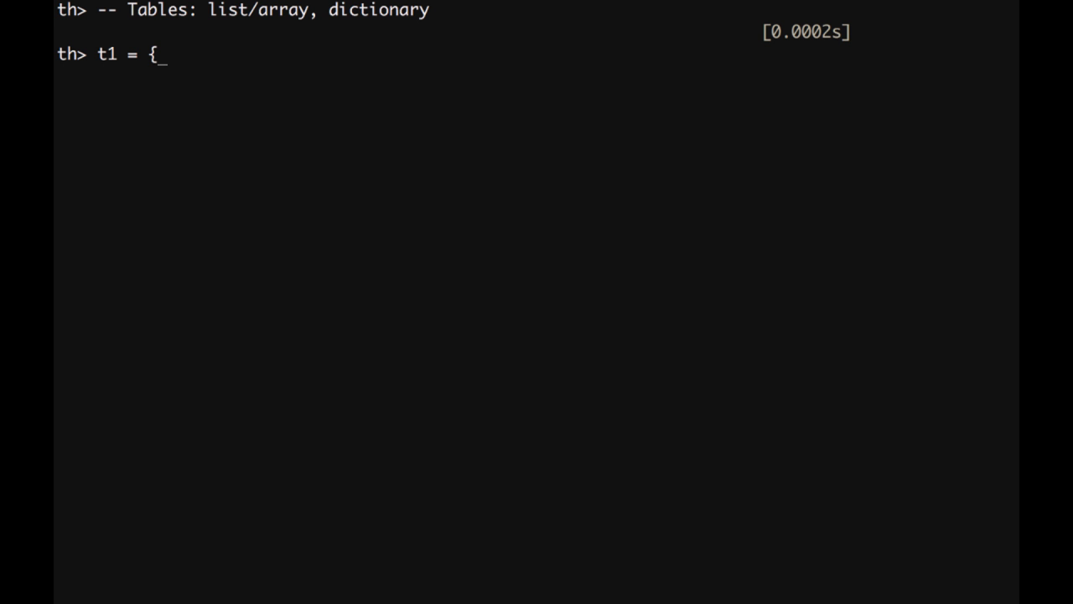
{"action": "type", "text": "'a'"}
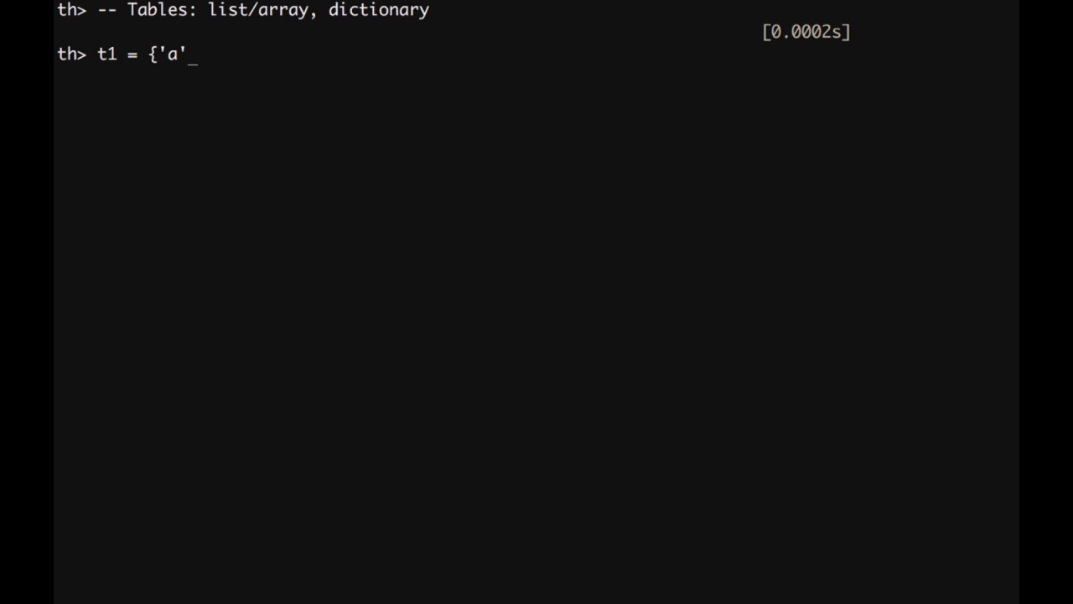
{"action": "type", "text": ", 2"}
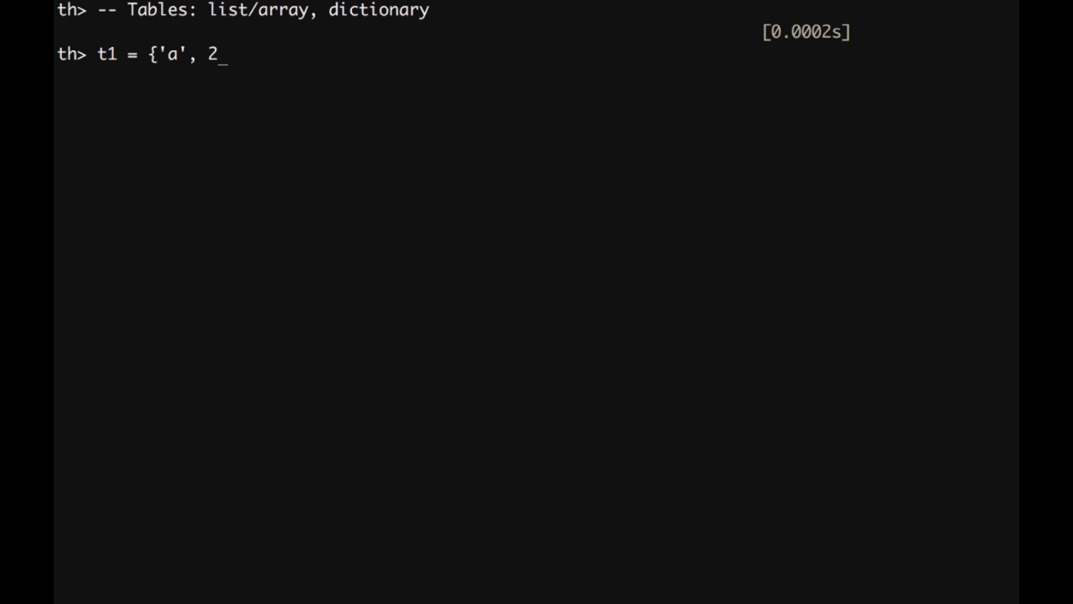
{"action": "type", "text": ","}
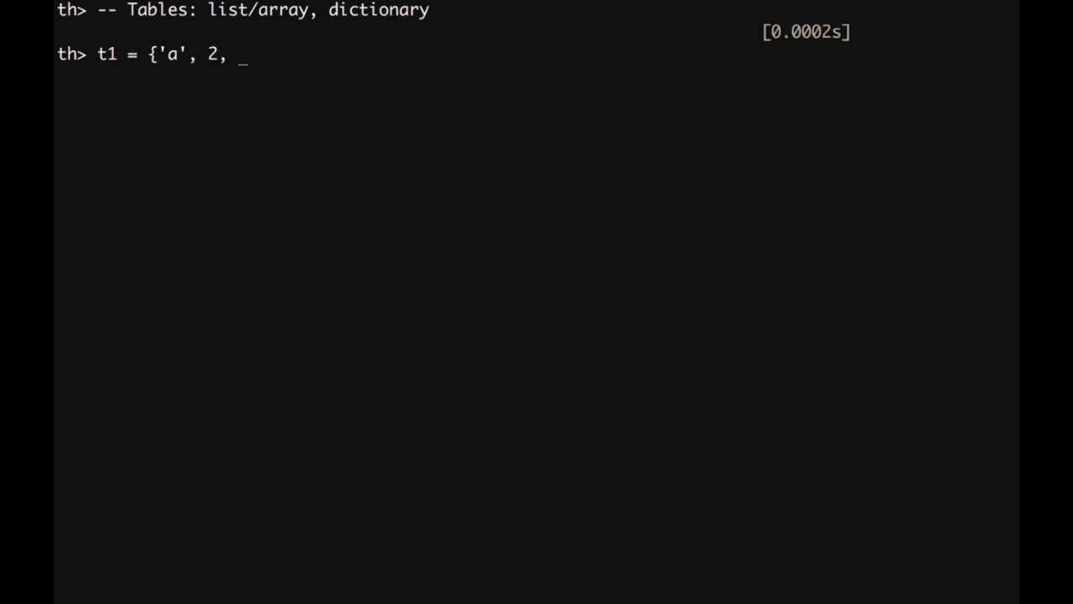
{"action": "type", "text": "true,"}
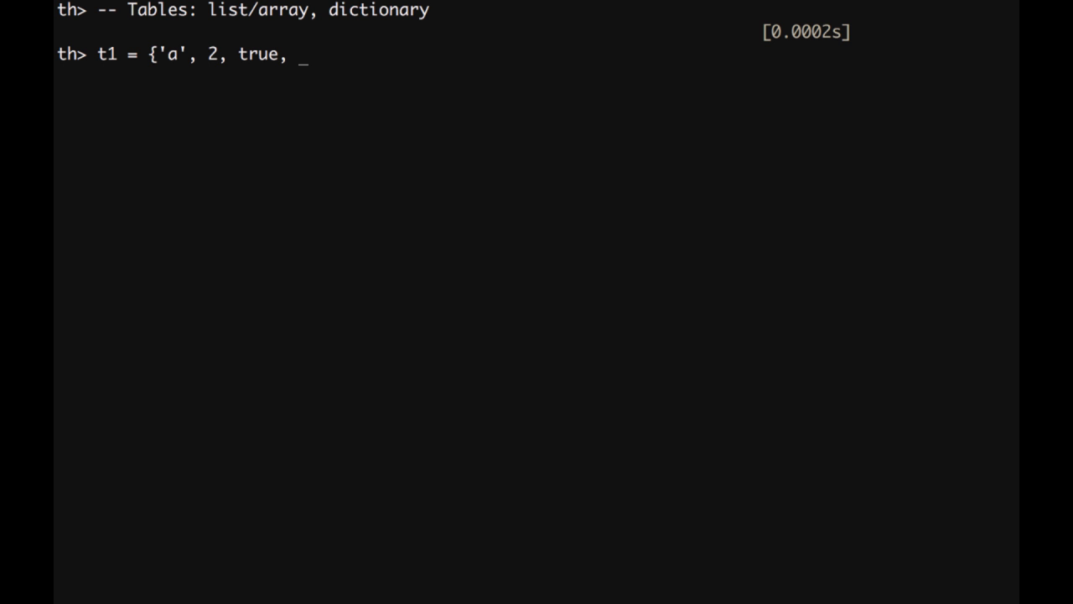
{"action": "type", "text": "3,"}
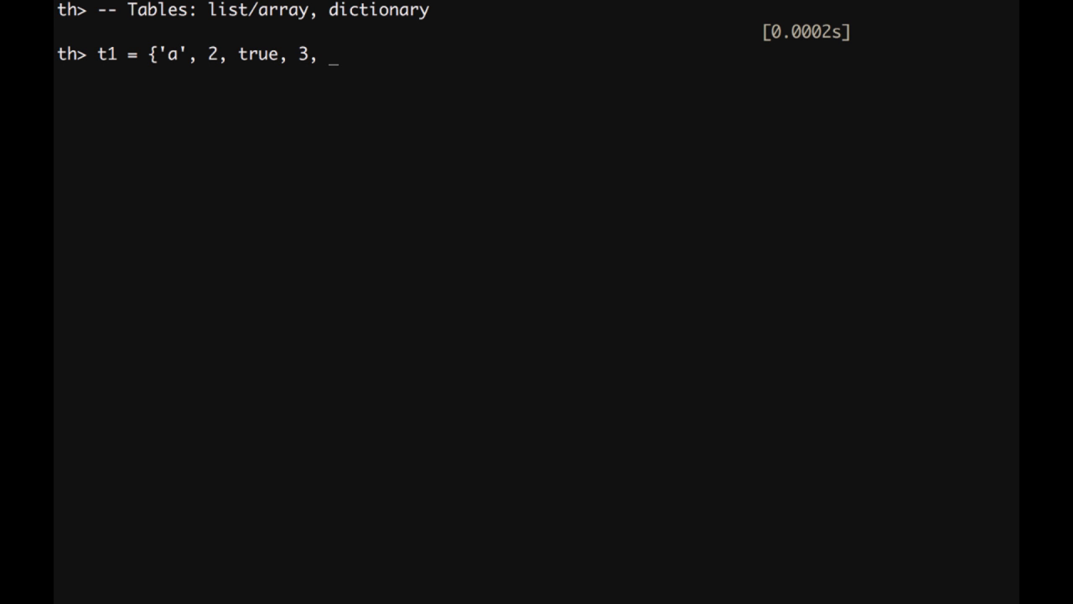
{"action": "type", "text": "'string'"}
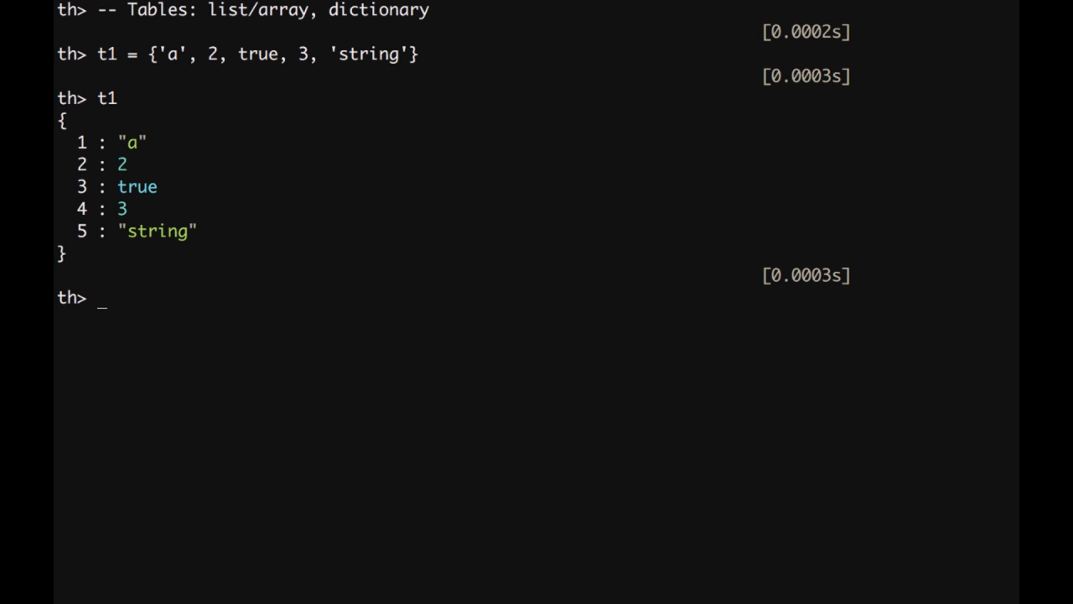
Print t1, read t1[4] as 3, then set t1[4] = false.
{"action": "type", "text": "t1"}
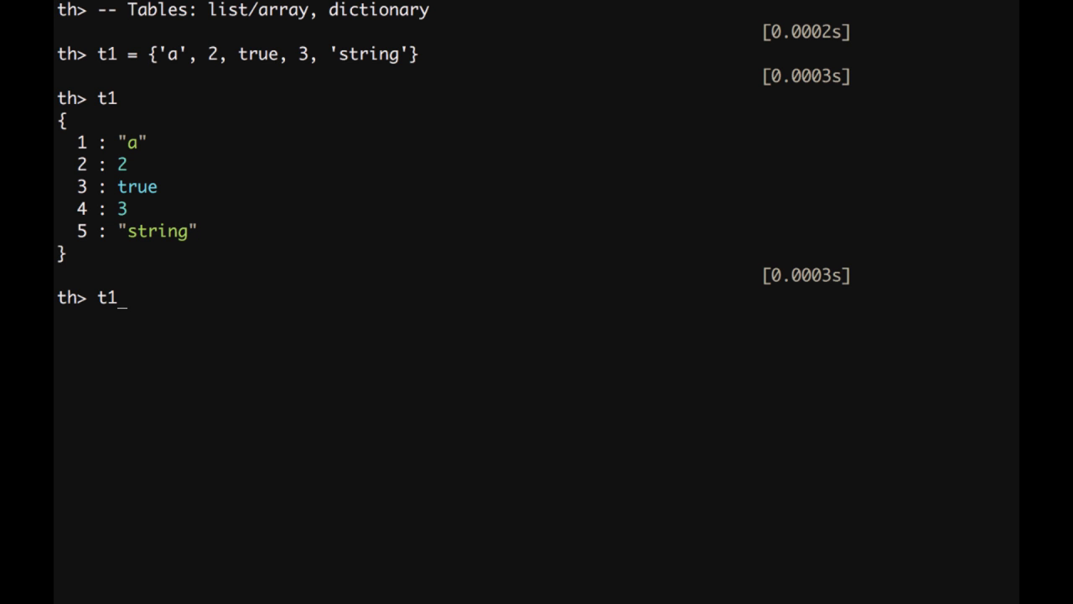
{"action": "type", "text": "[4"}
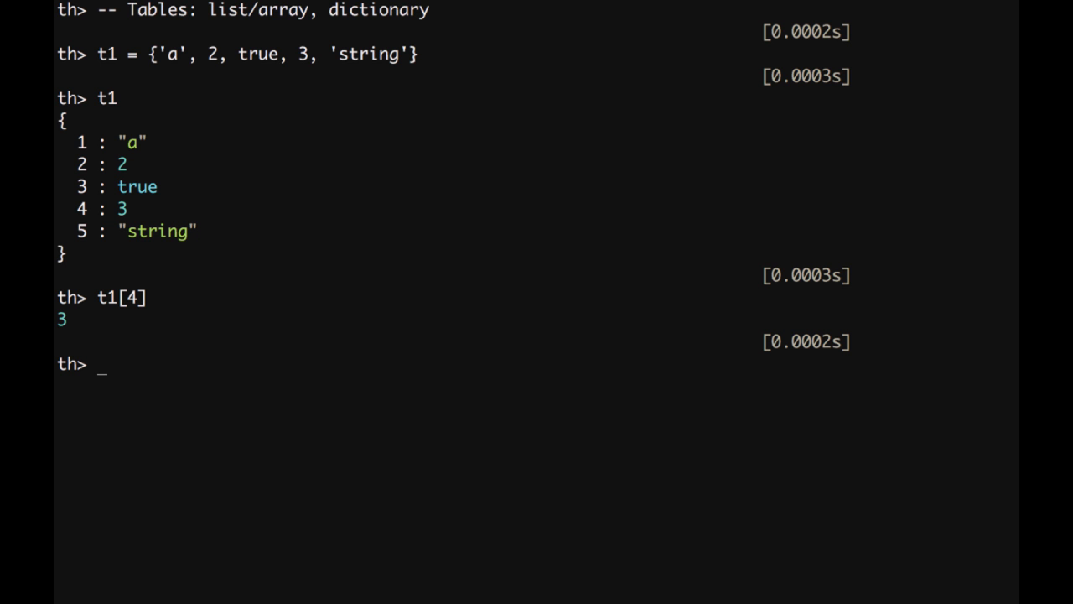
{"action": "type", "text": "t"}
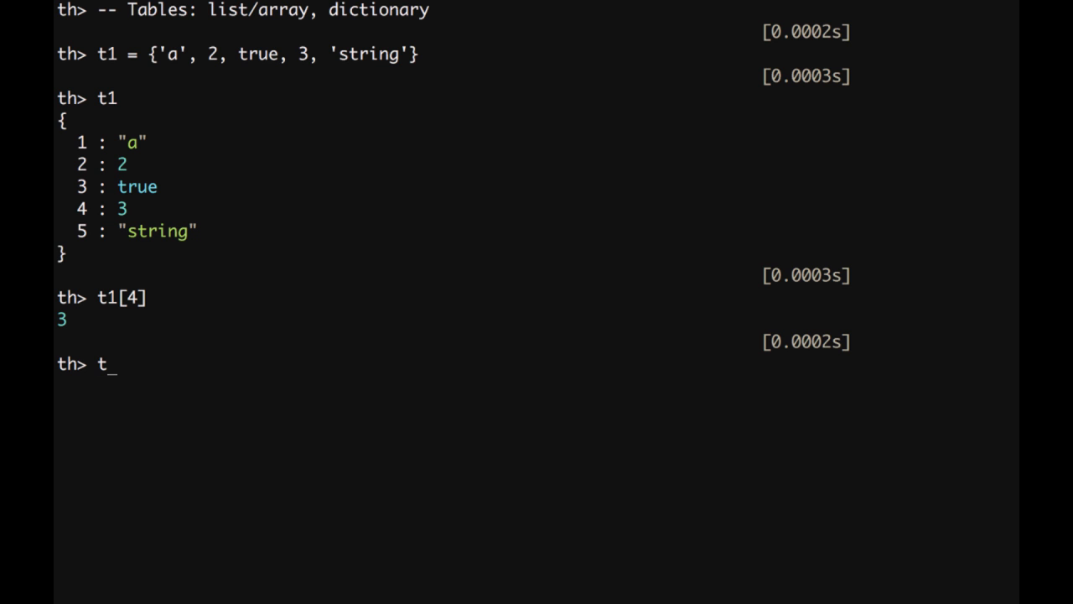
{"action": "type", "text": "1["}
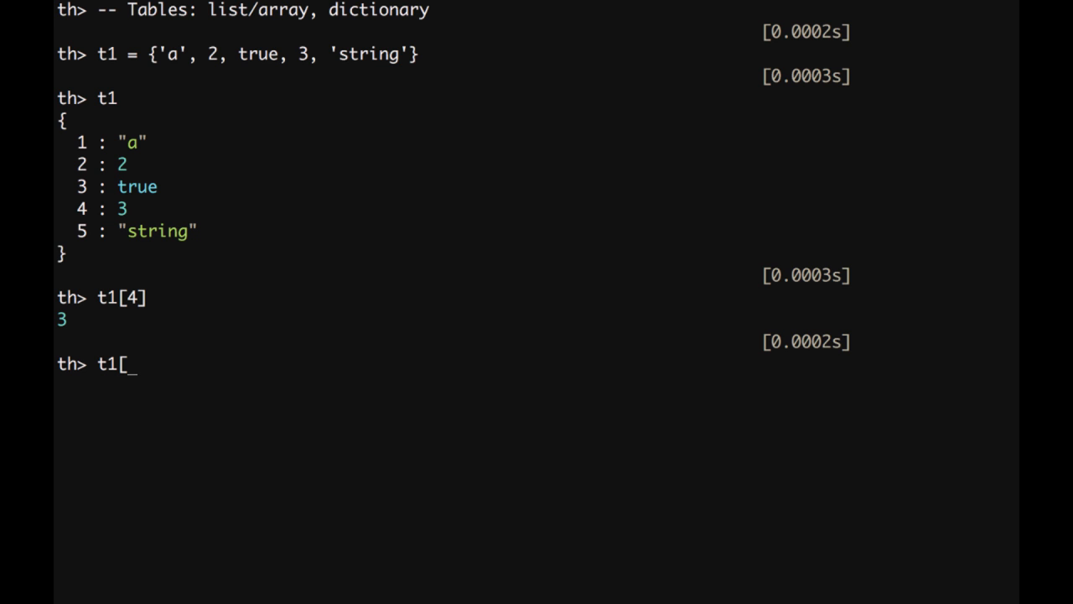
{"action": "type", "text": "4] = false"}
{"action": "type", "text": "t1"}
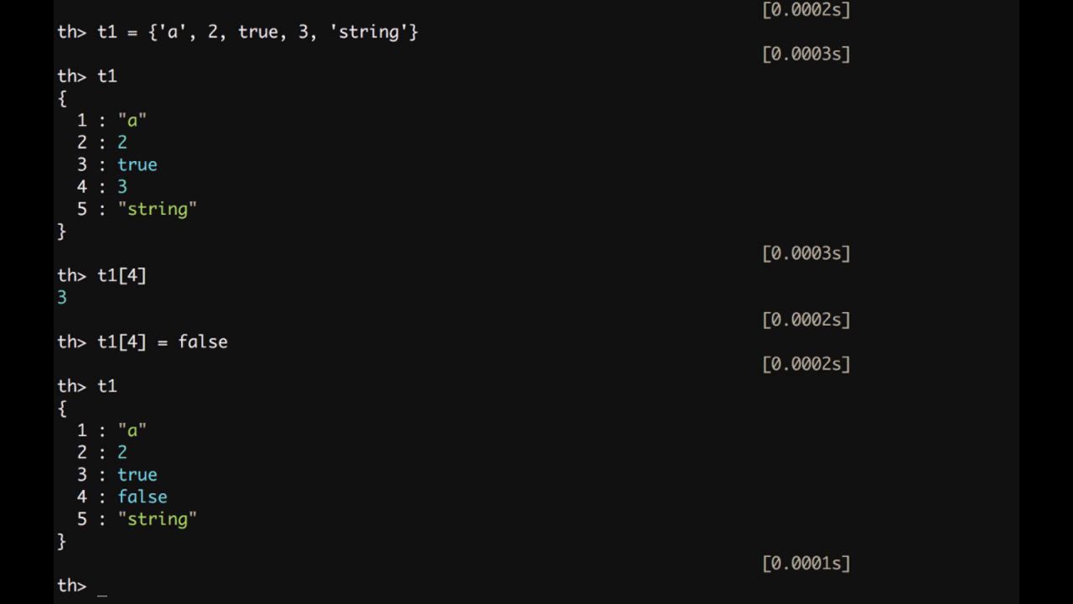
Define t2 = {abc = 4, def = 9, [3] = 'asd'}.
{"action": "type", "text": "t2"}
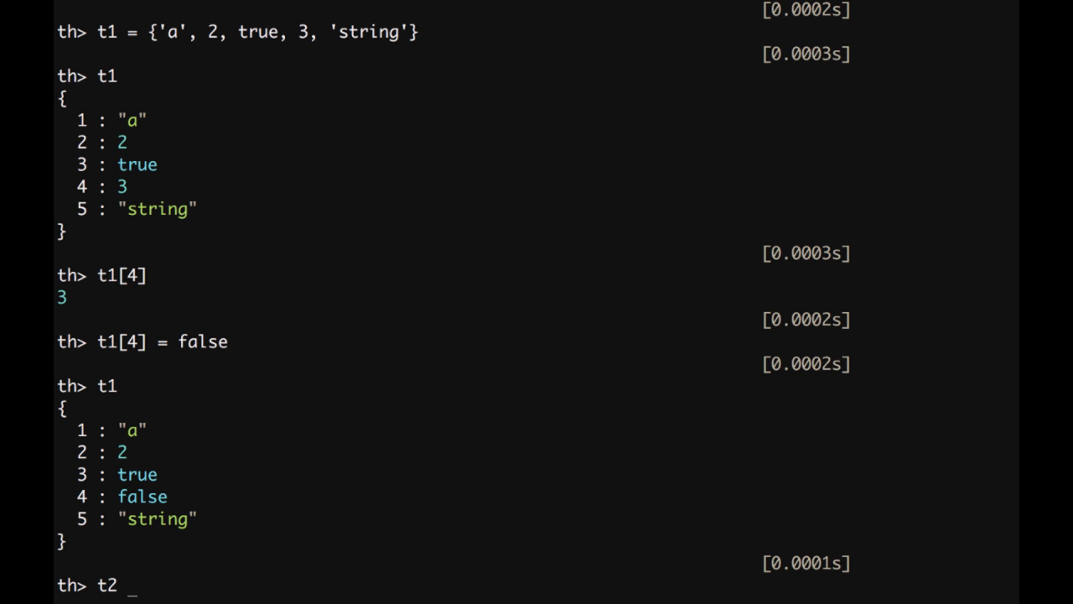
{"action": "type", "text": "= {"}
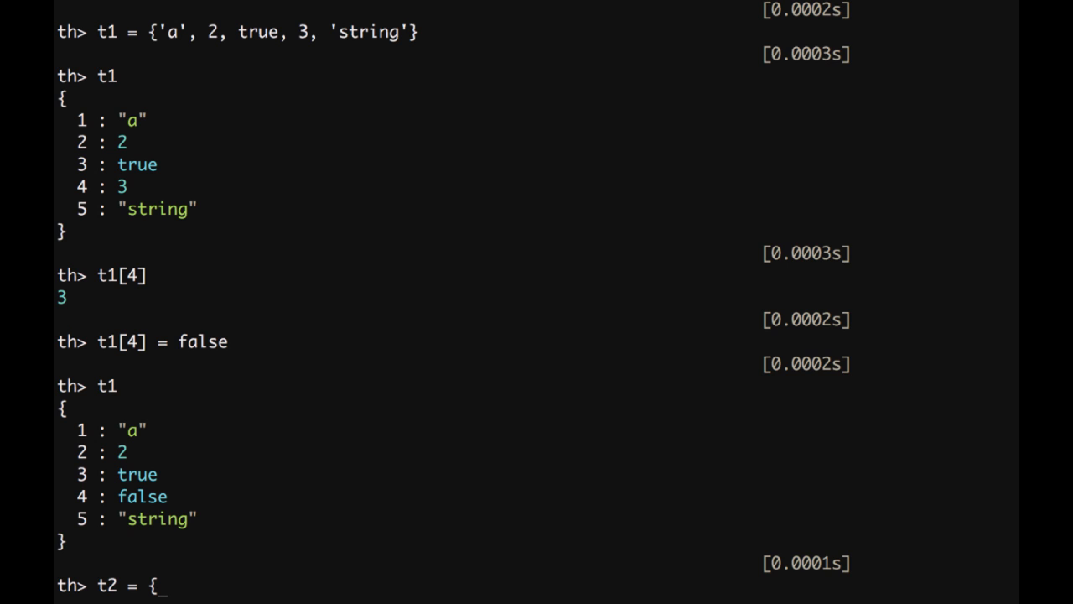
{"action": "type", "text": "ab"}
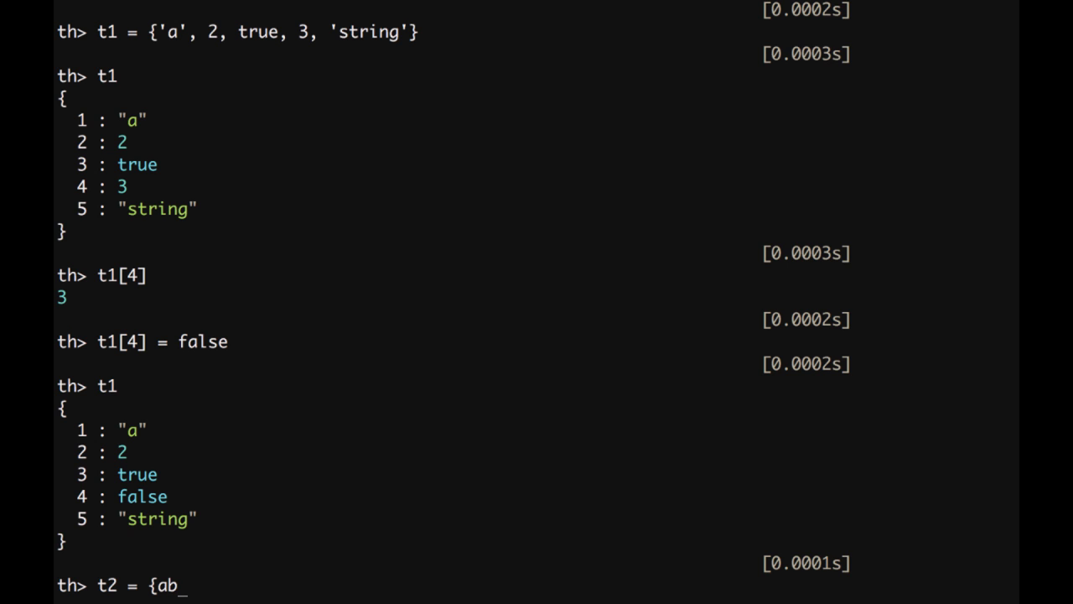
{"action": "type", "text": "c = 4,"}
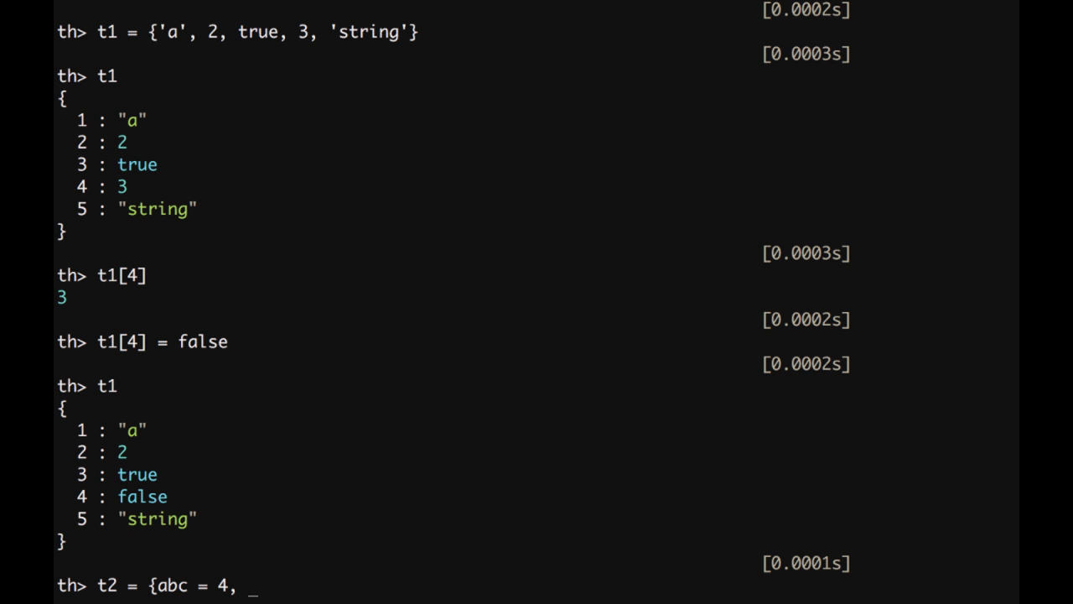
{"action": "type", "text": "def"}
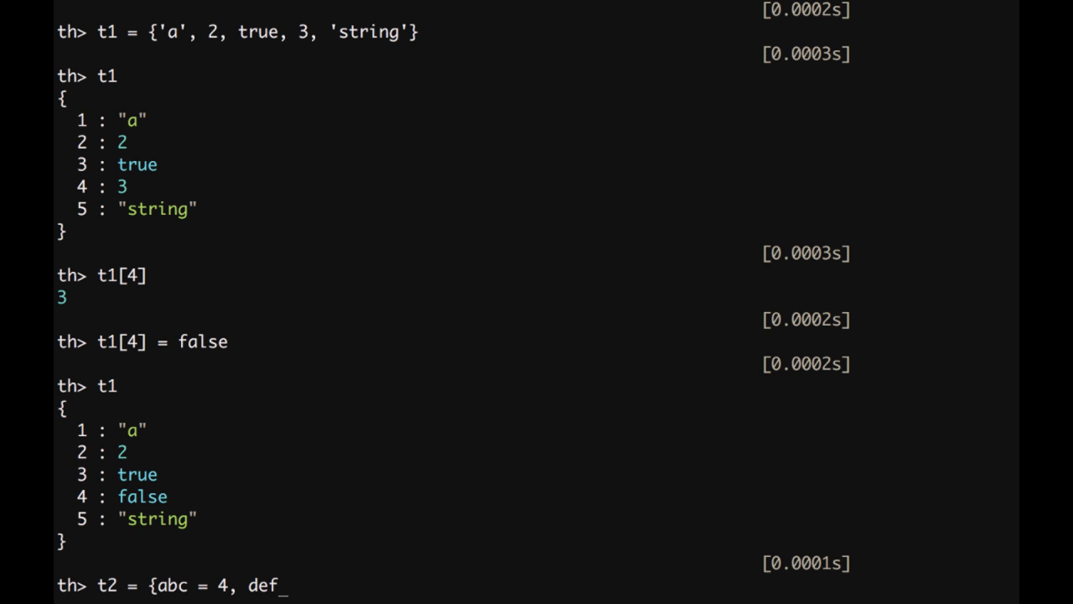
{"action": "type", "text": "= 9,"}
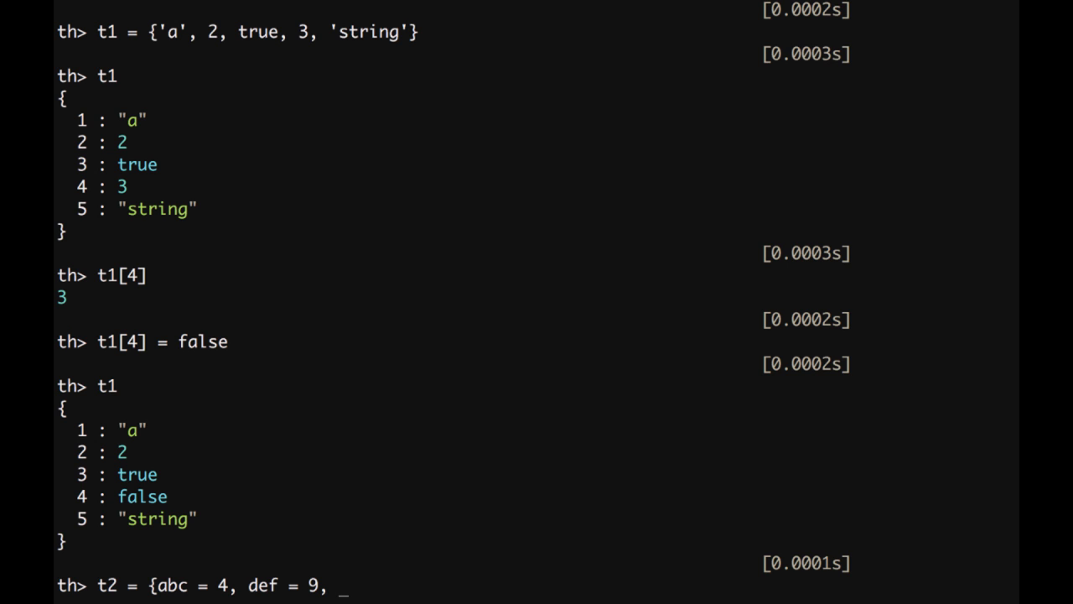
{"action": "type", "text": "[3]"}
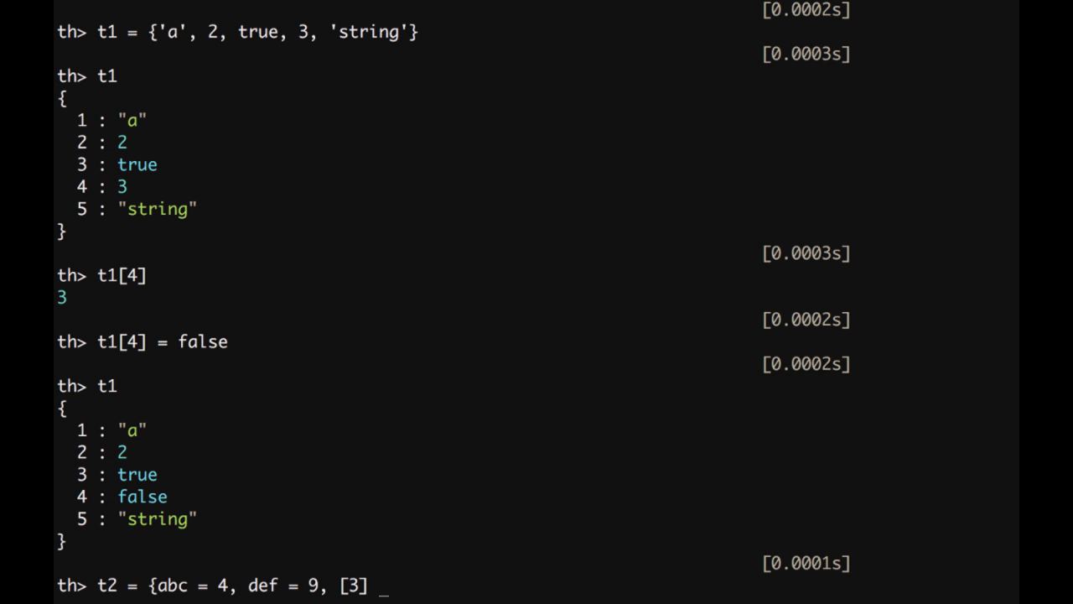
{"action": "type", "text": "="}
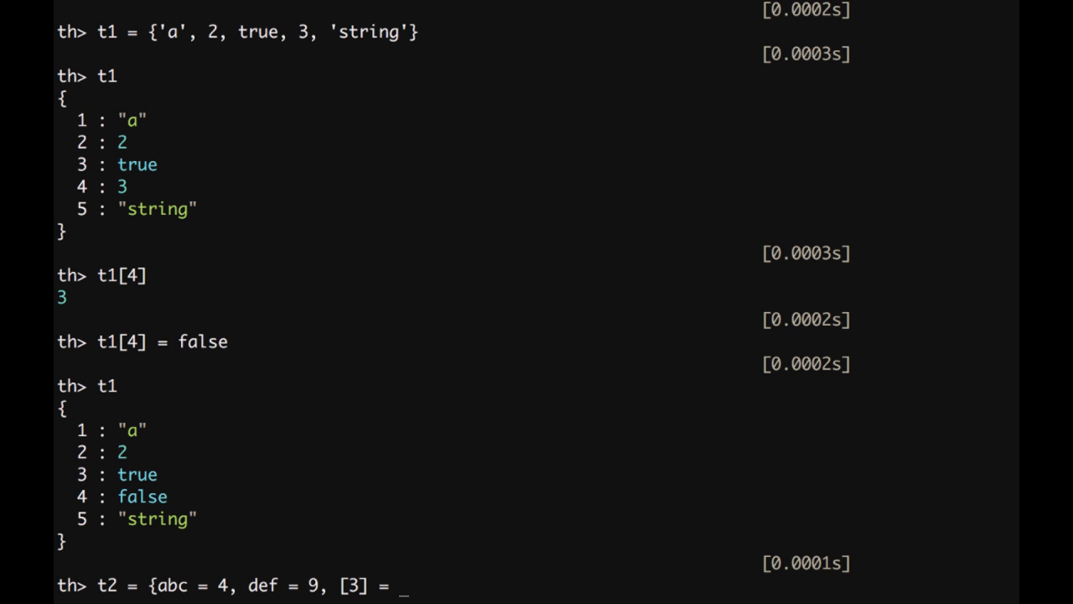
{"action": "type", "text": "'"}
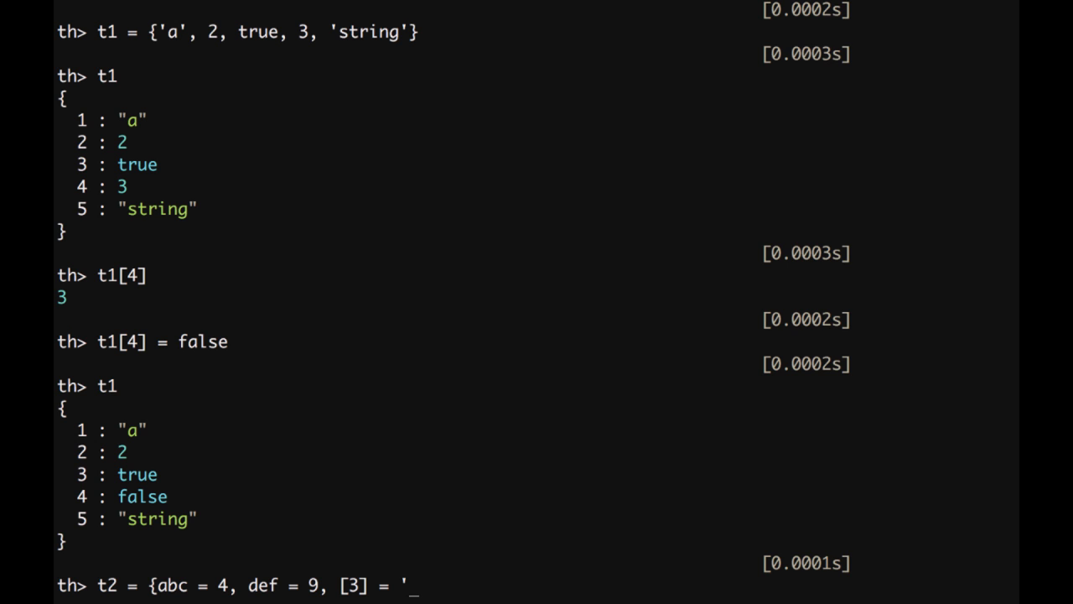
{"action": "type", "text": "asd"}
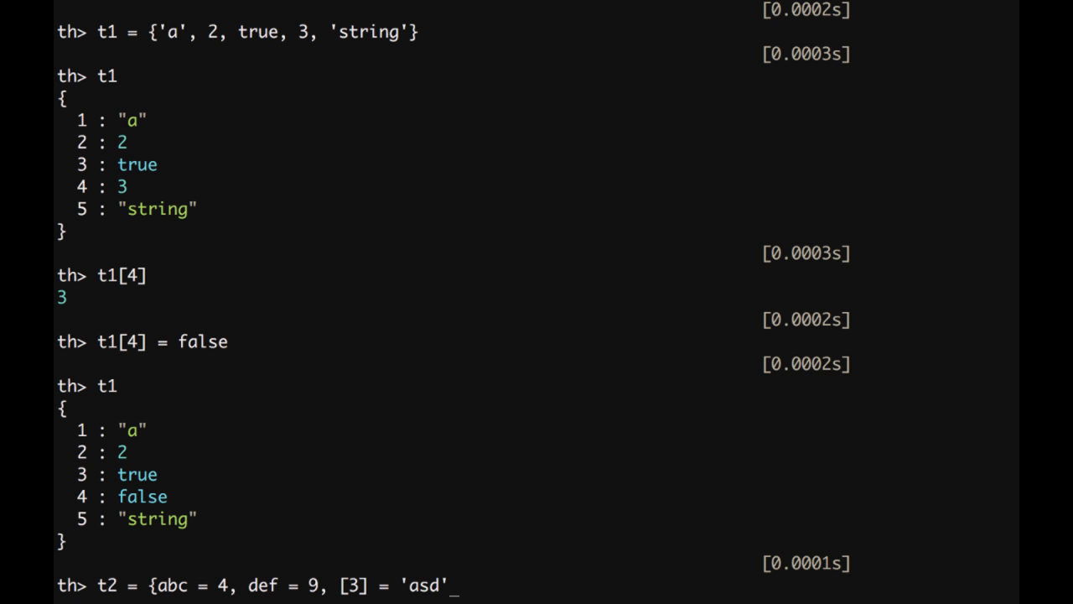
{"action": "type", "text": "}"}
{"action": "type", "text": "t2.abc"}
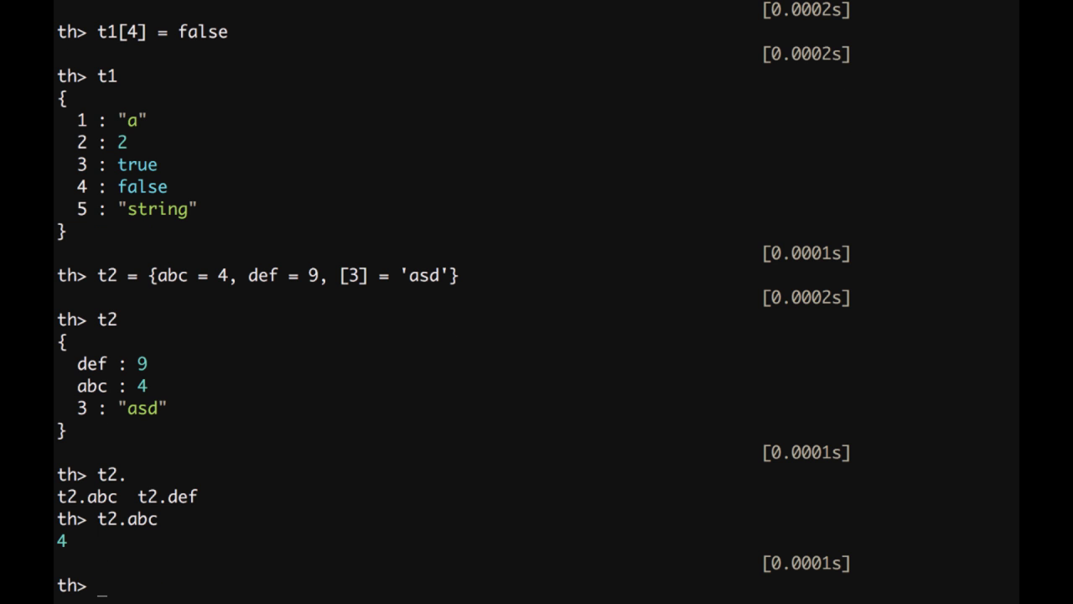
Read t2.def as 9, t2[3] as asd, and t2['abc'].
{"action": "type", "text": "t2.def"}
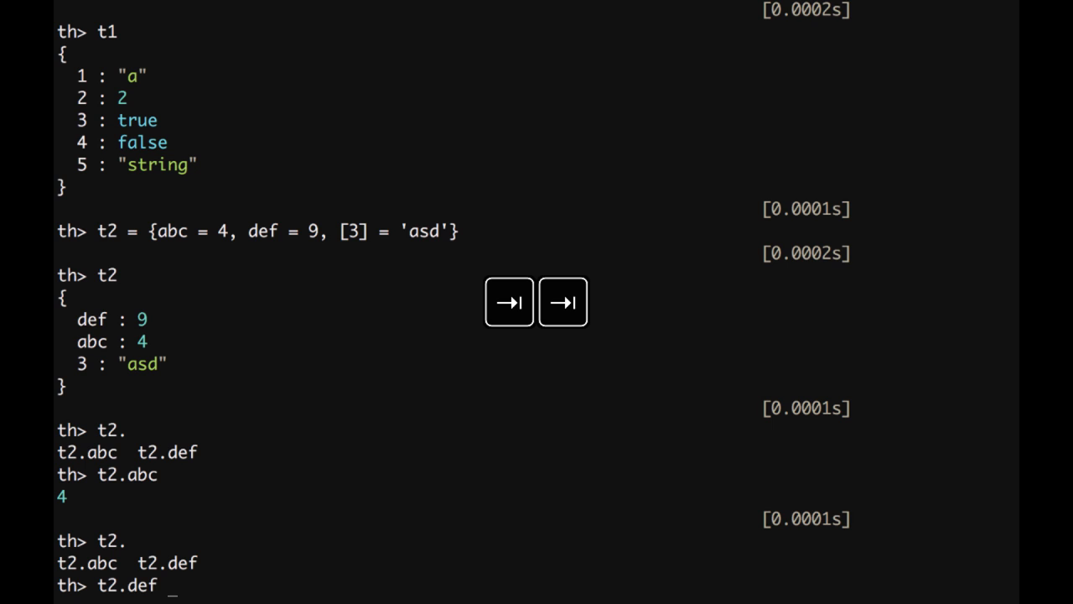
{"action": "key", "text": "Enter"}
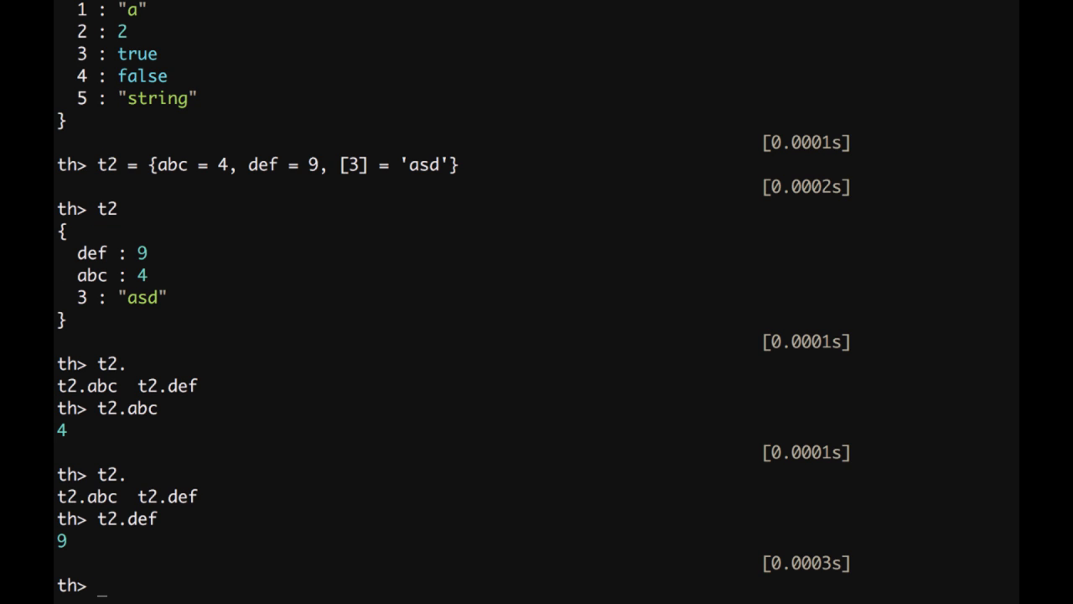
{"action": "type", "text": "t2["}
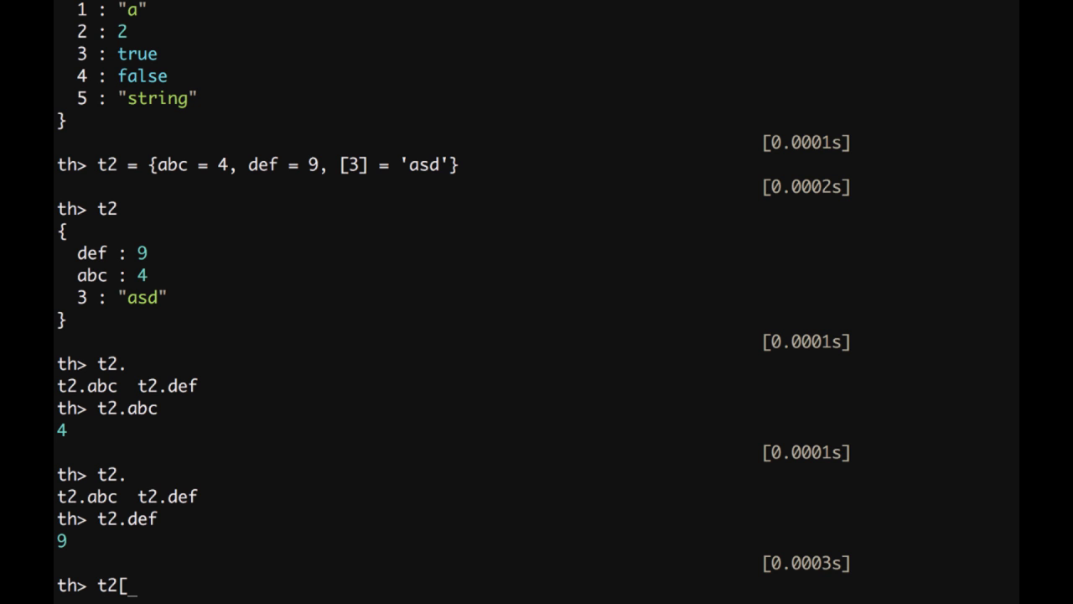
{"action": "type", "text": "3]"}
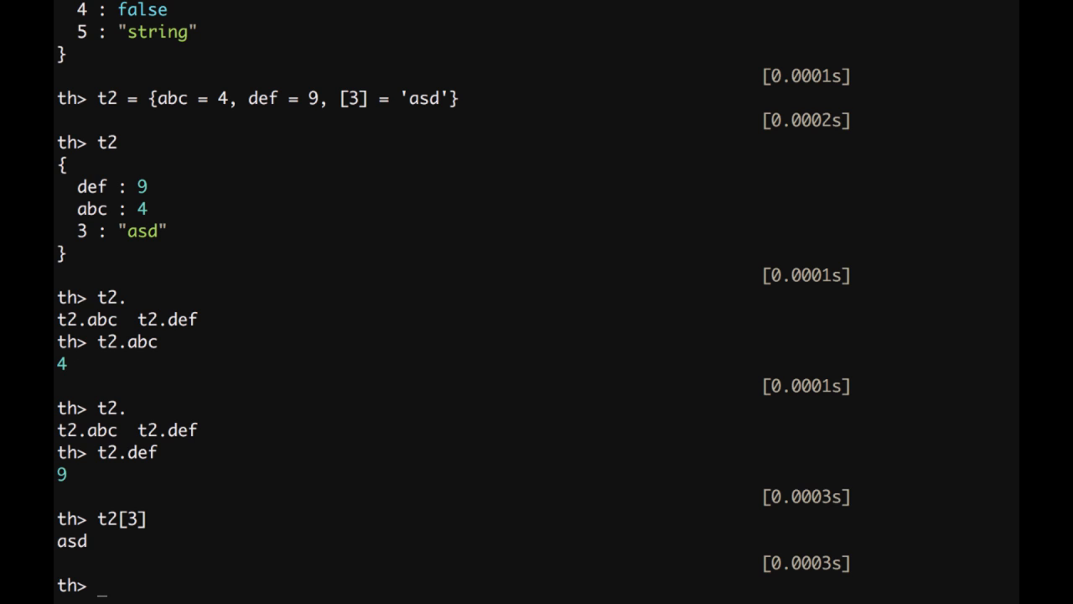
{"action": "type", "text": "t2"}
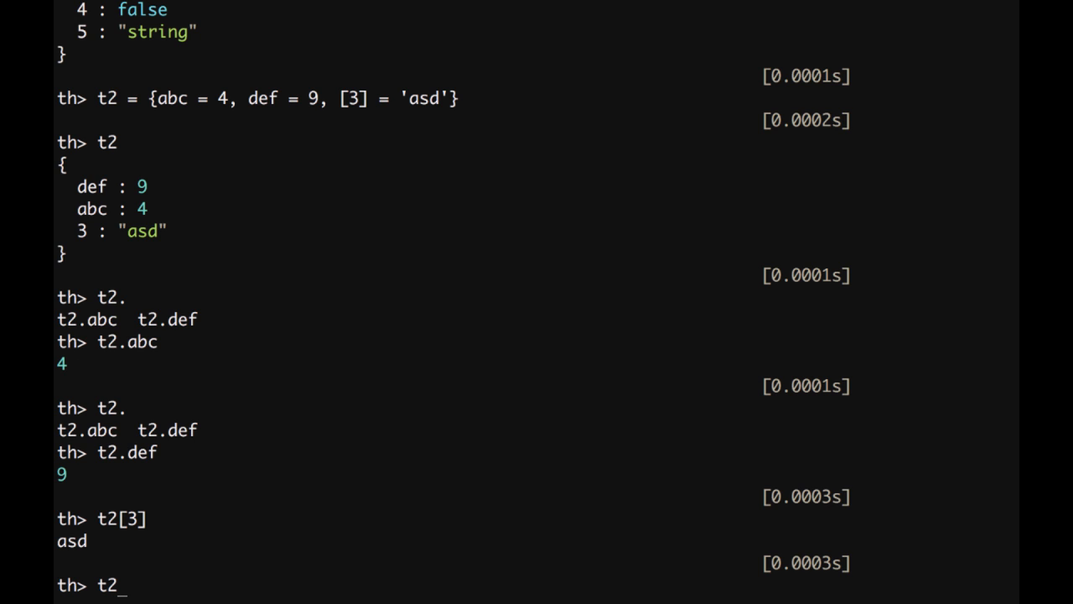
{"action": "type", "text": "['"}
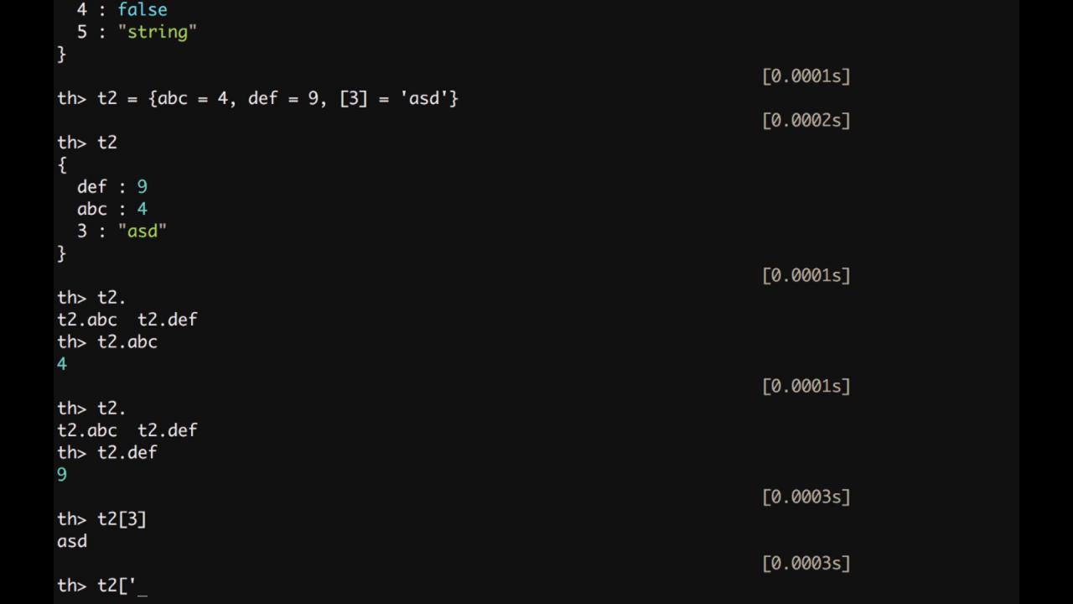
{"action": "type", "text": "abc"}
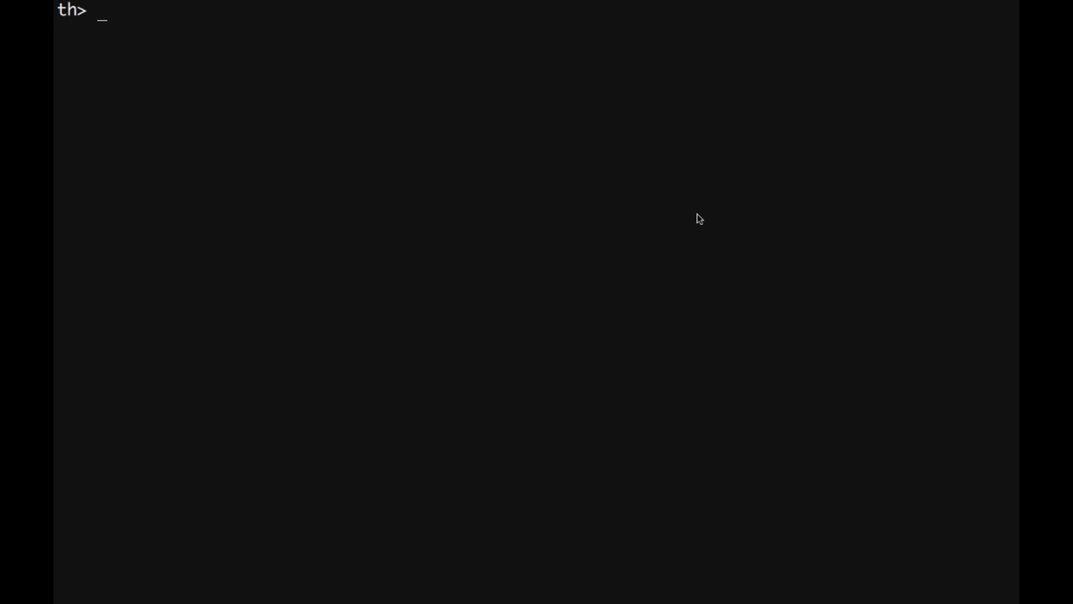
Print t1, then append 8 with table.insert(t1, 8).
{"action": "type", "text": "t1"}
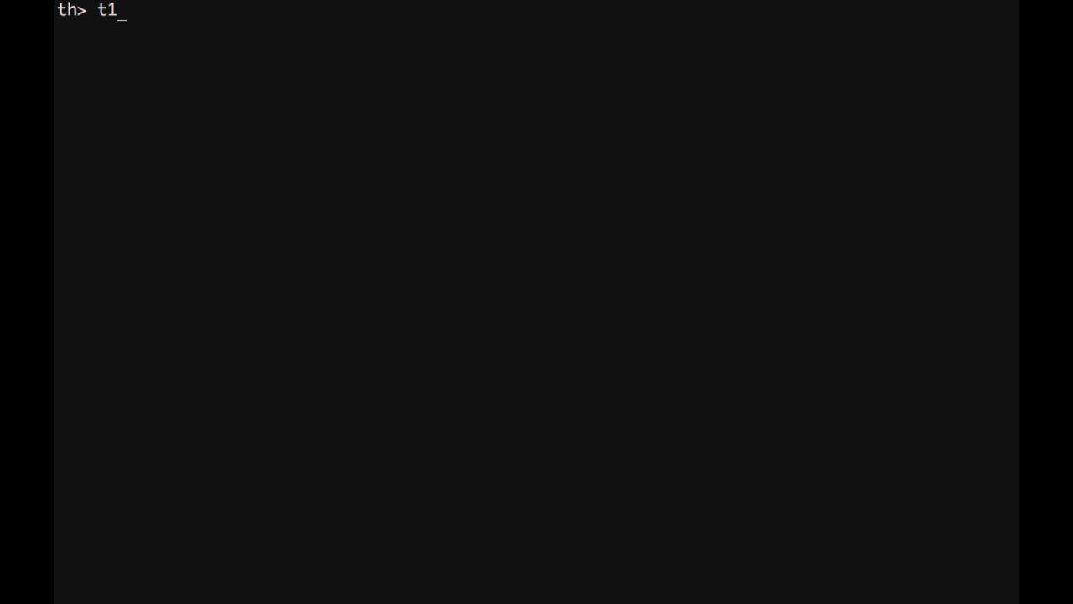
{"action": "key", "text": "Enter"}
{"action": "type", "text": "table.insert("}
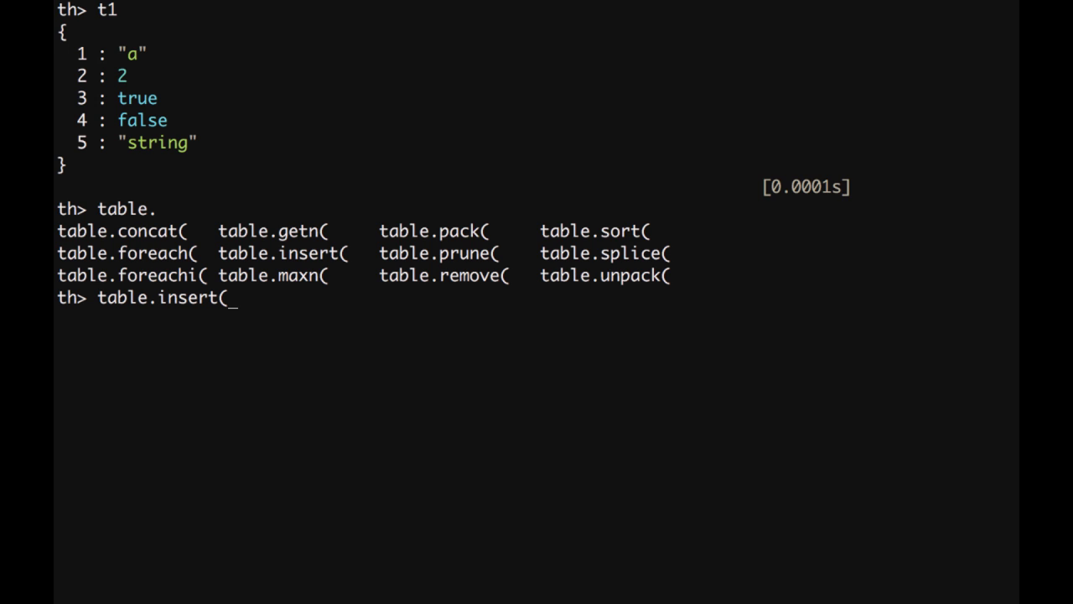
{"action": "type", "text": "t1,"}
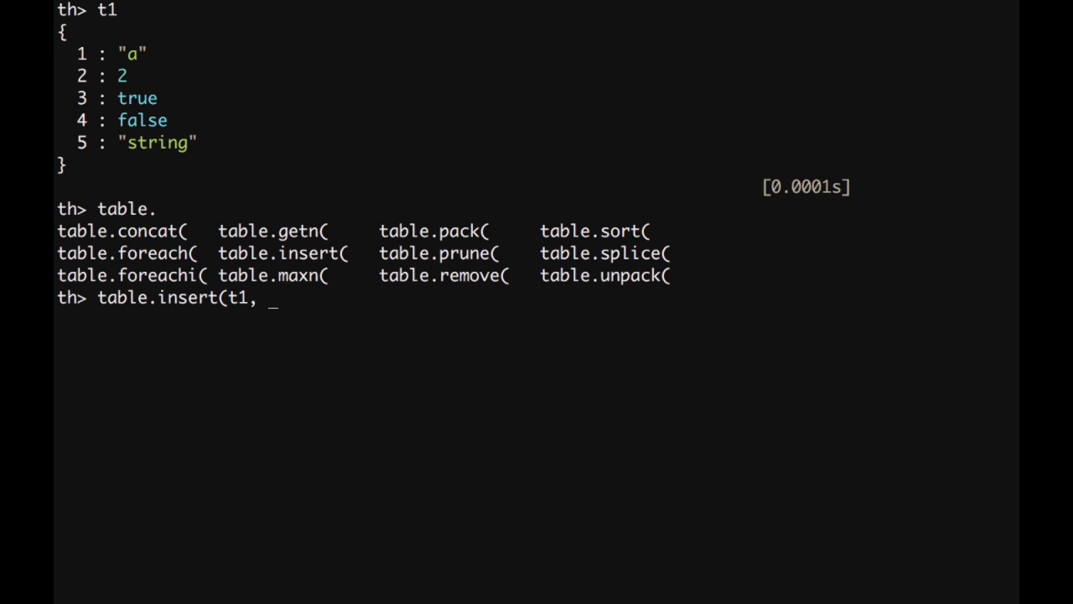
{"action": "type", "text": "8"}
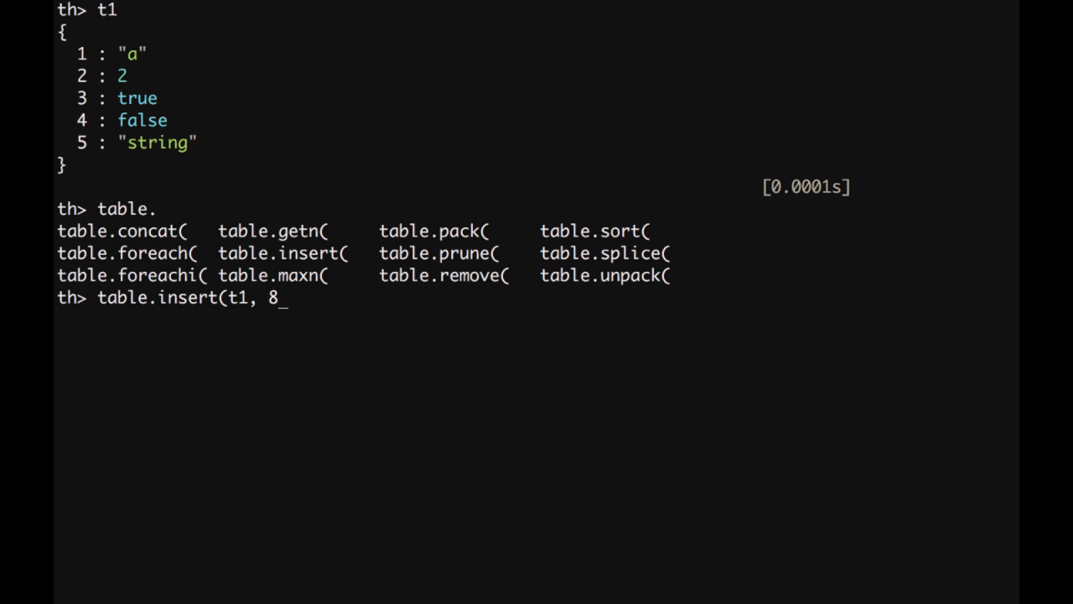
{"action": "type", "text": ")"}
{"action": "type", "text": "t1"}
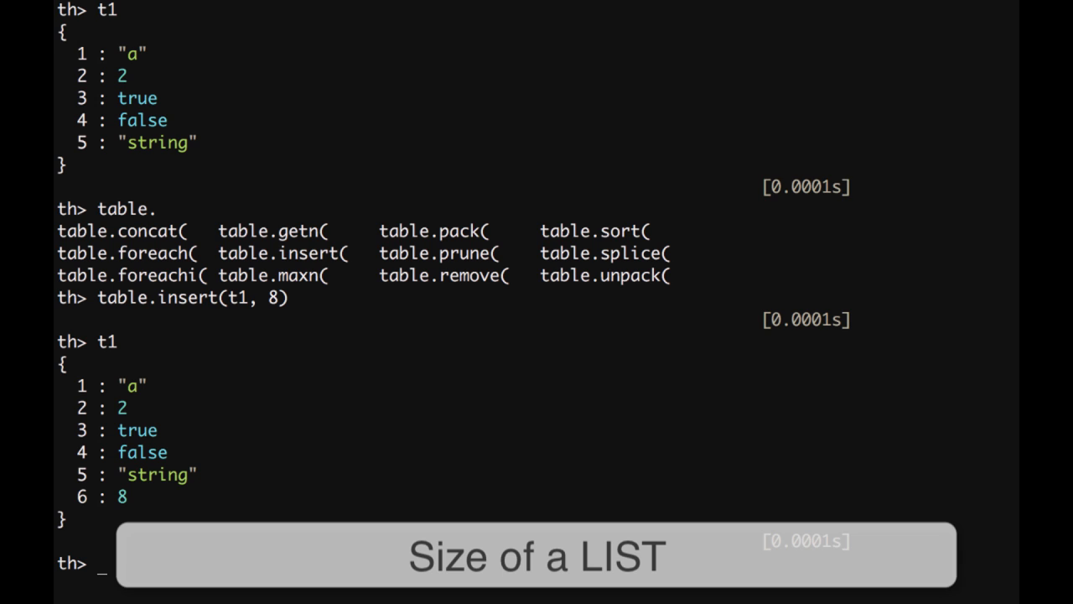
Evaluate #t1 as 6, then set t1[#t1 + 1] = 'new value'.
{"action": "type", "text": "#"}
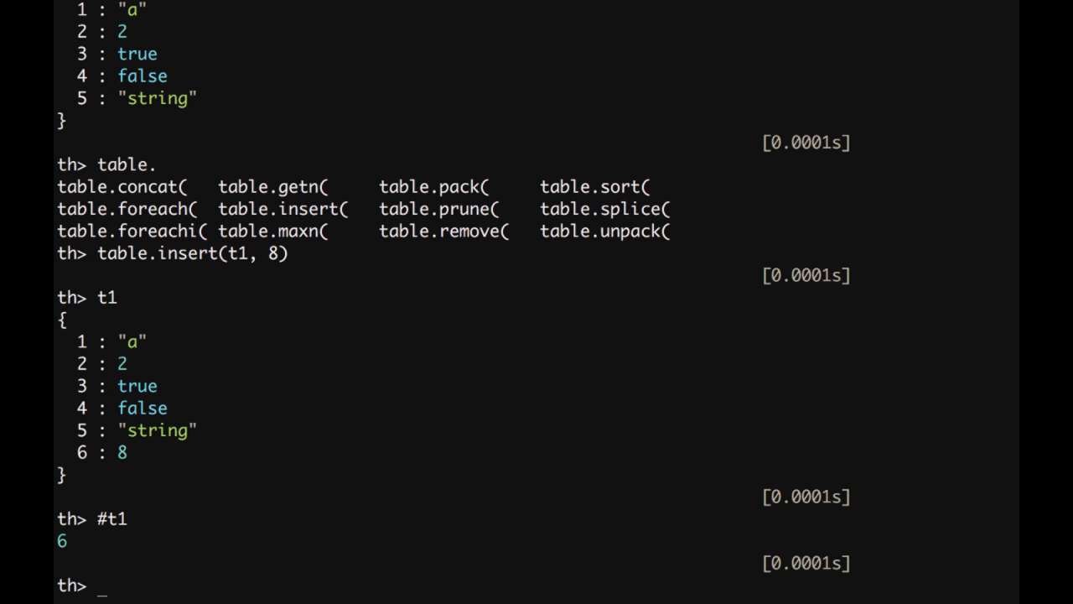
{"action": "type", "text": "t1["}
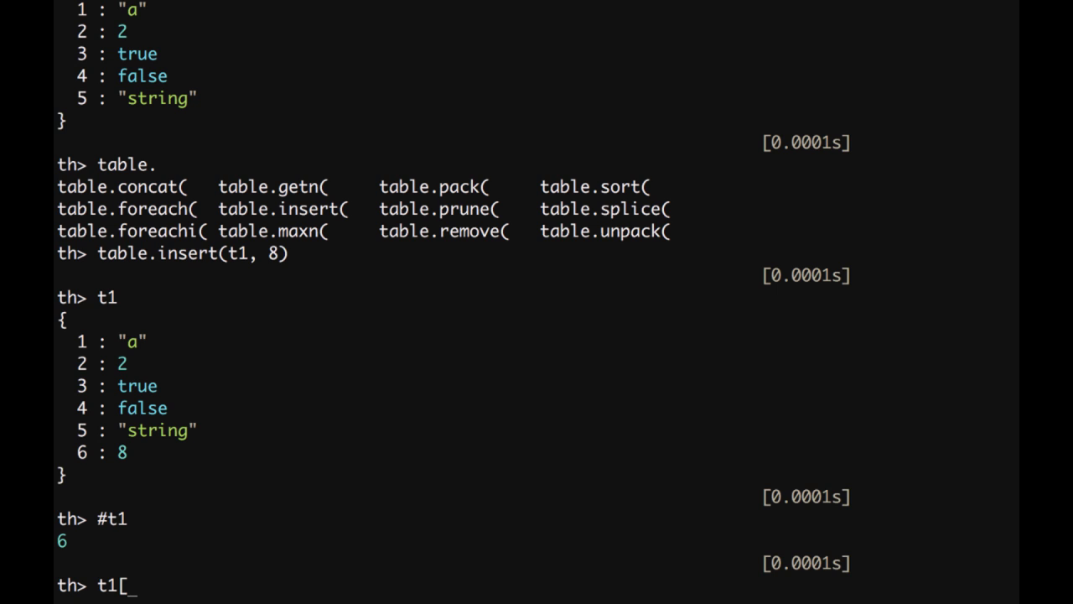
{"action": "type", "text": "#t1 + 1"}
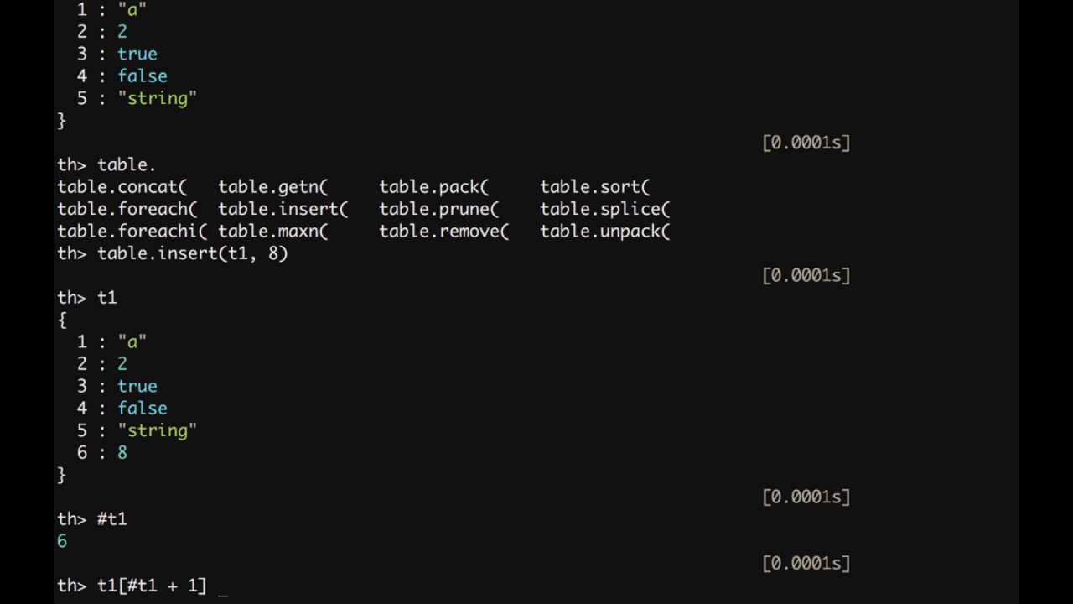
{"action": "type", "text": "= 'new value"}
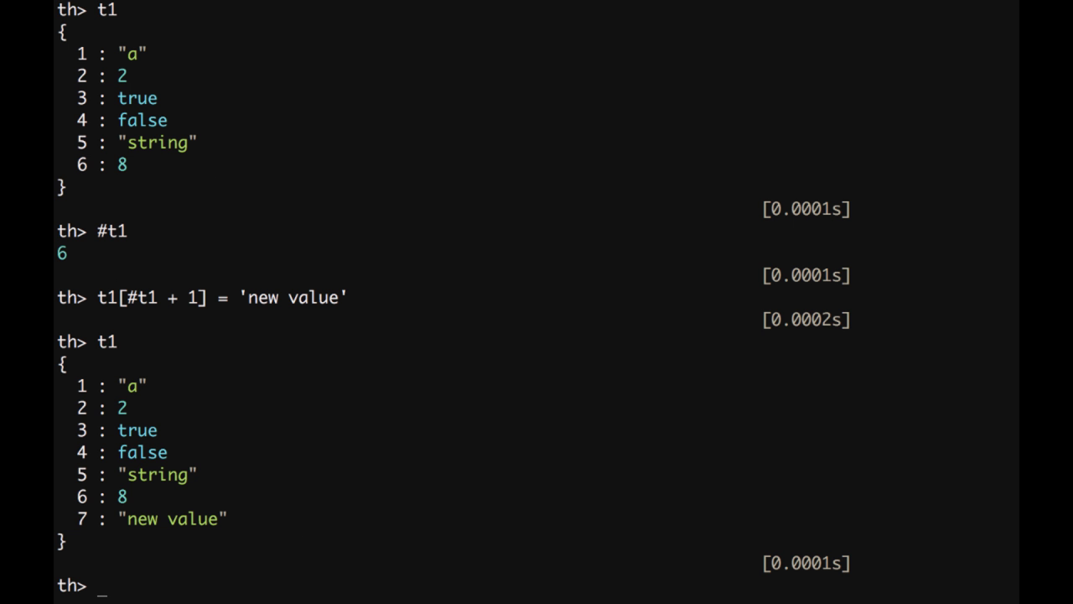
Set t1[9] = true and show it in t1.
{"action": "type", "text": "t1"}
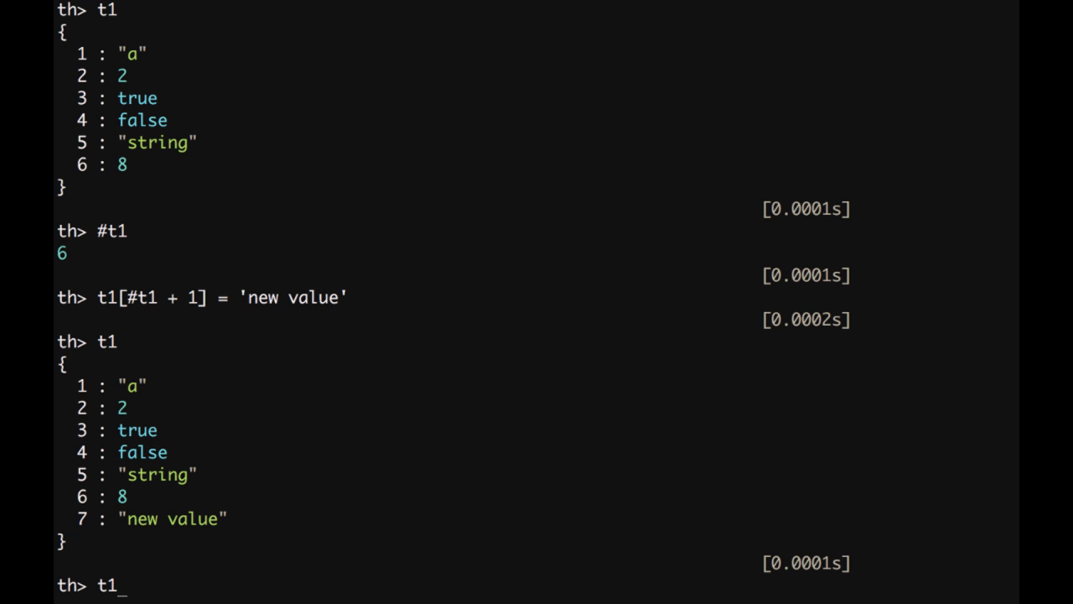
{"action": "type", "text": "["}
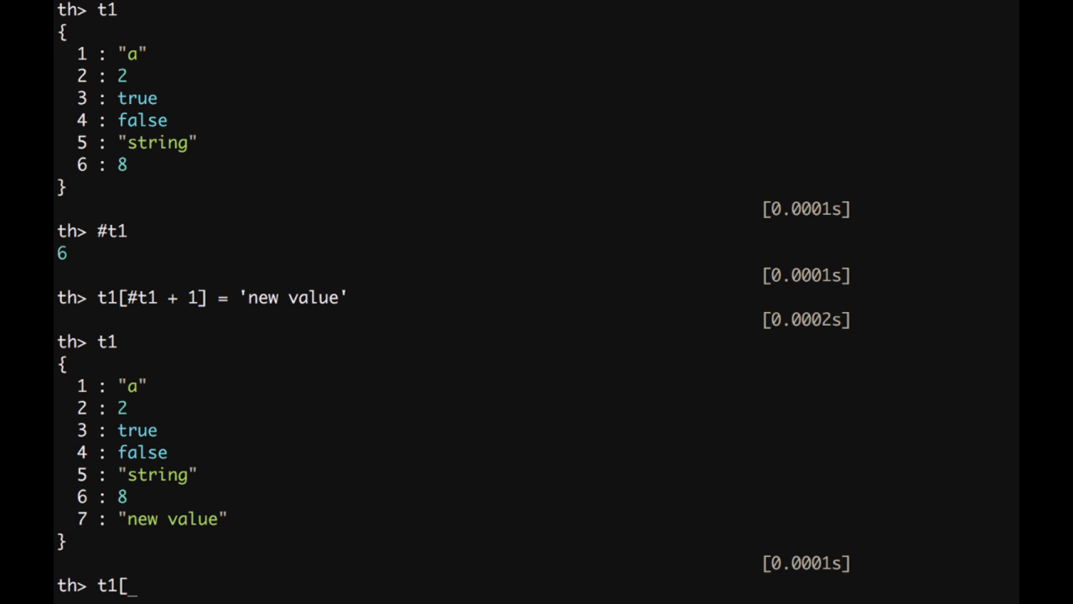
{"action": "type", "text": "9]"}
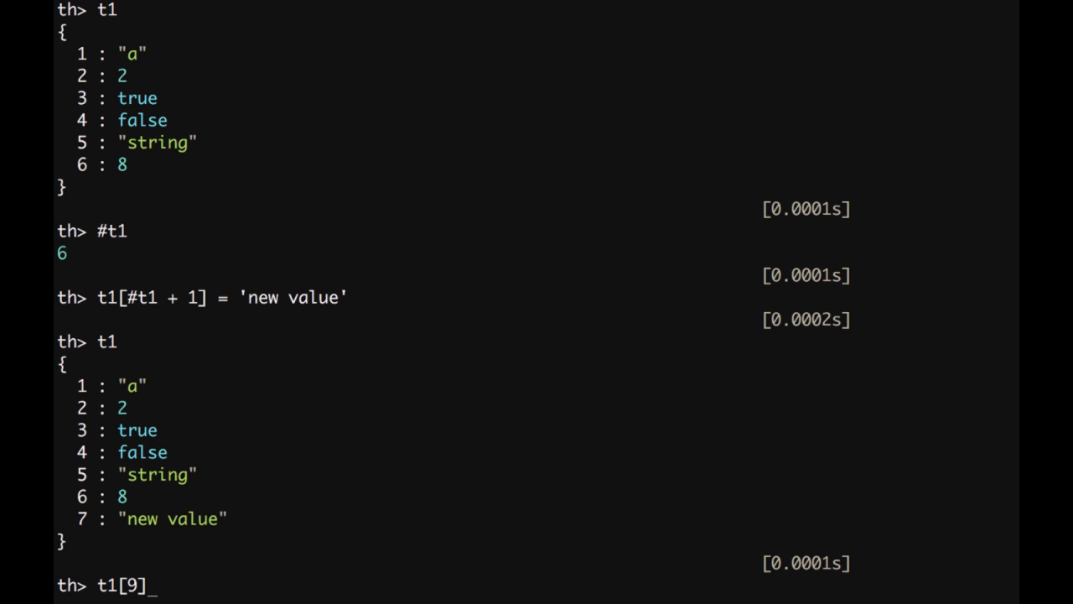
{"action": "type", "text": "="}
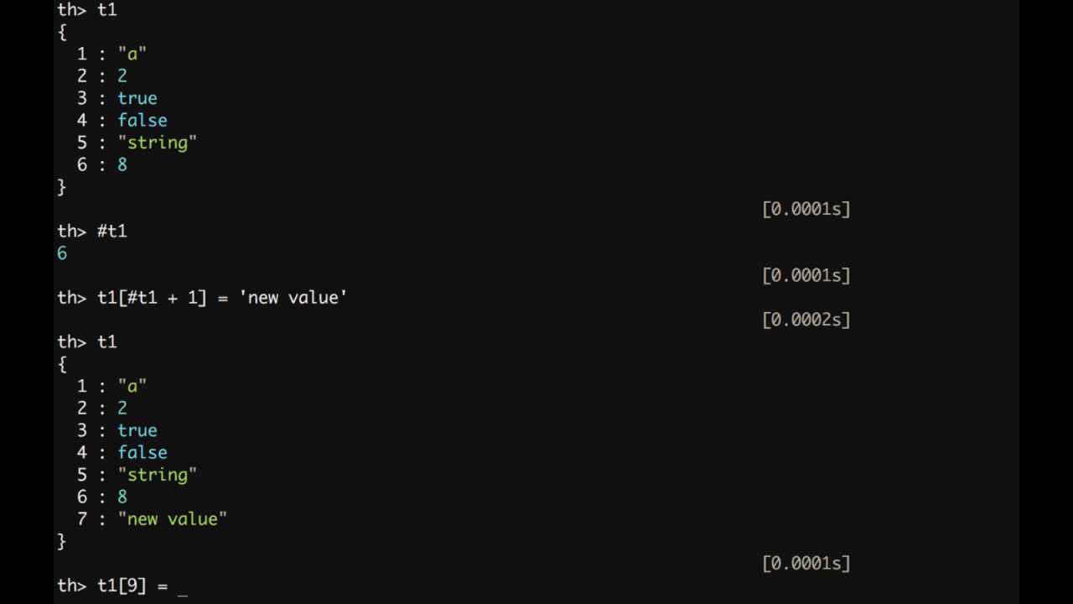
{"action": "type", "text": "true"}
{"action": "type", "text": "t1"}
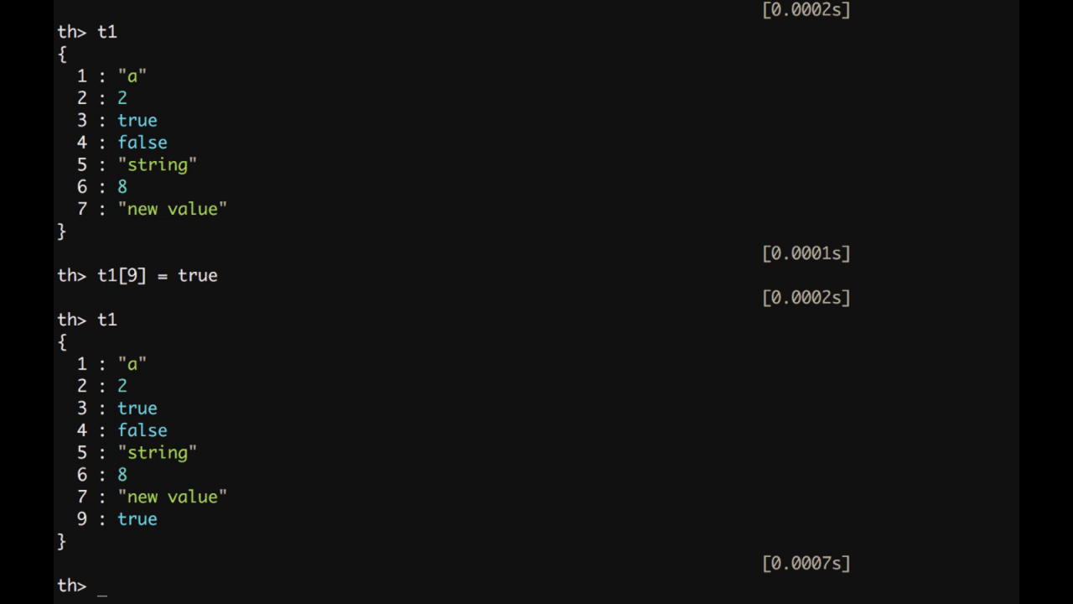
Print t2 (def 9, abc 4, 3 asd), then begin assigning t2.item = 'a new bale...'.
{"action": "type", "text": "t2"}
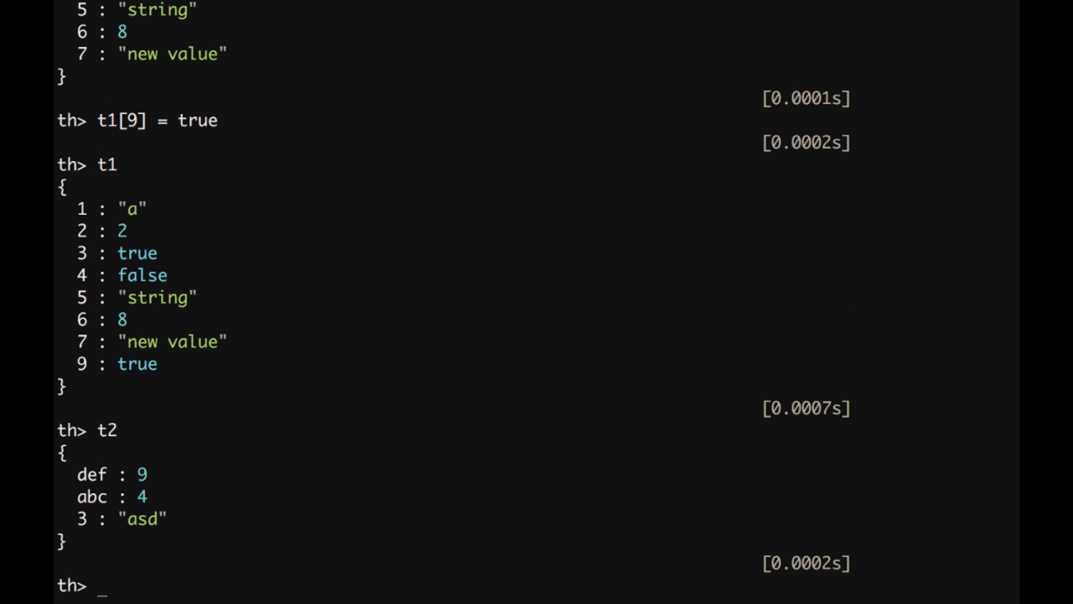
{"action": "type", "text": "t2"}
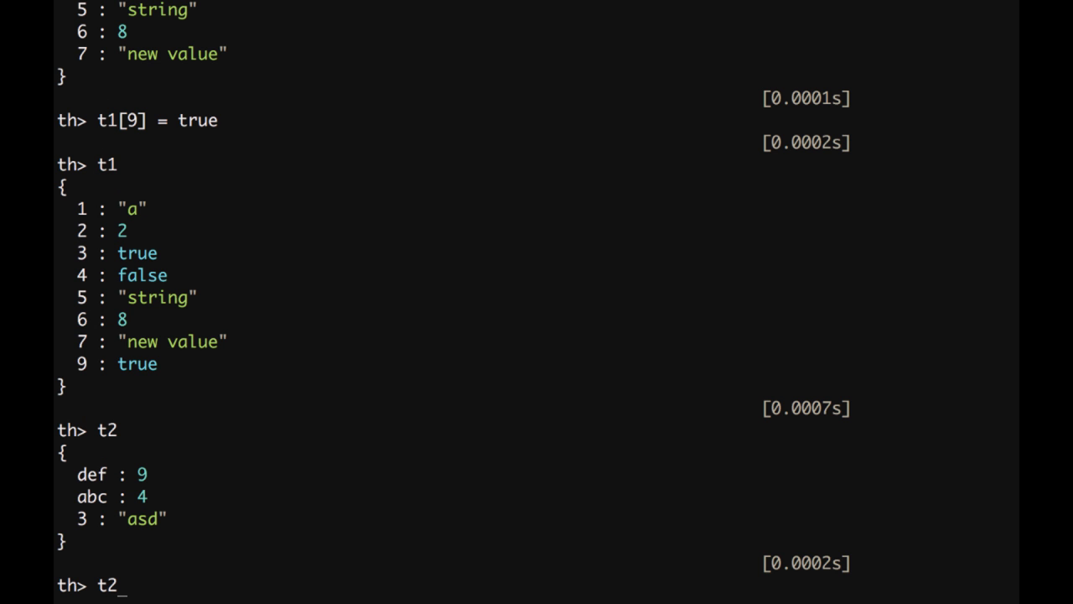
{"action": "type", "text": "."}
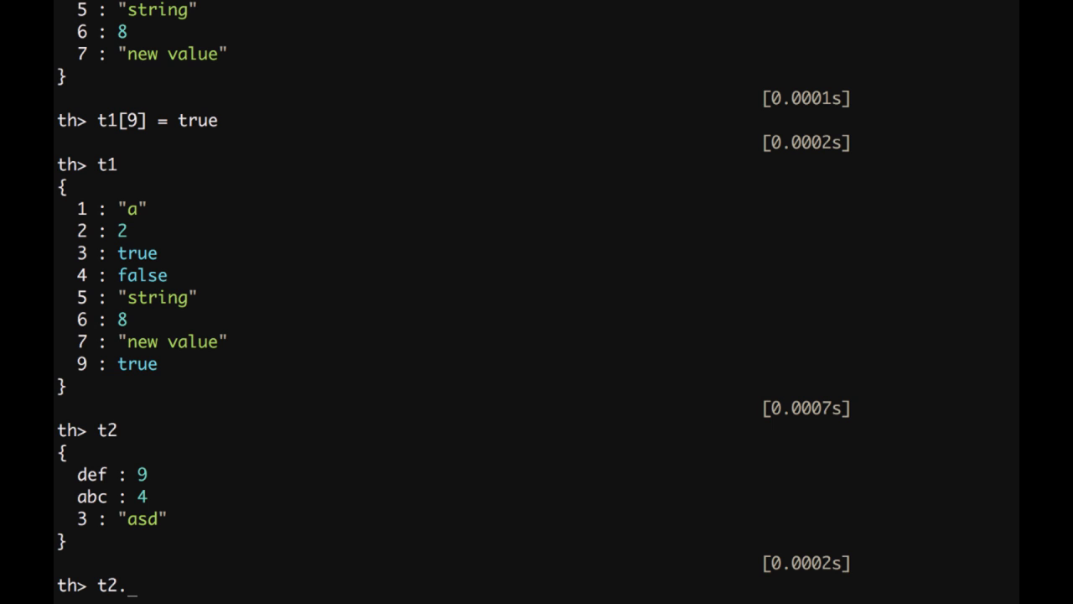
{"action": "type", "text": "item ="}
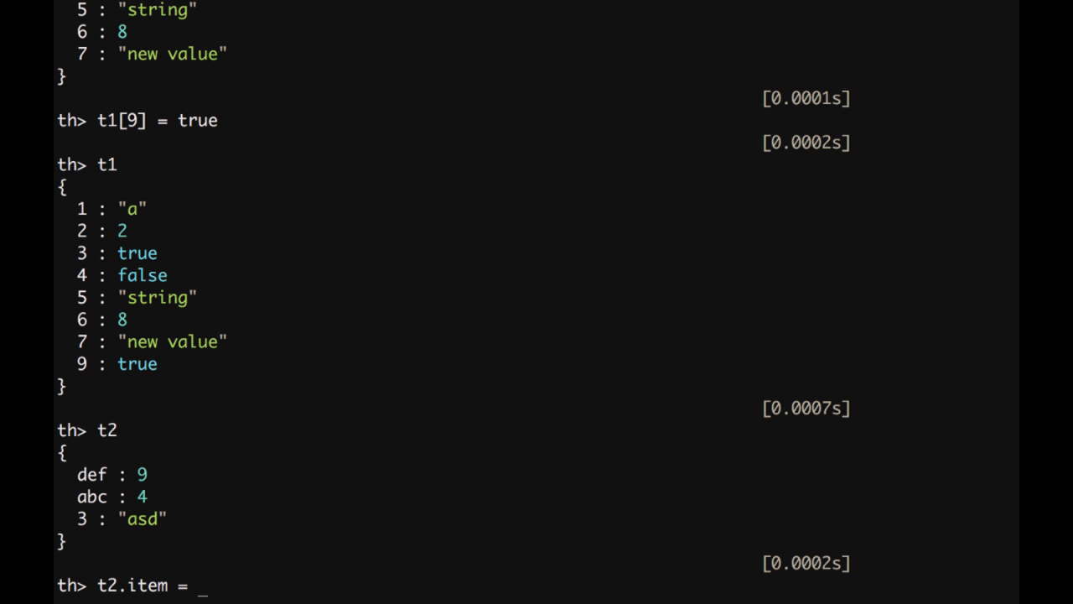
{"action": "type", "text": "'"}
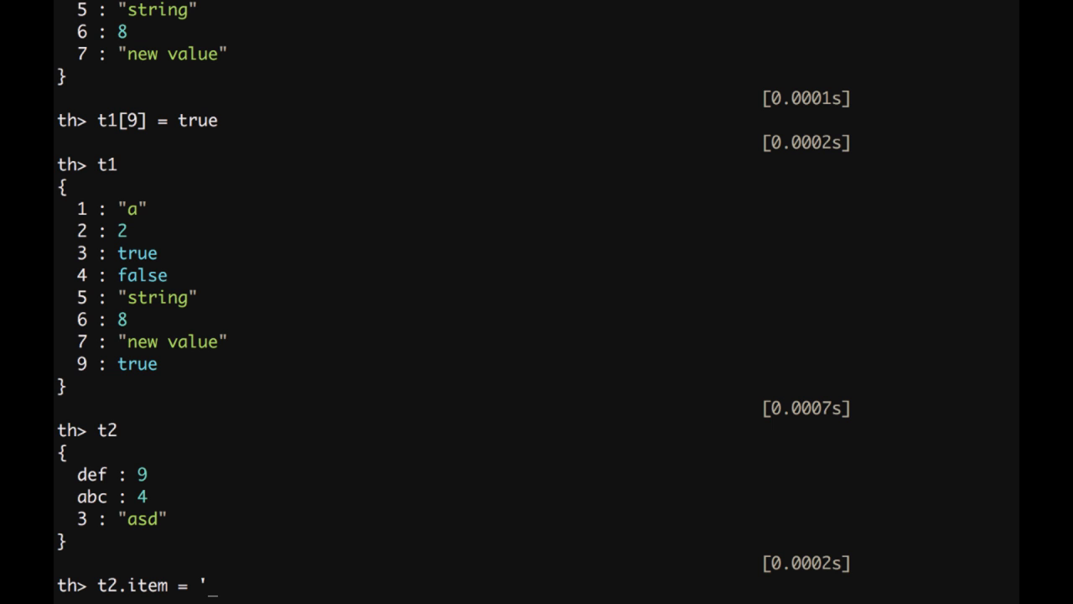
{"action": "type", "text": "a new bale"}
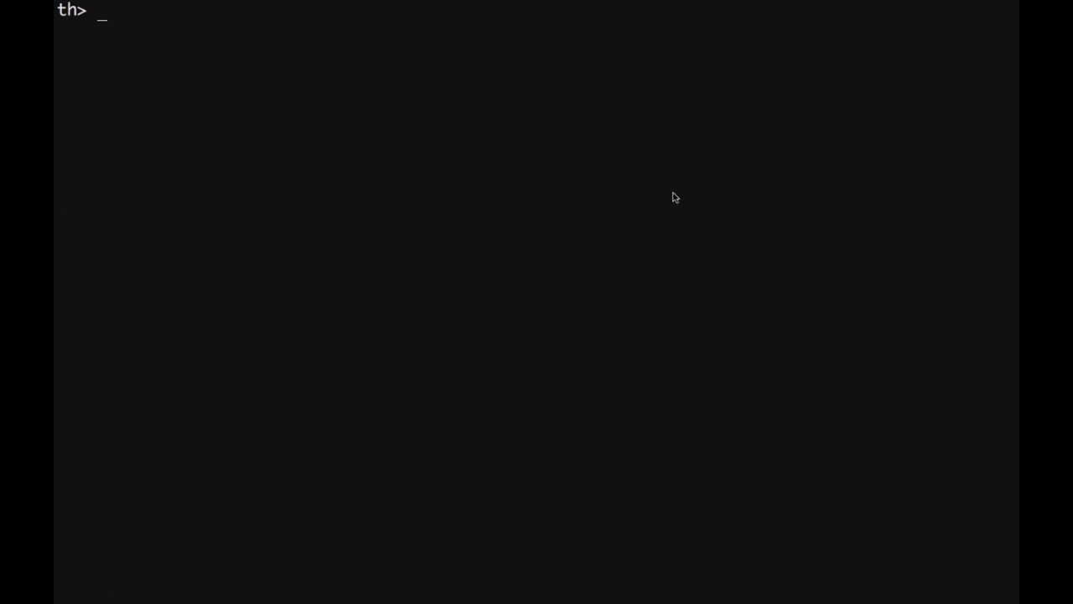
Enter the comment '-- Functions and conditional statements' at the th> prompt.
{"action": "type", "text": "--"}
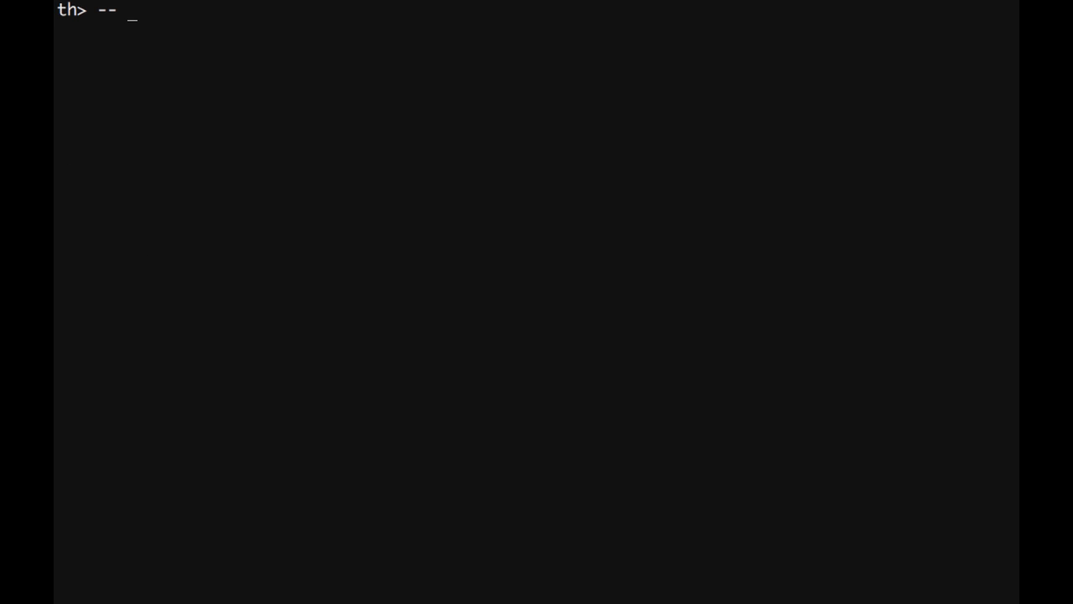
{"action": "type", "text": "Functions"}
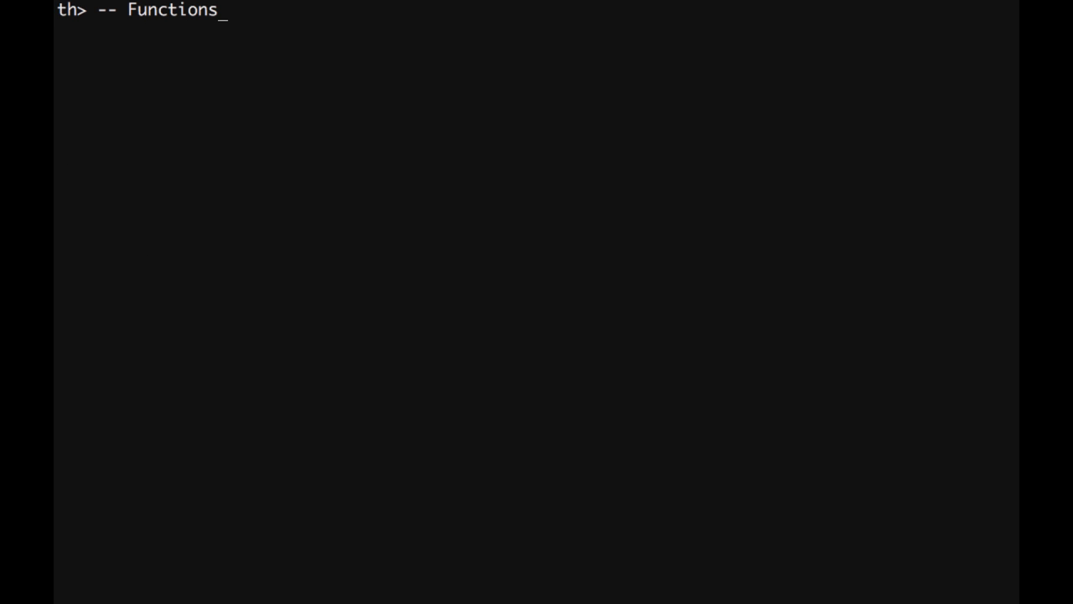
{"action": "type", "text": "and"}
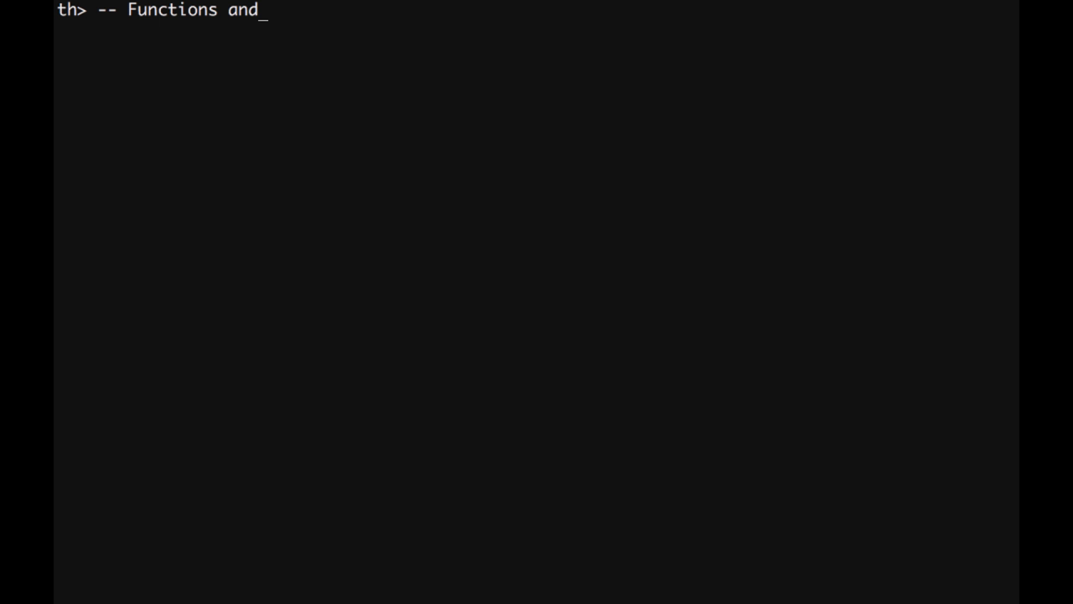
{"action": "type", "text": "conditional statements"}
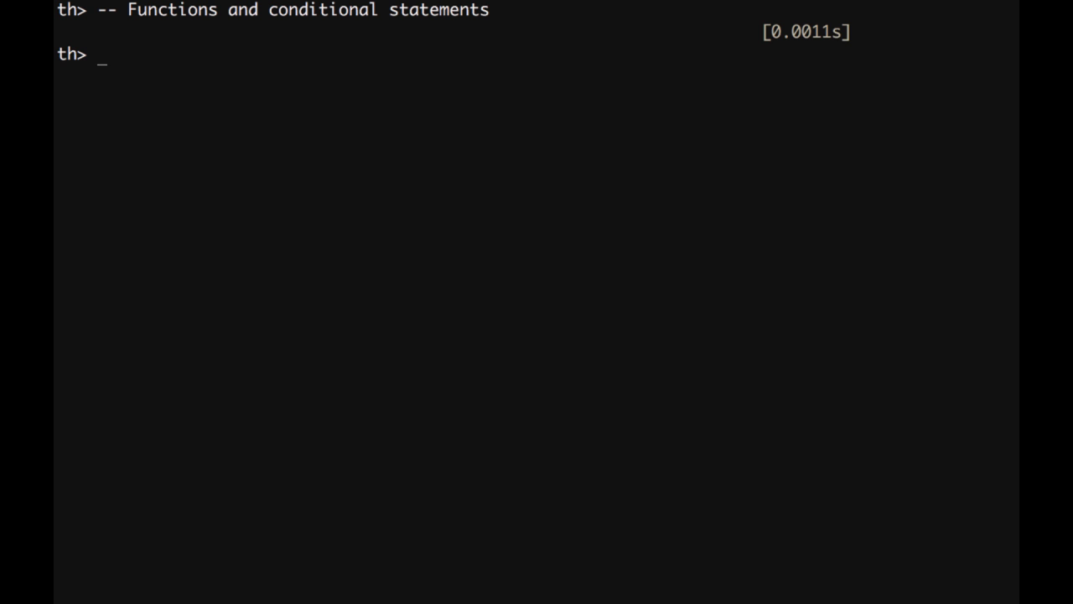
Start function f(x) with an 'if x then' branch.
{"action": "type", "text": "f"}
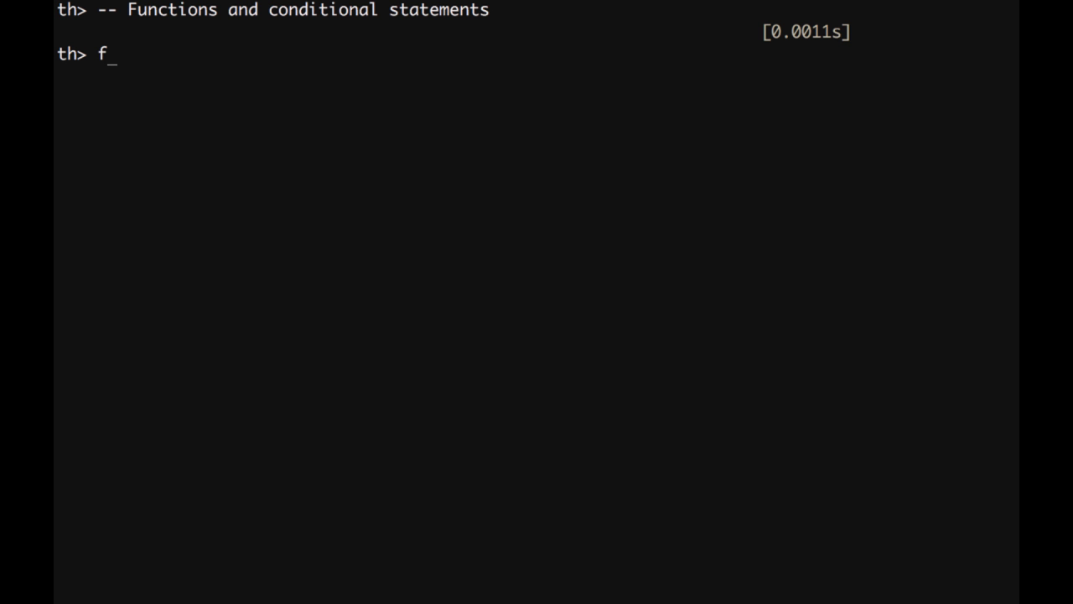
{"action": "type", "text": "unction f"}
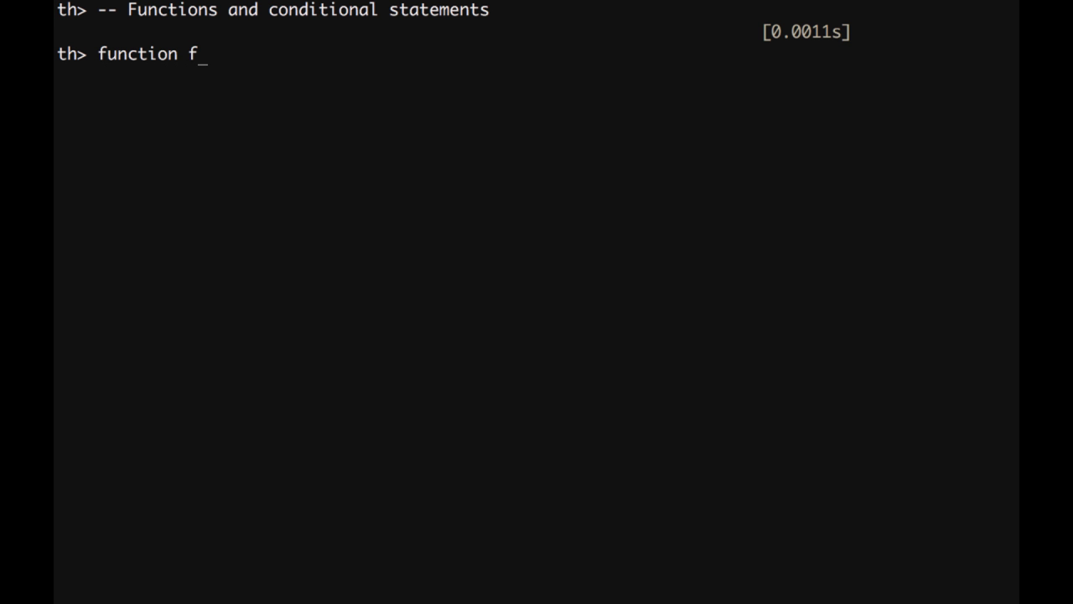
{"action": "type", "text": "(x)"}
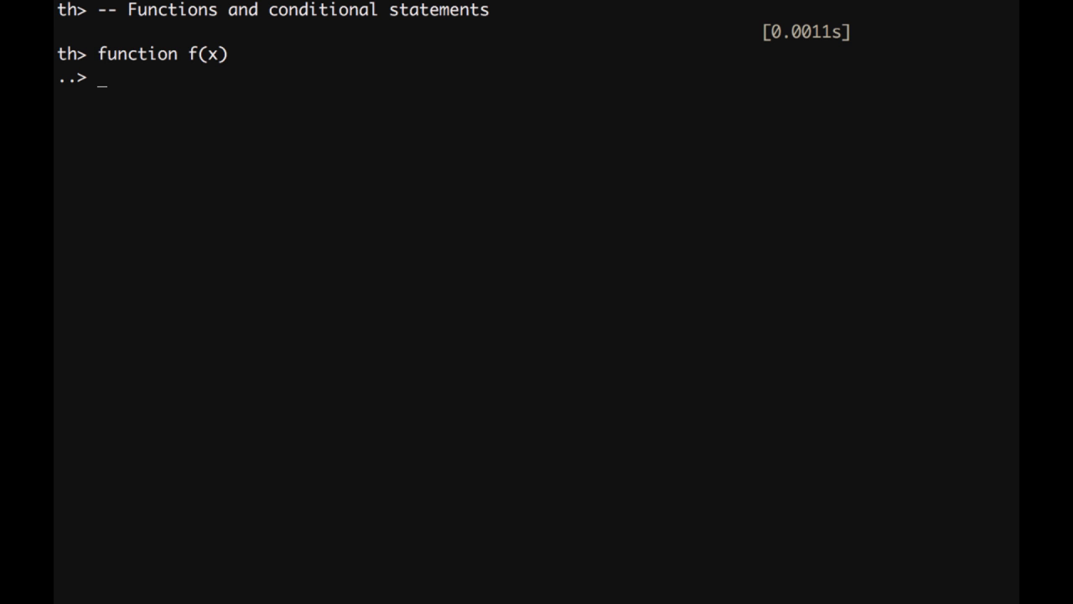
{"action": "type", "text": "i"}
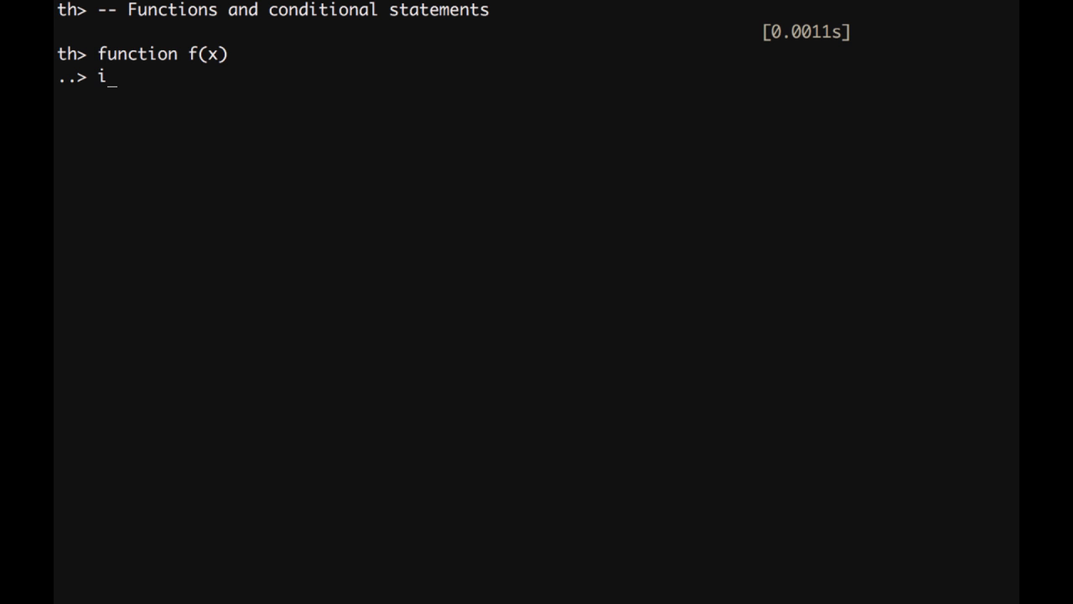
{"action": "type", "text": "f"}
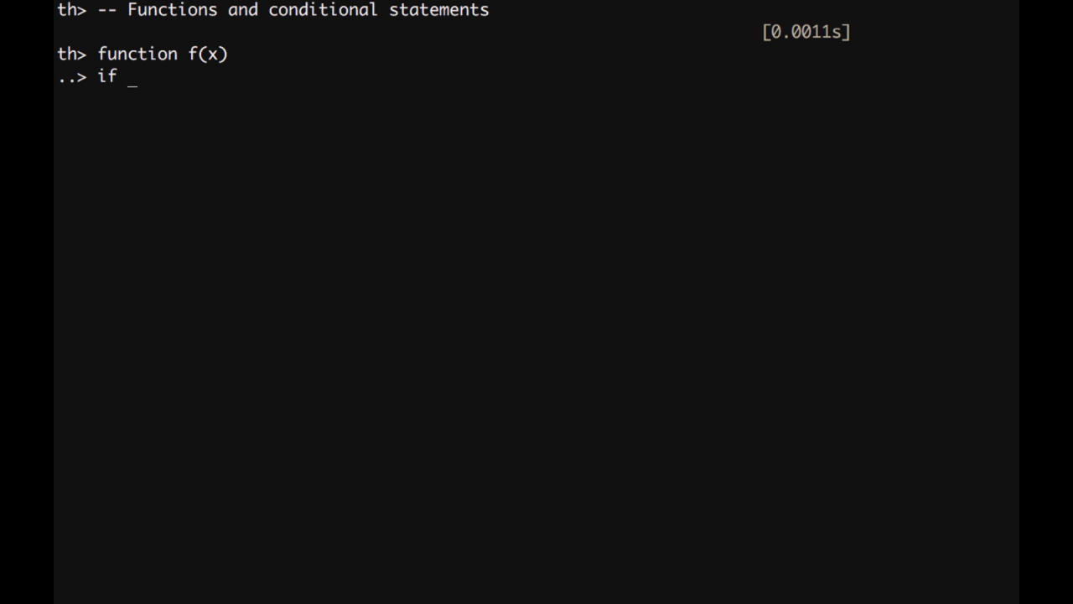
{"action": "type", "text": "x the"}
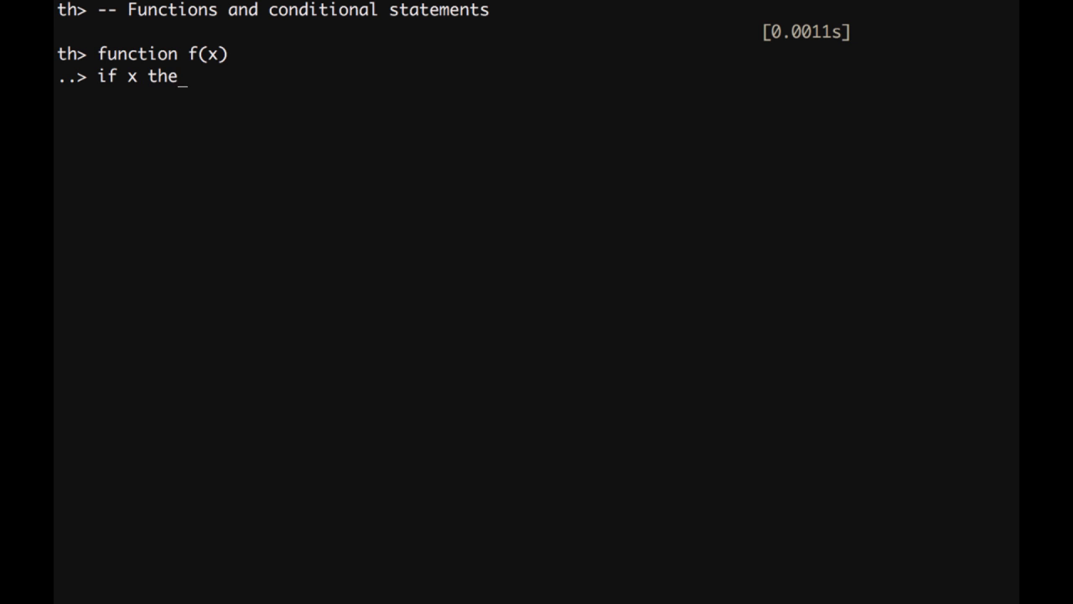
{"action": "type", "text": "n"}
{"action": "type", "text": "r"}
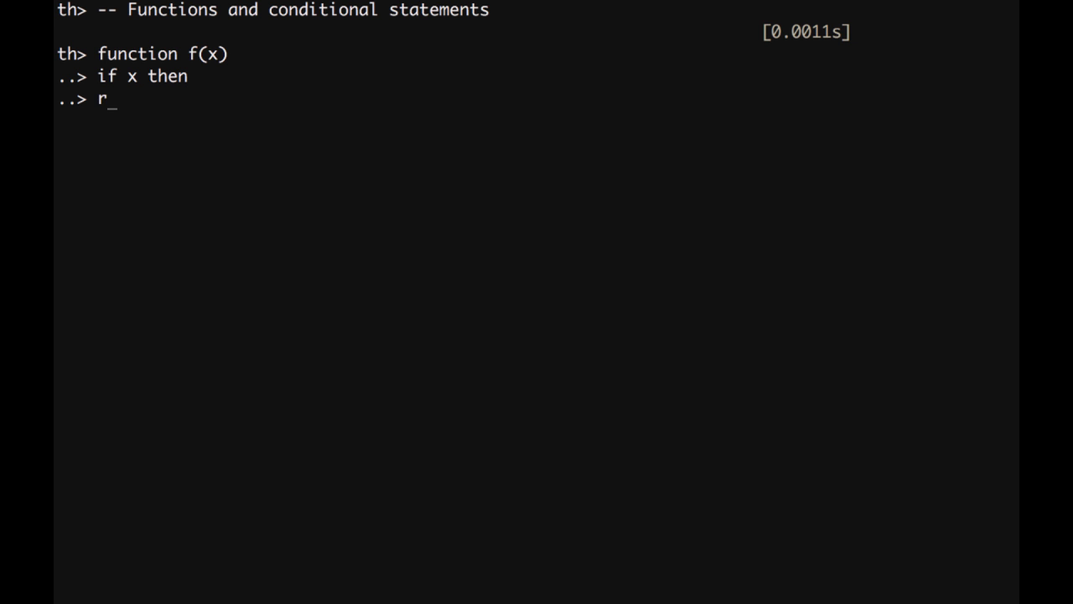
Make f print('True!', x) when truthy, else print('False!', x), and close with end.
{"action": "type", "text": "pritn"}
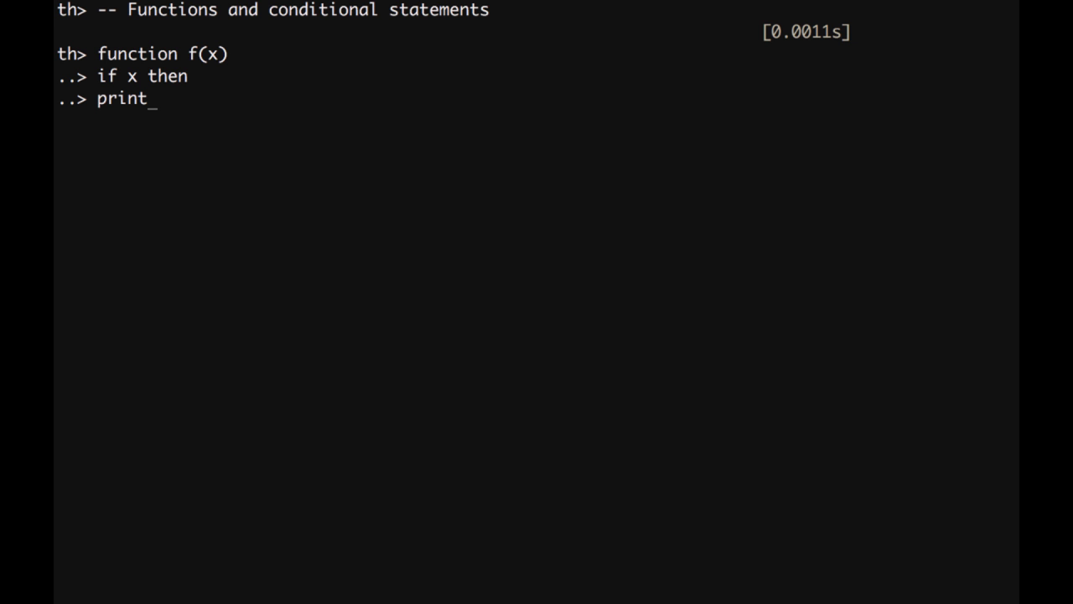
{"action": "type", "text": "('T"}
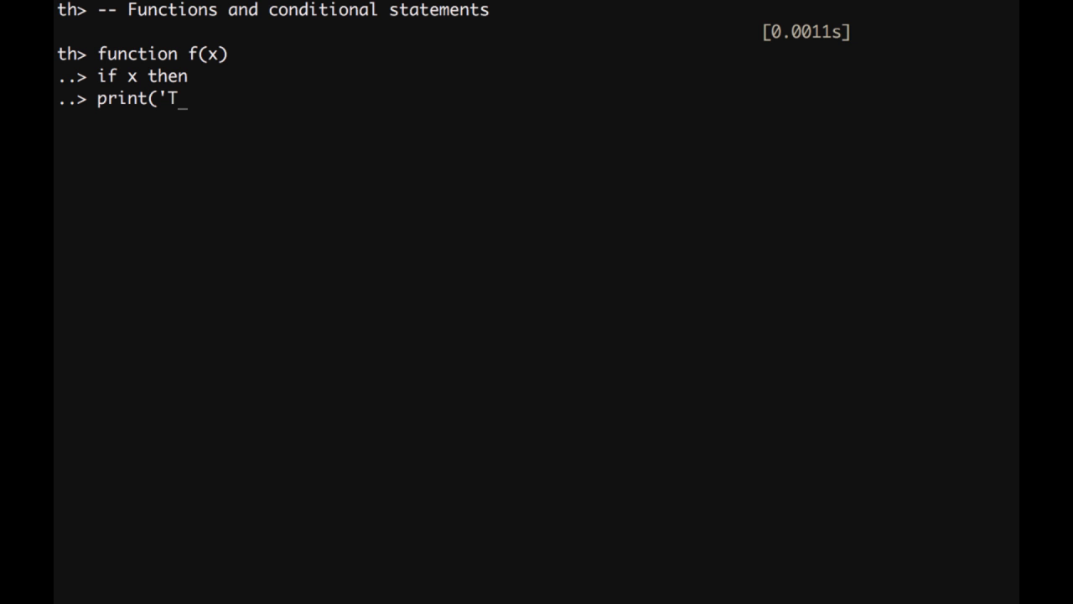
{"action": "type", "text": "rue!"}
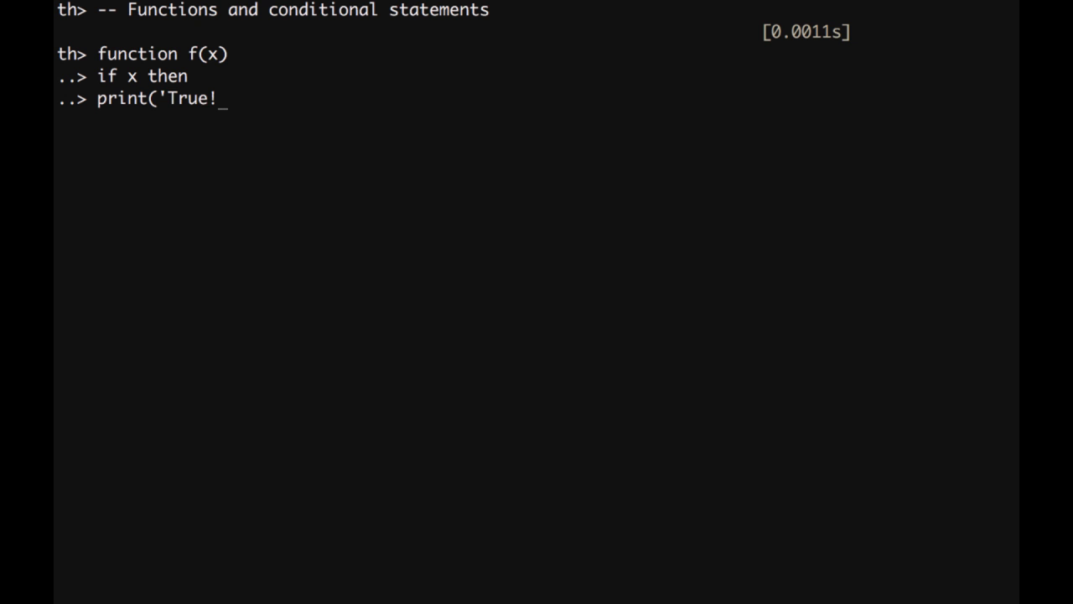
{"action": "type", "text": "', x"}
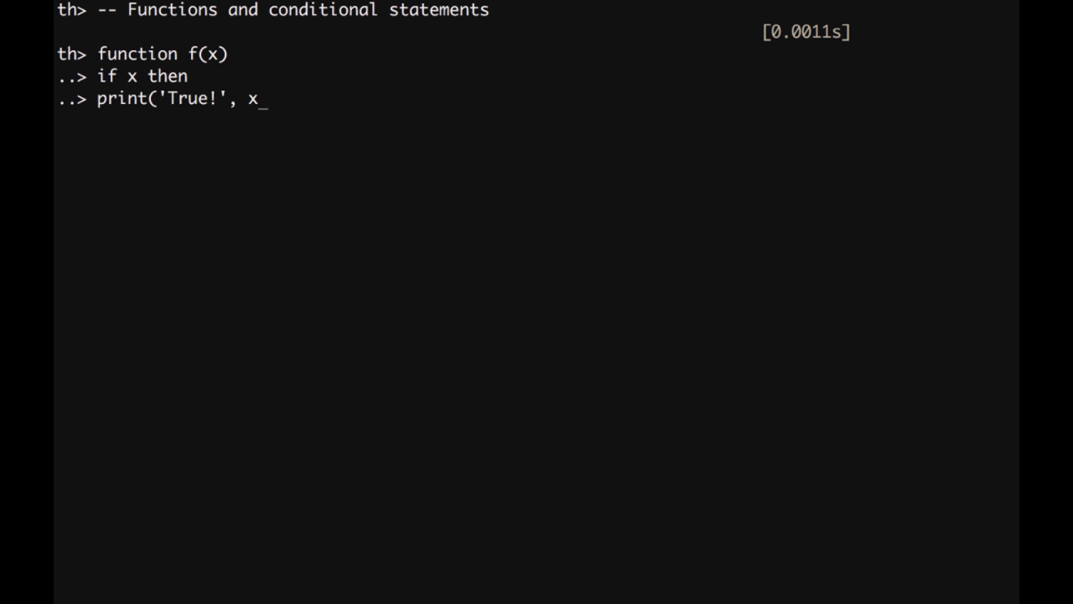
{"action": "type", "text": ")"}
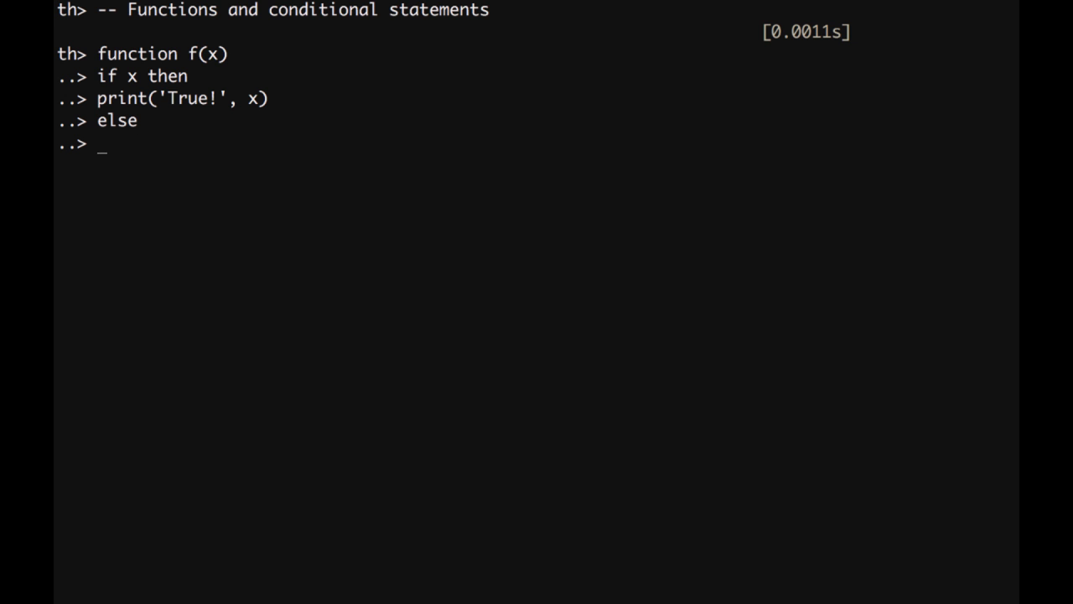
{"action": "type", "text": "print('"}
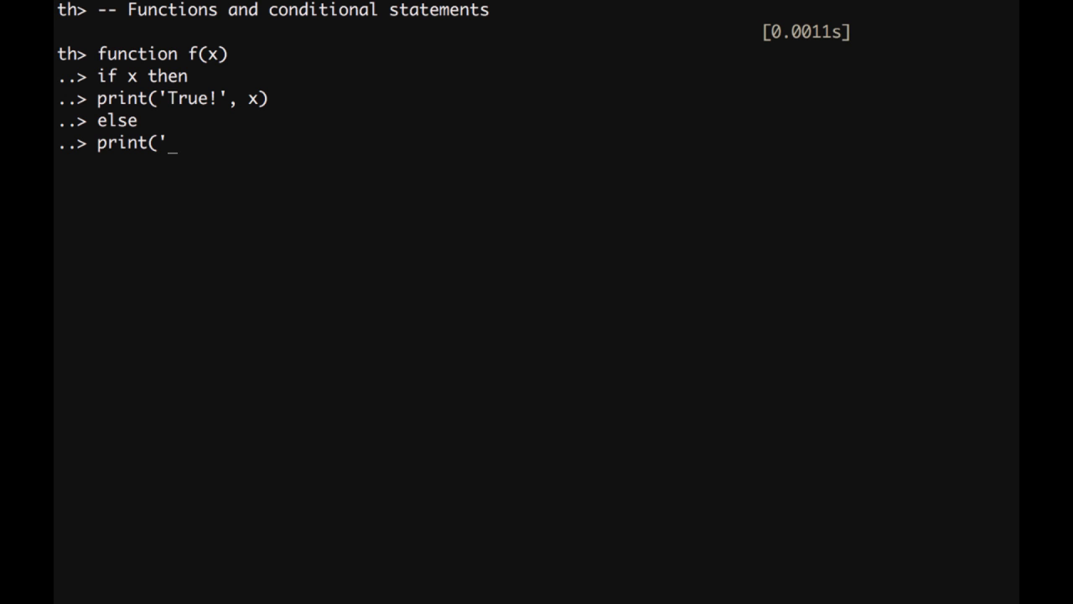
{"action": "type", "text": "False!'"}
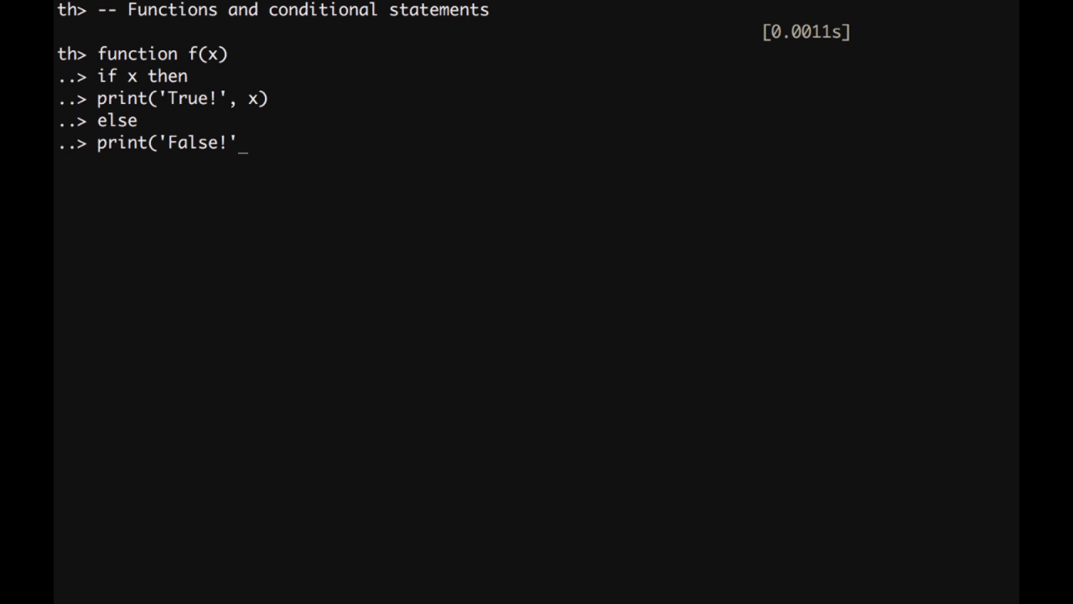
{"action": "type", "text": ", x"}
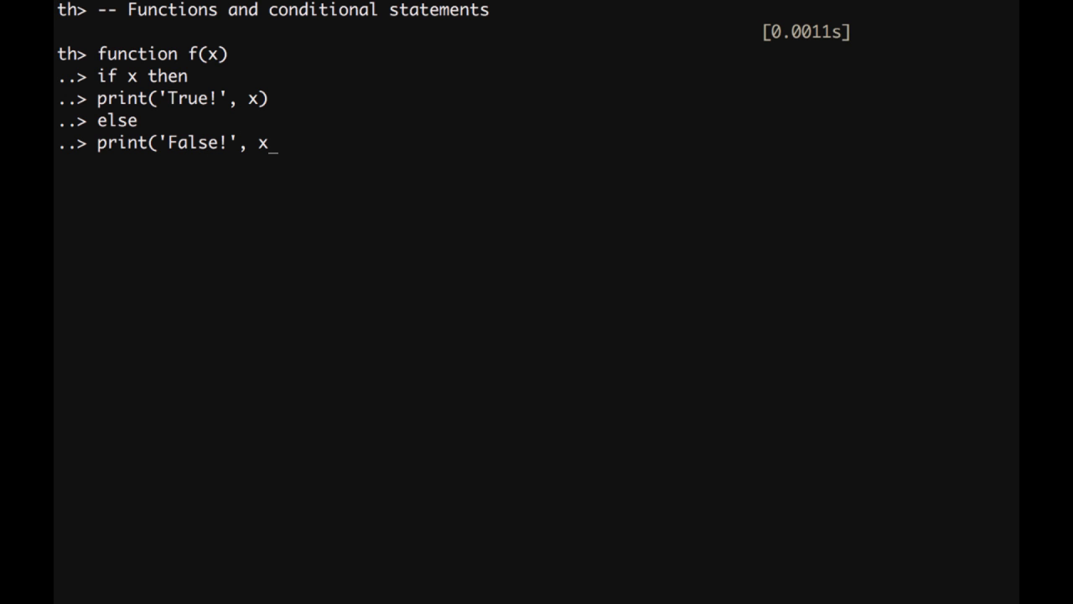
{"action": "type", "text": ")"}
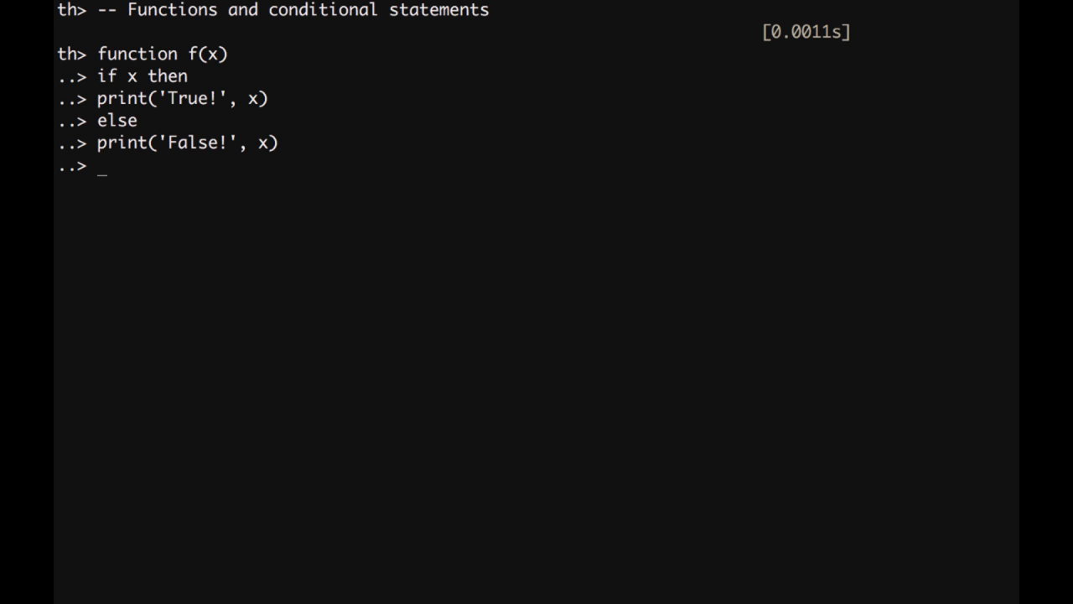
{"action": "type", "text": "end"}
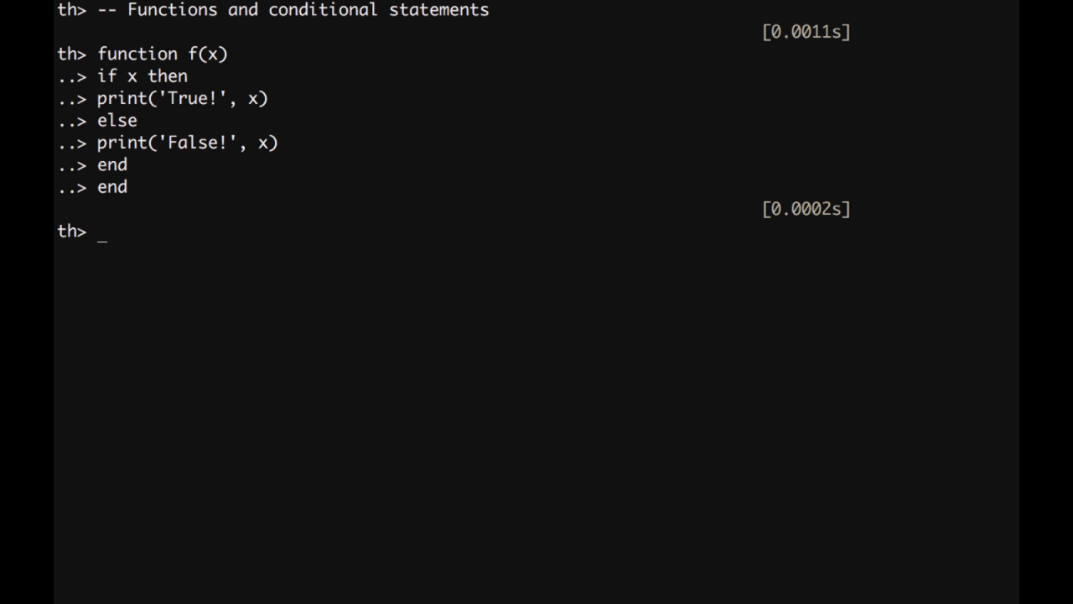
Call f(true) giving 'True! true' and f(false) giving 'False! false', then start another f call.
{"action": "type", "text": "f"}
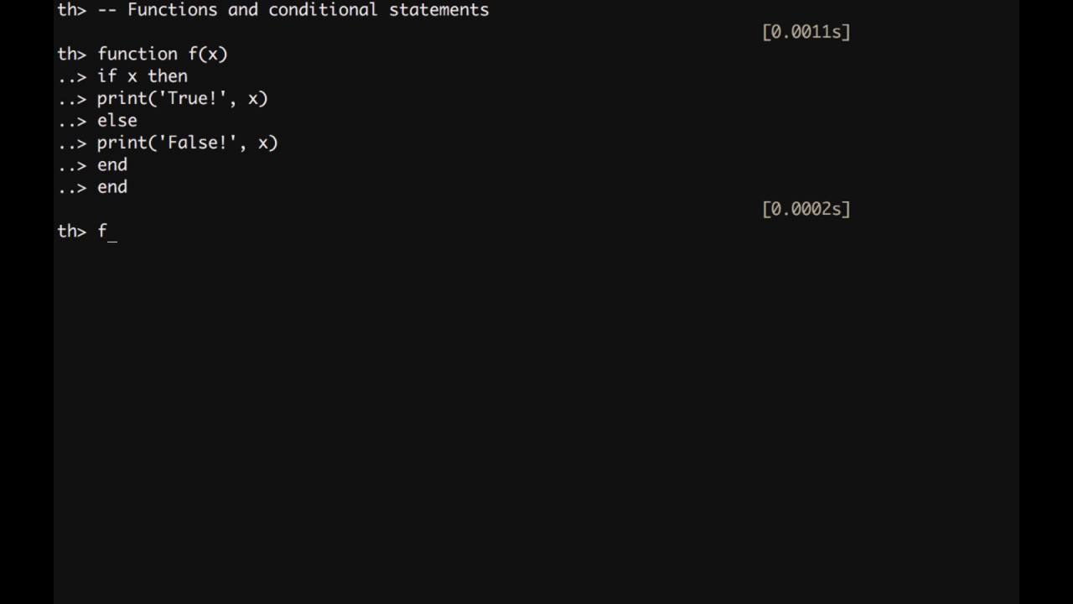
{"action": "type", "text": "(true)"}
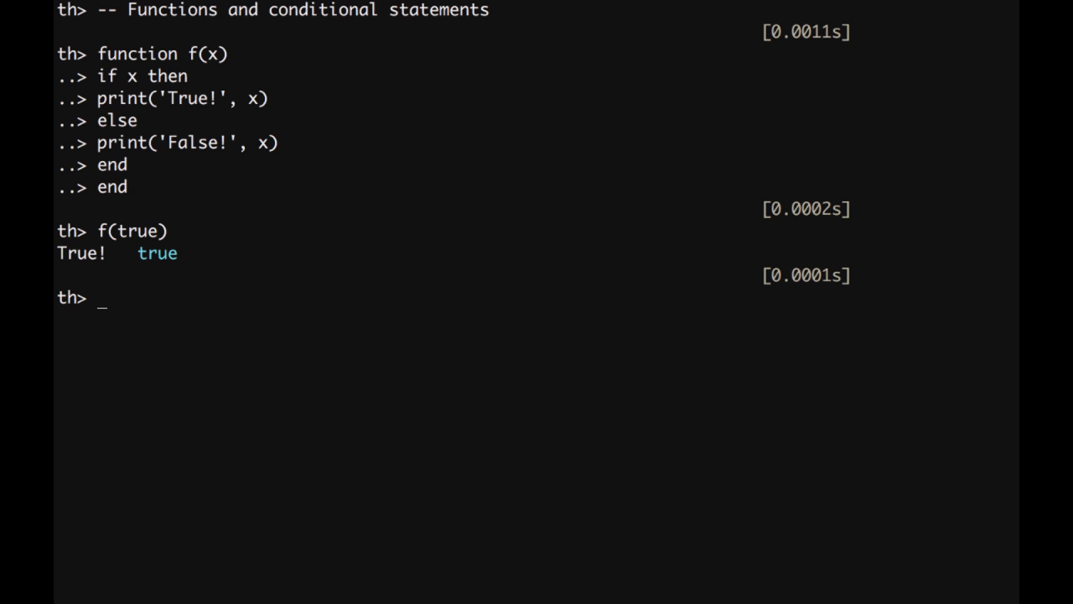
{"action": "type", "text": "f("}
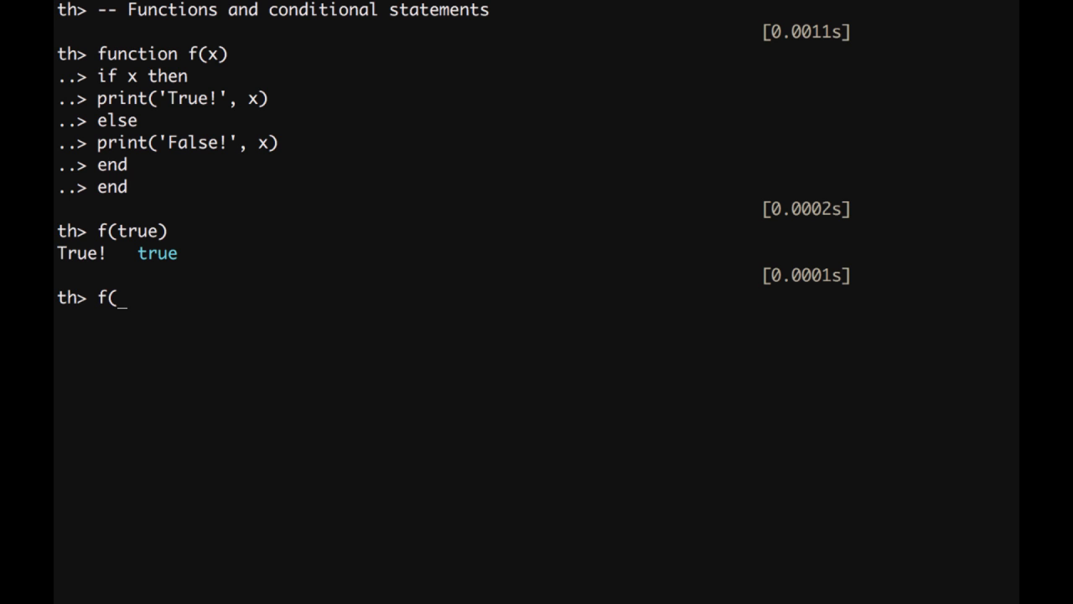
{"action": "type", "text": "false)"}
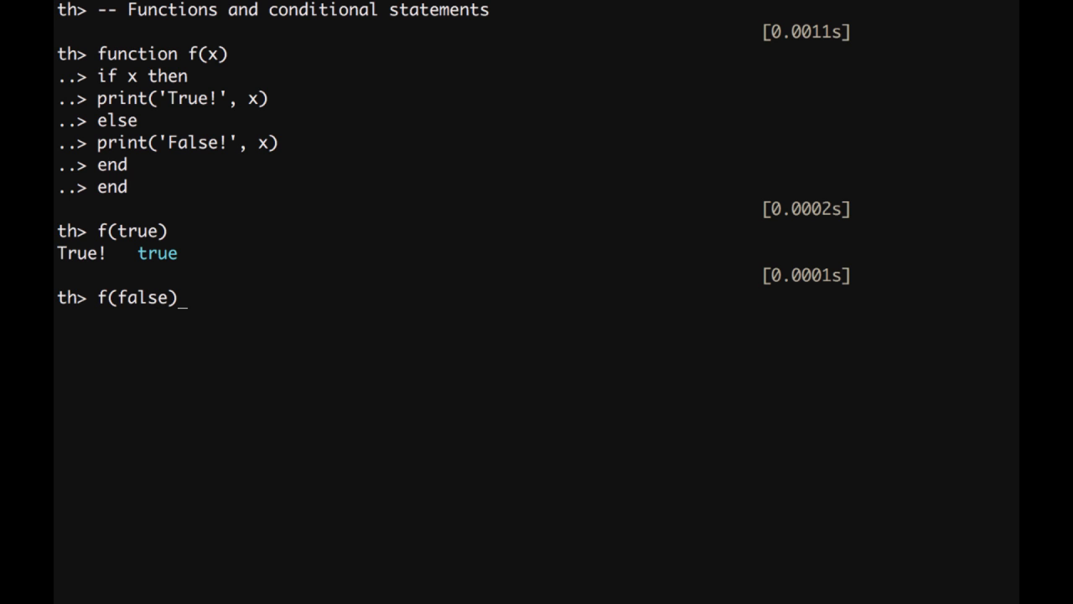
{"action": "key", "text": "Enter"}
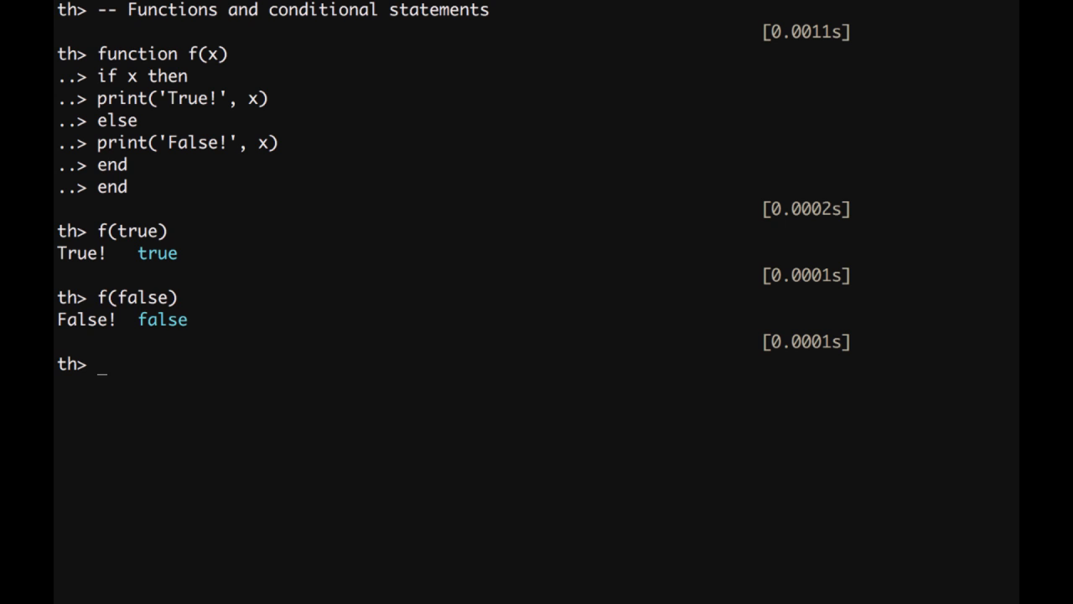
{"action": "type", "text": "f"}
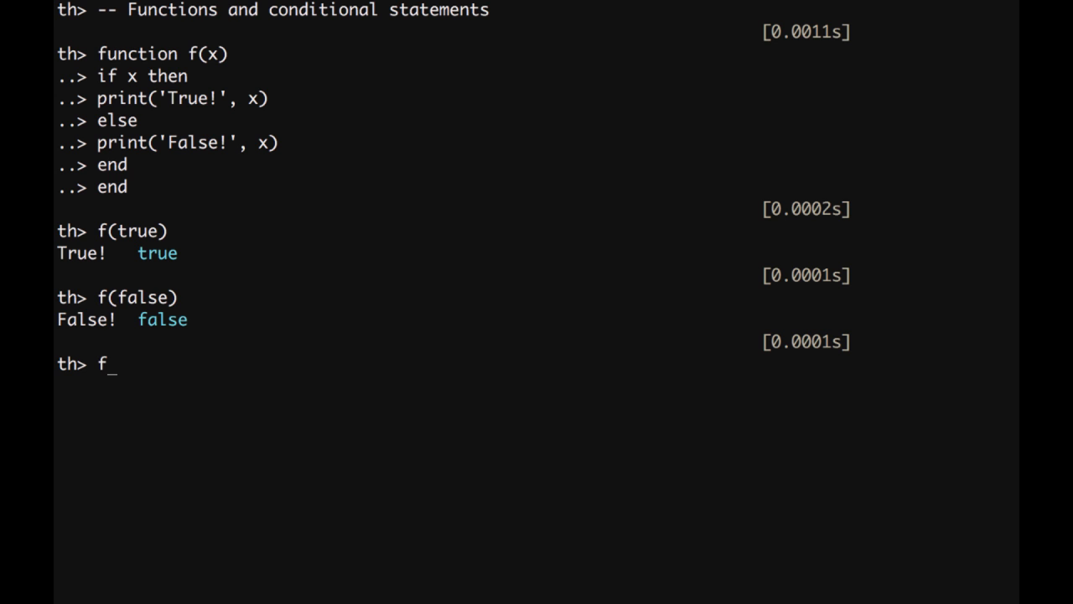
Show f(nil) prints False! nil while f(4) and f('string') print True!
{"action": "type", "text": "("}
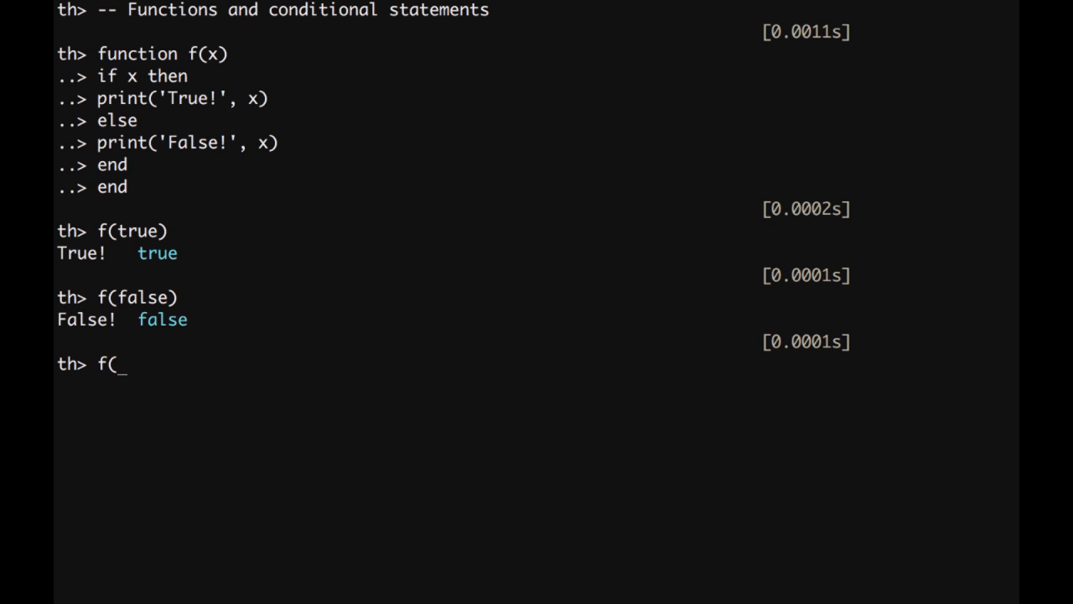
{"action": "type", "text": "nil)"}
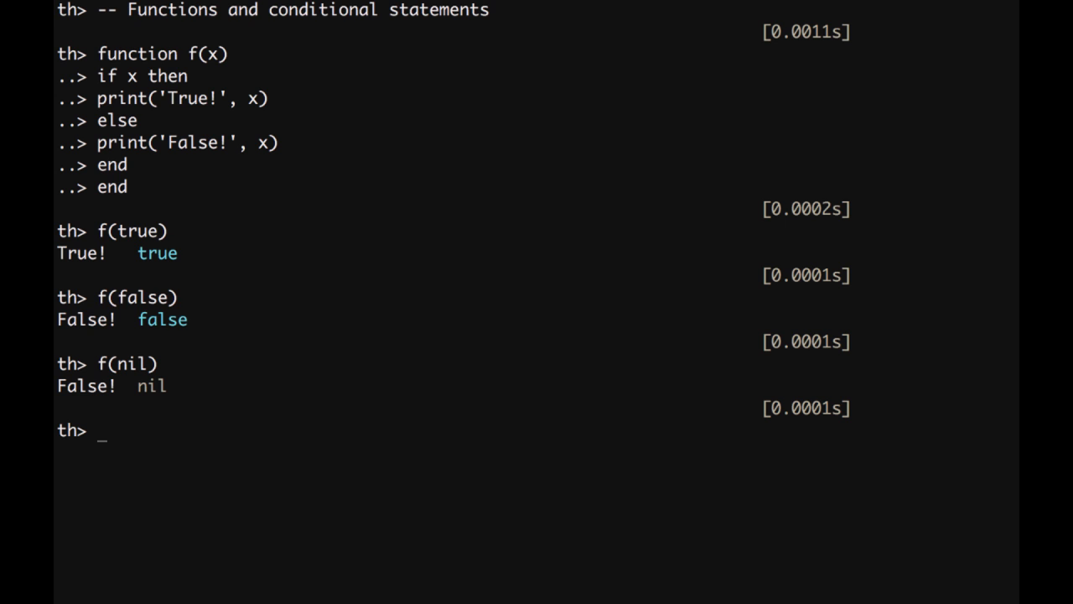
{"action": "type", "text": "f"}
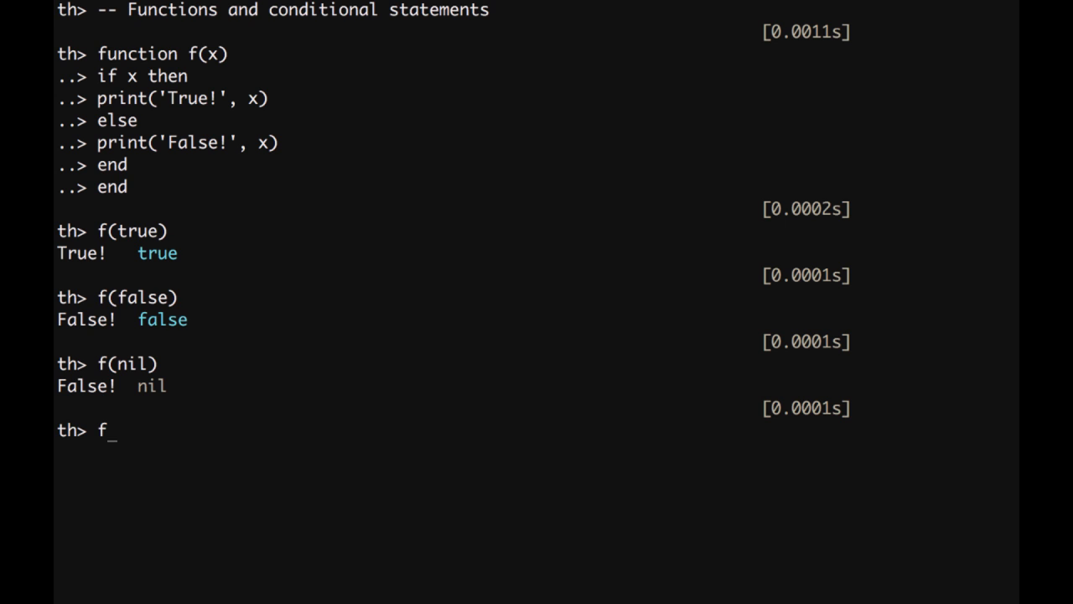
{"action": "type", "text": "(4)"}
{"action": "type", "text": "f("}
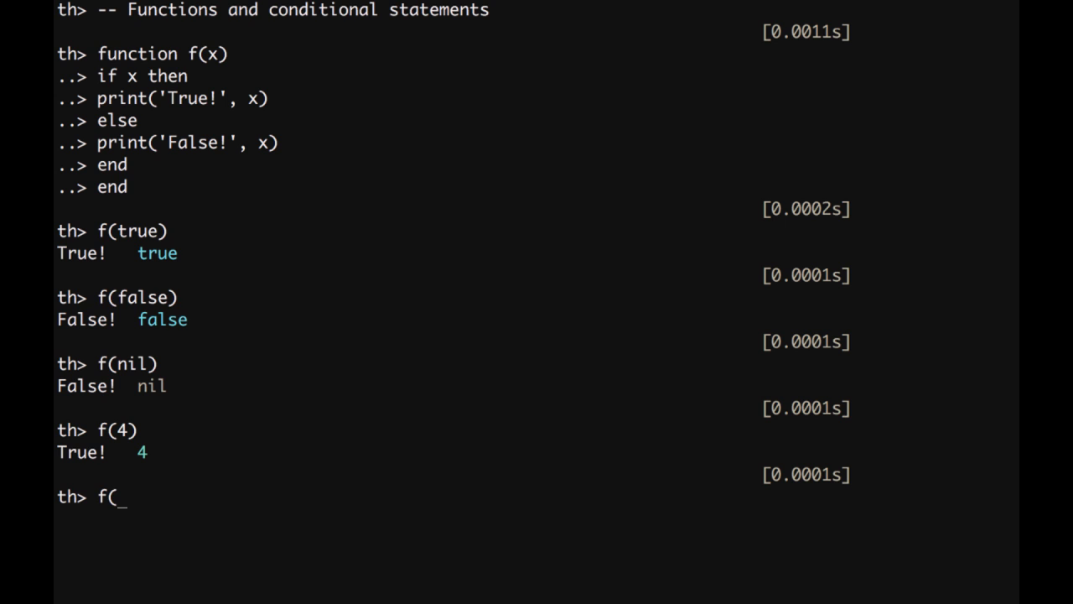
{"action": "type", "text": "'string')"}
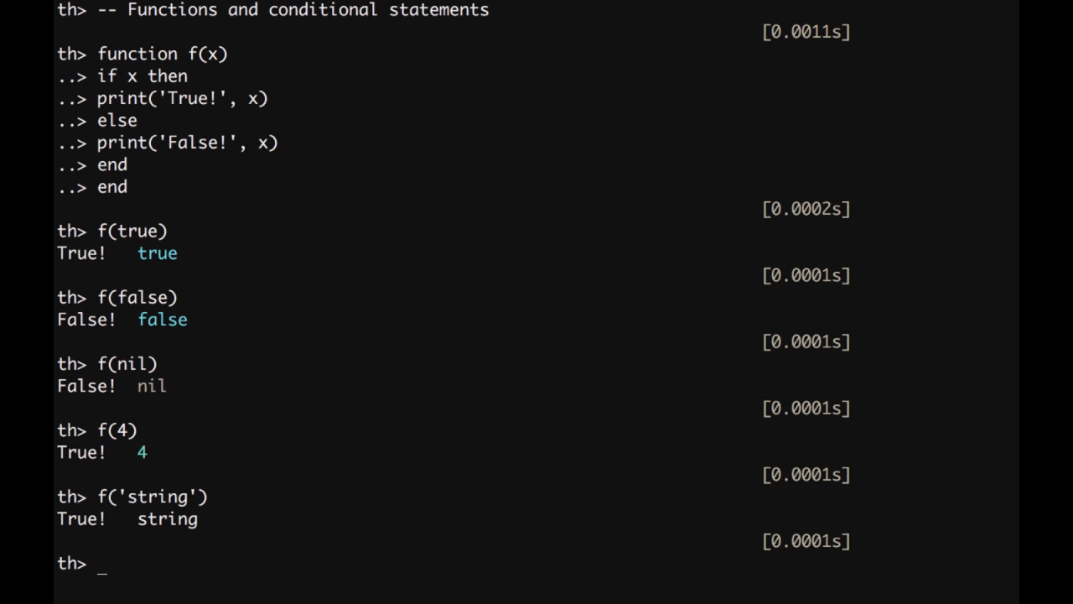
Start calling f with the table {1, 2, 3}, then clear the screen.
{"action": "type", "text": "f"}
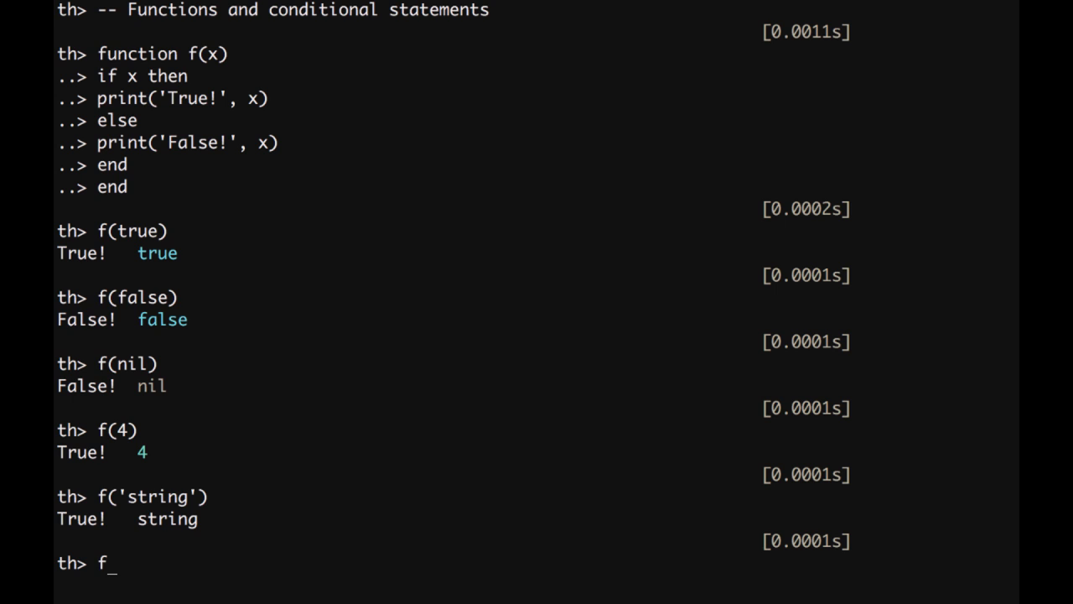
{"action": "type", "text": "("}
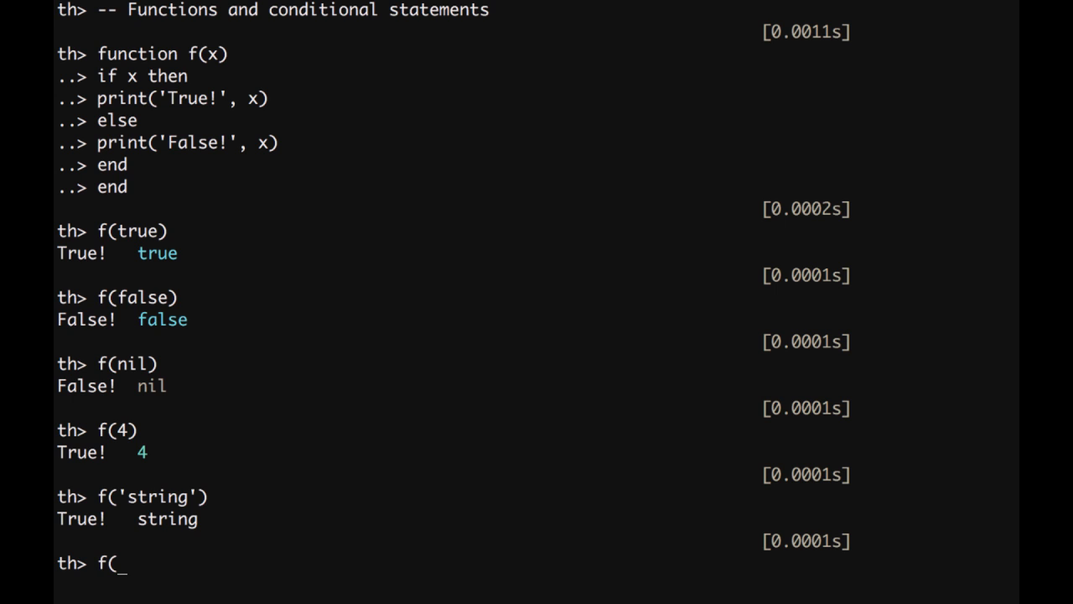
{"action": "type", "text": "{a"}
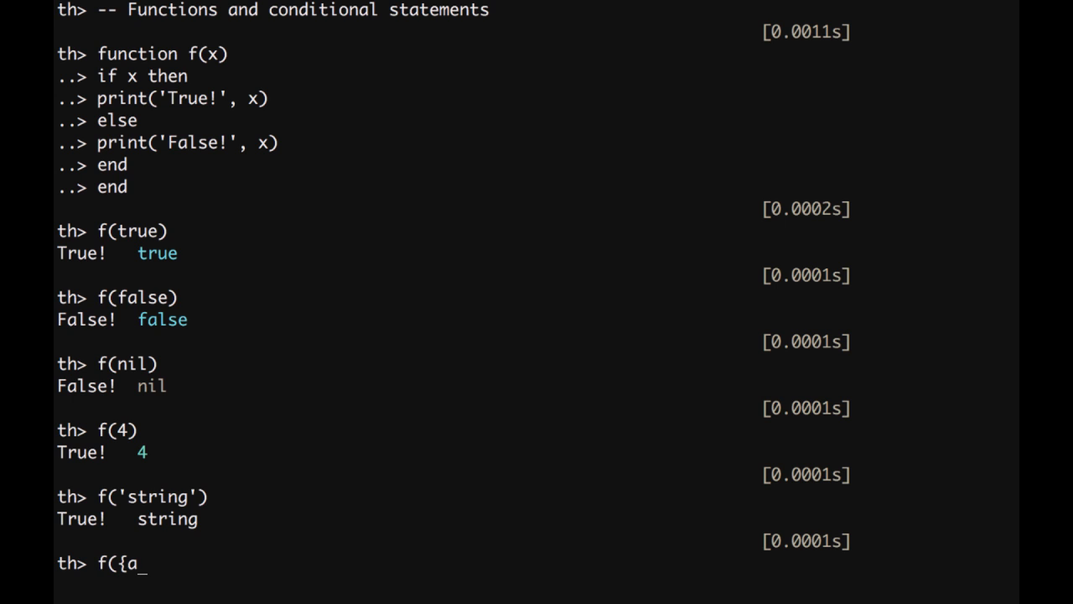
{"action": "type", "text": "1, 2,"}
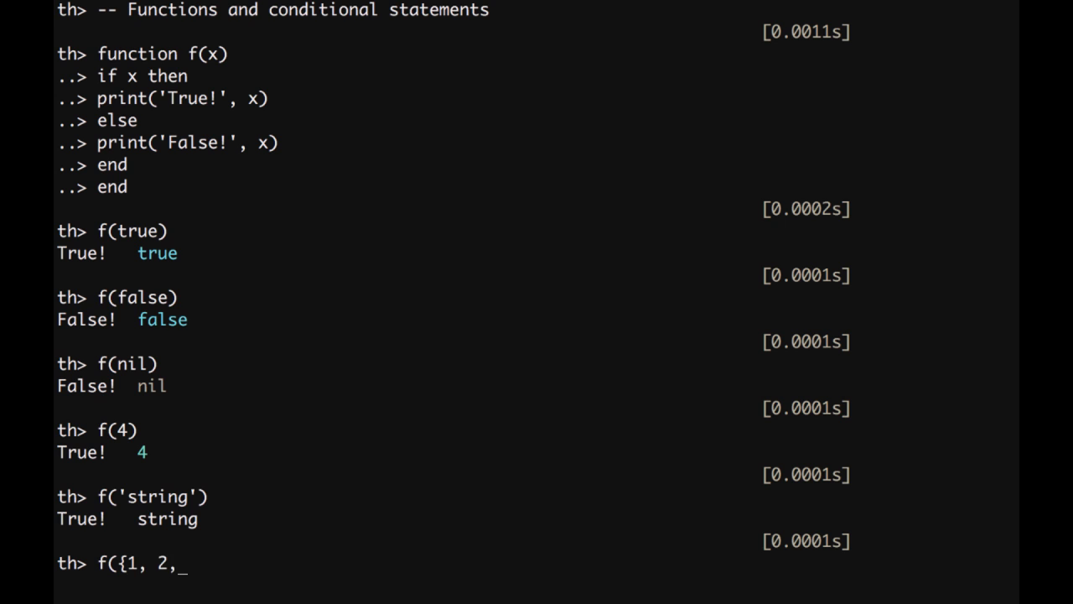
{"action": "type", "text": "3"}
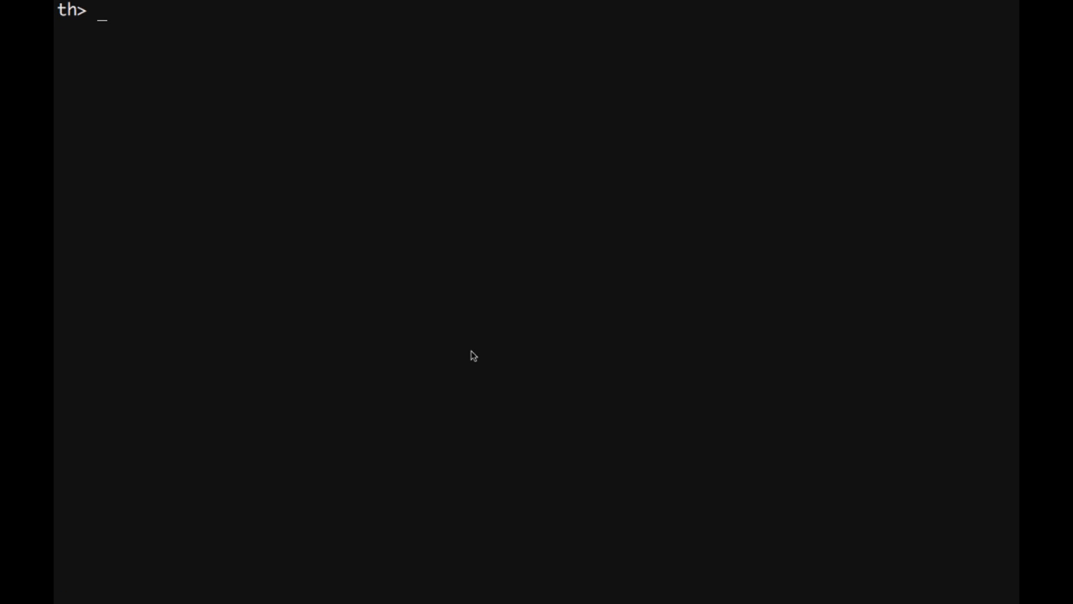
Begin function g(x) whose first line sets x = x or 'undefined'.
{"action": "type", "text": "function g"}
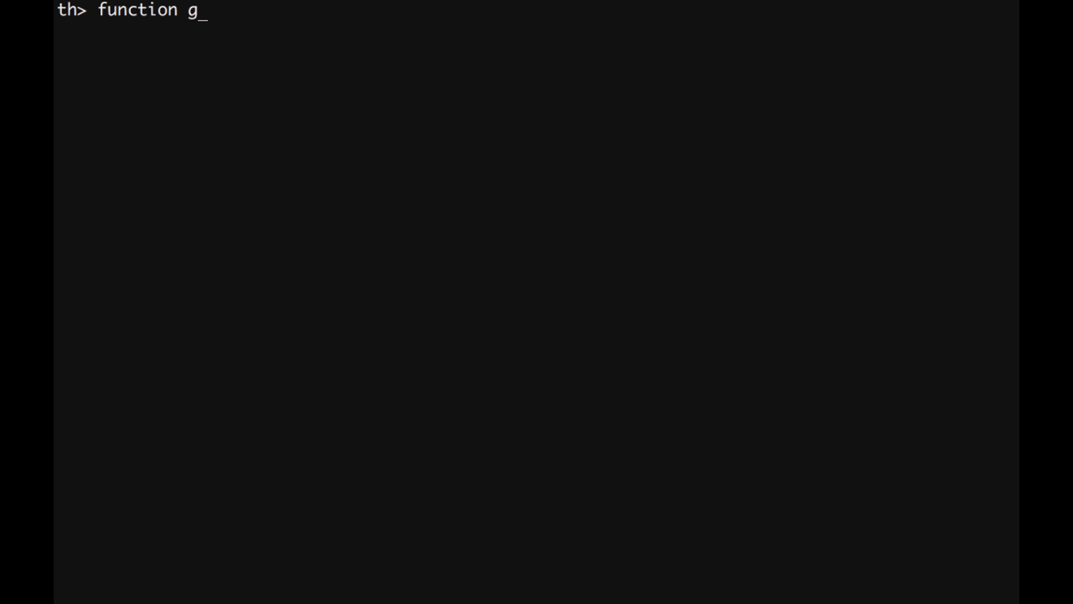
{"action": "type", "text": "(x)"}
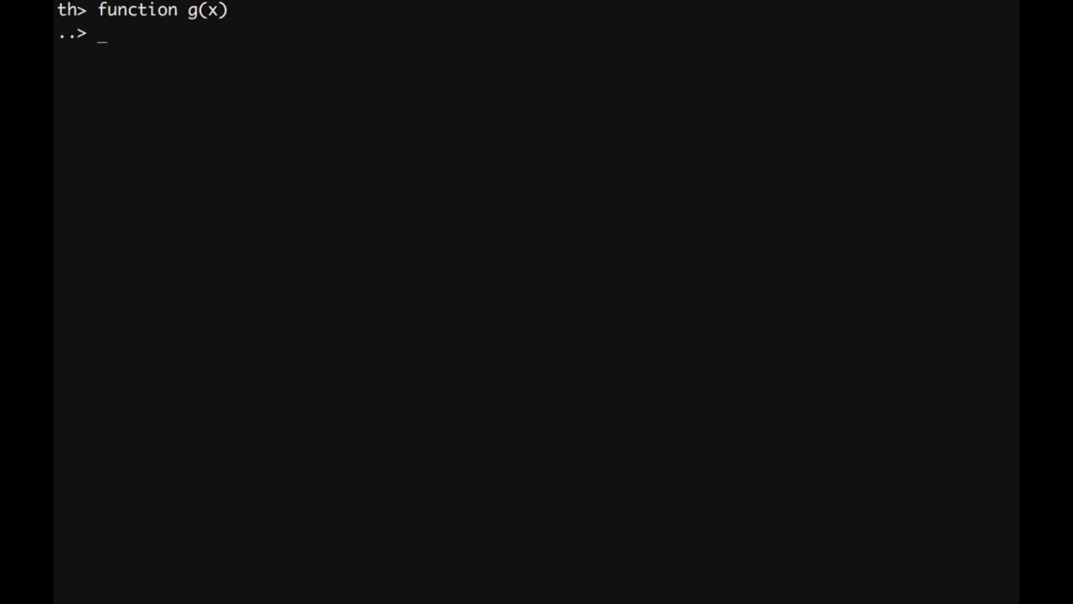
{"action": "type", "text": "x"}
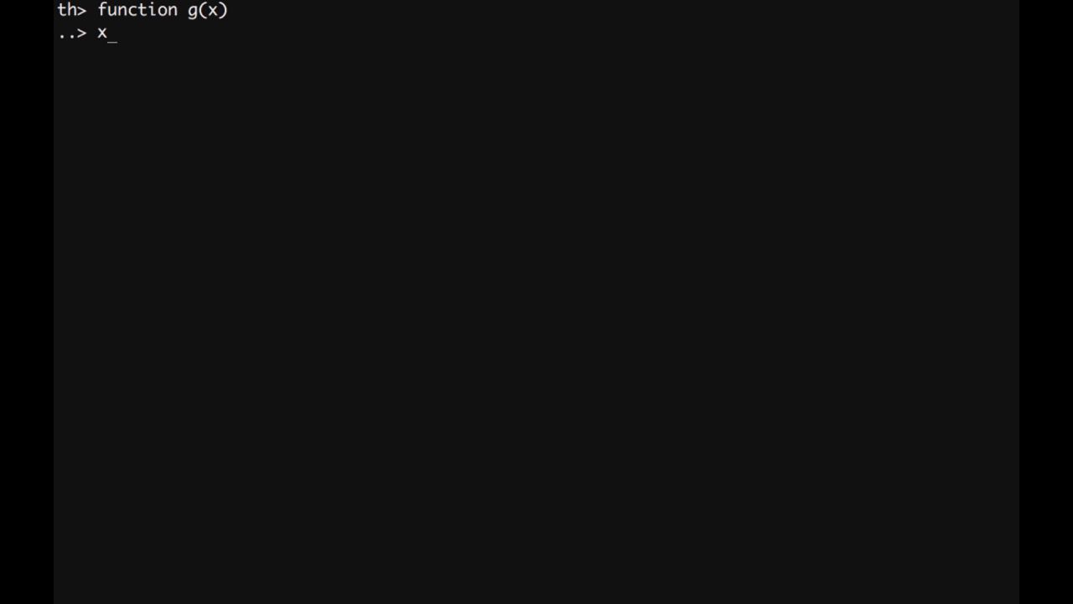
{"action": "type", "text": "= x"}
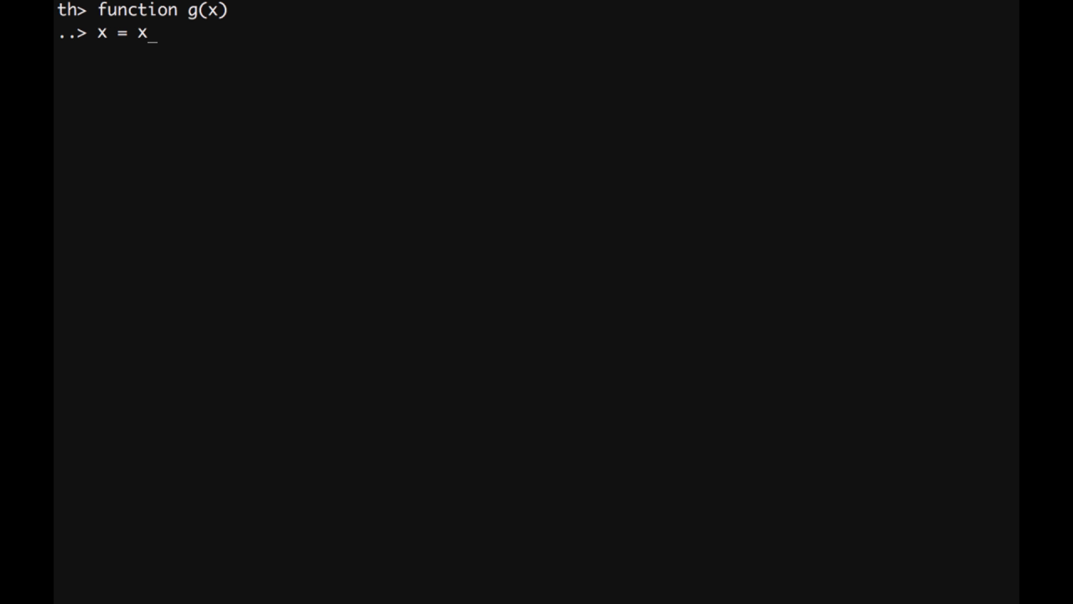
{"action": "type", "text": "or"}
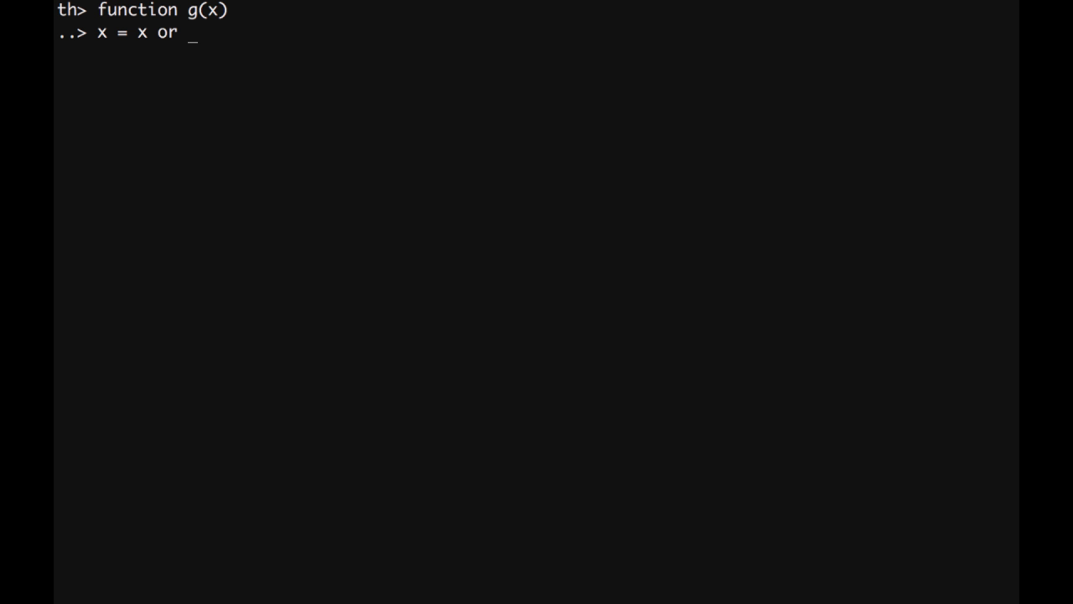
{"action": "type", "text": "'undef"}
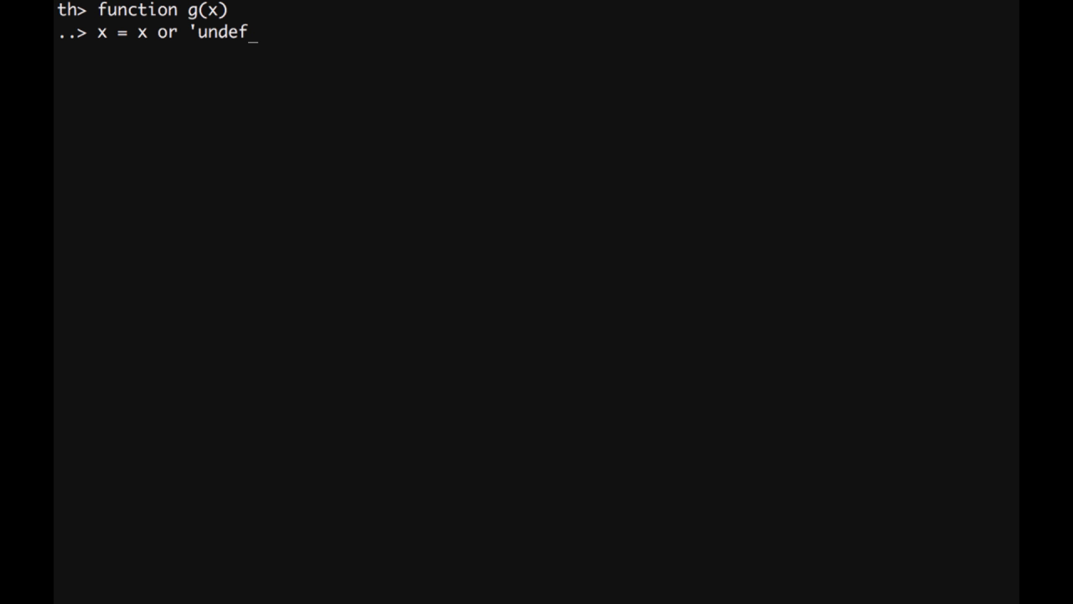
{"action": "key", "text": "Return"}
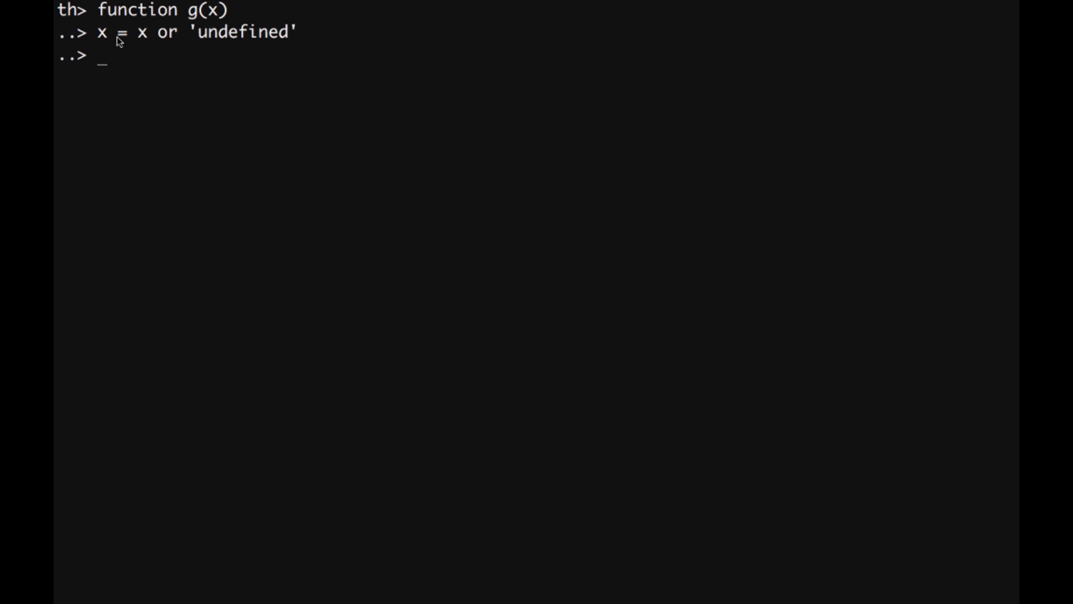
{"action": "mouse_move", "coordinate": [147, 41]}
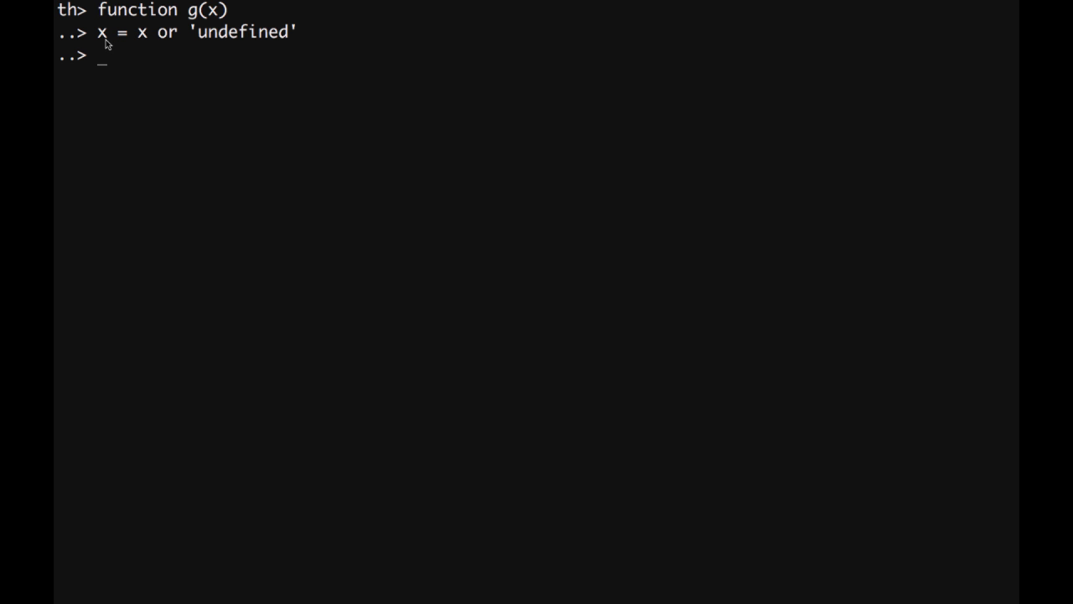
{"action": "mouse_move", "coordinate": [147, 40]}
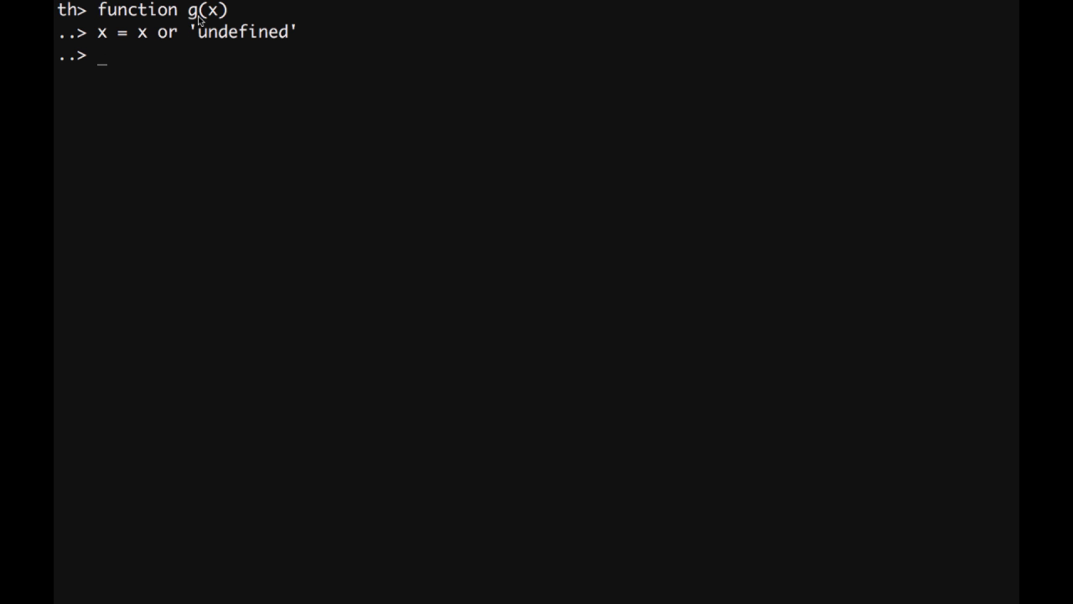
{"action": "mouse_move", "coordinate": [154, 37]}
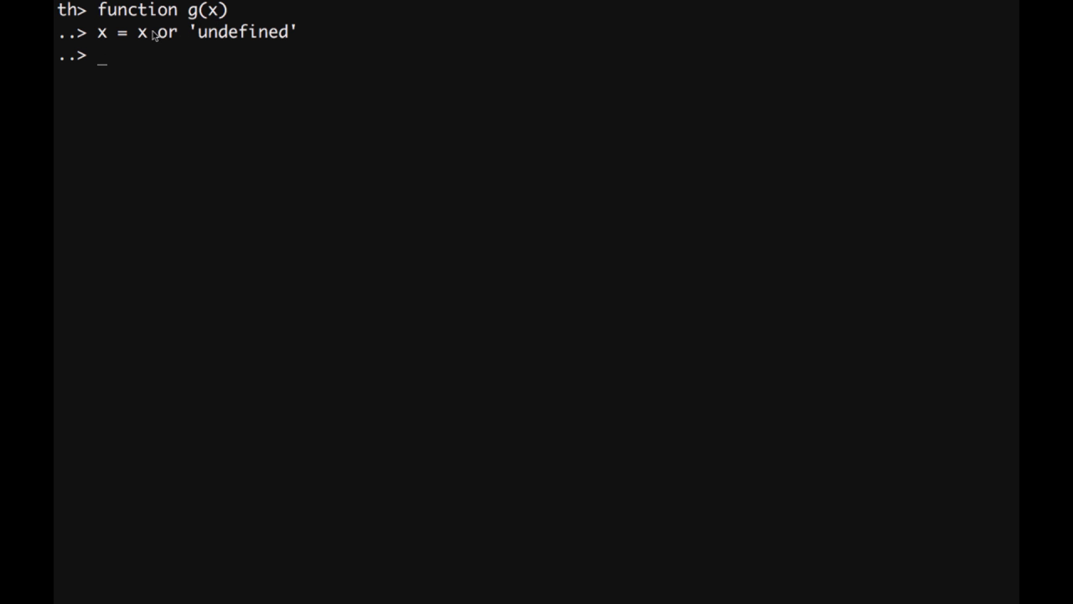
{"action": "mouse_move", "coordinate": [143, 42]}
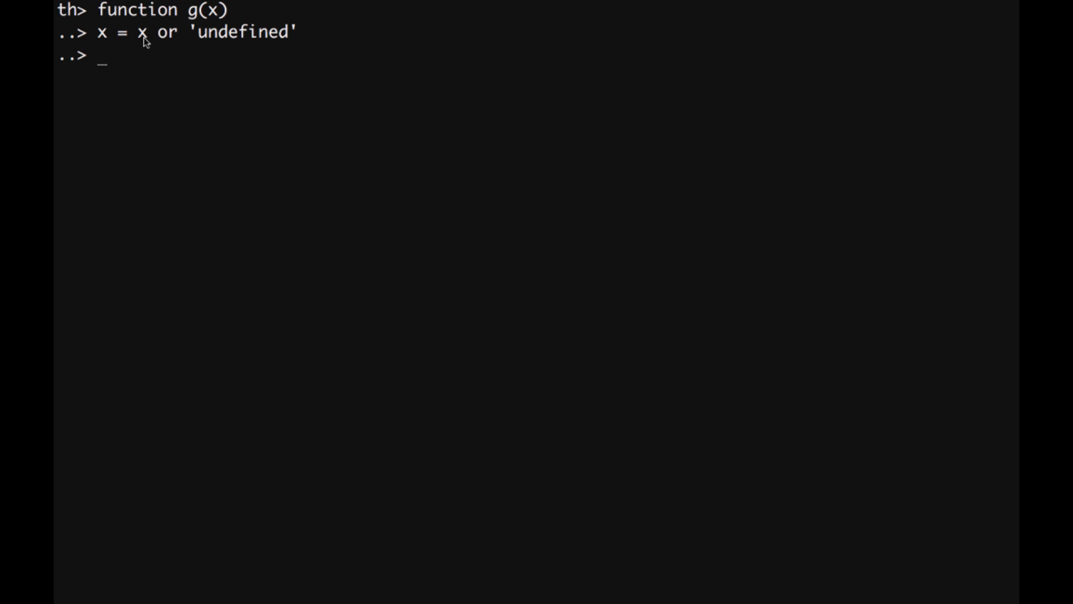
{"action": "mouse_move", "coordinate": [171, 47]}
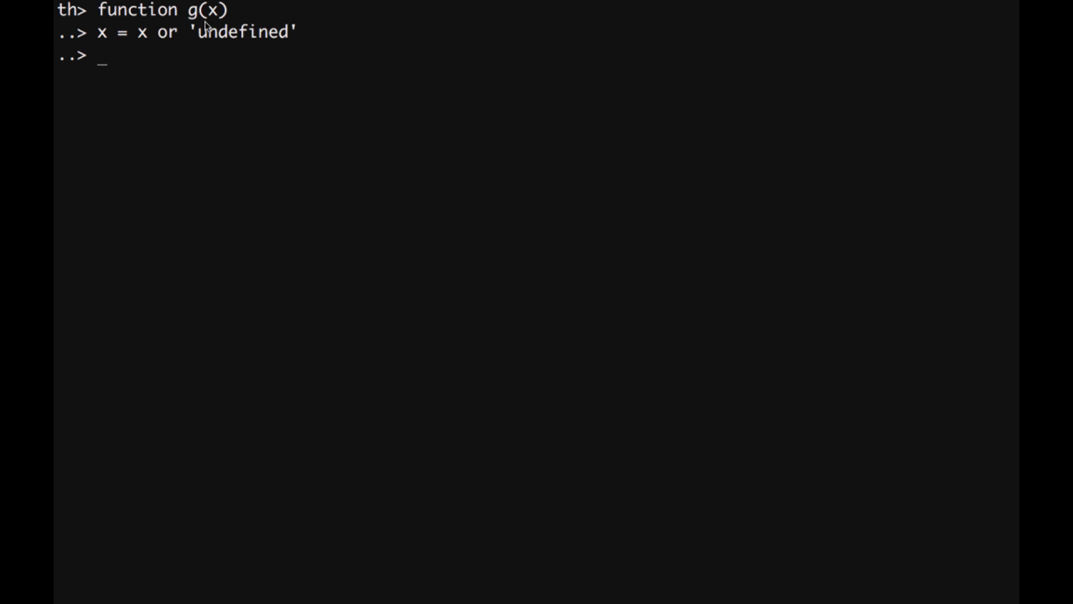
{"action": "mouse_move", "coordinate": [237, 87]}
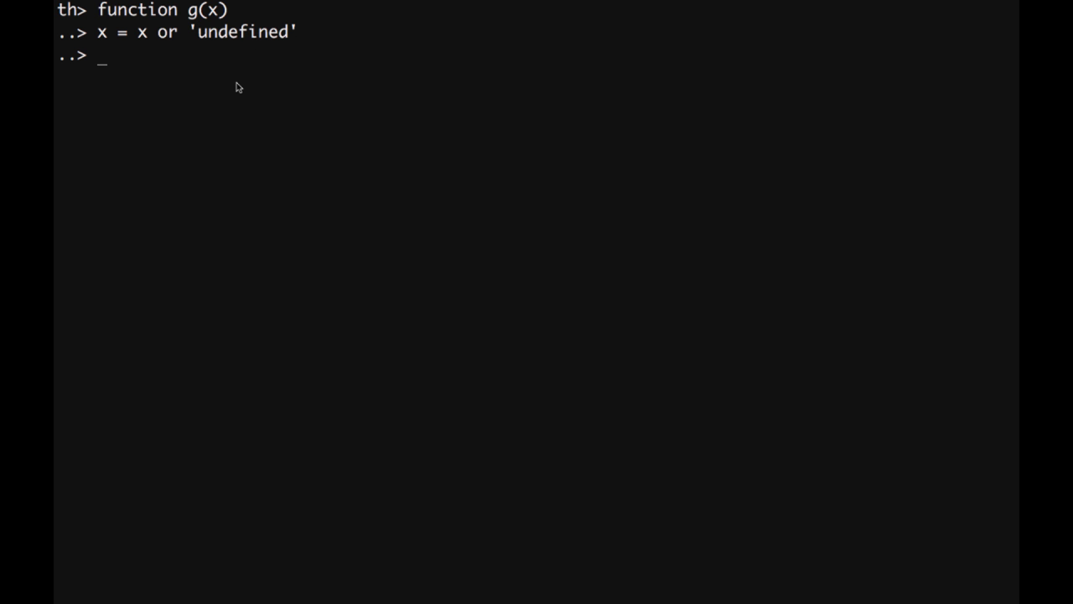
Finish g with print(x), then g(3) prints 3 and g('abc') prints abc.
{"action": "type", "text": "p"}
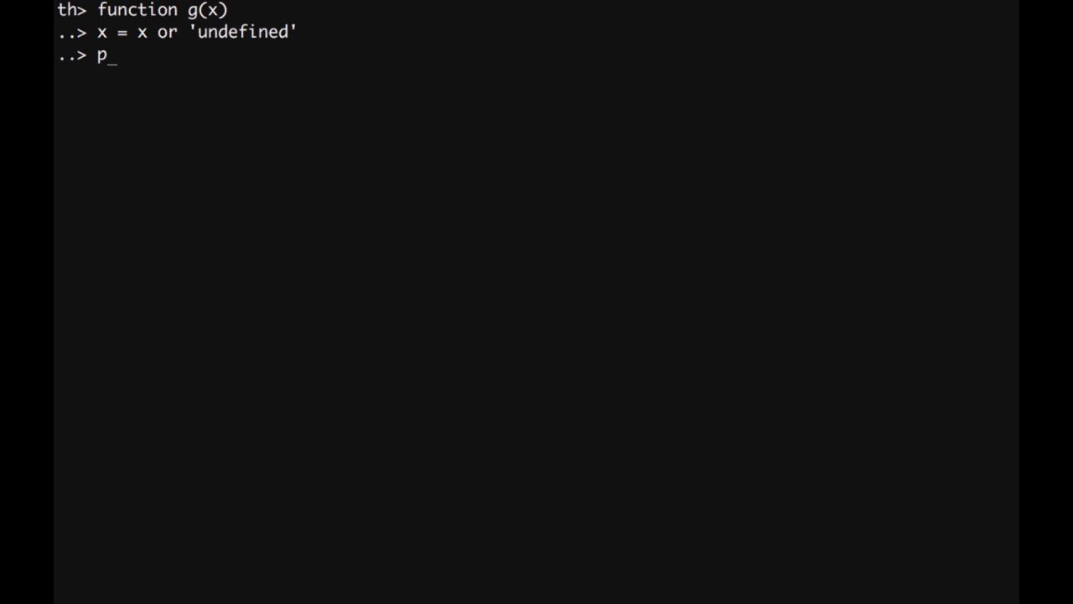
{"action": "type", "text": "rint(x"}
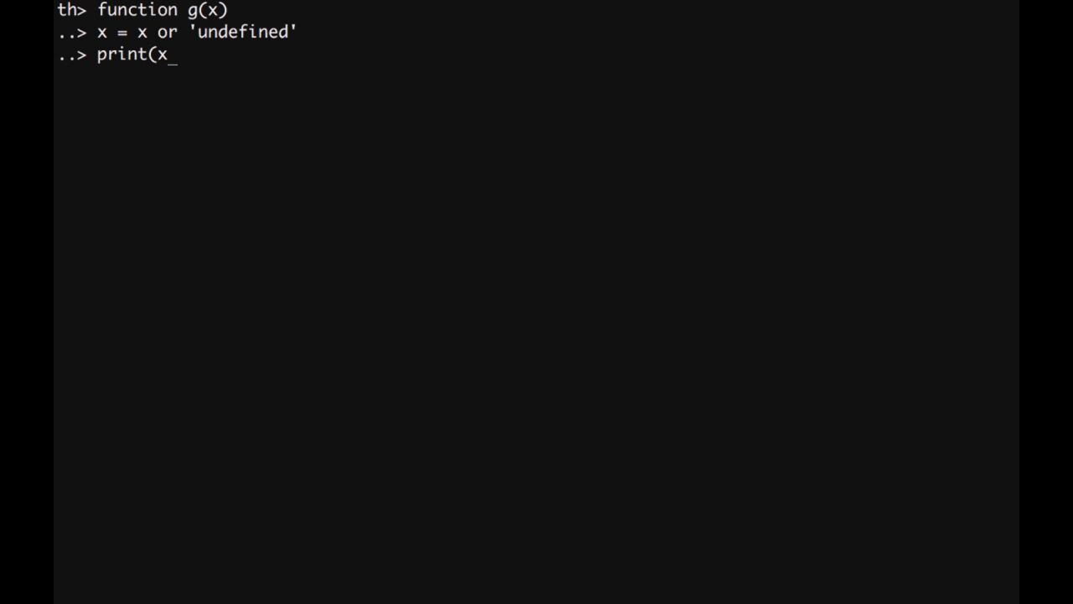
{"action": "type", "text": ")"}
{"action": "type", "text": "end"}
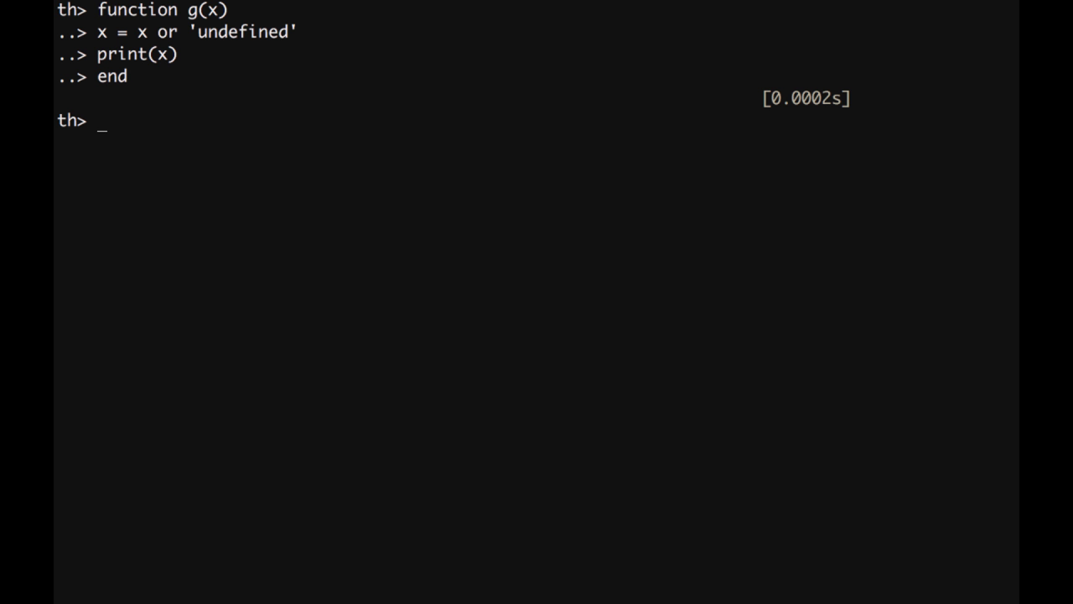
{"action": "type", "text": "g("}
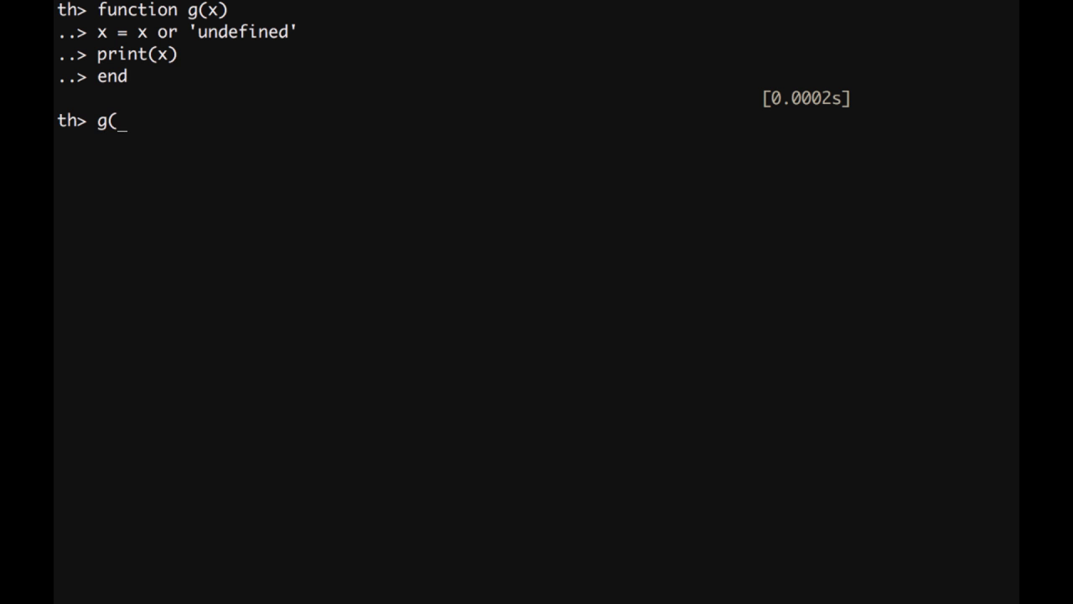
{"action": "type", "text": "3)"}
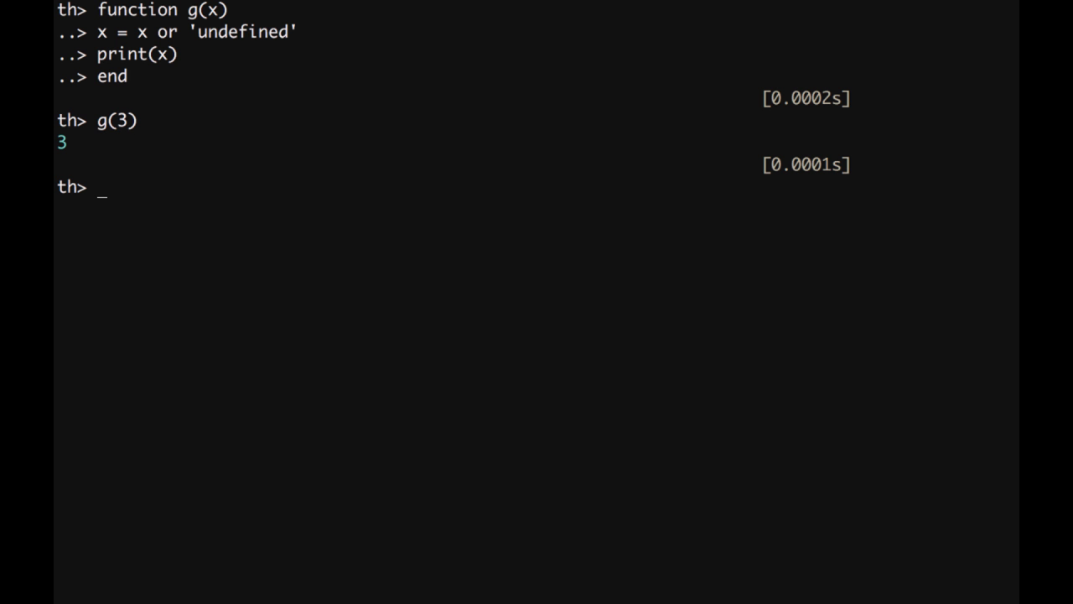
{"action": "type", "text": "g("}
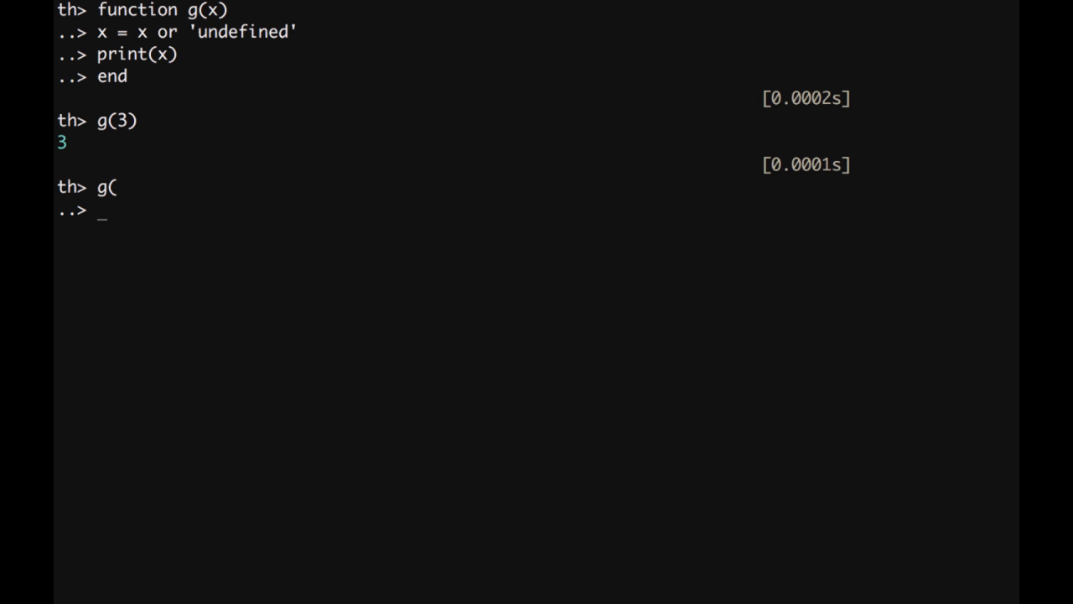
{"action": "type", "text": "'abc'"}
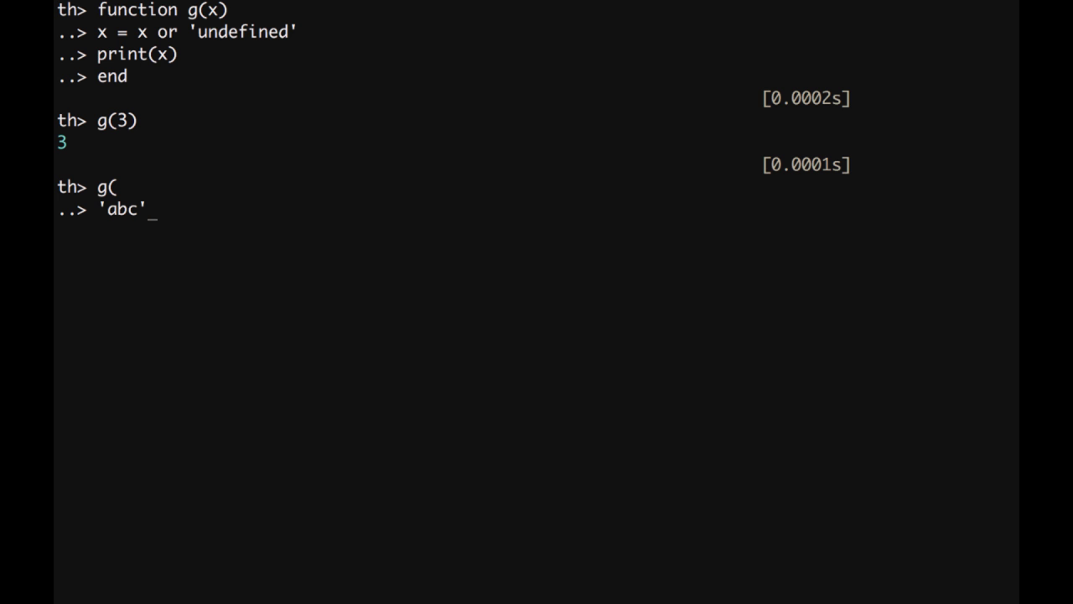
{"action": "type", "text": ")"}
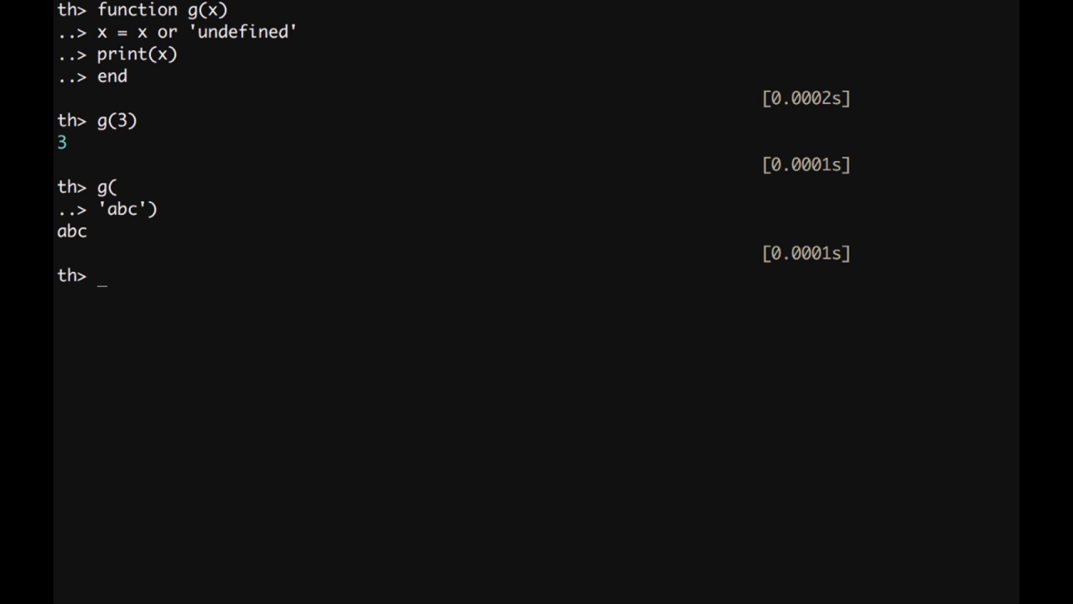
Show g(), g(nil) and g(false) all print undefined.
{"action": "type", "text": "g()"}
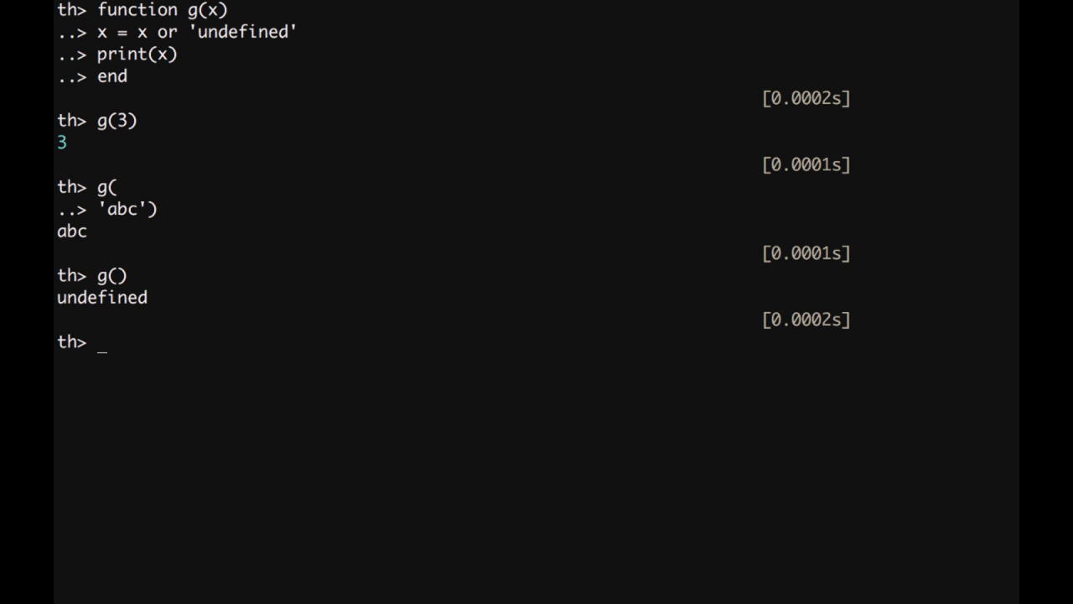
{"action": "type", "text": "g(nil)"}
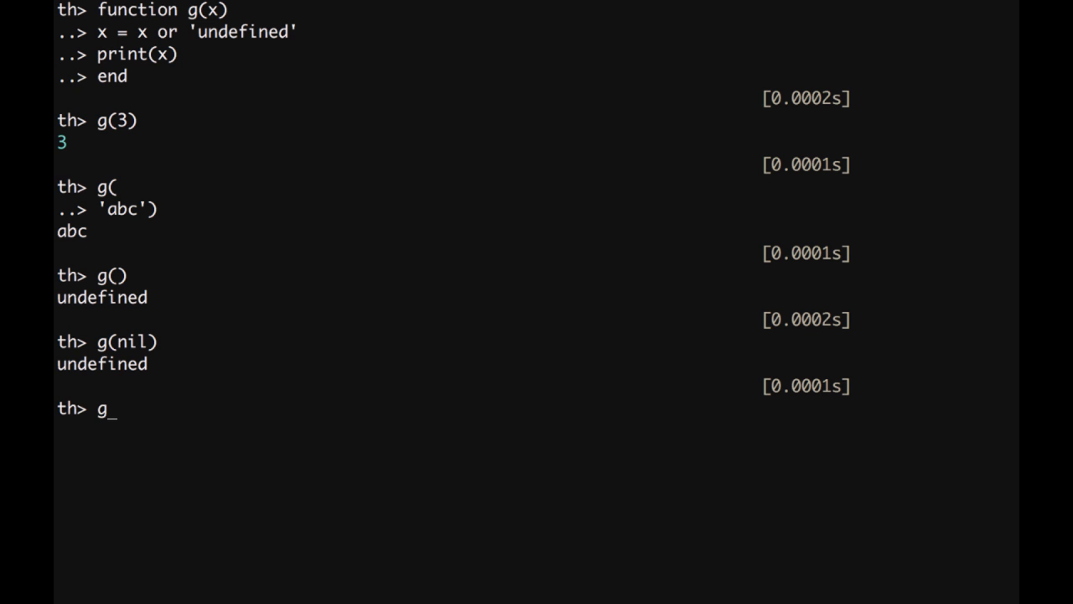
{"action": "type", "text": "(false"}
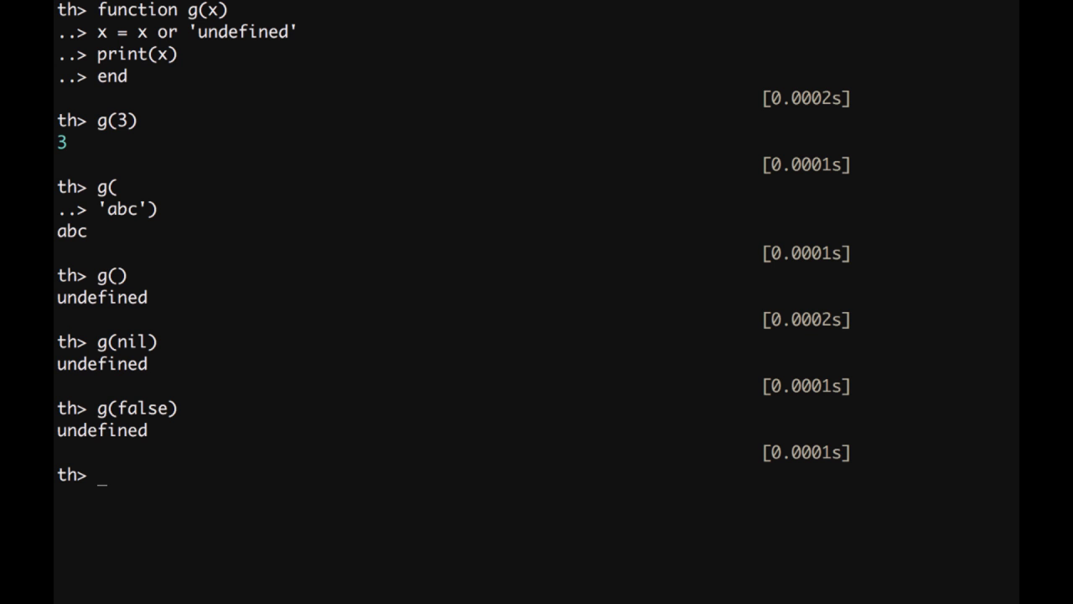
{"action": "mouse_move", "coordinate": [196, 40]}
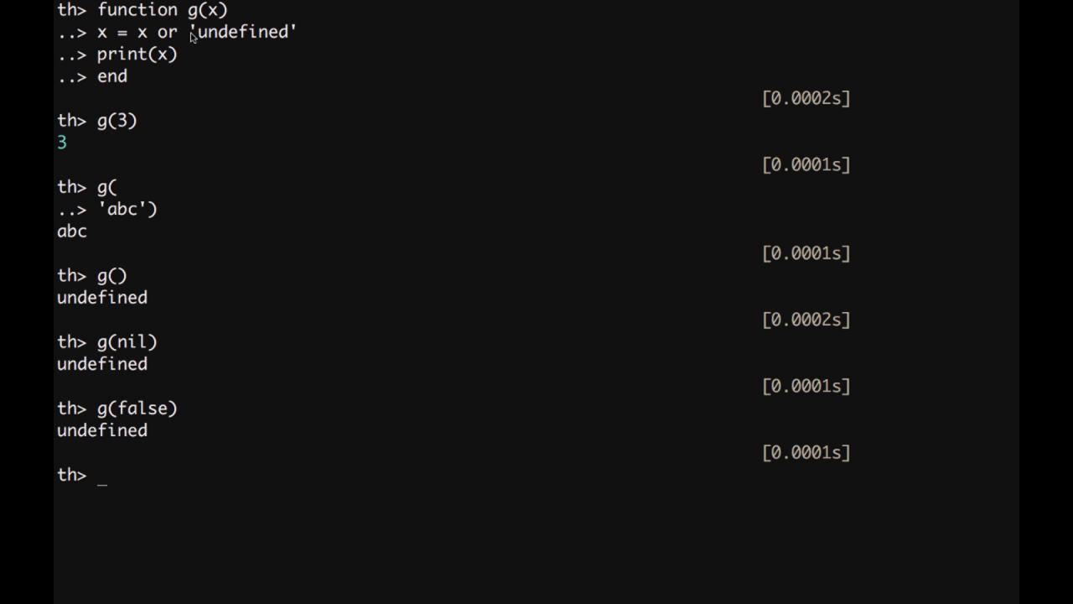
{"action": "mouse_move", "coordinate": [568, 244]}
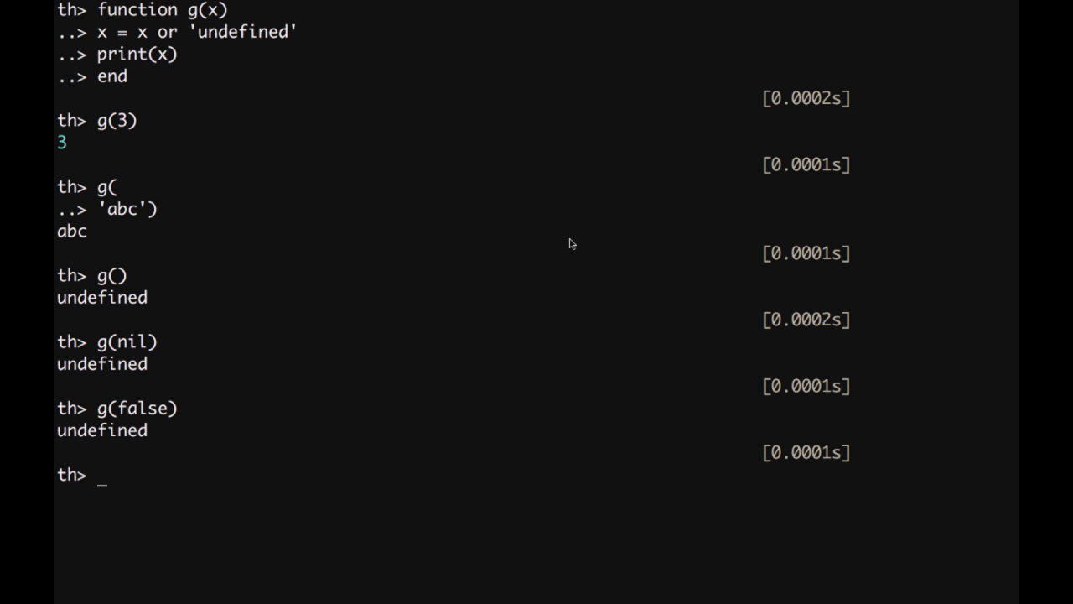
Begin defining function h(x).
{"action": "type", "text": "h("}
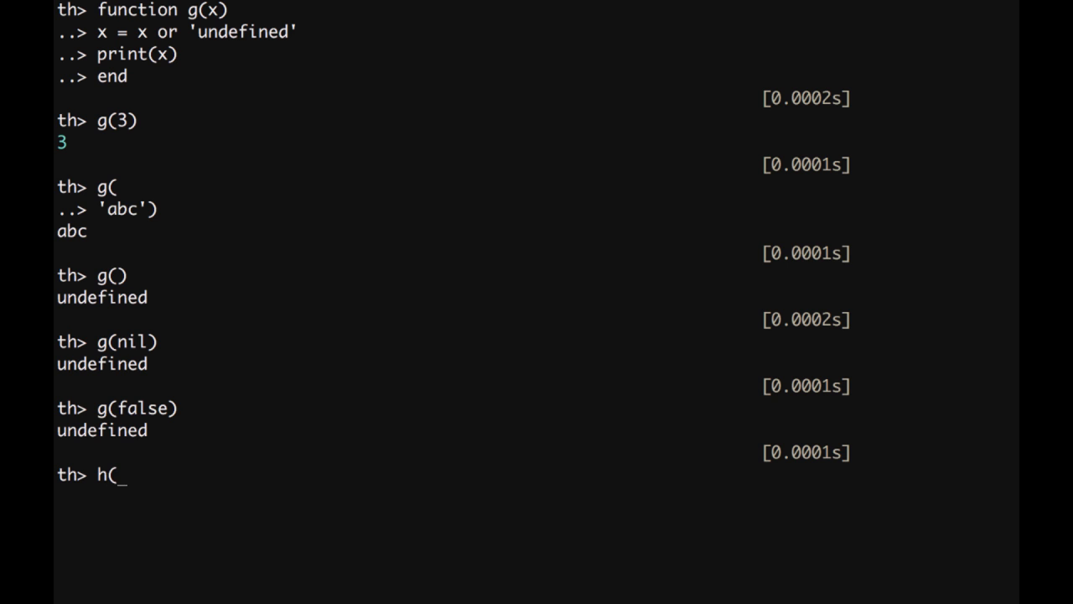
{"action": "type", "text": "function"}
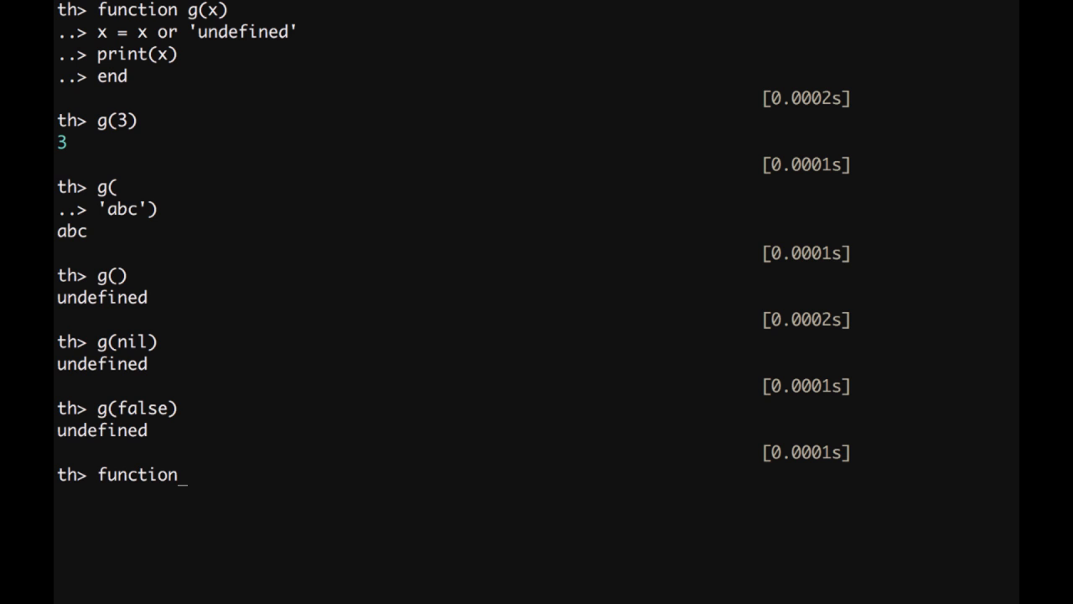
{"action": "type", "text": "h"}
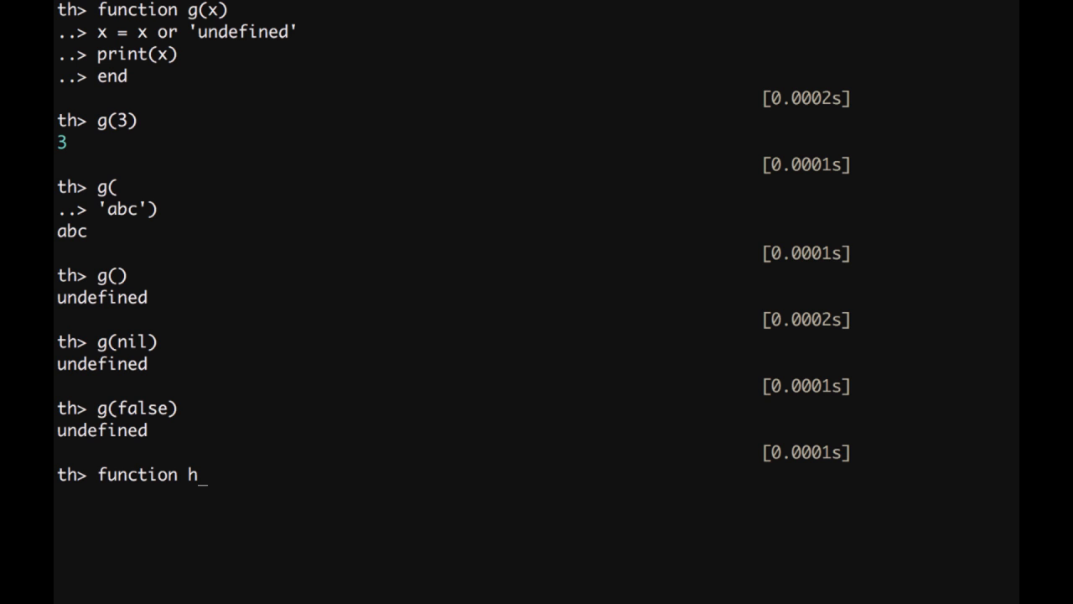
{"action": "type", "text": "(x)"}
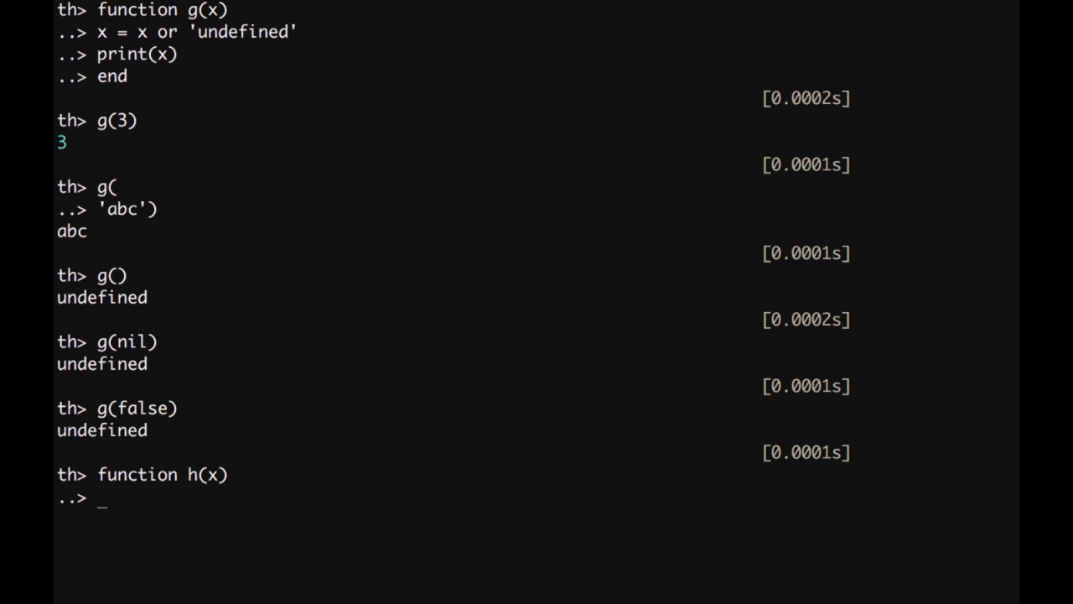
Write the body print(x > 0 and '+' or '-').
{"action": "type", "text": "print"}
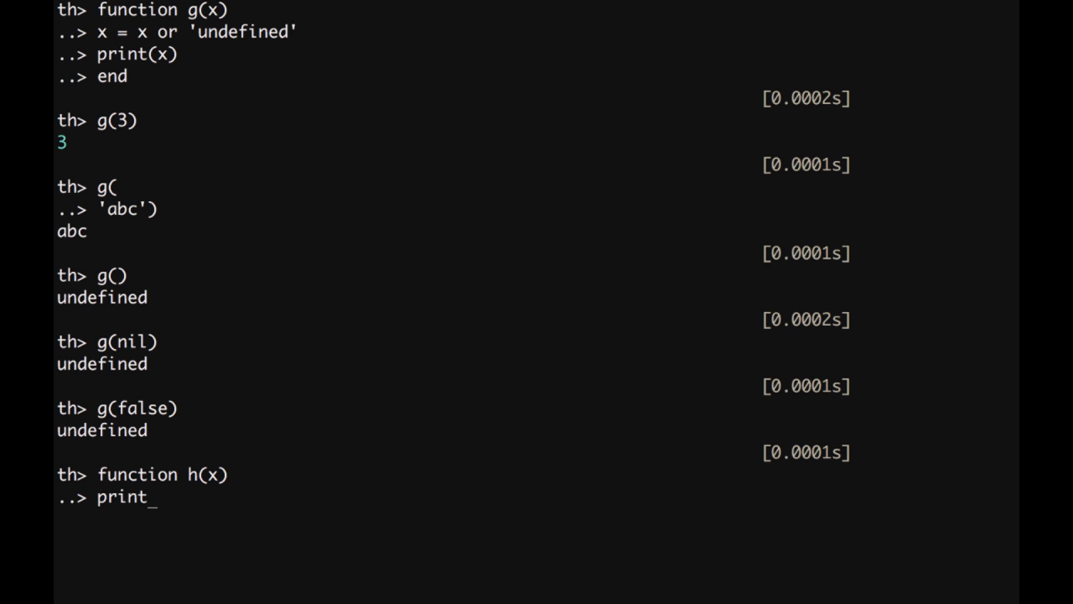
{"action": "type", "text": "("}
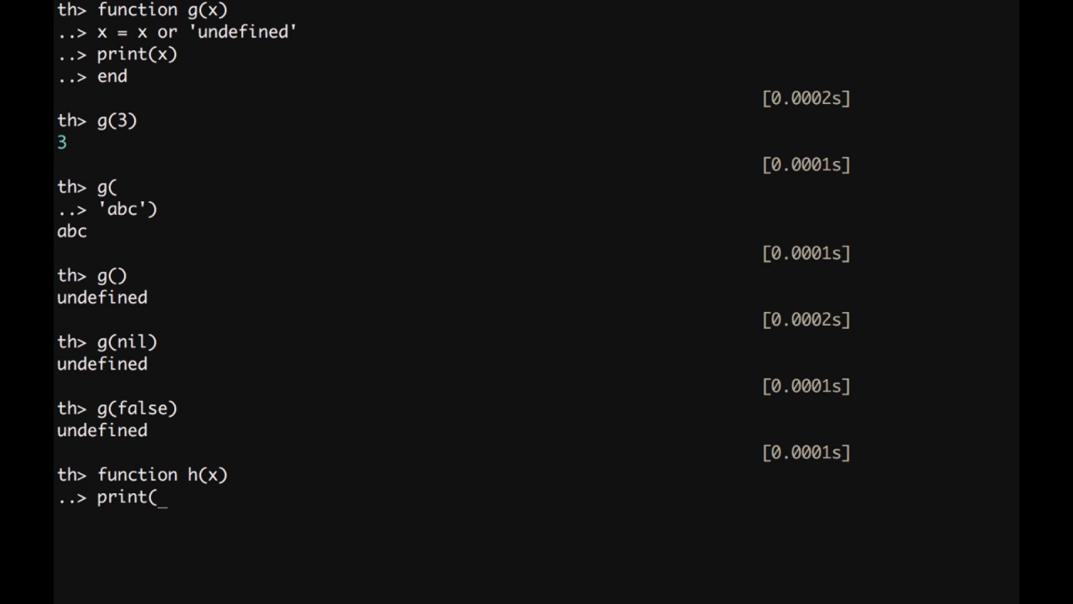
{"action": "type", "text": "x >"}
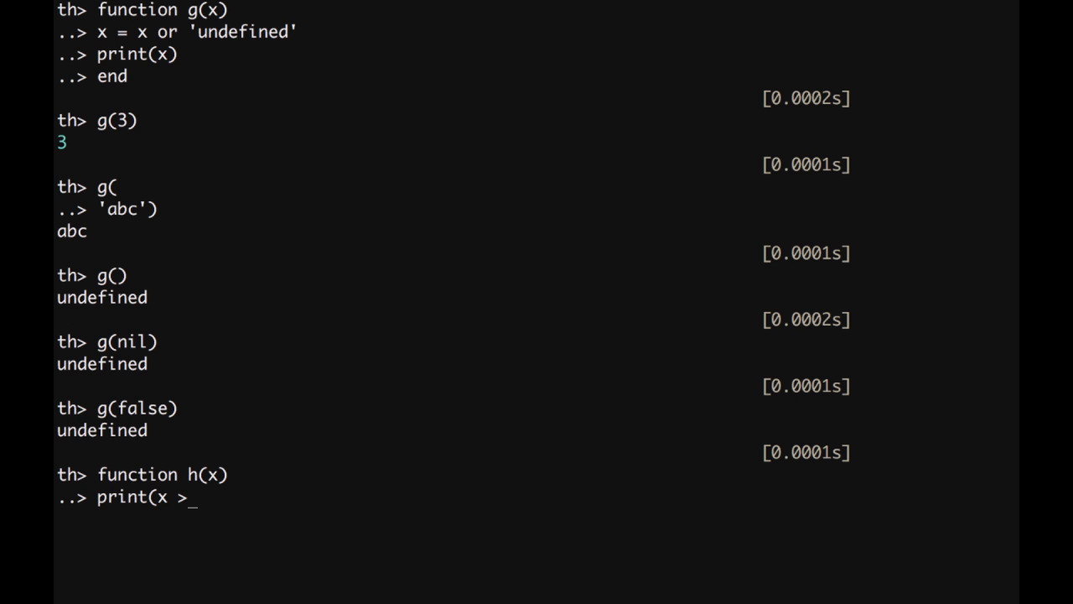
{"action": "type", "text": "0"}
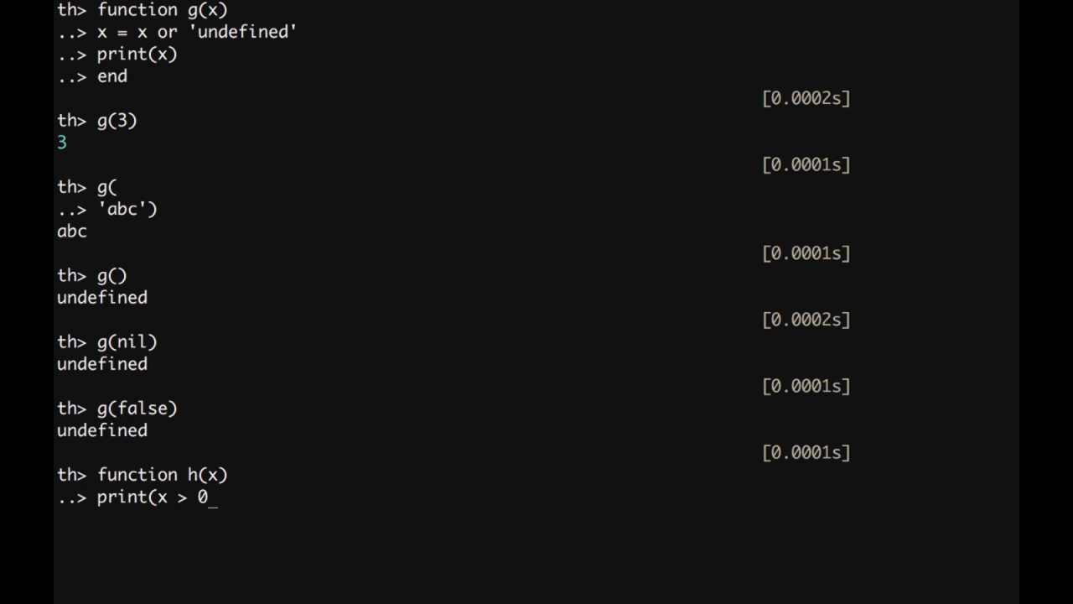
{"action": "type", "text": "and '"}
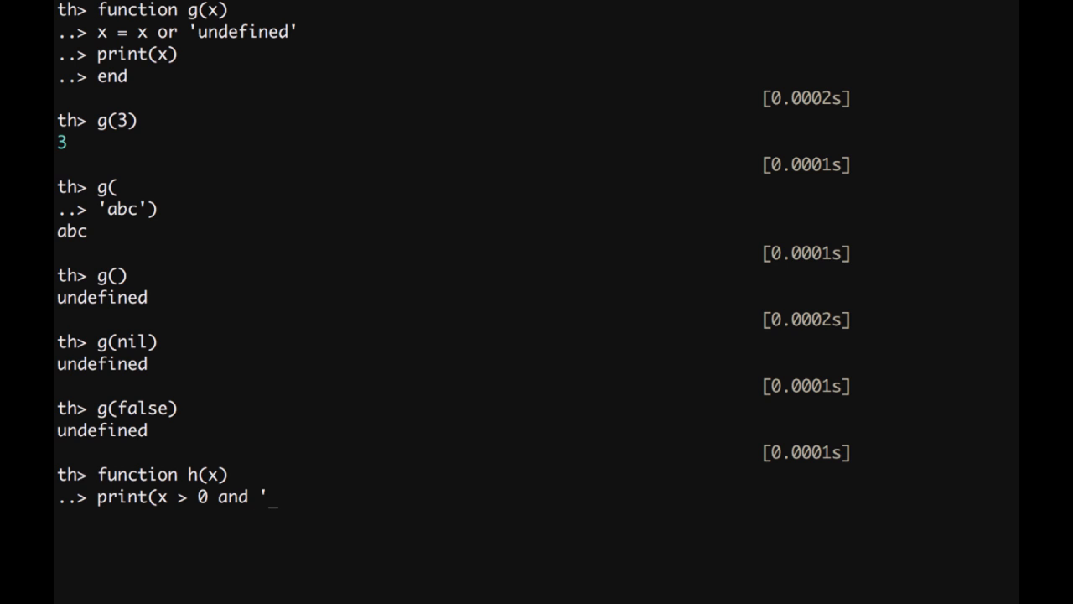
{"action": "type", "text": "+'"}
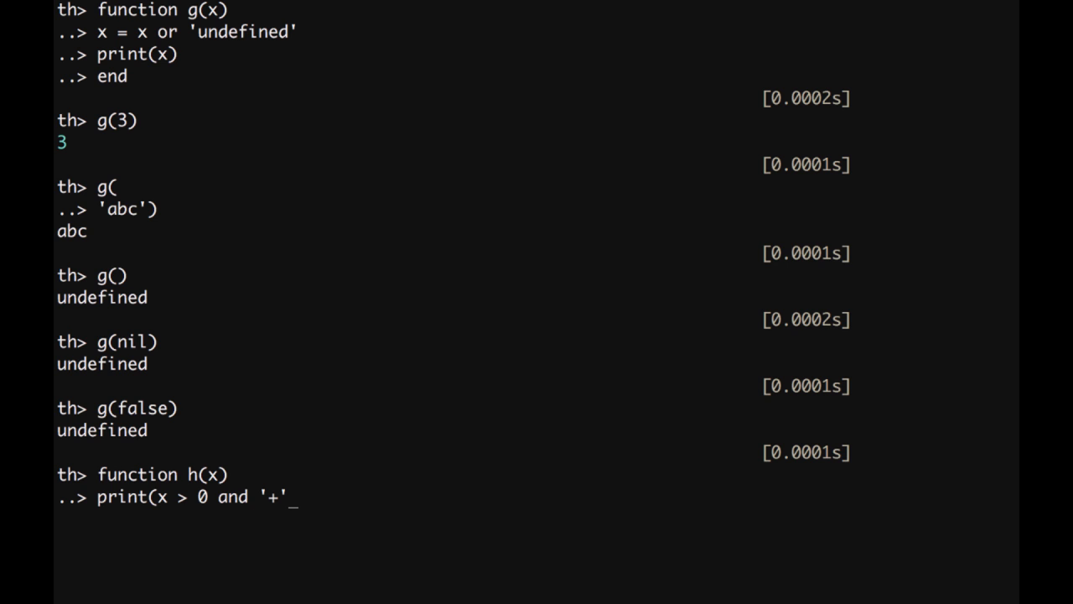
{"action": "type", "text": "or"}
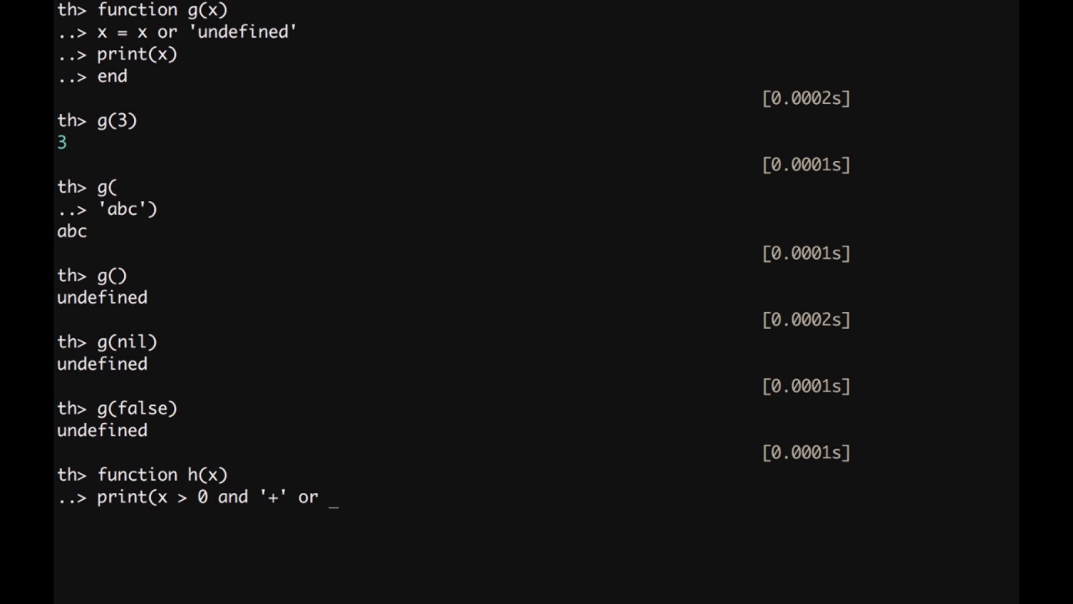
{"action": "type", "text": "'-'"}
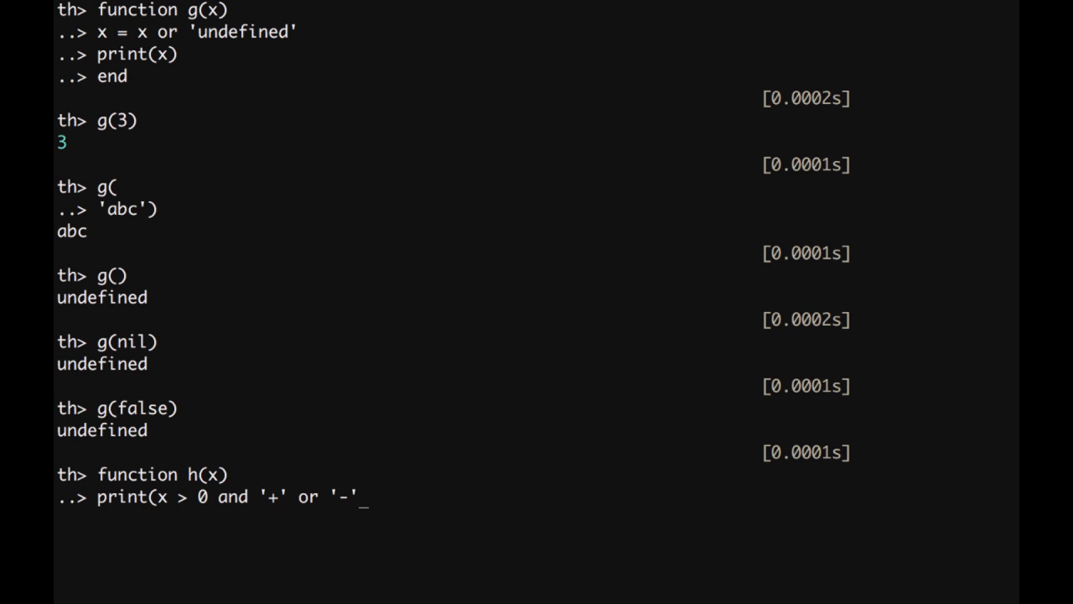
{"action": "type", "text": ")"}
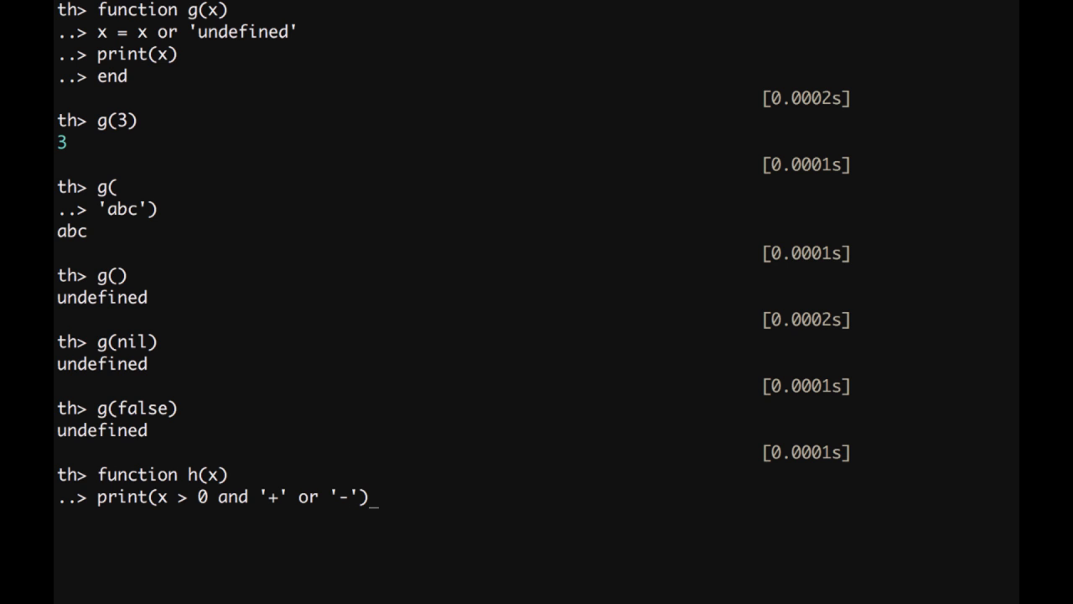
{"action": "mouse_move", "coordinate": [157, 500]}
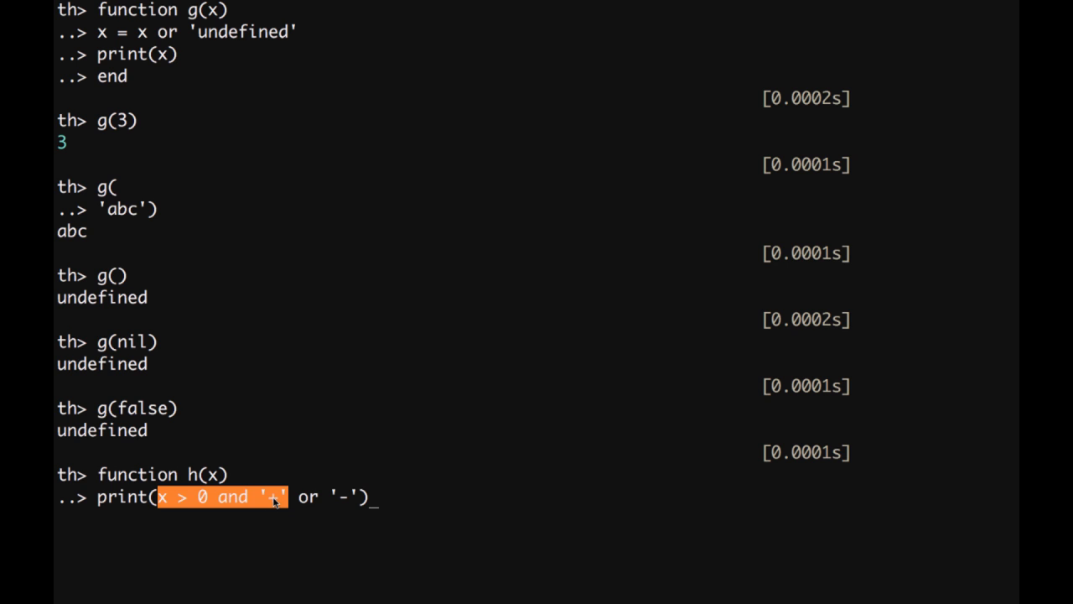
{"action": "mouse_move", "coordinate": [291, 506]}
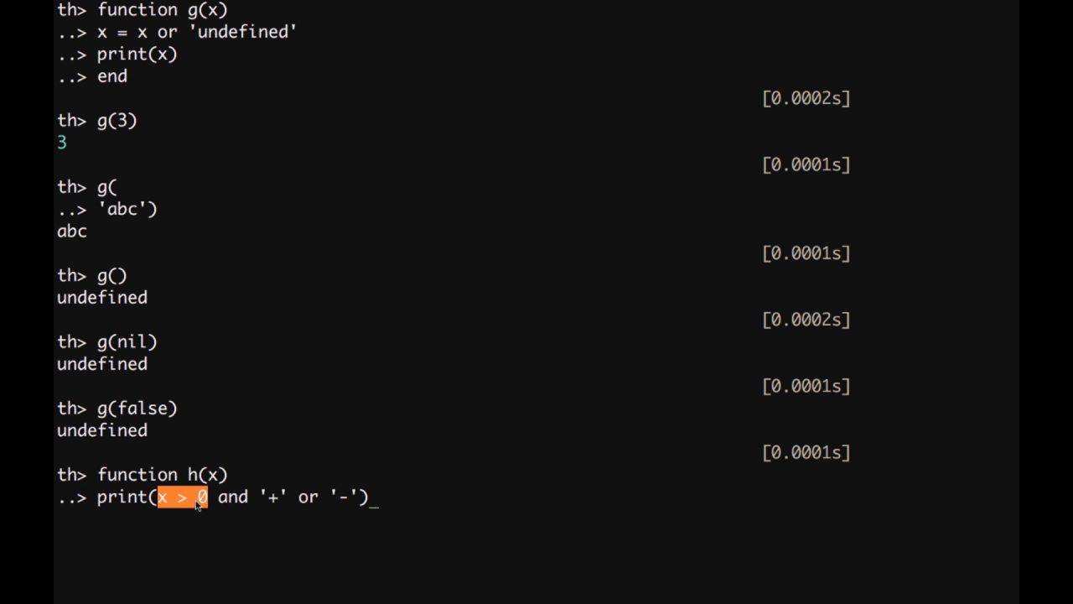
{"action": "mouse_move", "coordinate": [195, 495]}
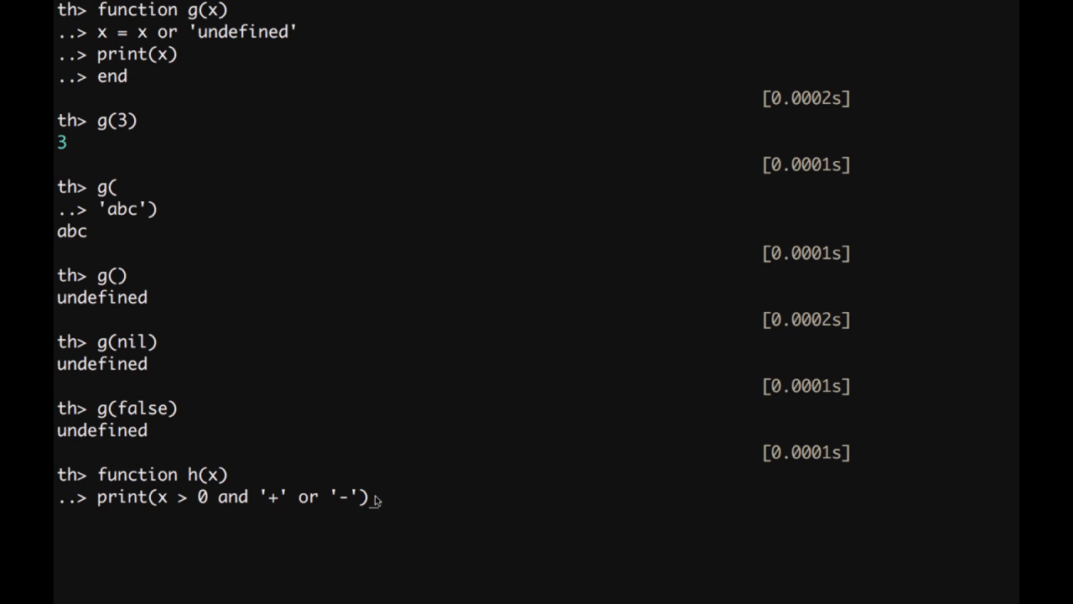
Close h with end, confirm h(3) prints +, start h with a negative value, and clear the screen.
{"action": "type", "text": "end"}
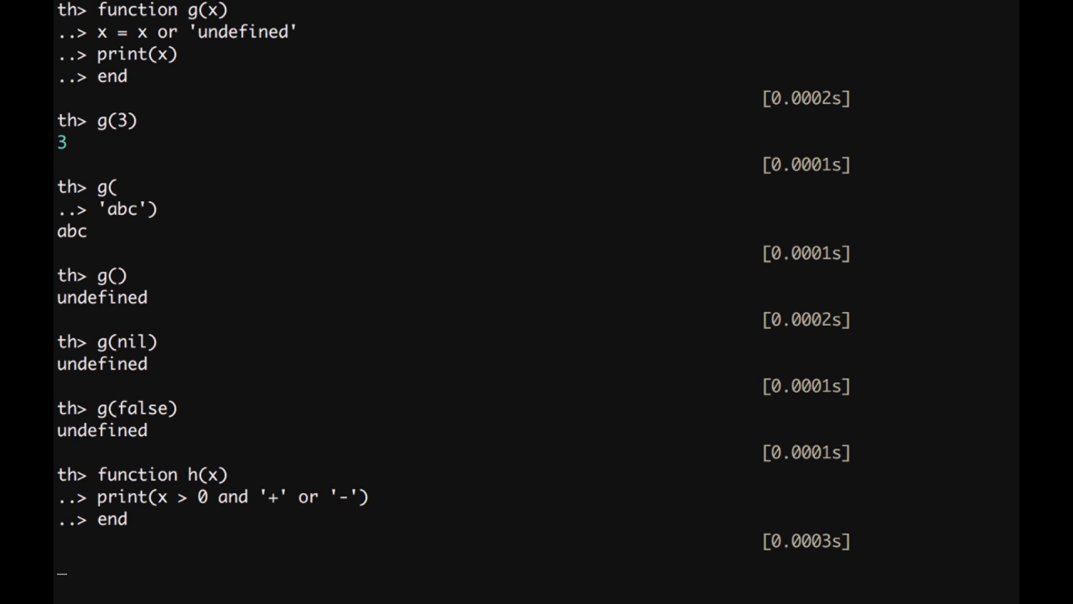
{"action": "type", "text": "h("}
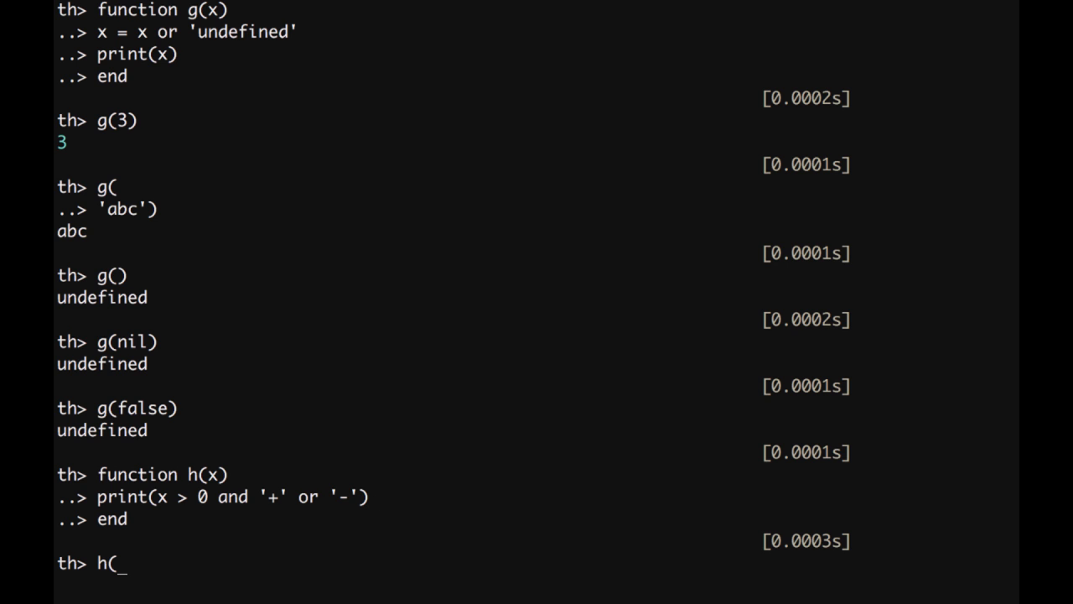
{"action": "type", "text": "3)"}
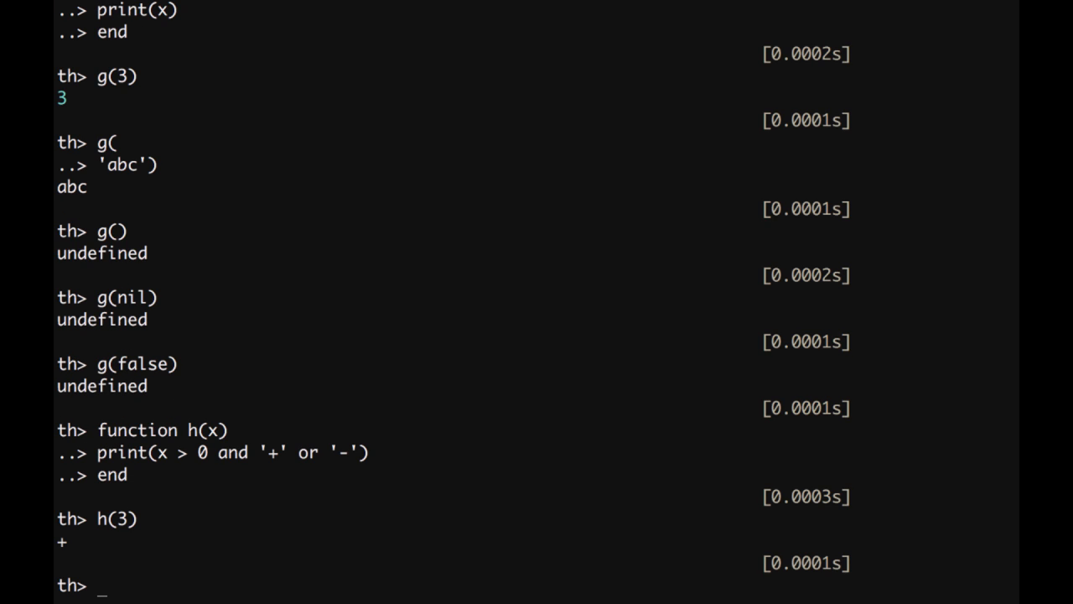
{"action": "type", "text": "h(-"}
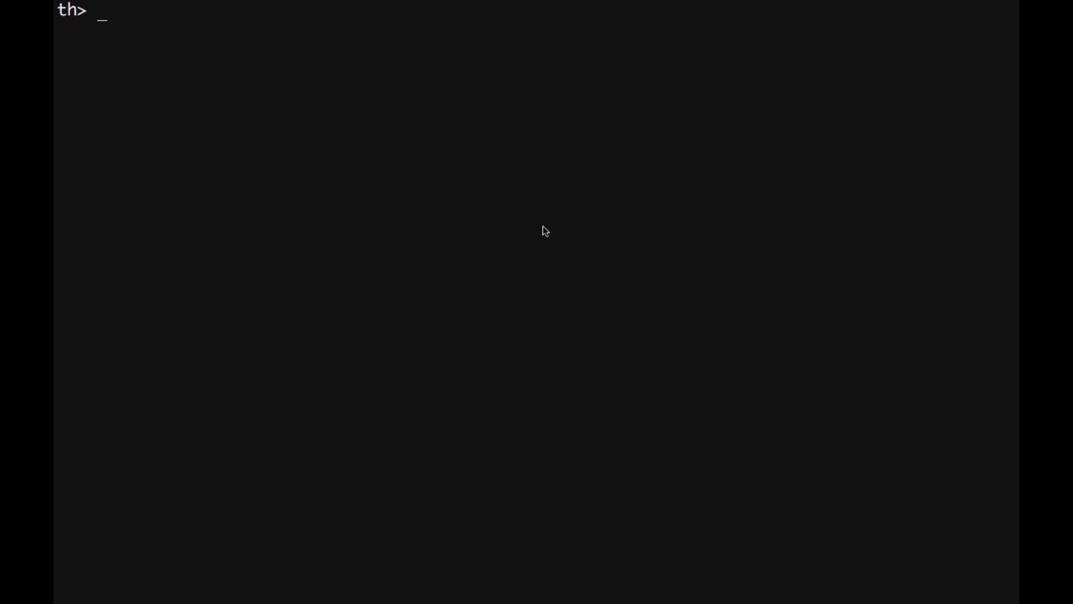
Define adder(x) returning function (y) return x + y end.
{"action": "type", "text": "function"}
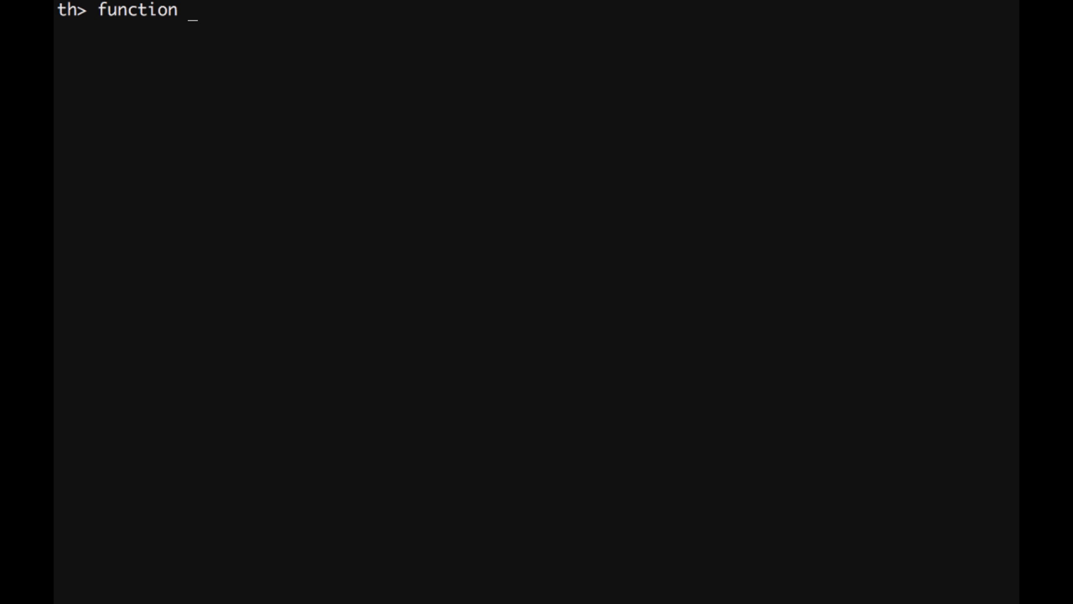
{"action": "type", "text": "adder"}
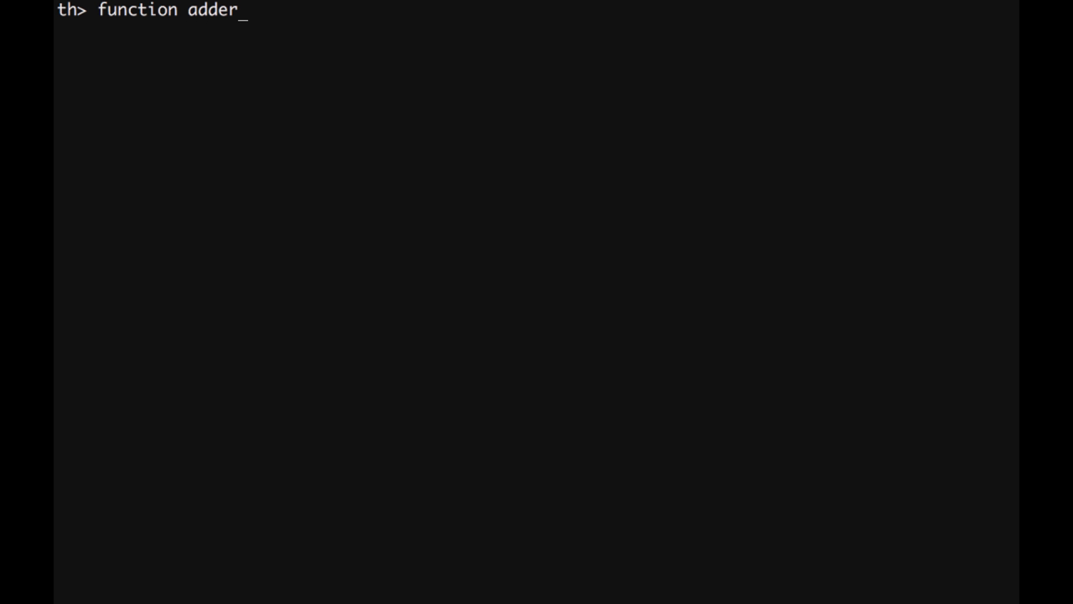
{"action": "type", "text": "(x)"}
{"action": "type", "text": "return fu"}
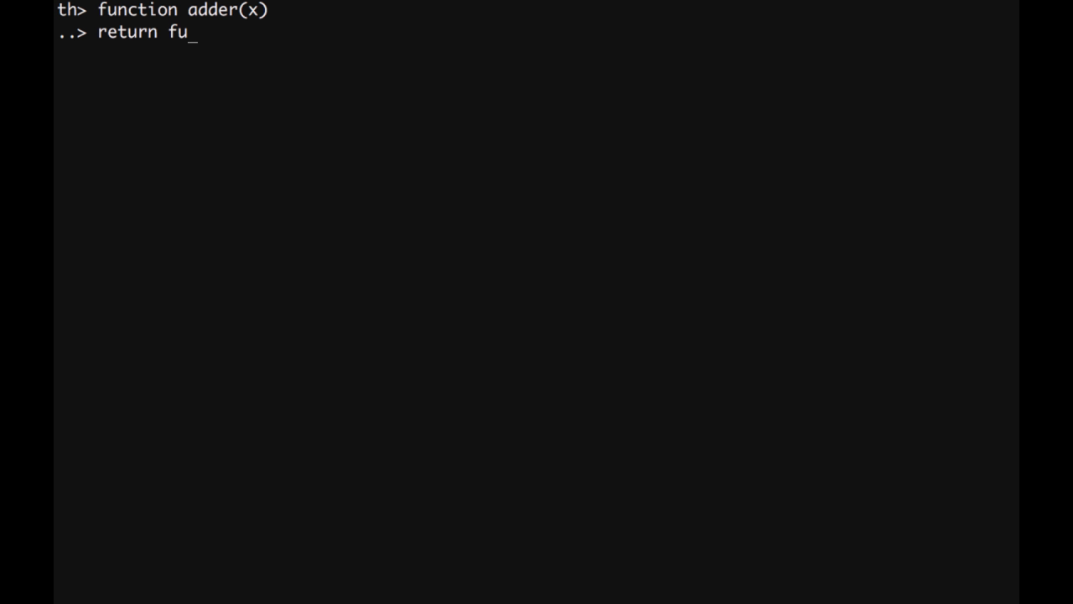
{"action": "type", "text": "nction"}
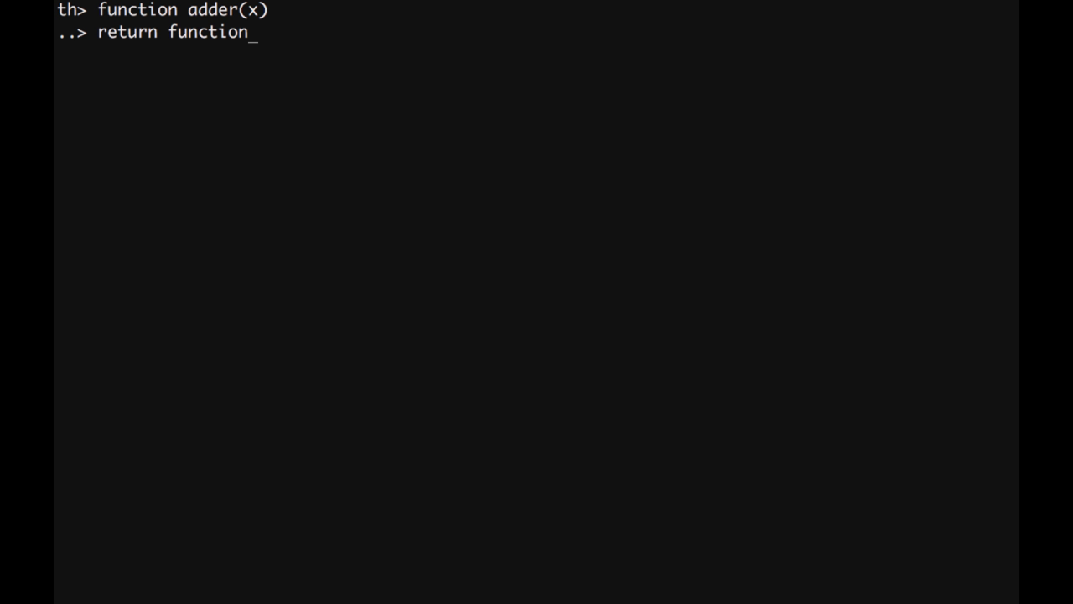
{"action": "type", "text": "("}
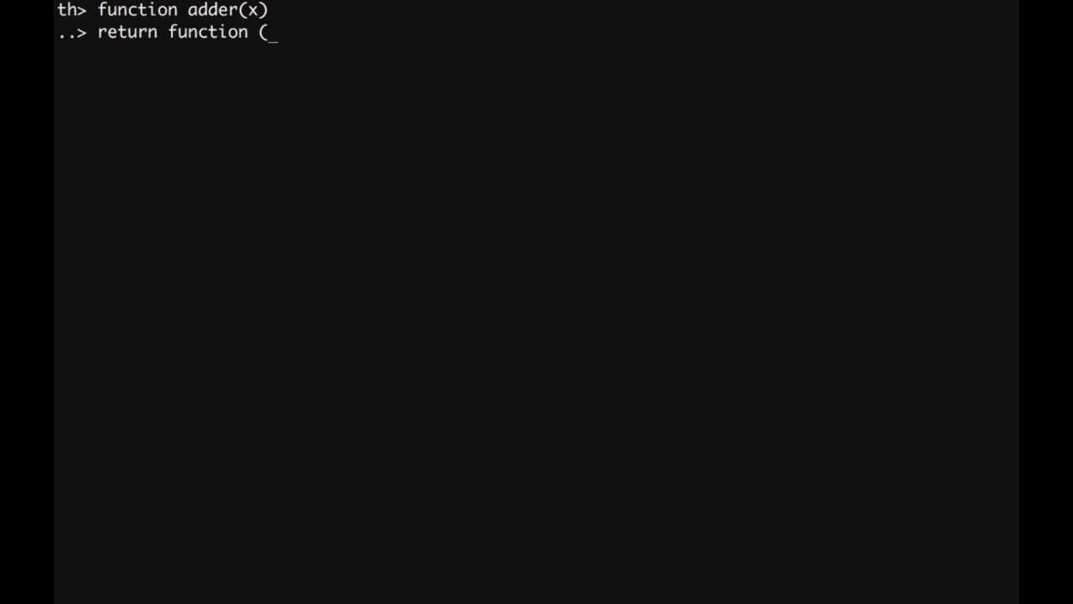
{"action": "key", "text": "Backspace"}
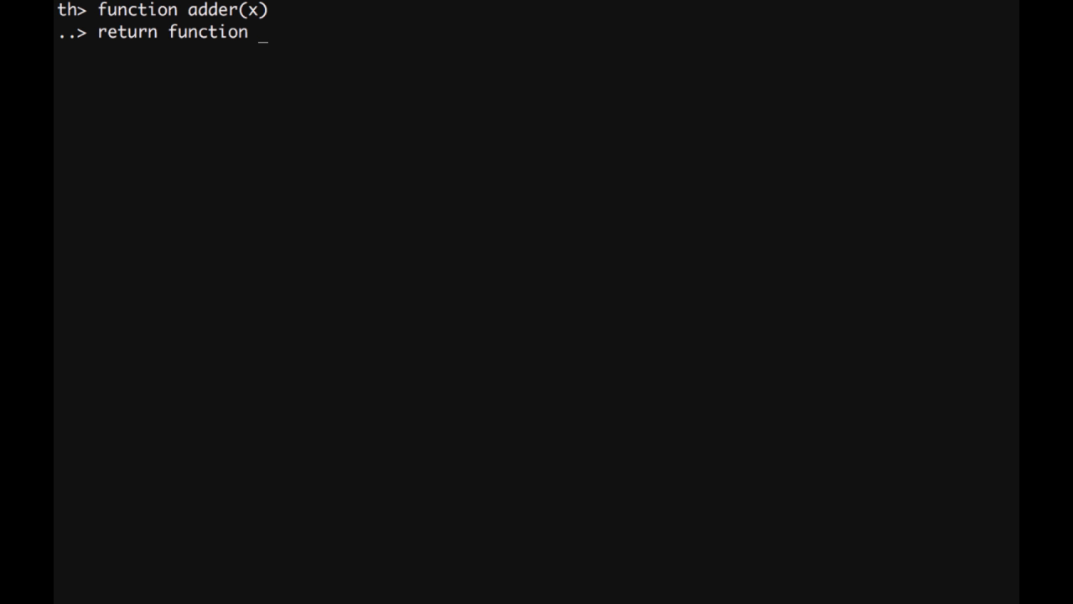
{"action": "type", "text": "(y"}
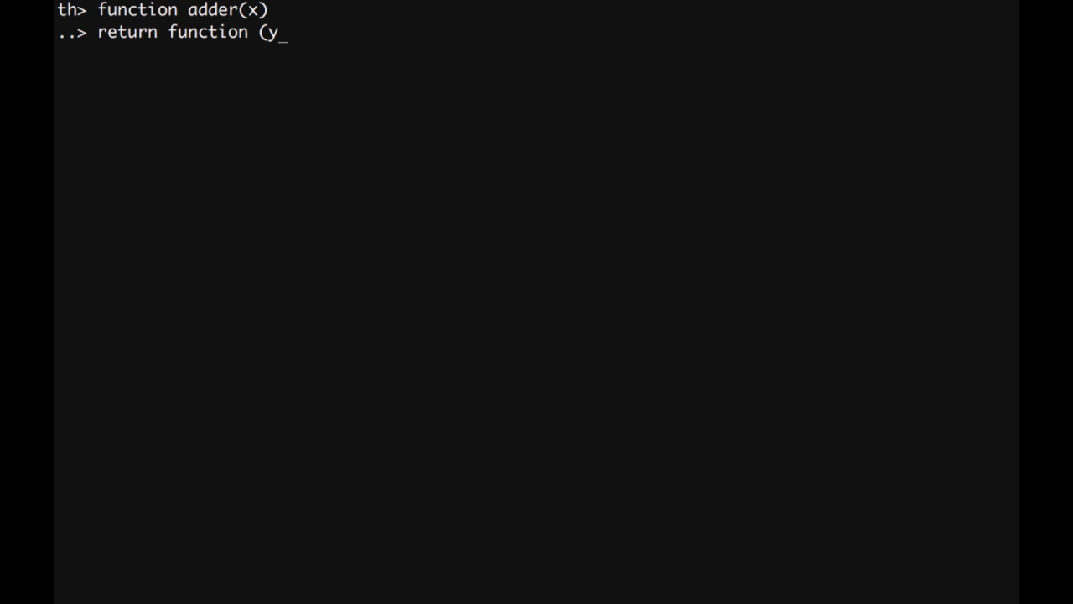
{"action": "type", "text": ")"}
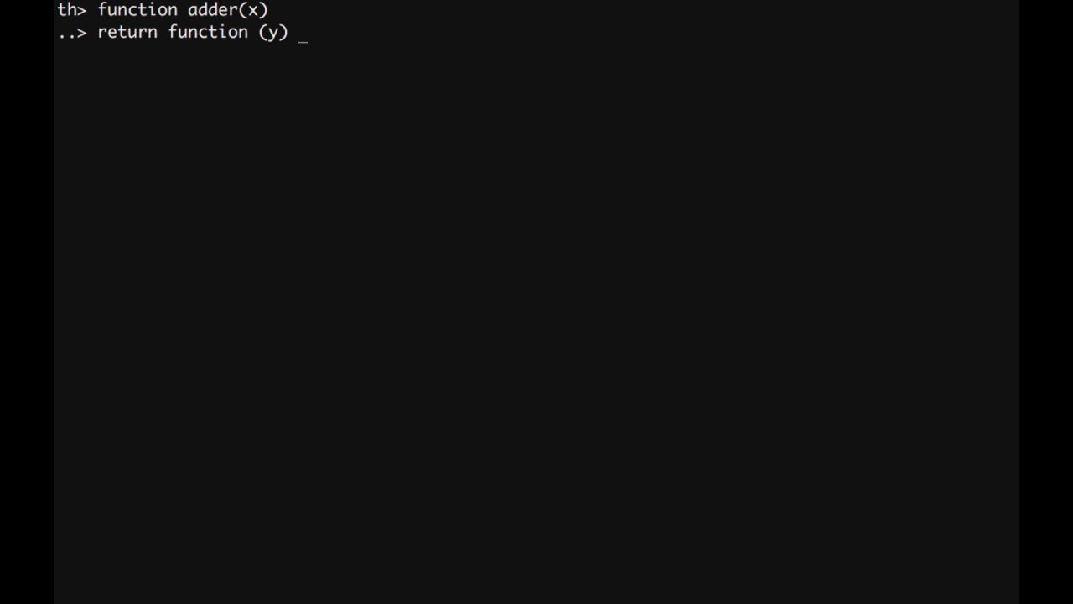
{"action": "type", "text": "return"}
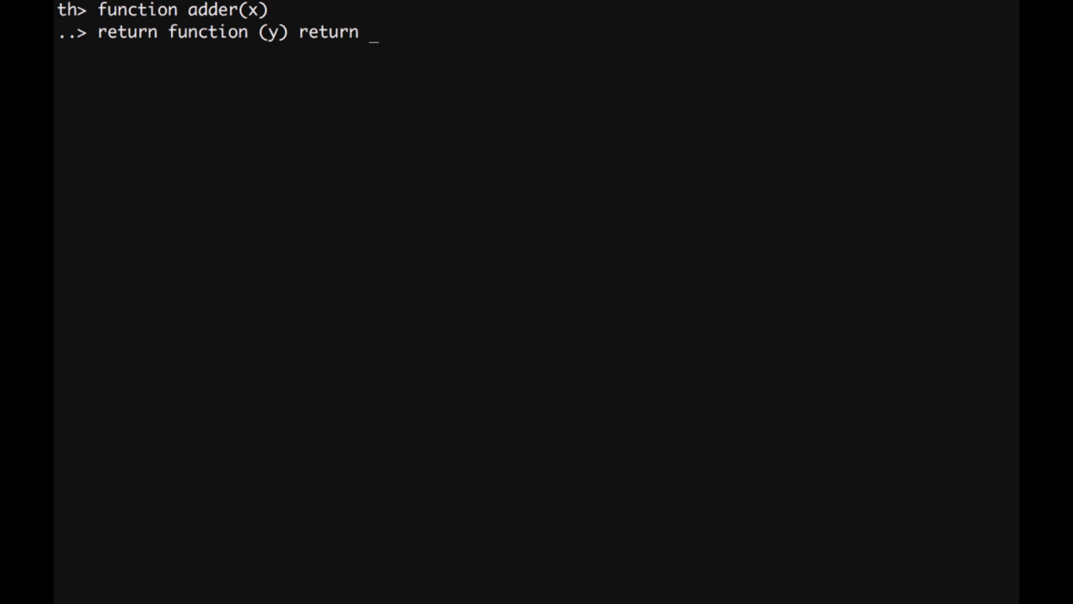
{"action": "type", "text": "x + y"}
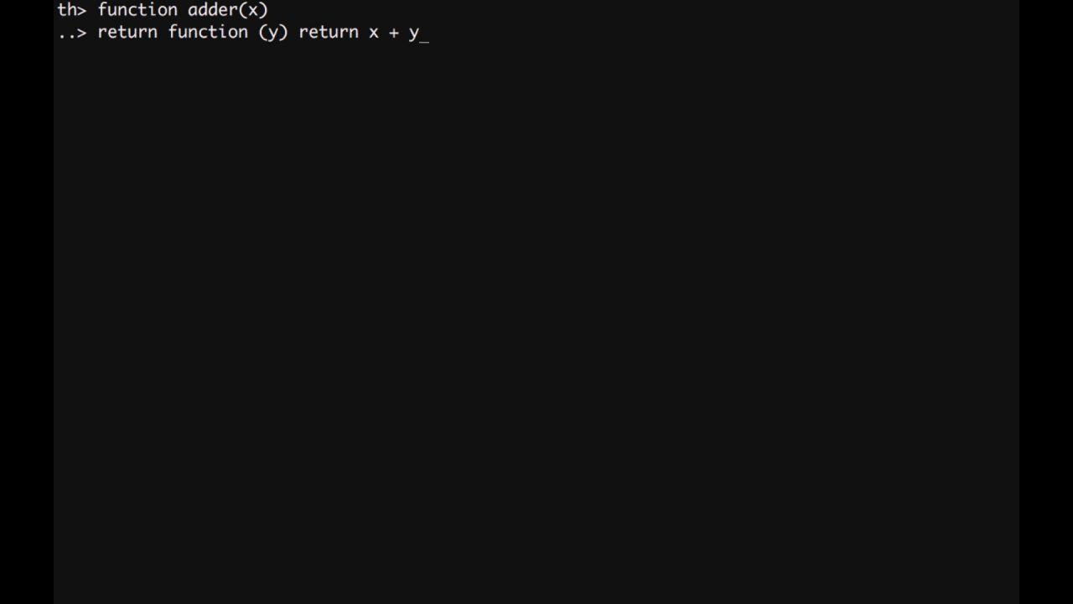
{"action": "type", "text": "end"}
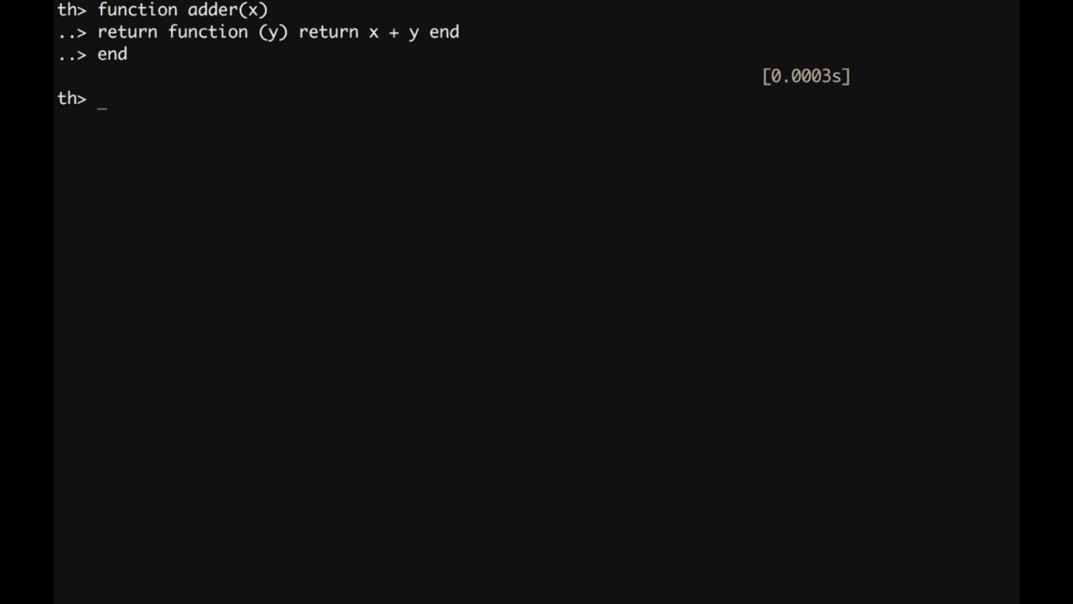
Call adder(5) at the prompt.
{"action": "type", "text": "a"}
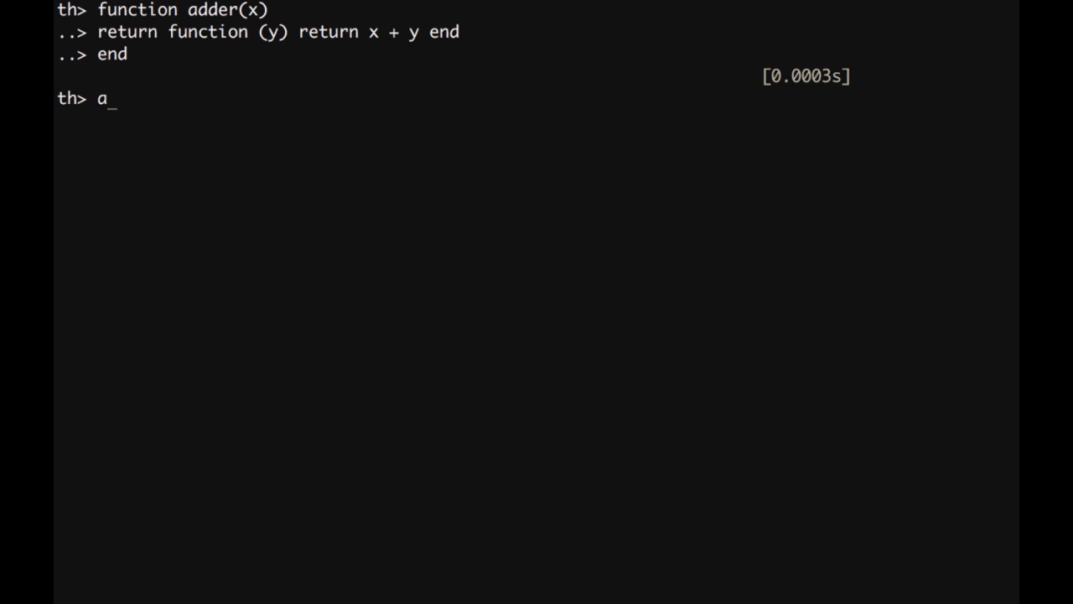
{"action": "type", "text": "dder("}
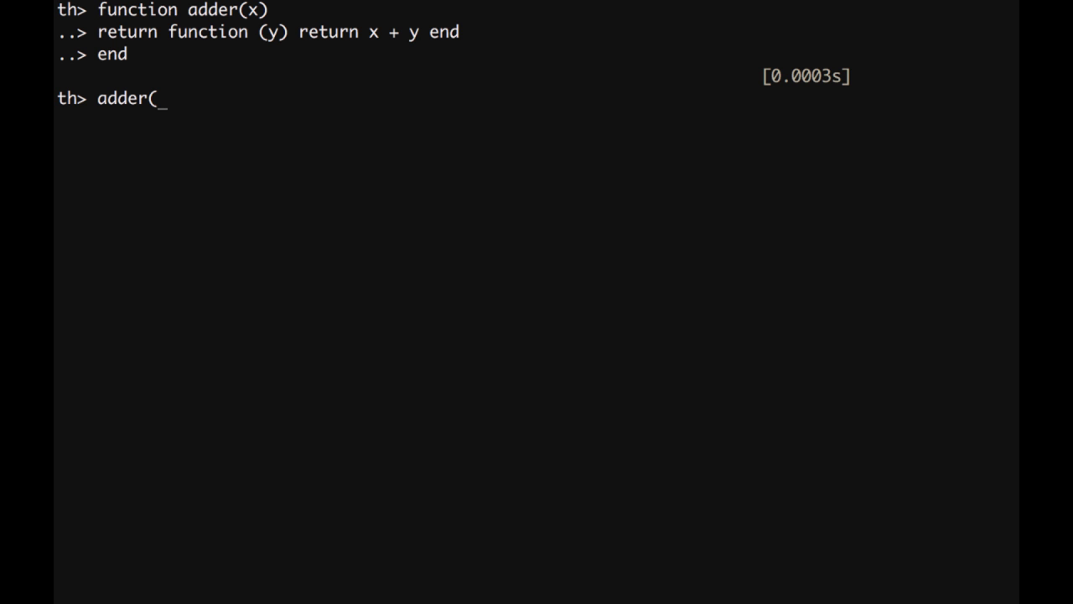
{"action": "type", "text": "5"}
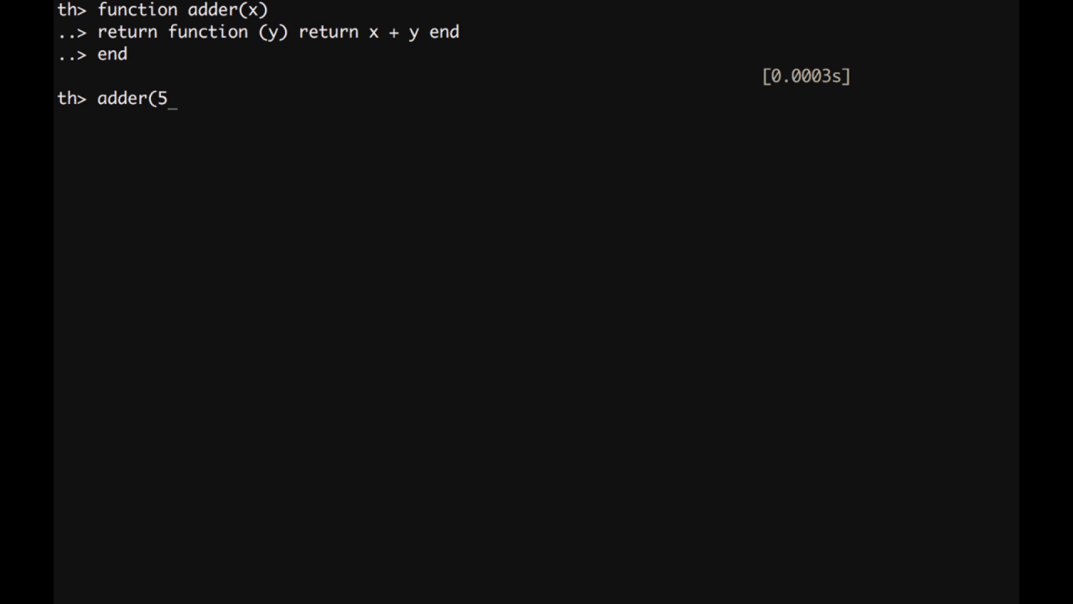
{"action": "type", "text": ")"}
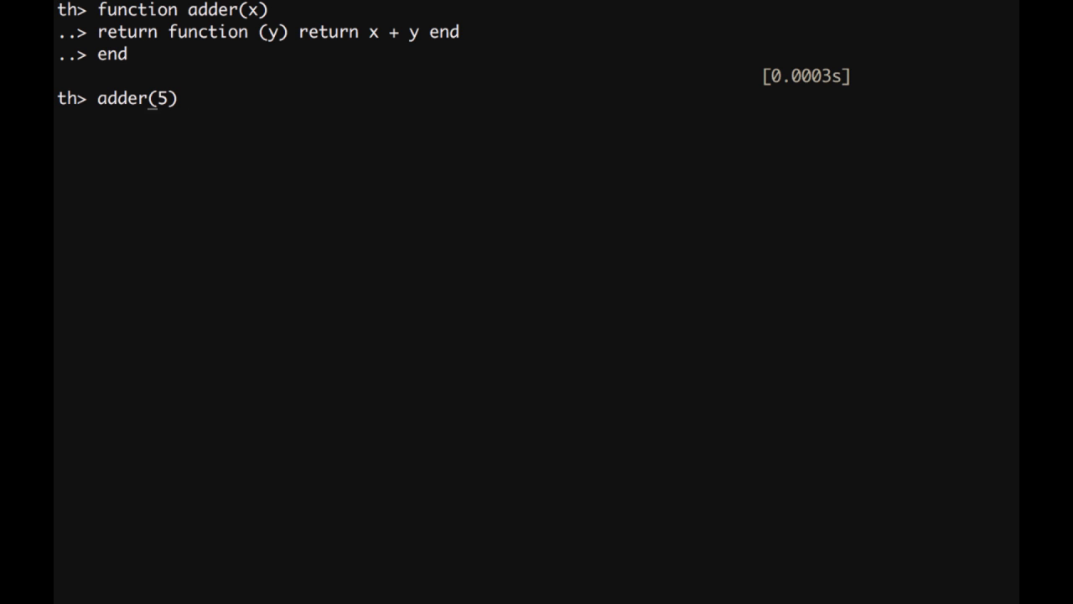
Store a = adder(5) as a function, get 7 from a(2), and request exit with Ctrl+D.
{"action": "type", "text": "a ="}
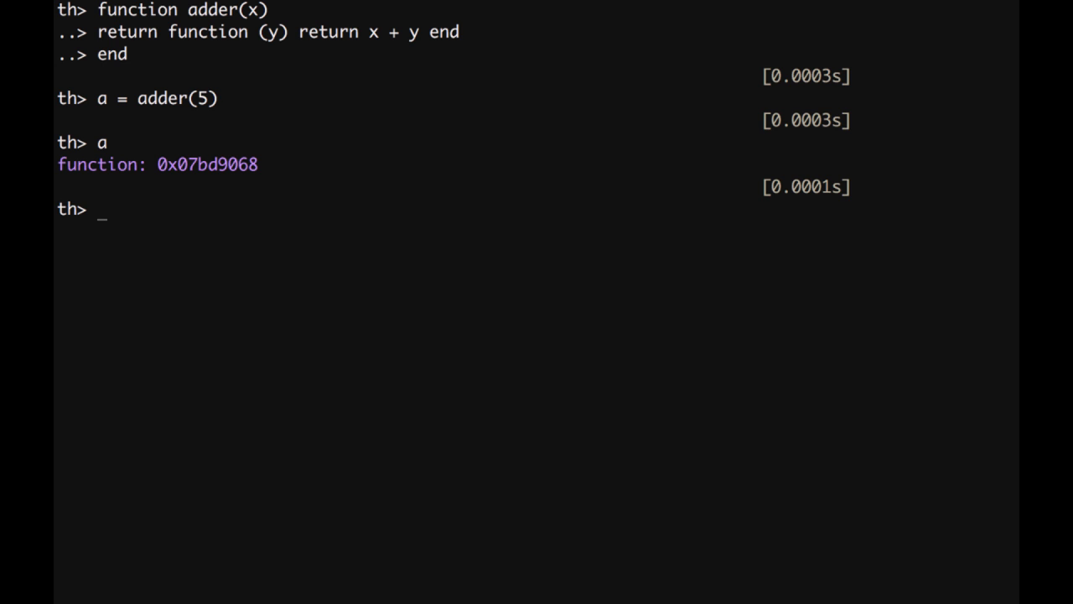
{"action": "type", "text": "a(2"}
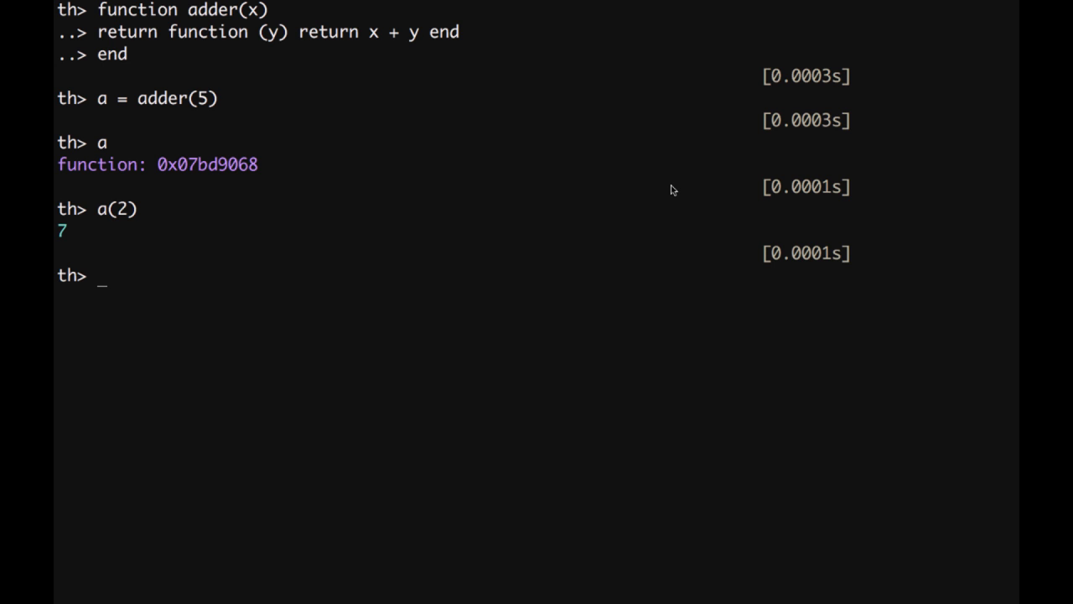
{"action": "key", "text": "ctrl+d"}
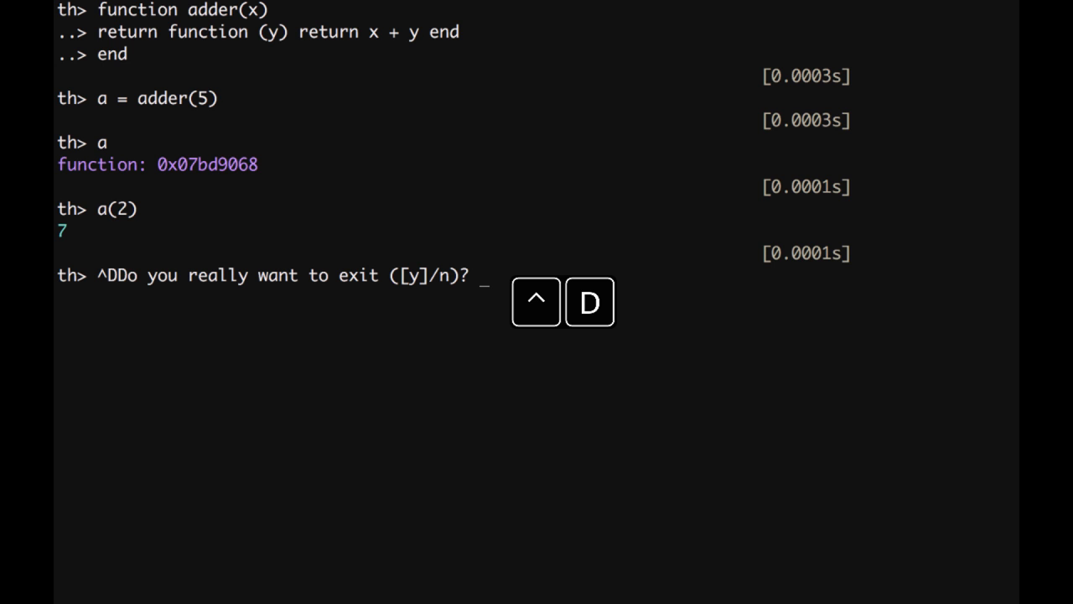
Confirm exiting th with y, start tmux and move into deep-code, beginning the vi command.
{"action": "type", "text": "y"}
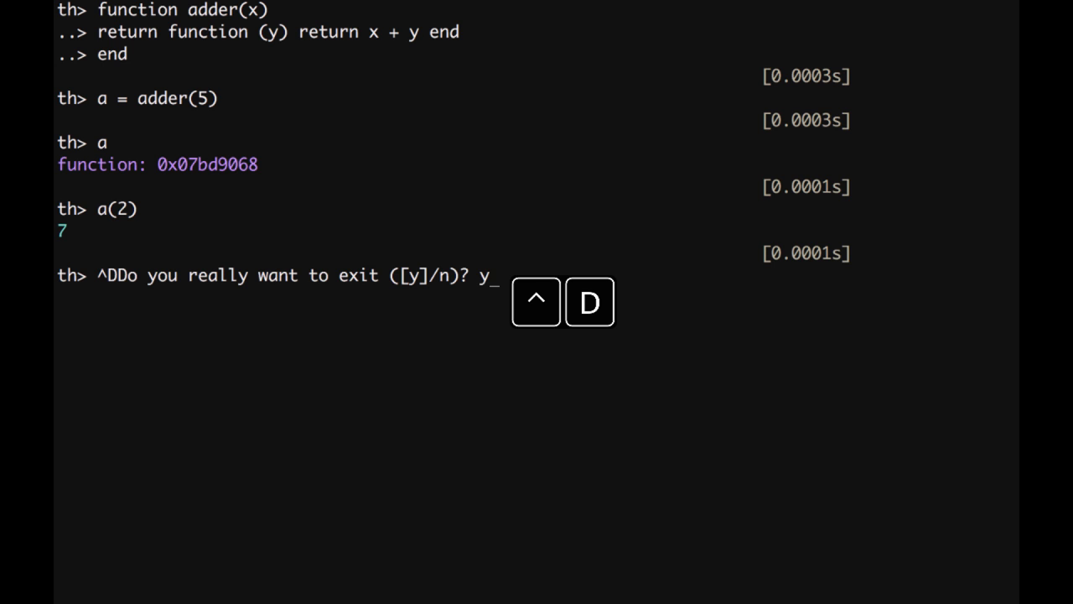
{"action": "key", "text": "Return"}
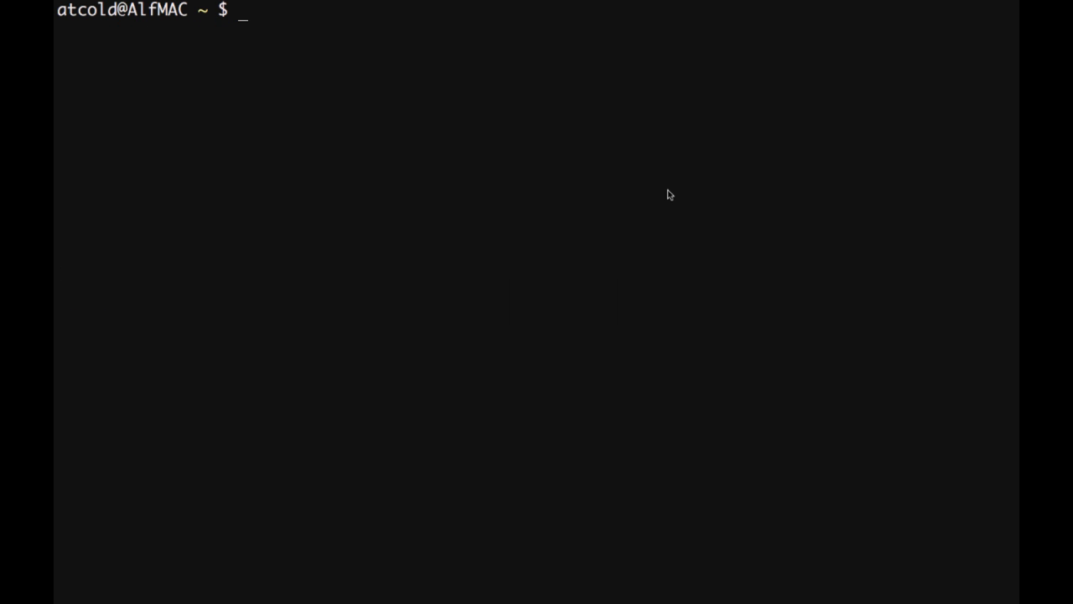
{"action": "type", "text": "tmux"}
{"action": "type", "text": "cd deep-code"}
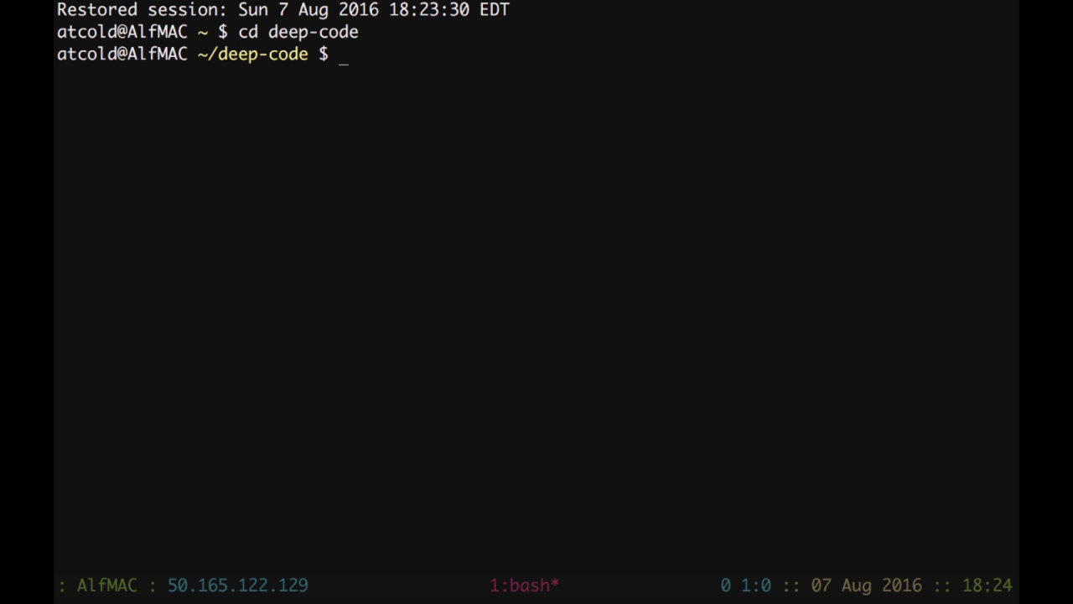
{"action": "type", "text": "vi"}
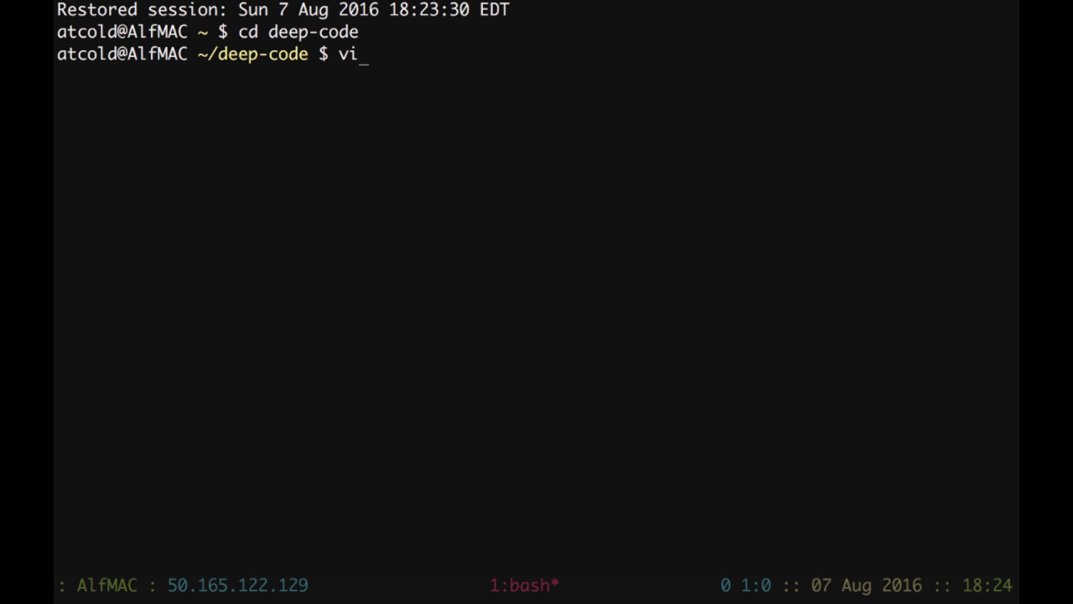
Open a new file mod.lua in Vim.
{"action": "type", "text": "m"}
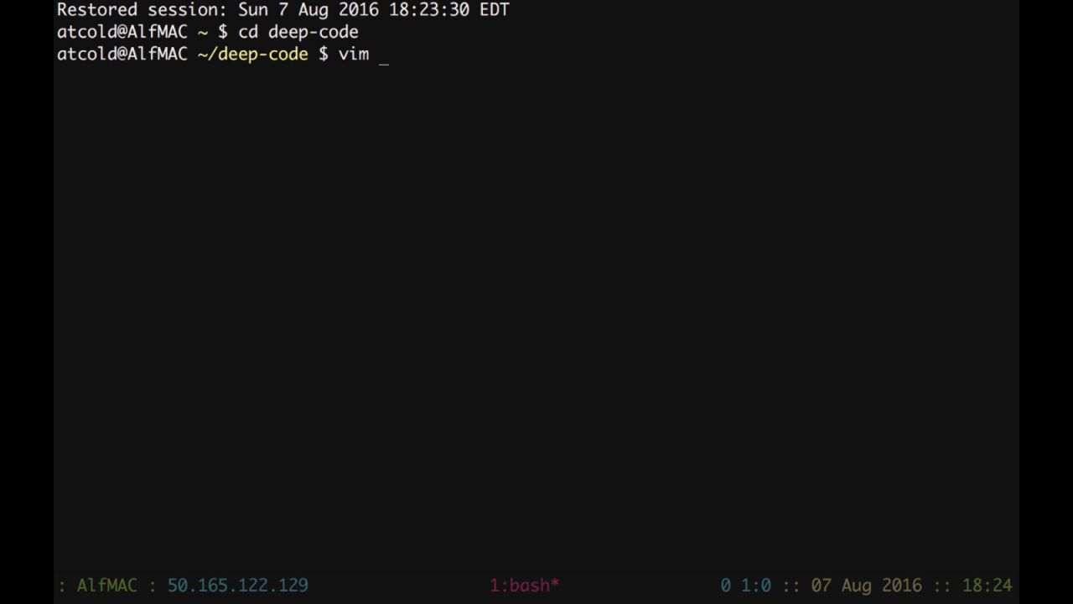
{"action": "type", "text": "mo"}
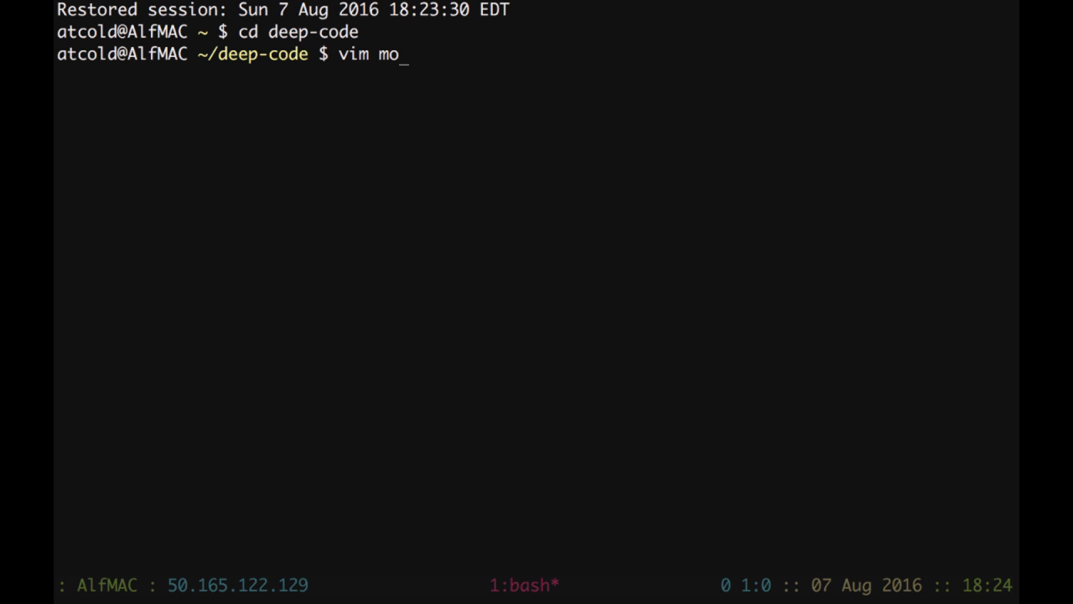
{"action": "type", "text": "d.lua"}
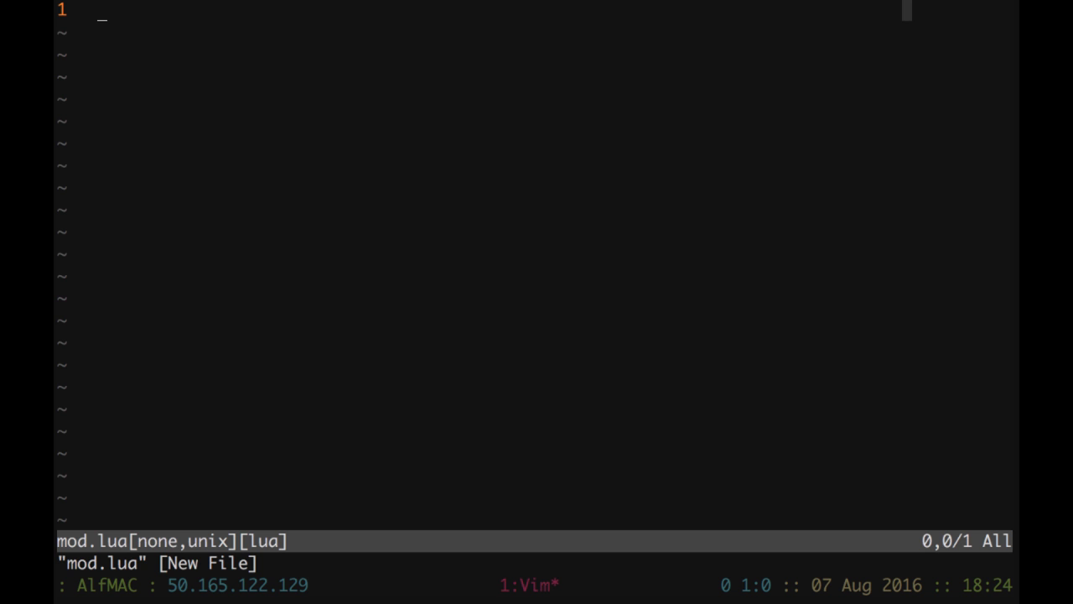
Write a '-- This is my first demo module' comment followed by local M = {}.
{"action": "type", "text": "--."}
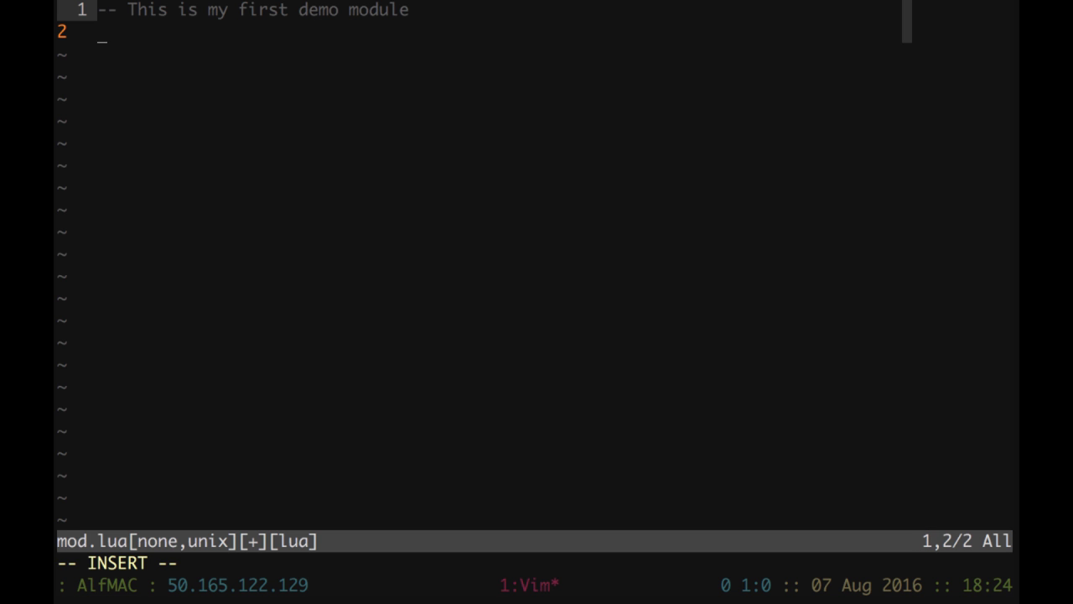
{"action": "key", "text": "Enter"}
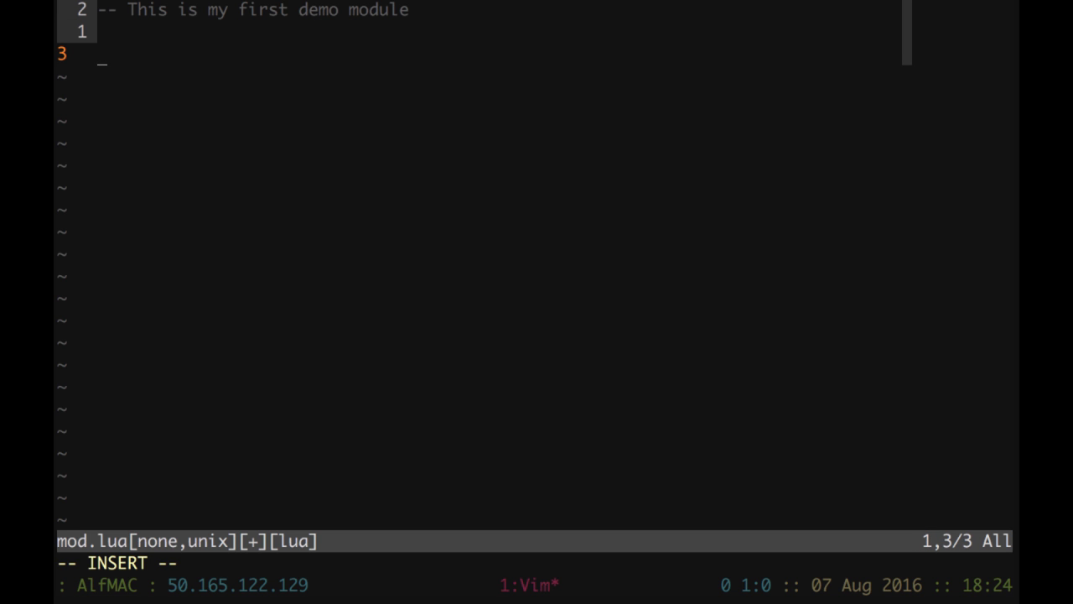
{"action": "type", "text": "local"}
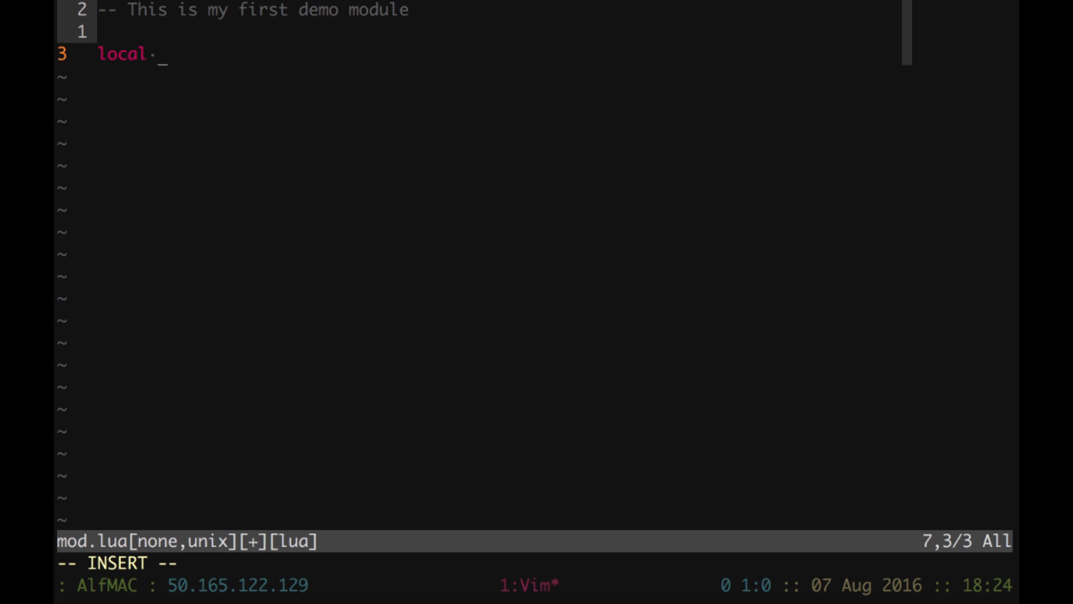
{"action": "type", "text": "M ="}
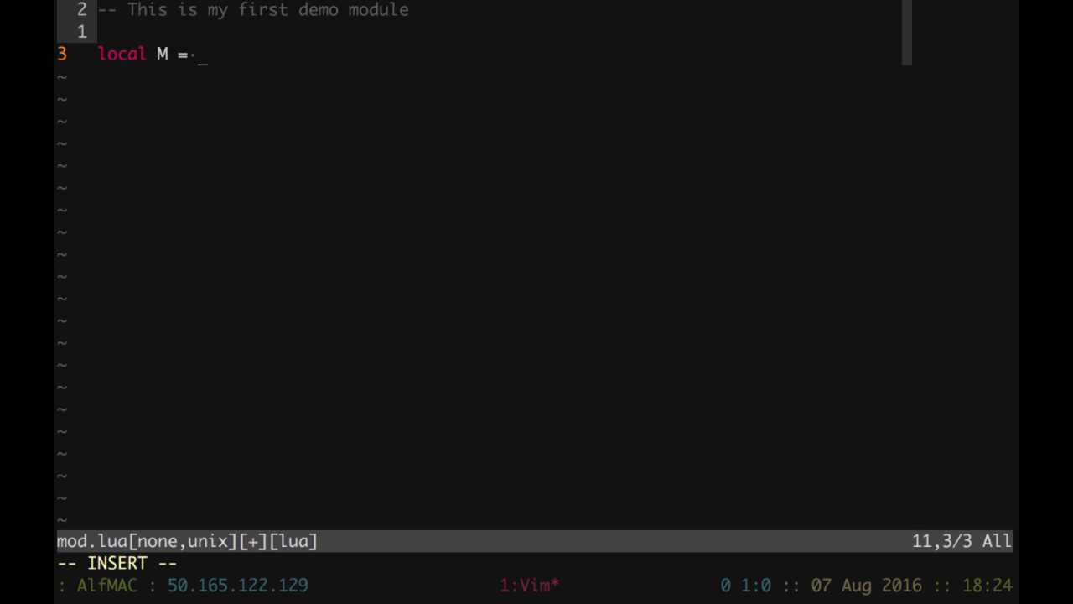
{"action": "type", "text": "{}"}
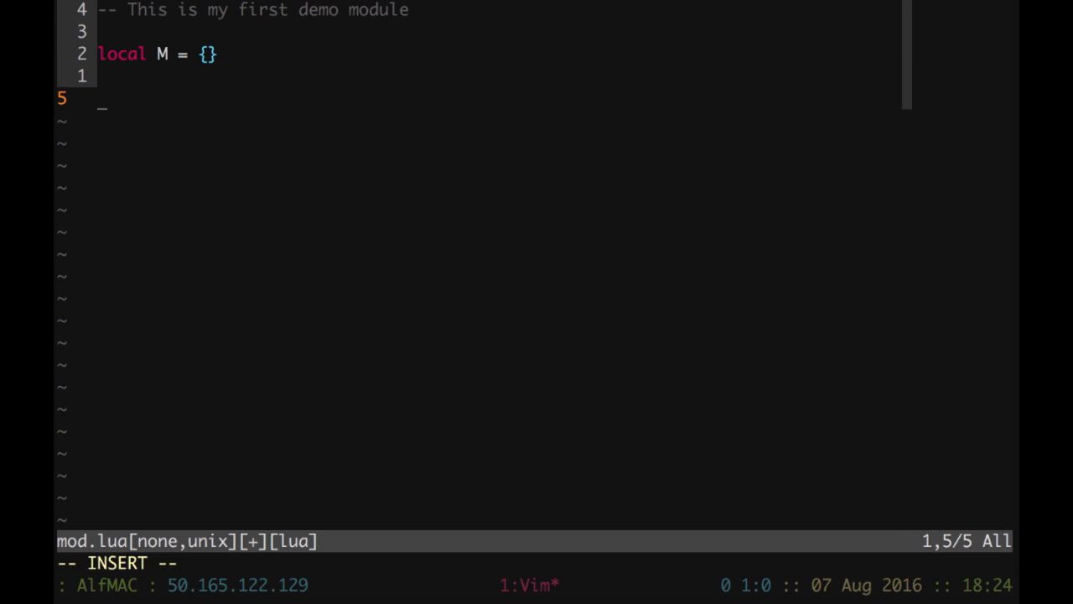
Define local function sayMyName() that prints 'Alf', closed with end.
{"action": "type", "text": "local"}
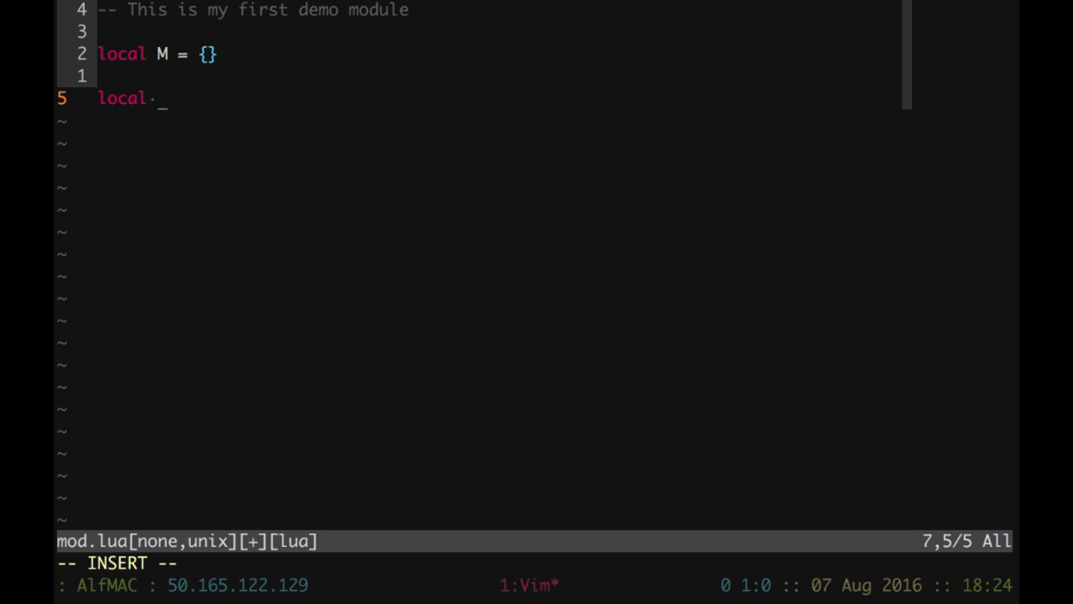
{"action": "type", "text": "fuction"}
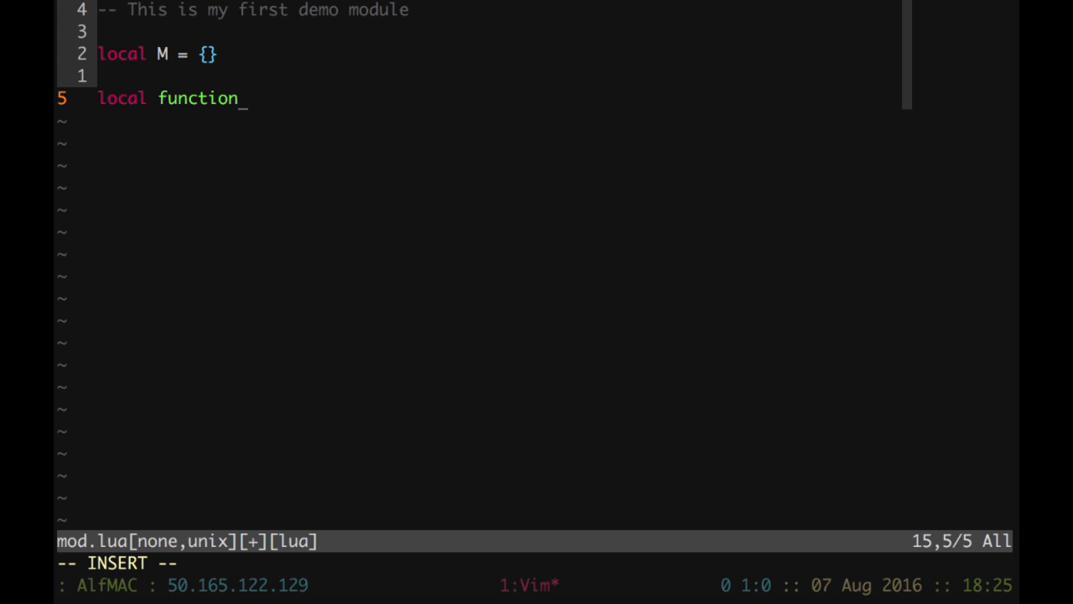
{"action": "type", "text": "sayMy"}
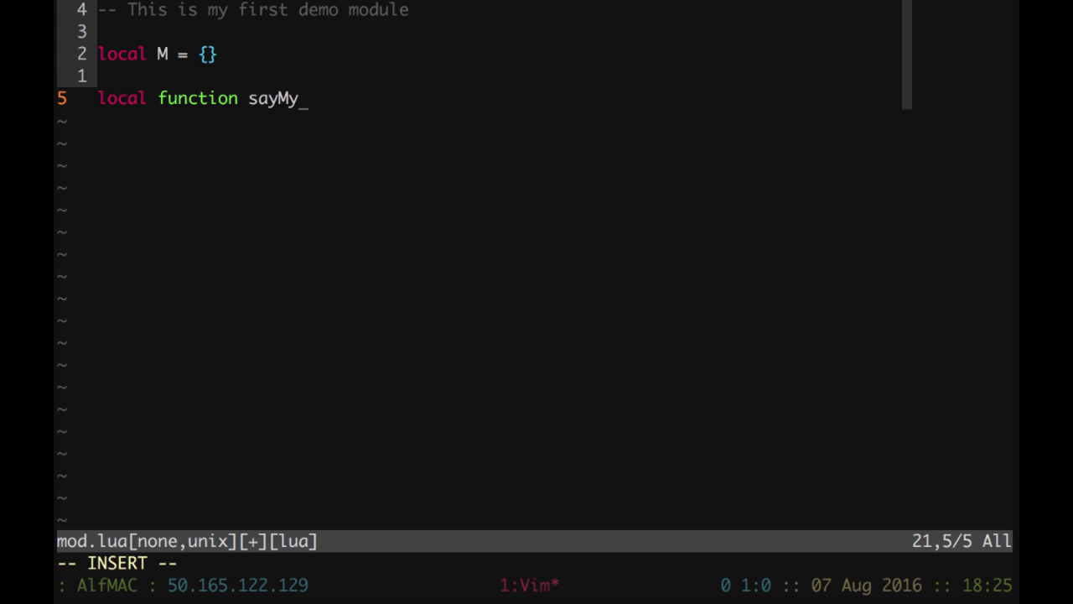
{"action": "type", "text": "Name()"}
{"action": "type", "text": "print('Alf"}
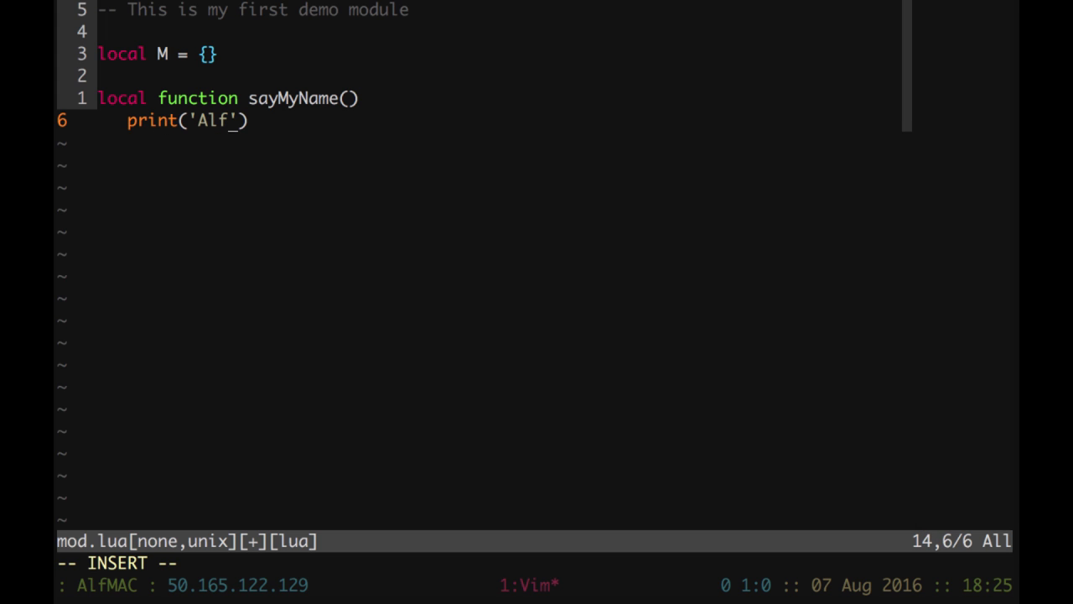
{"action": "type", "text": "..."}
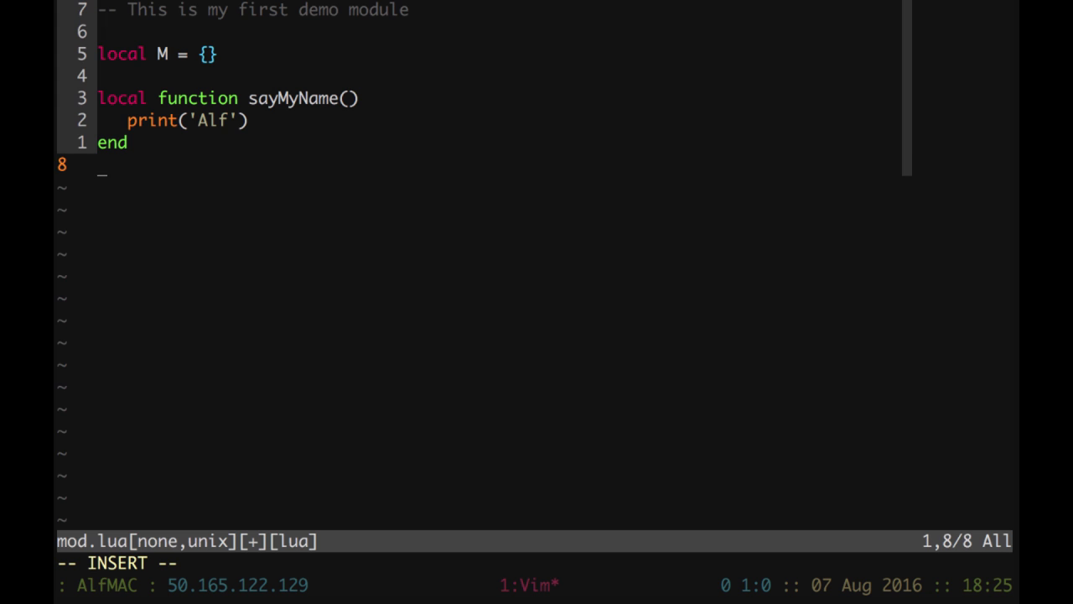
Define function M.sayHello() printing 'Hello there' and calling sayMyName(), closed with end.
{"action": "type", "text": "func"}
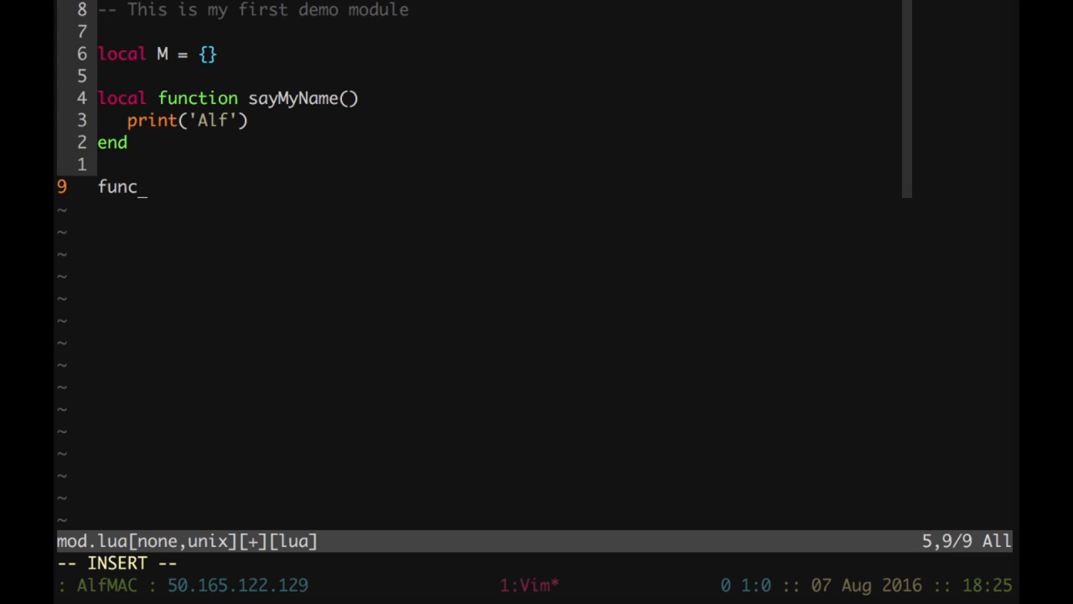
{"action": "type", "text": "tion"}
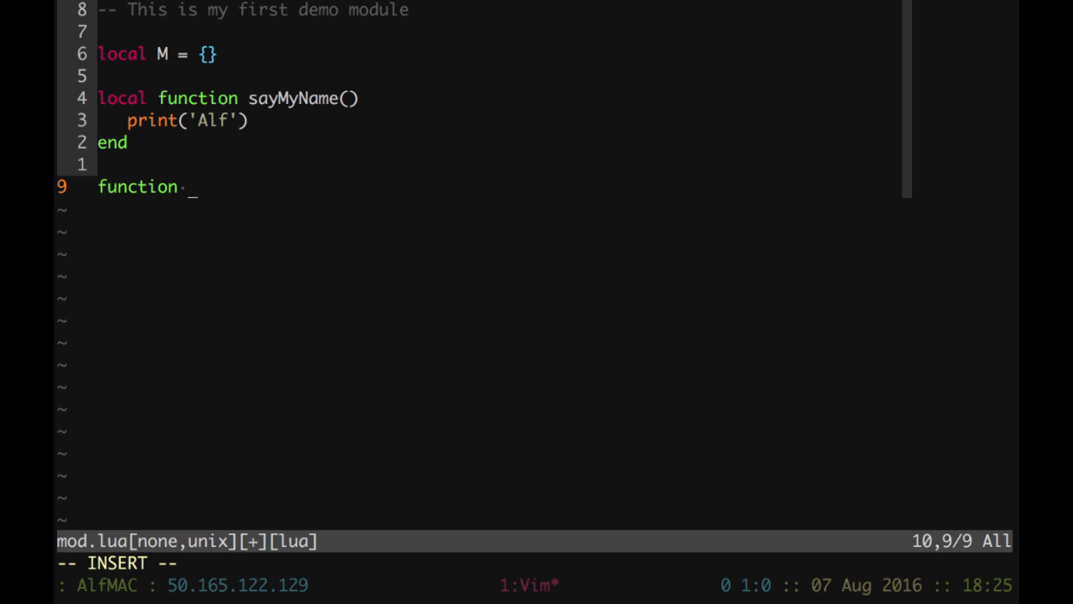
{"action": "type", "text": "M"}
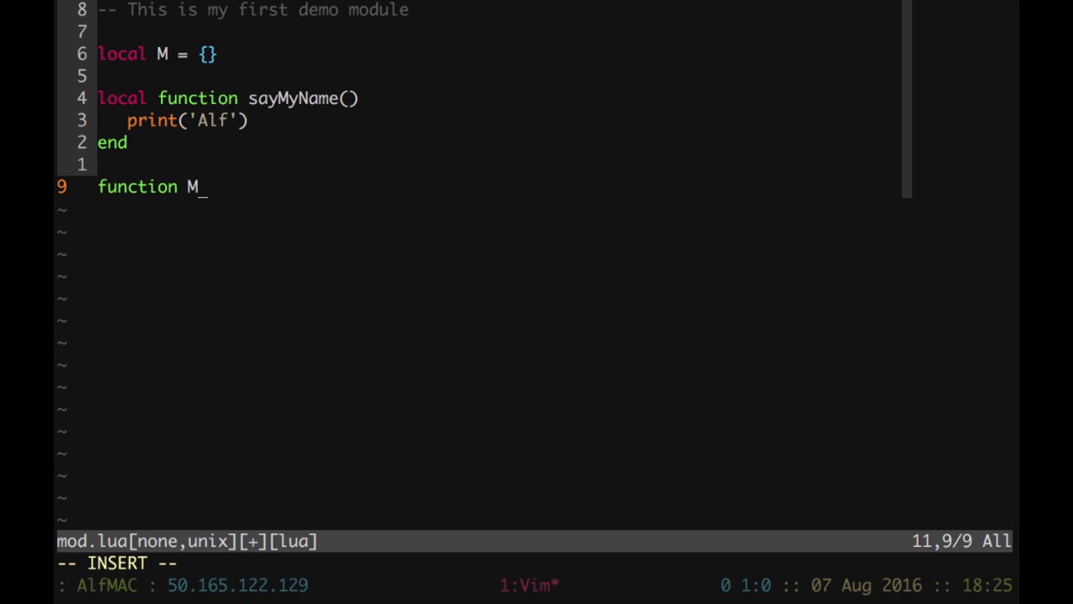
{"action": "type", "text": ".sa"}
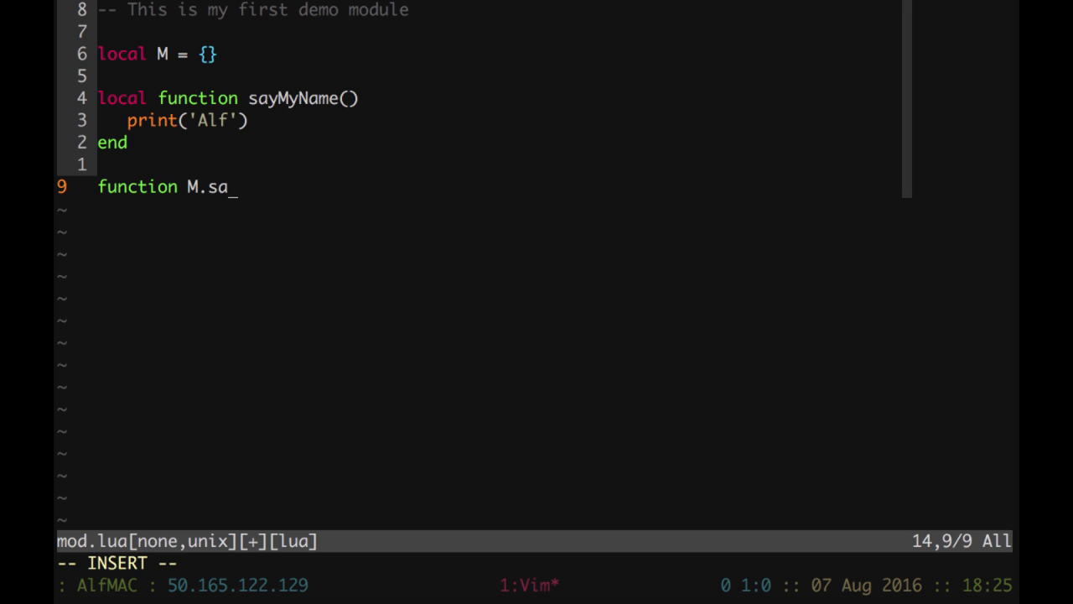
{"action": "type", "text": "yHello"}
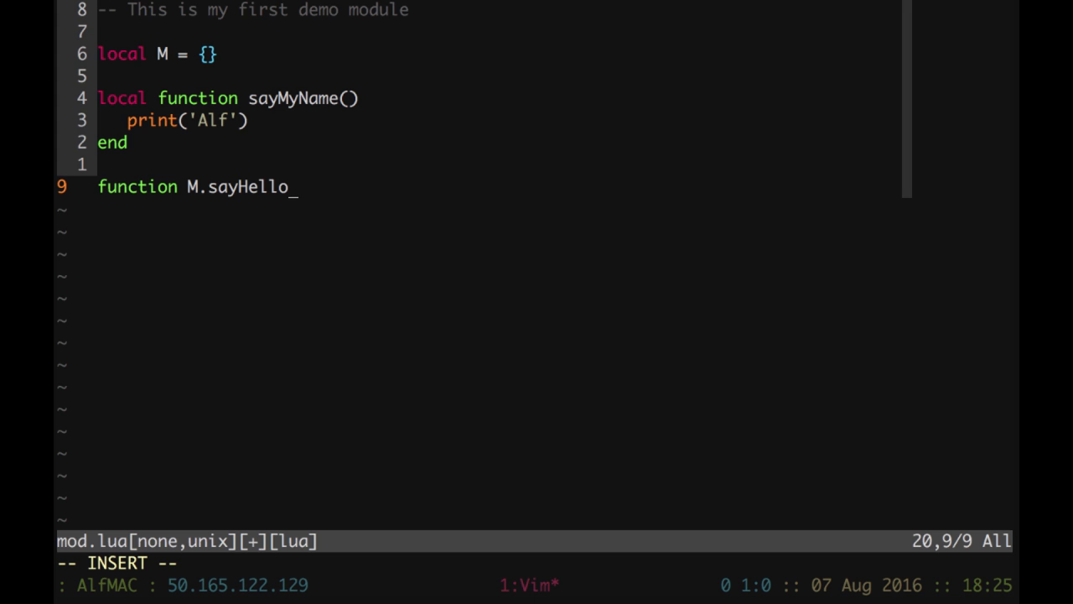
{"action": "type", "text": "()"}
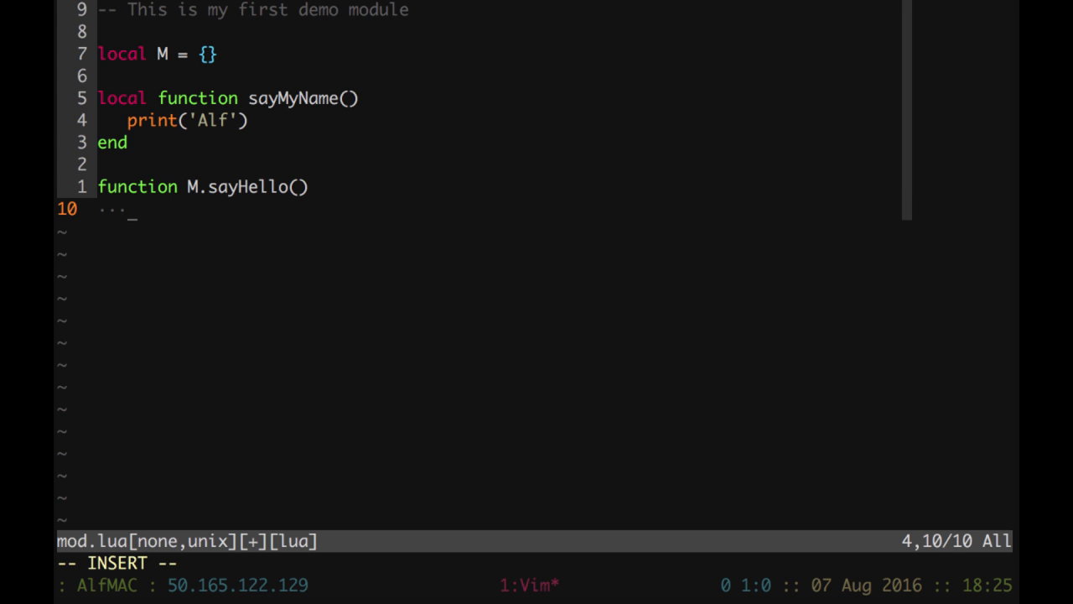
{"action": "type", "text": "print('Hello th"}
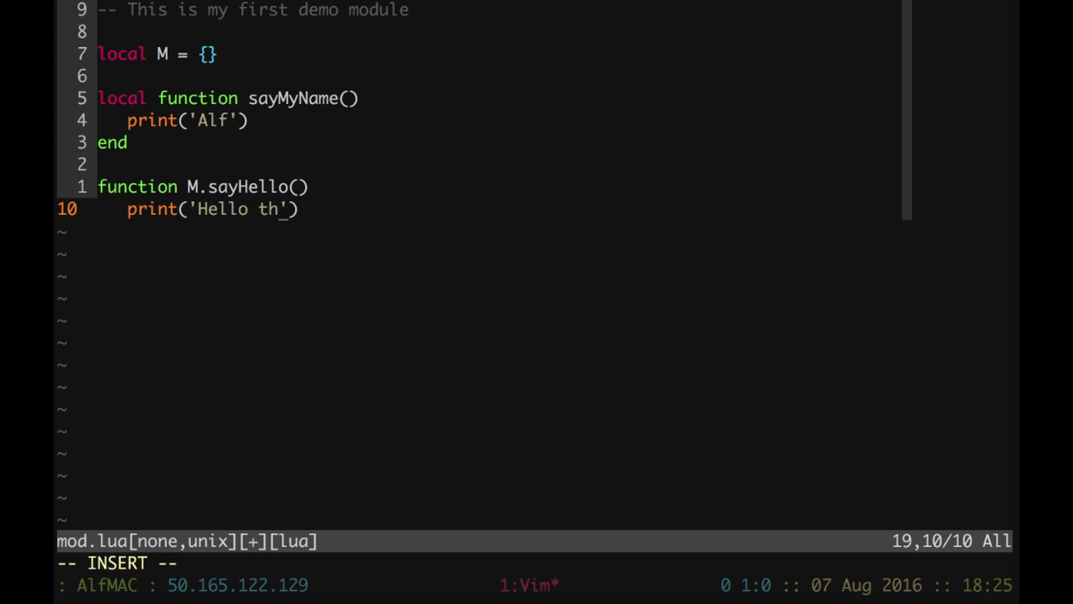
{"action": "type", "text": "ere'"}
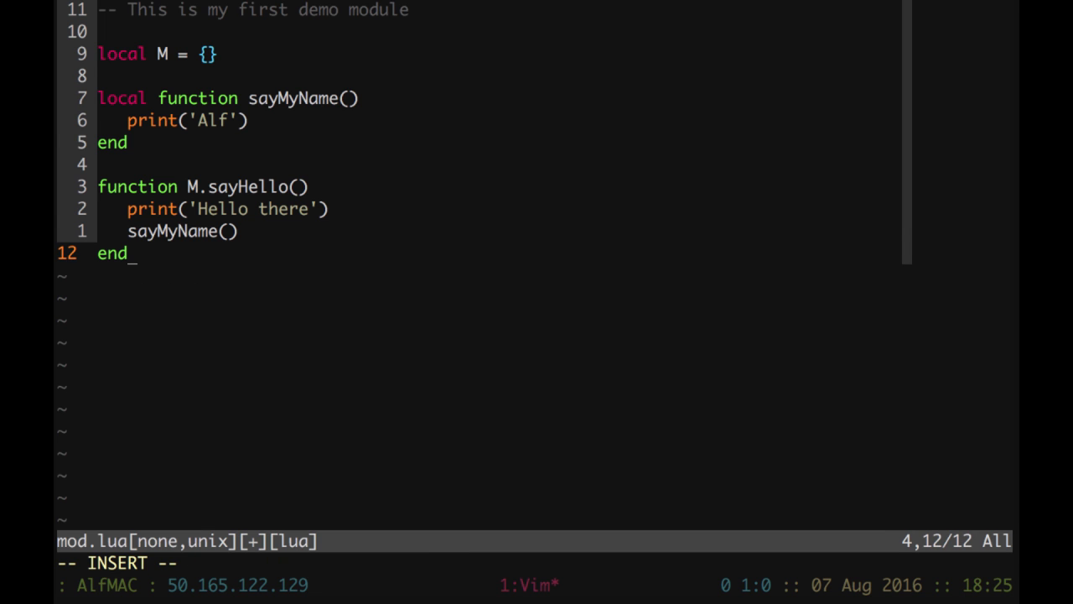
{"action": "key", "text": "Enter"}
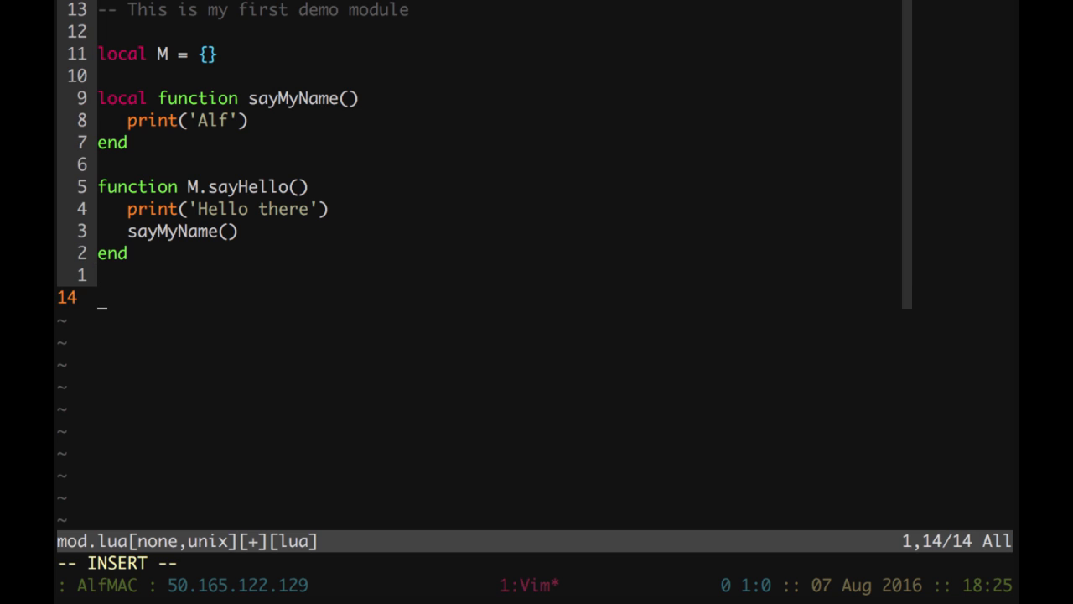
End mod.lua with return M and save it.
{"action": "type", "text": "return"}
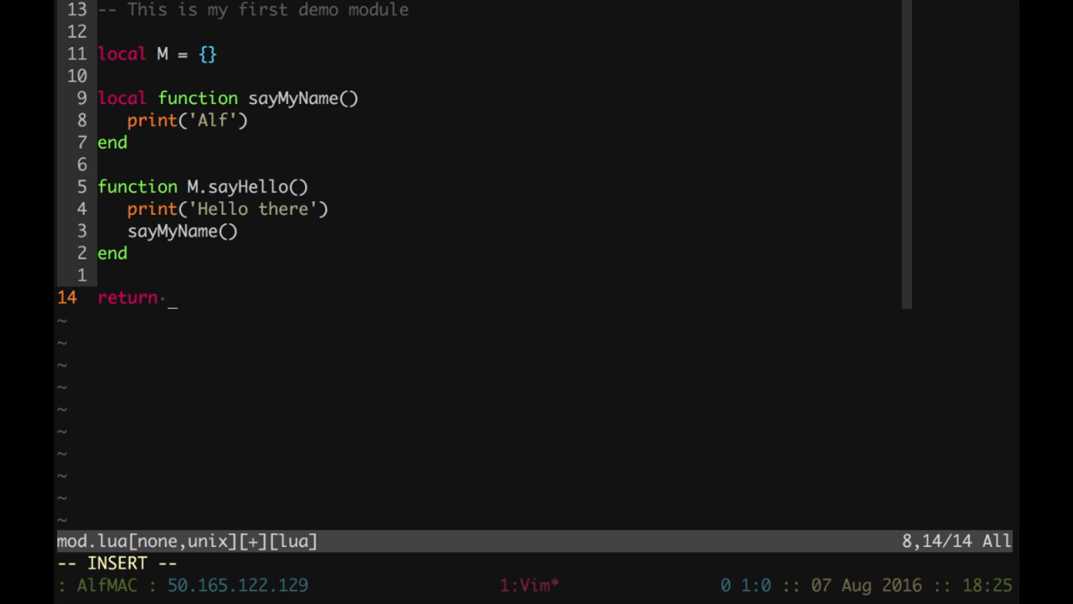
{"action": "type", "text": "M"}
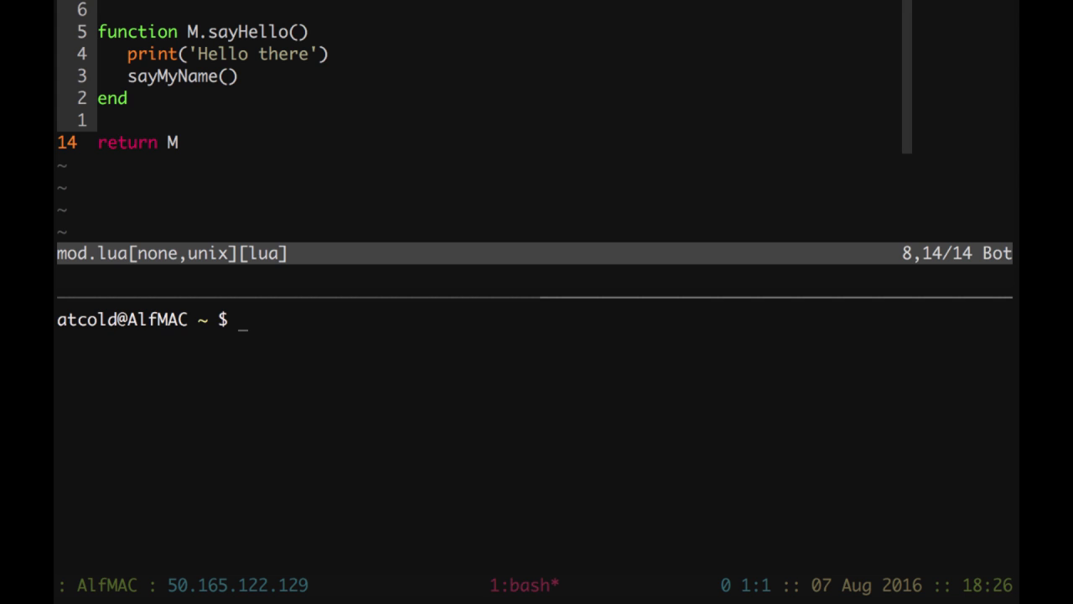
Note the Ctrl-A " pane-split shortcut in a shell comment, start th and clear the screen.
{"action": "type", "text": "#"}
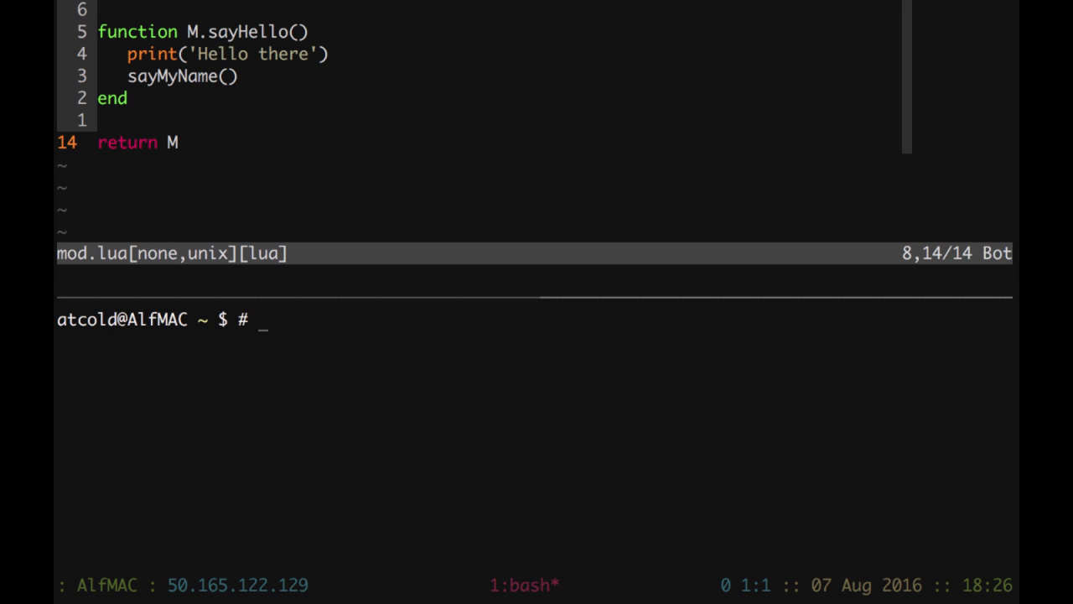
{"action": "key", "text": "ctrl+a"}
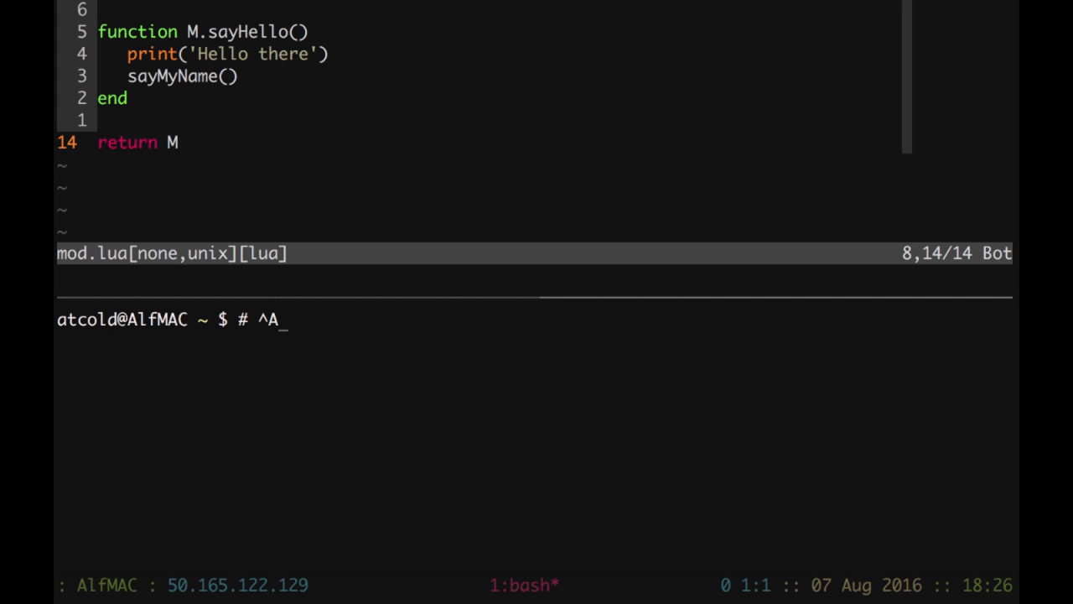
{"action": "type", "text": "+ \""}
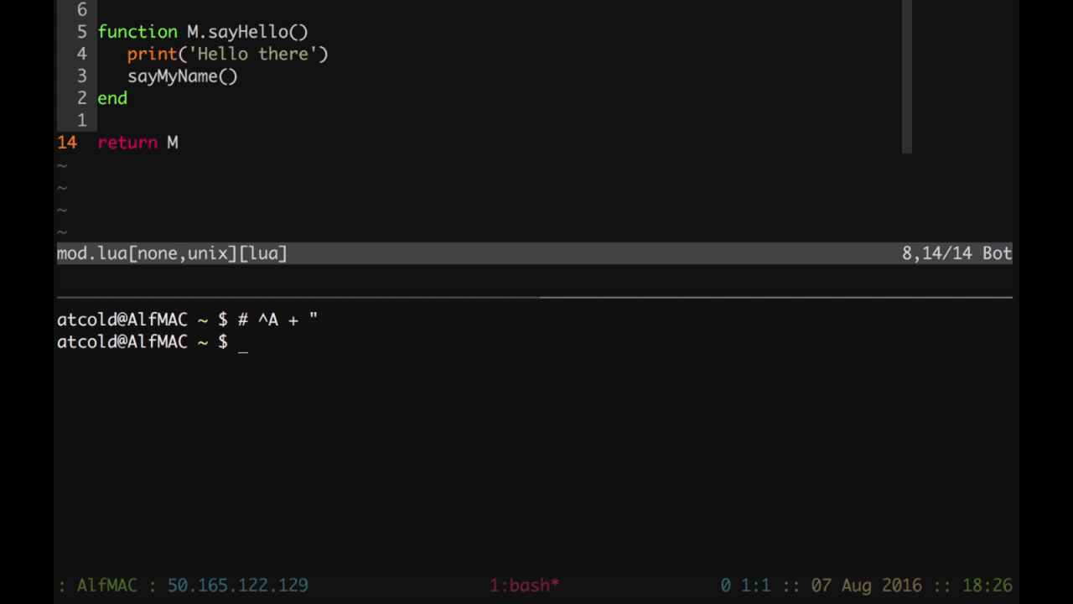
{"action": "type", "text": "th"}
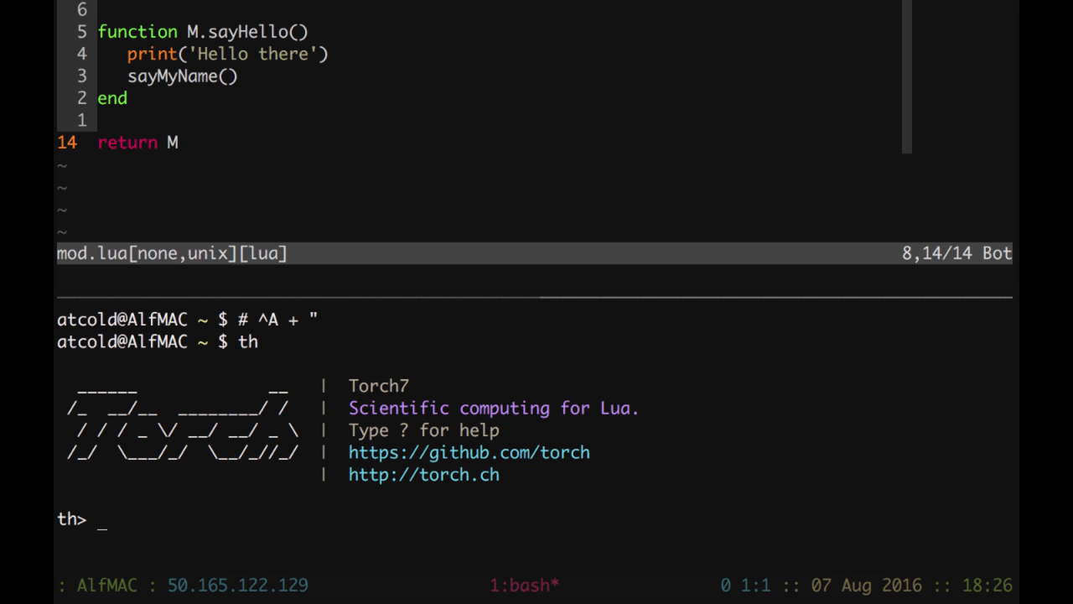
{"action": "key", "text": "ctrl+l"}
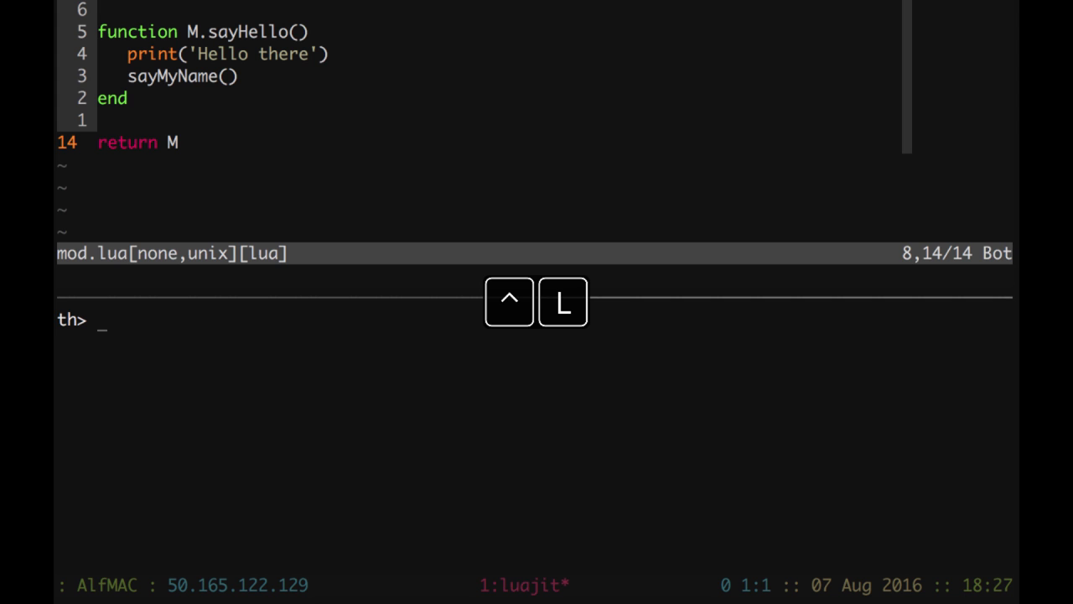
Run mod = require 'mod' and show mod holds only the sayHello function.
{"action": "type", "text": "mod = r"}
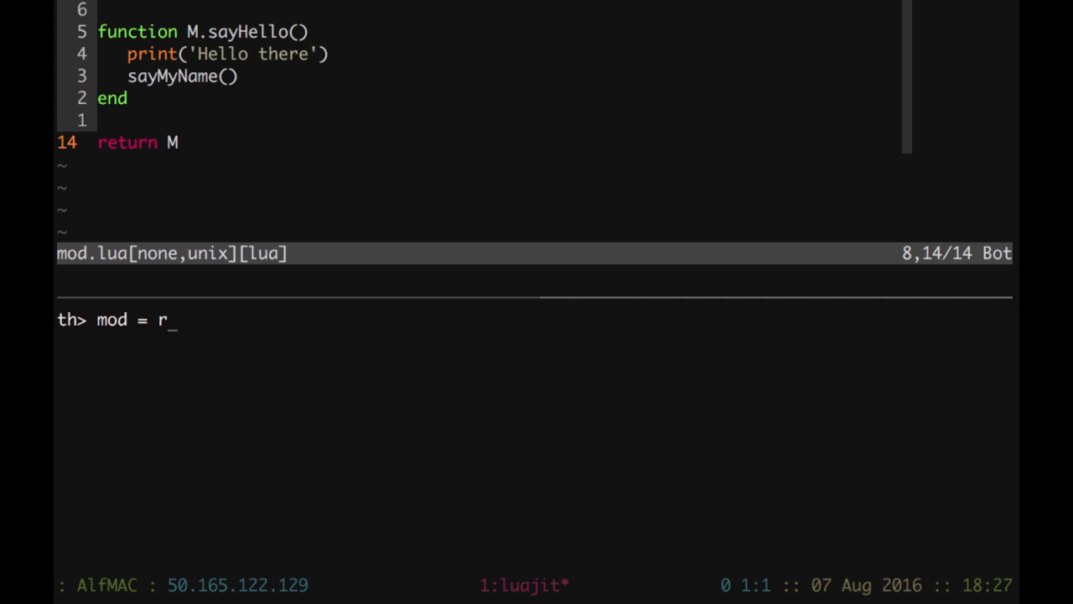
{"action": "type", "text": "equire 'mod'"}
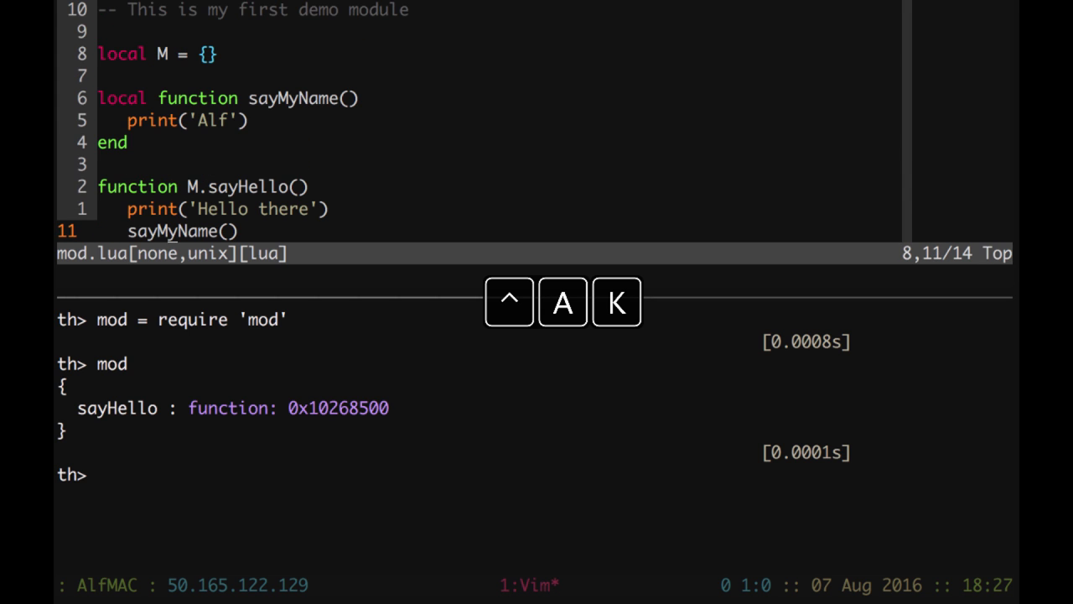
{"action": "scroll", "scroll_direction": "down", "scroll_amount": 3}
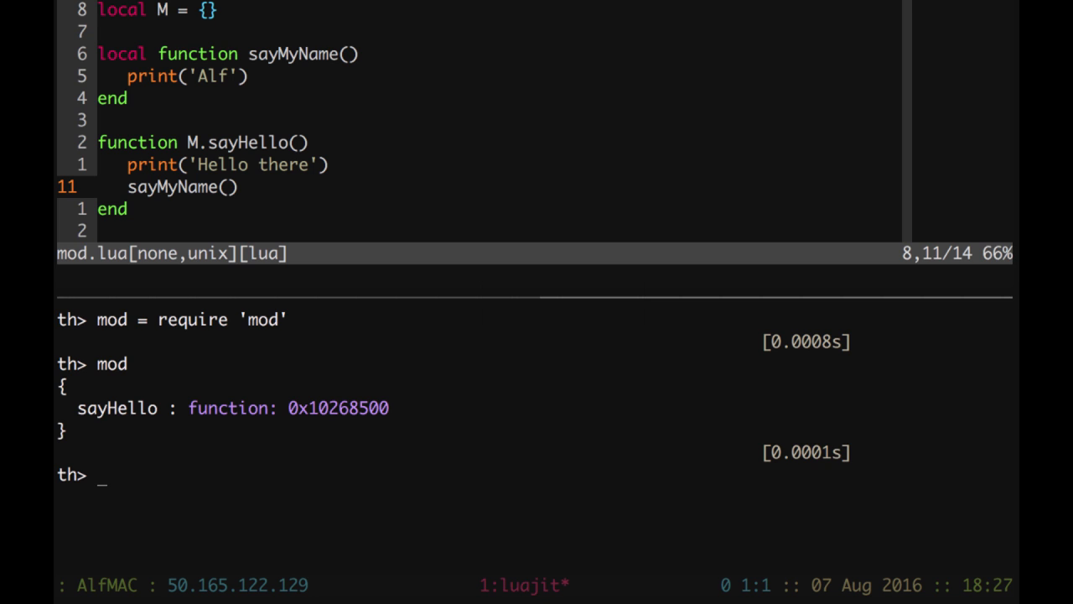
Call mod.sayHello() printing 'Hello there' and 'Alf', then mod.sayMyName() raising a nil-value error.
{"action": "type", "text": "mod.s"}
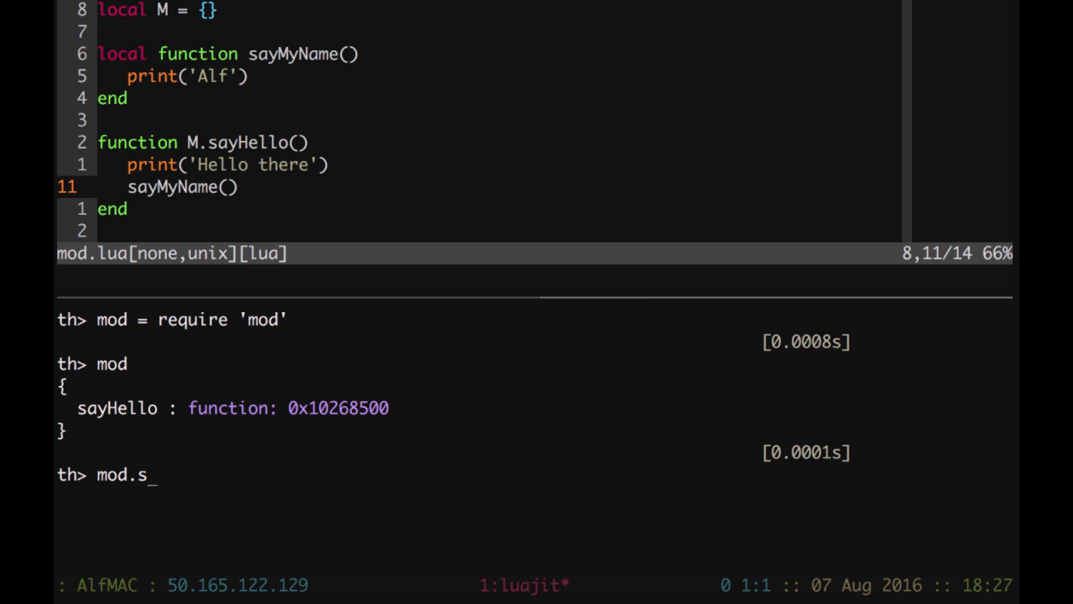
{"action": "type", "text": "ayHello()"}
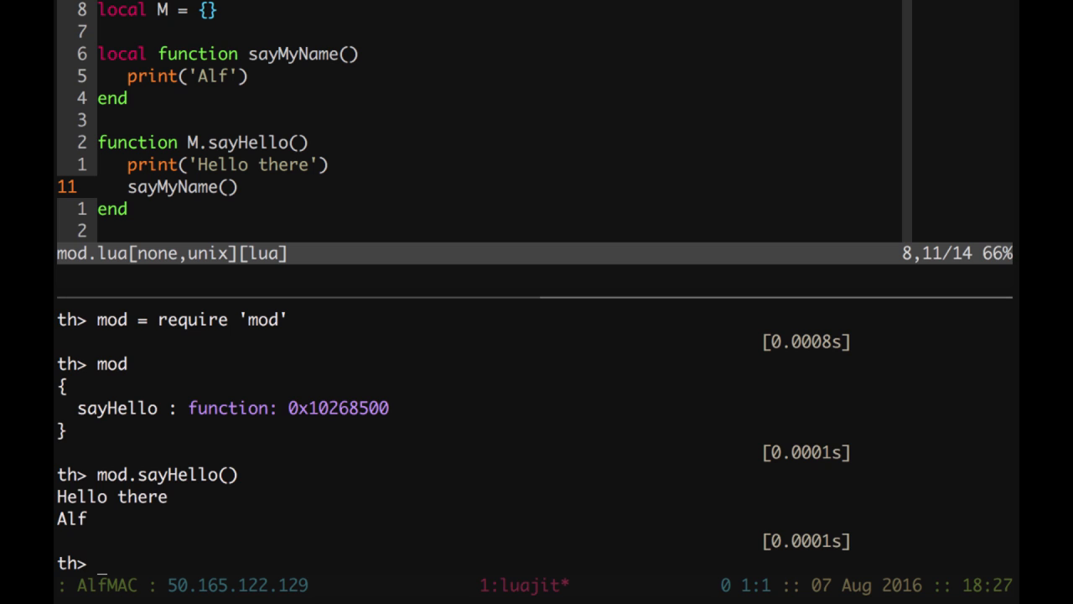
{"action": "type", "text": "mod"}
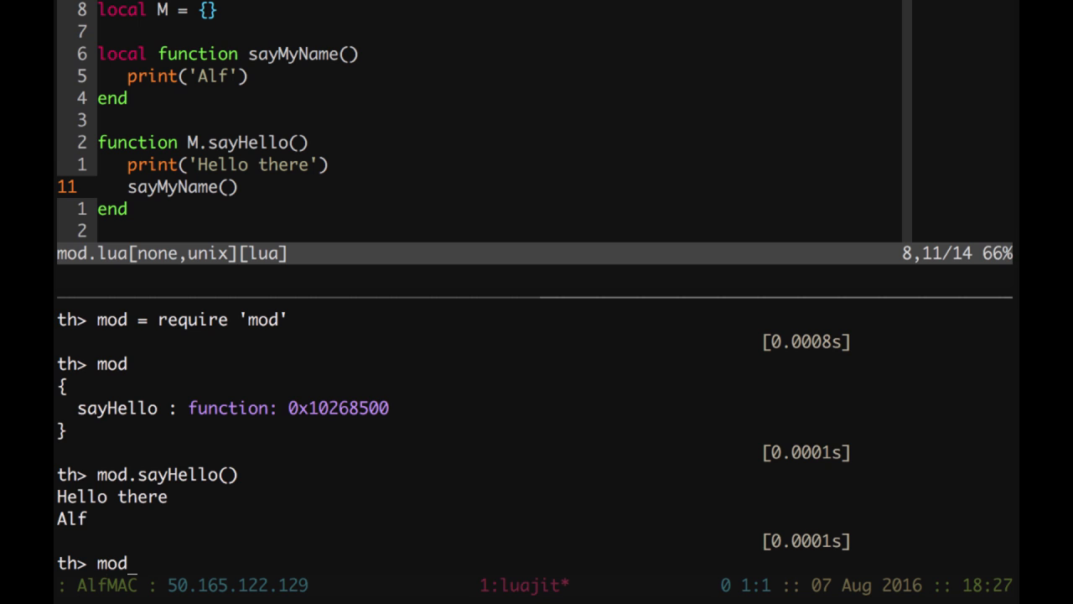
{"action": "type", "text": "."}
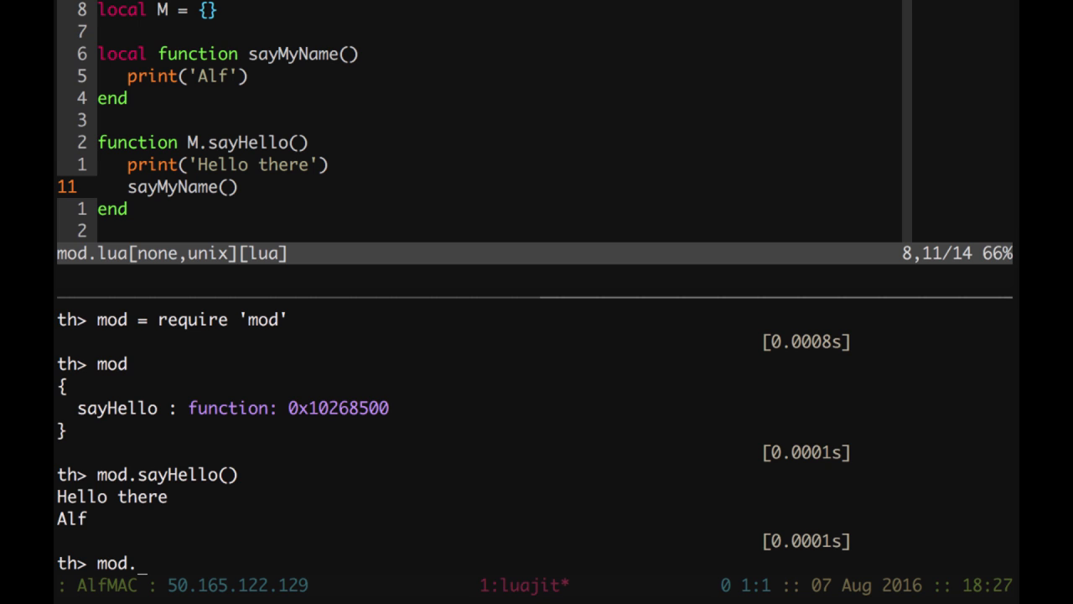
{"action": "type", "text": "sayM"}
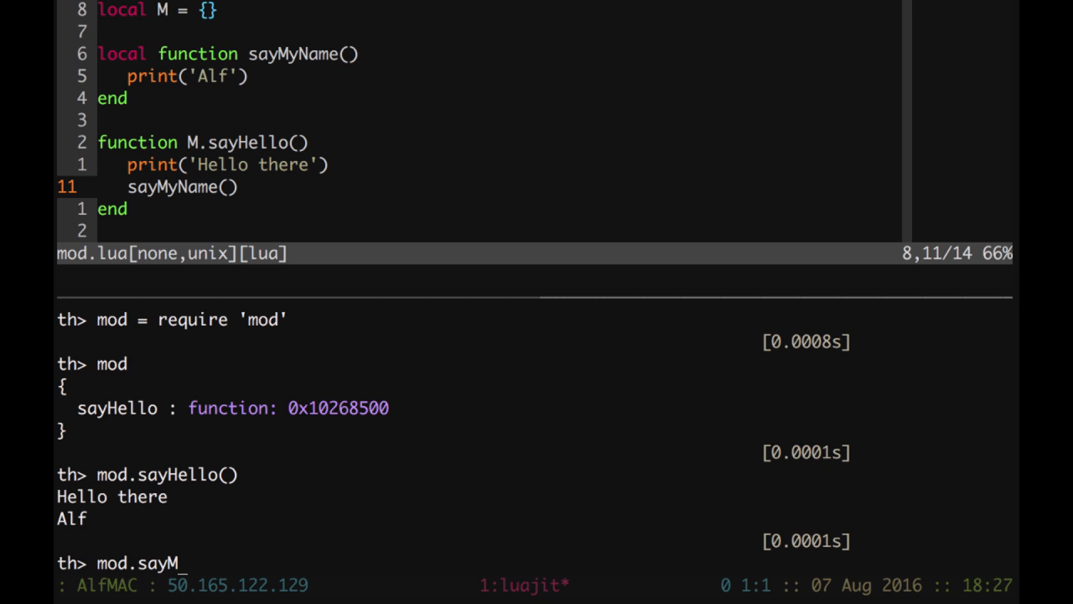
{"action": "type", "text": "yName("}
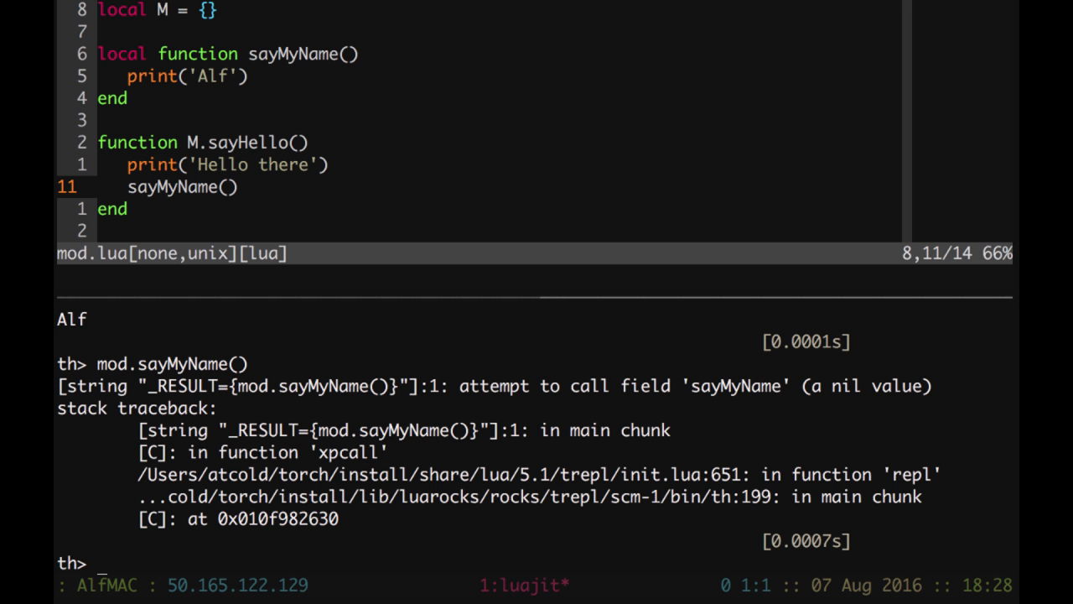
{"action": "mouse_move", "coordinate": [902, 406]}
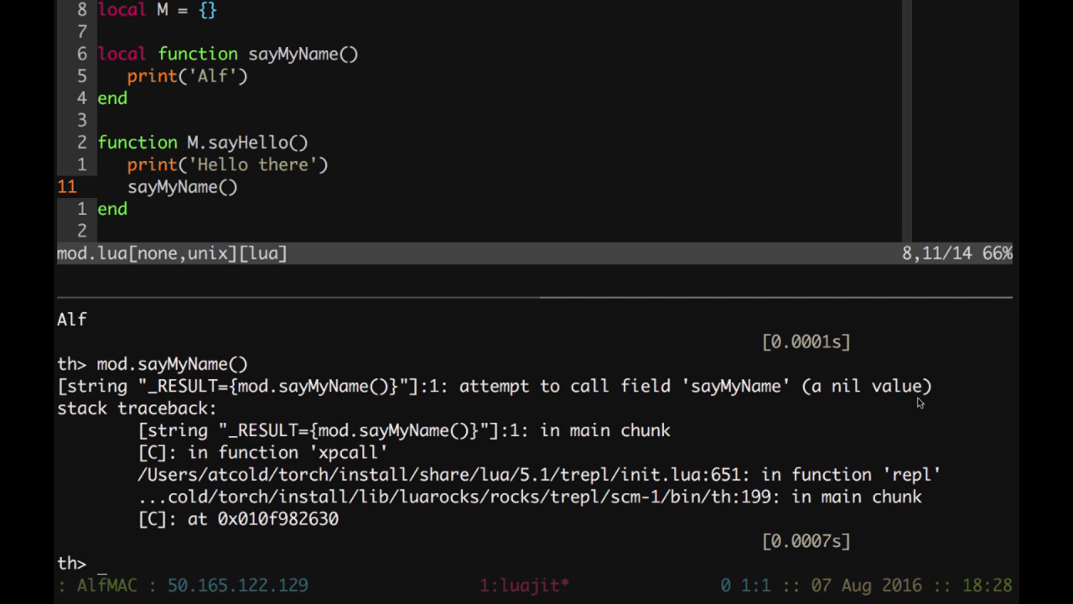
{"action": "mouse_move", "coordinate": [584, 261]}
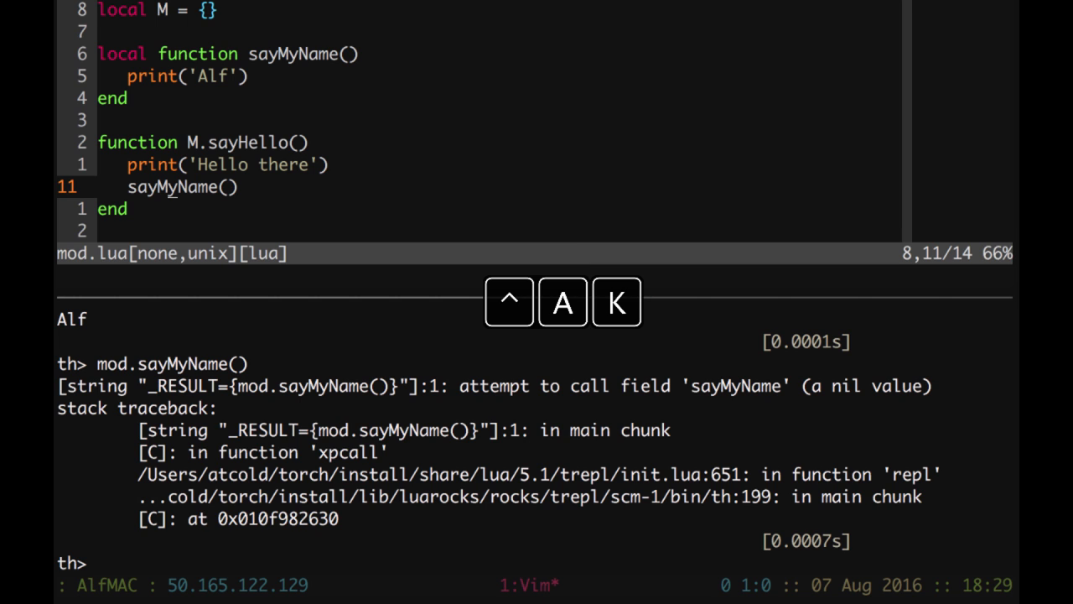
Insert print('All code loaded!') above return M in mod.lua and save.
{"action": "key", "text": "o"}
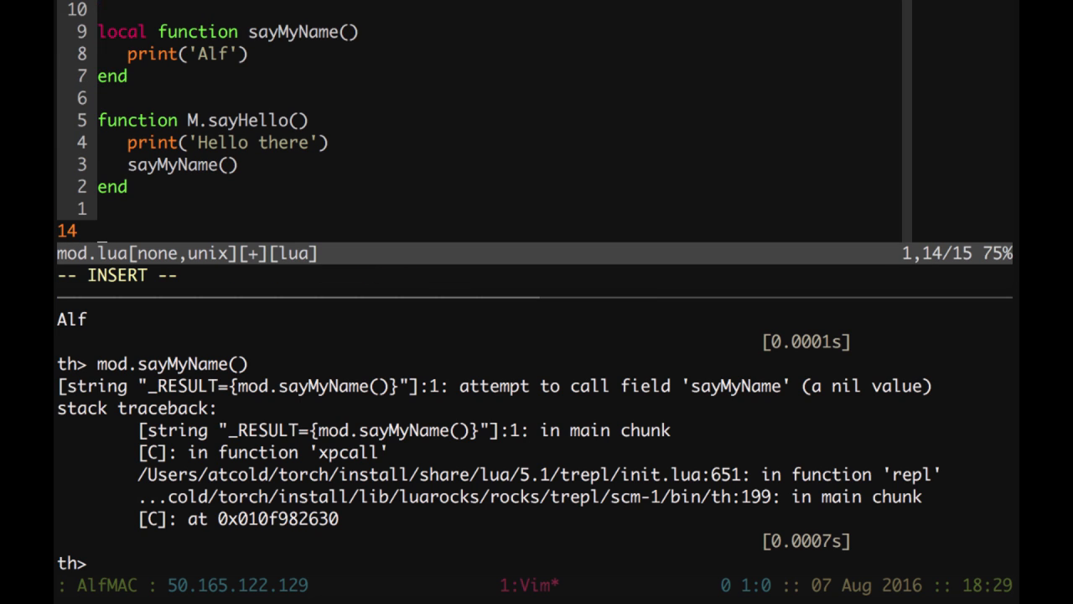
{"action": "type", "text": "print("}
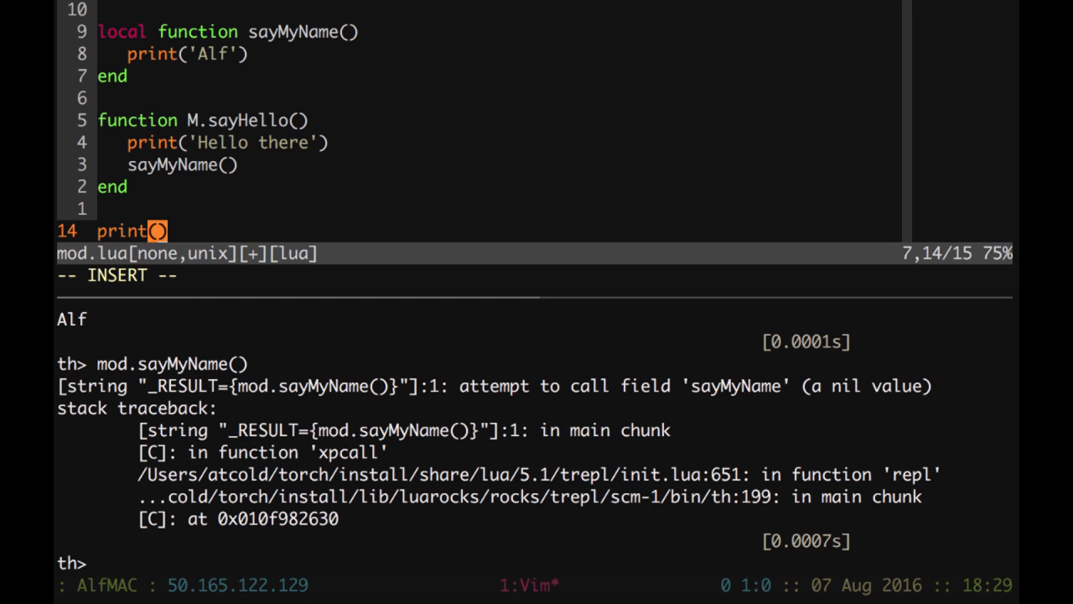
{"action": "type", "text": "('All')"}
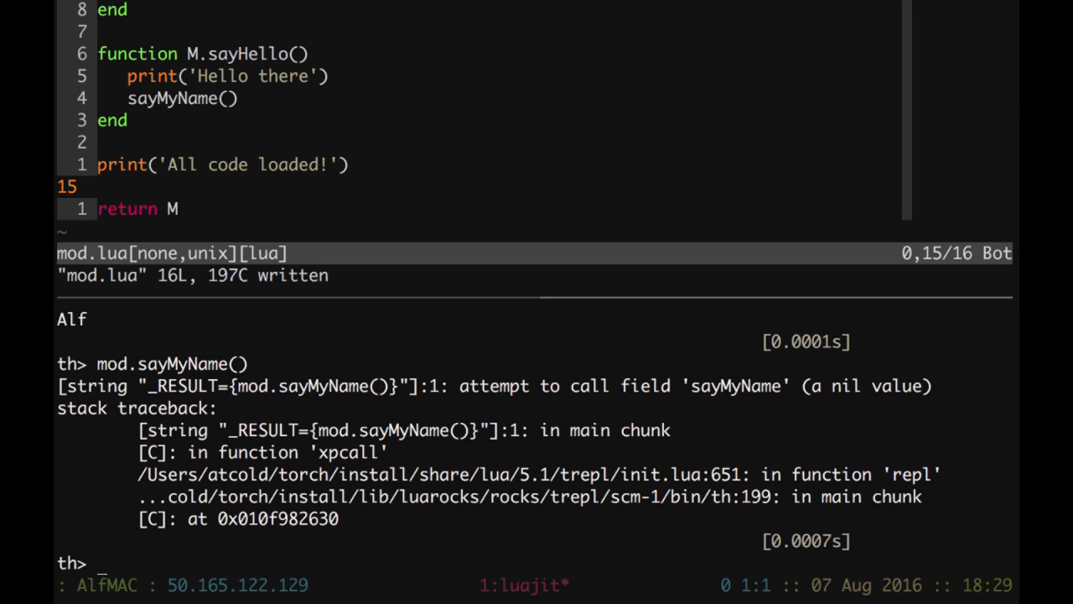
Re-run require 'mod' to get the sayHello table back, then begin a dofile command.
{"action": "type", "text": "require '"}
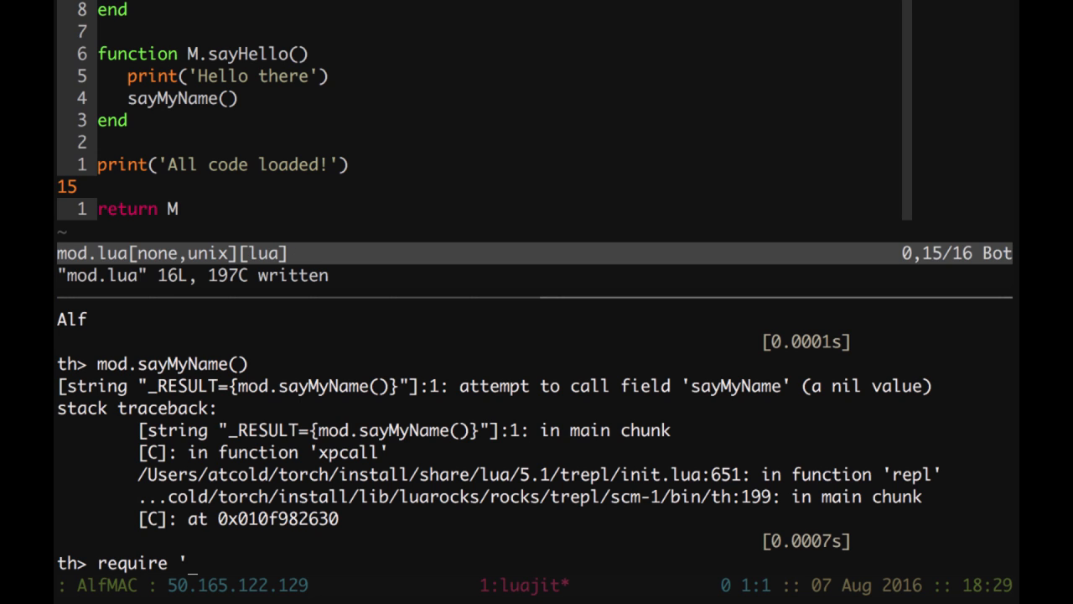
{"action": "type", "text": "mod"}
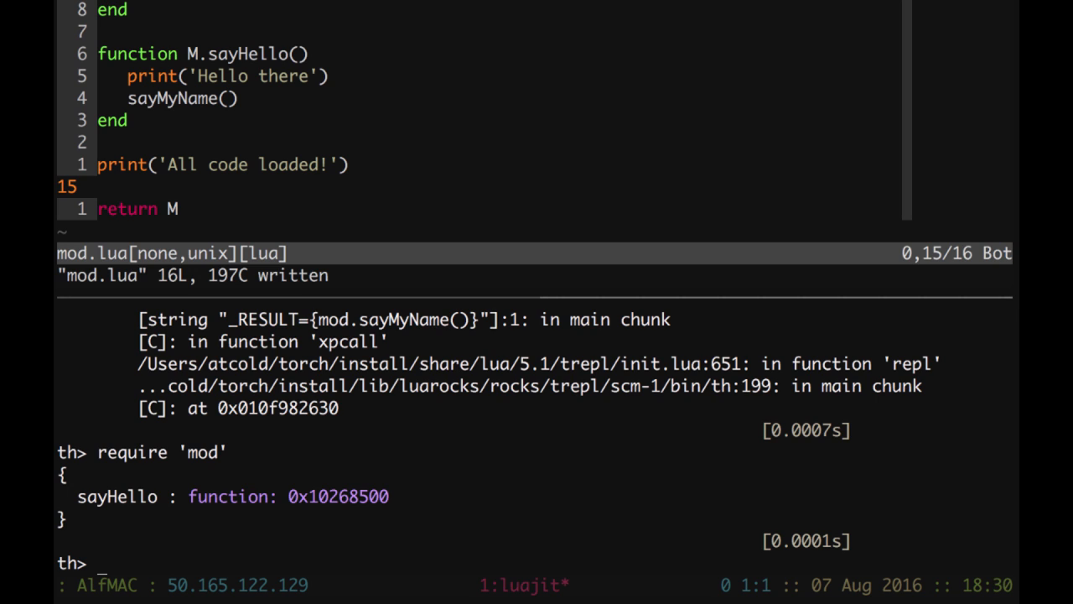
{"action": "type", "text": "dof"}
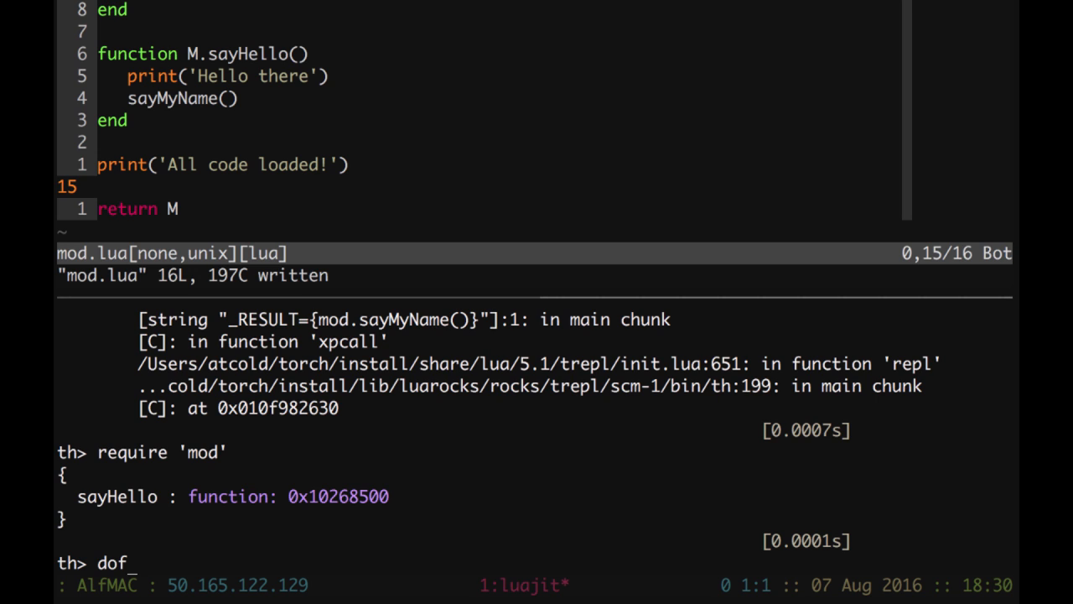
Run mod = dofile 'mod.lua', which prints All code loaded!
{"action": "type", "text": "ile '"}
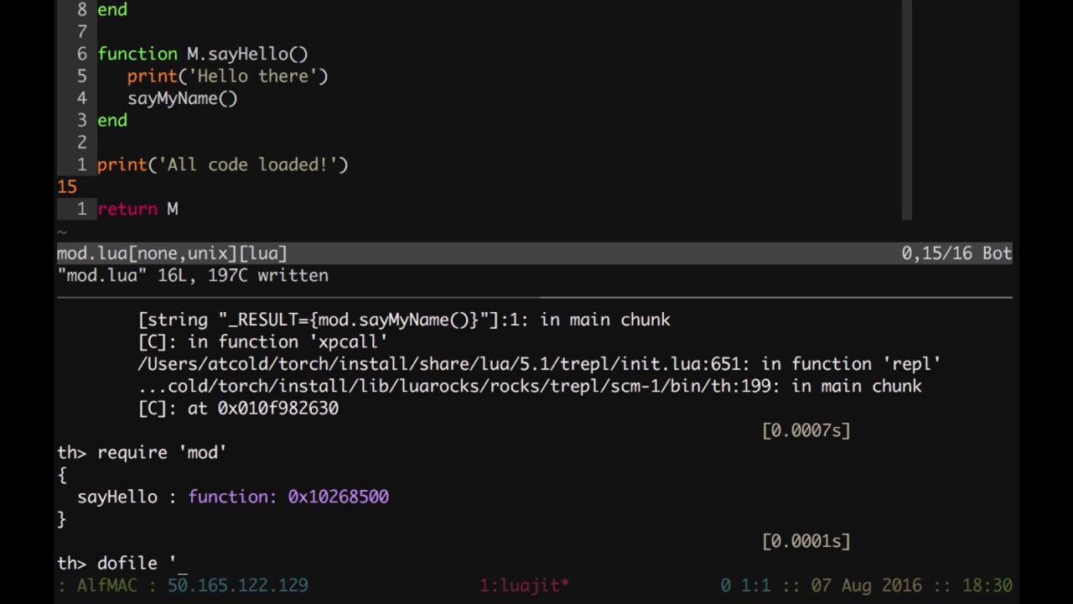
{"action": "type", "text": "o"}
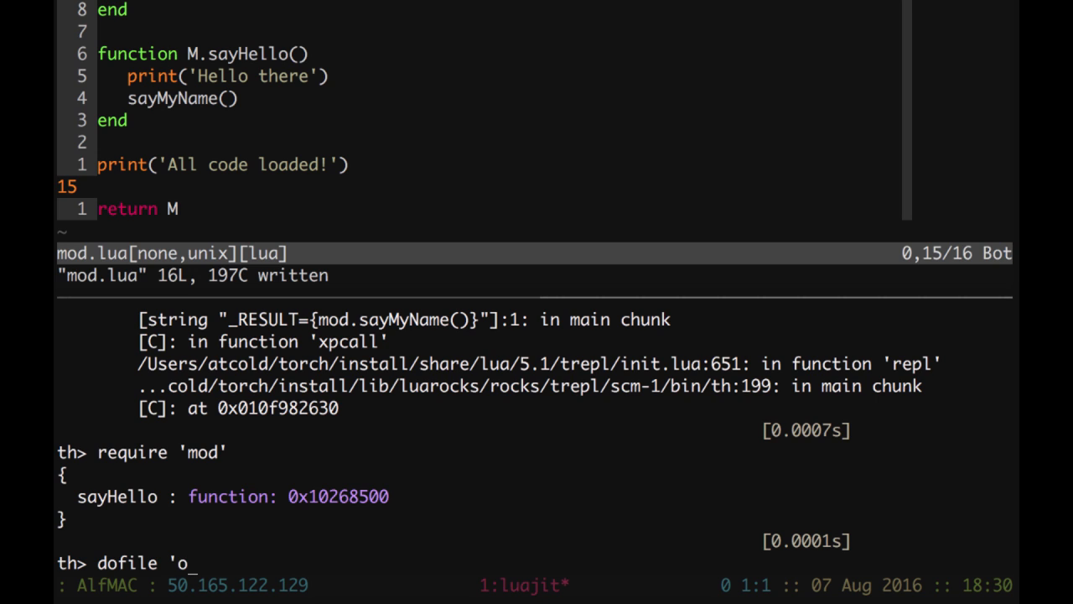
{"action": "type", "text": "mod.lu"}
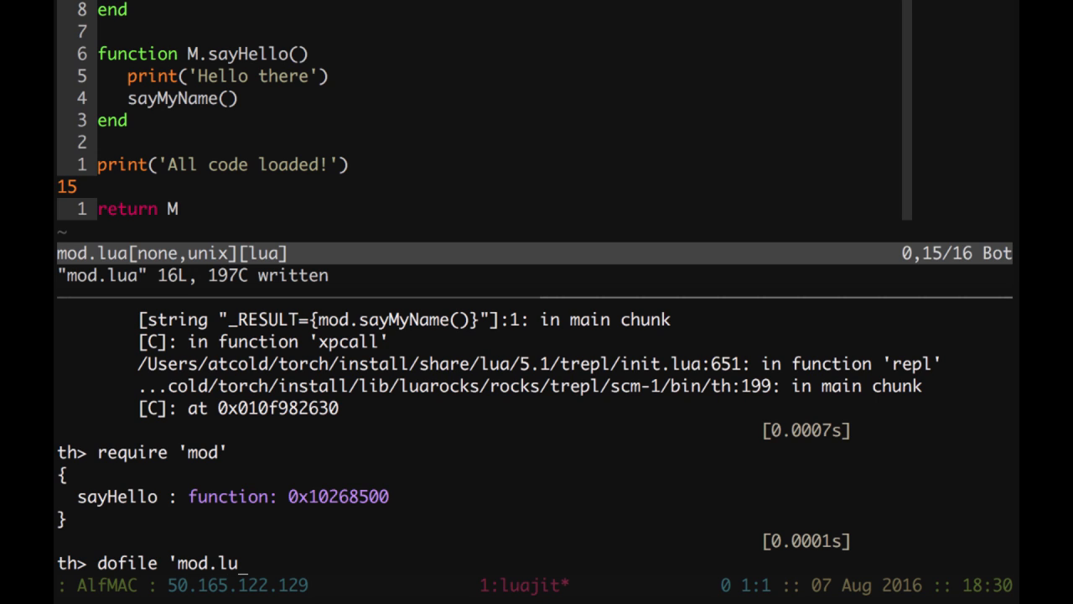
{"action": "type", "text": "a'"}
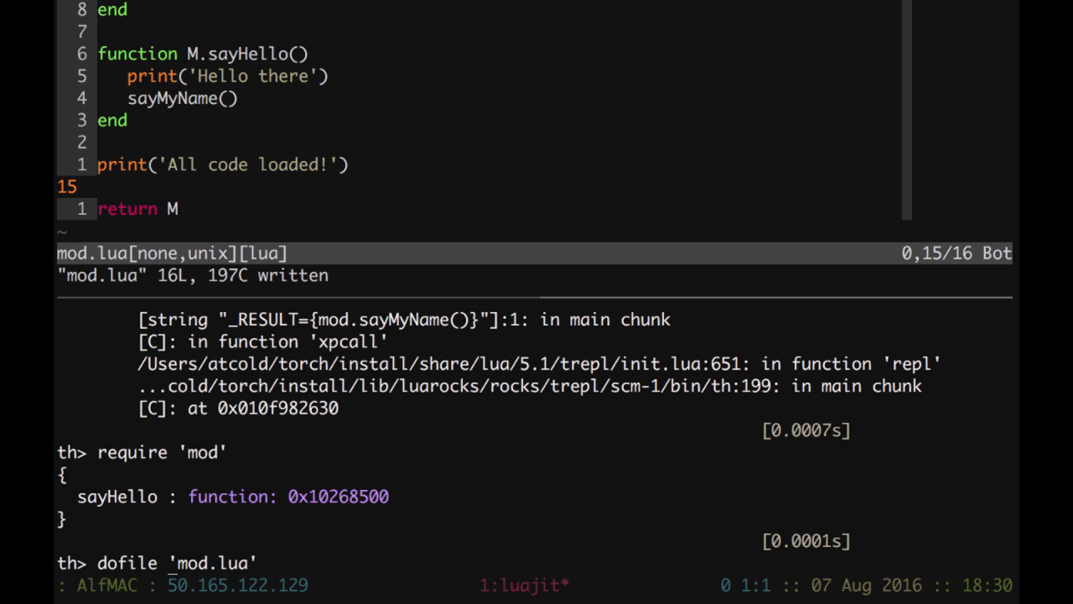
{"action": "type", "text": "mod"}
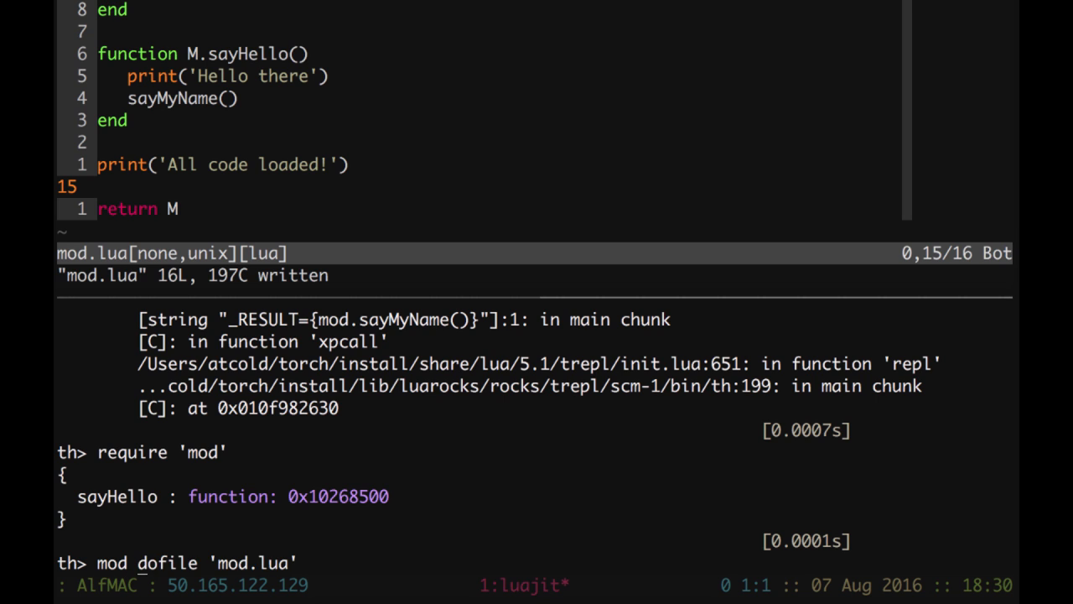
{"action": "type", "text": "="}
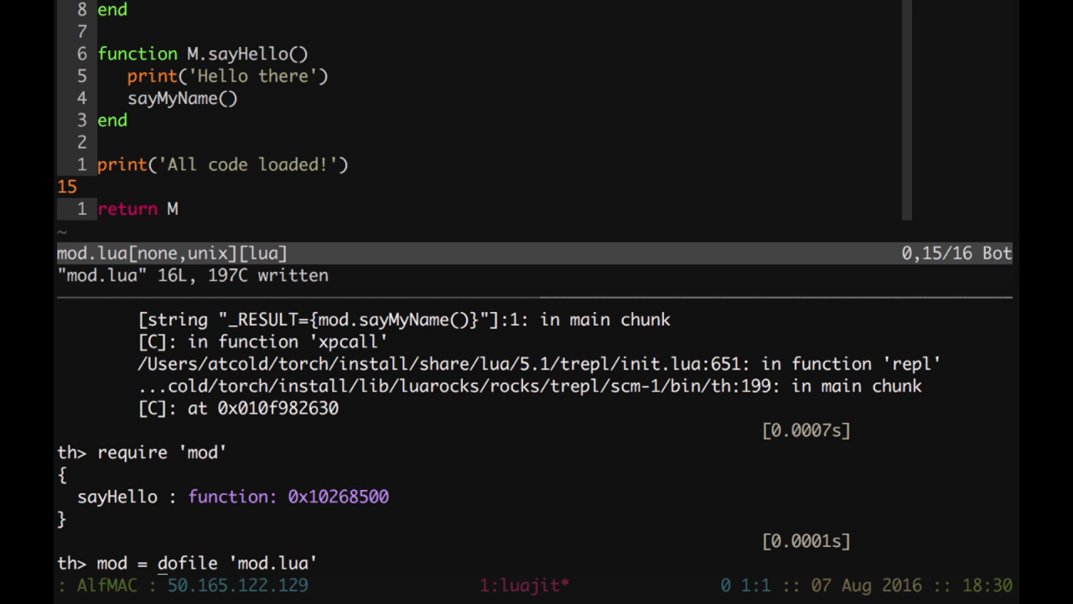
{"action": "key", "text": "Return"}
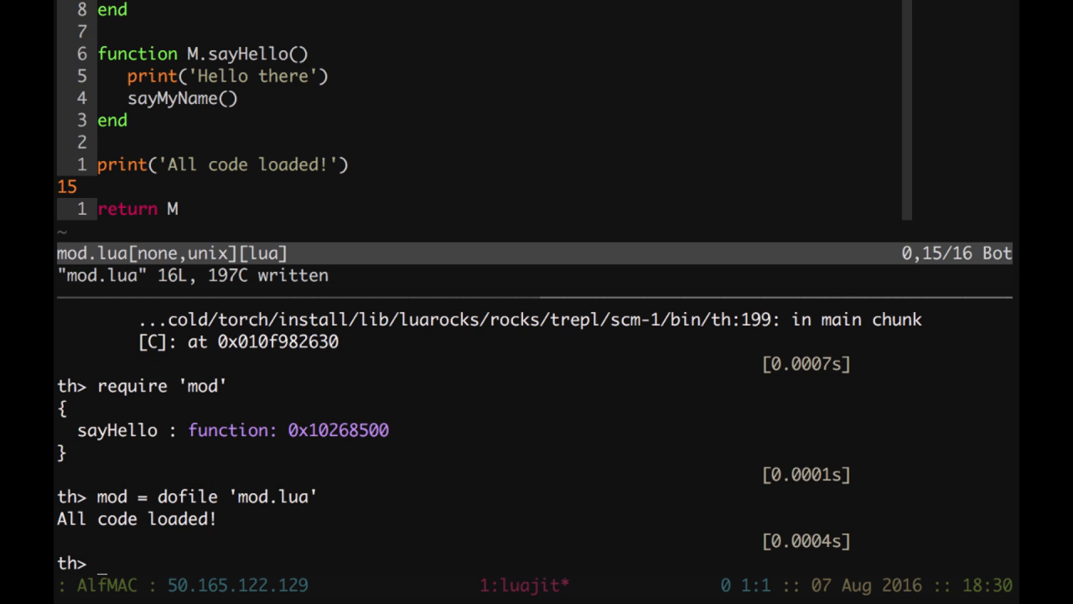
Run mod2 = dofile 'mod.lua' printing again, then mod3 = require 'mod' printing nothing.
{"action": "type", "text": "mod = dofile 'mod.lua'"}
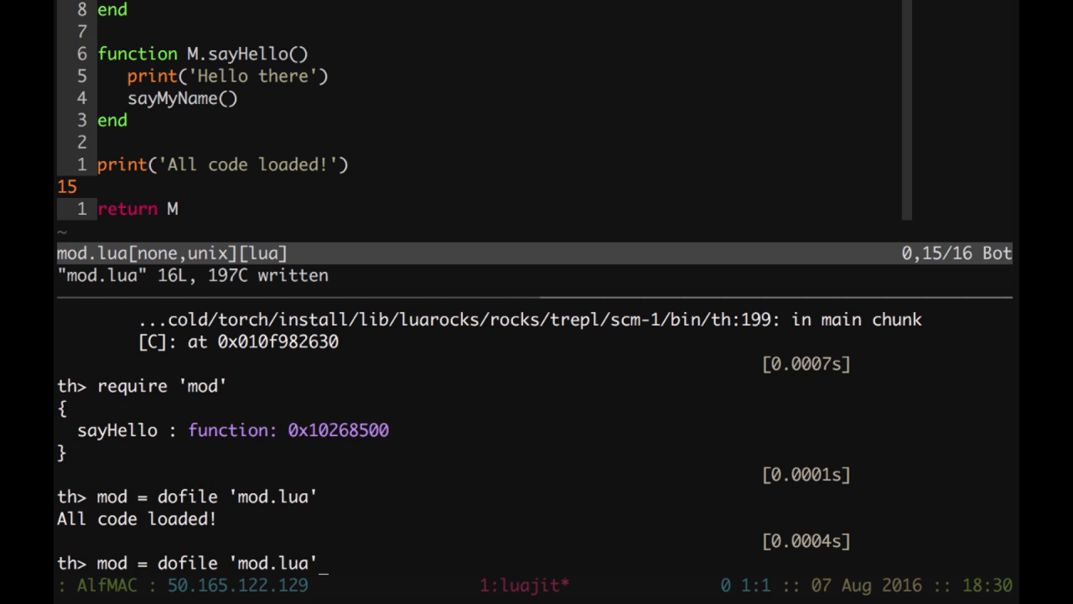
{"action": "type", "text": "2"}
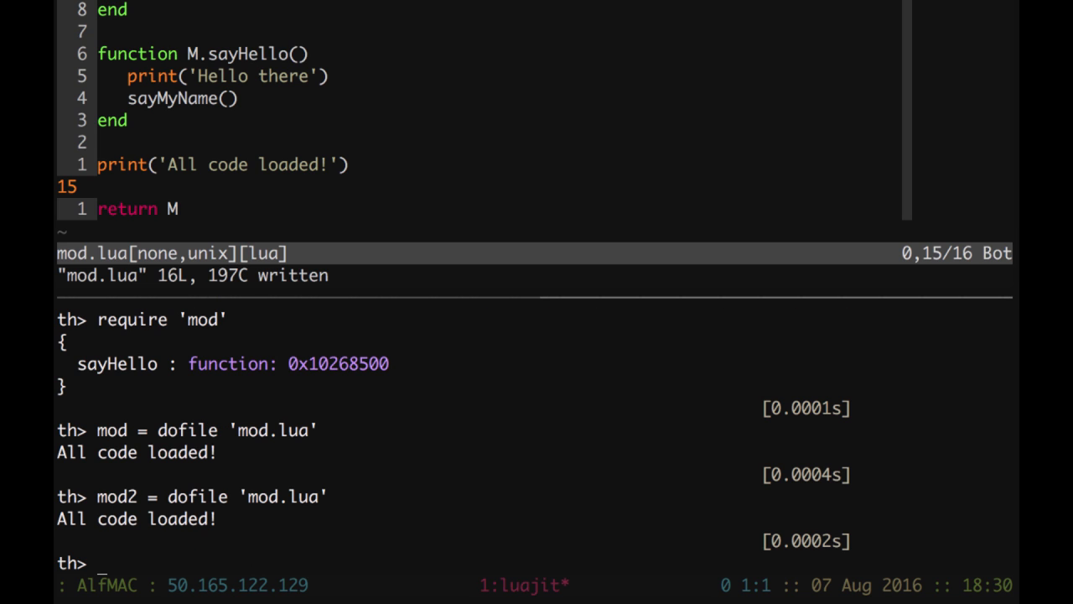
{"action": "type", "text": "mod3 ="}
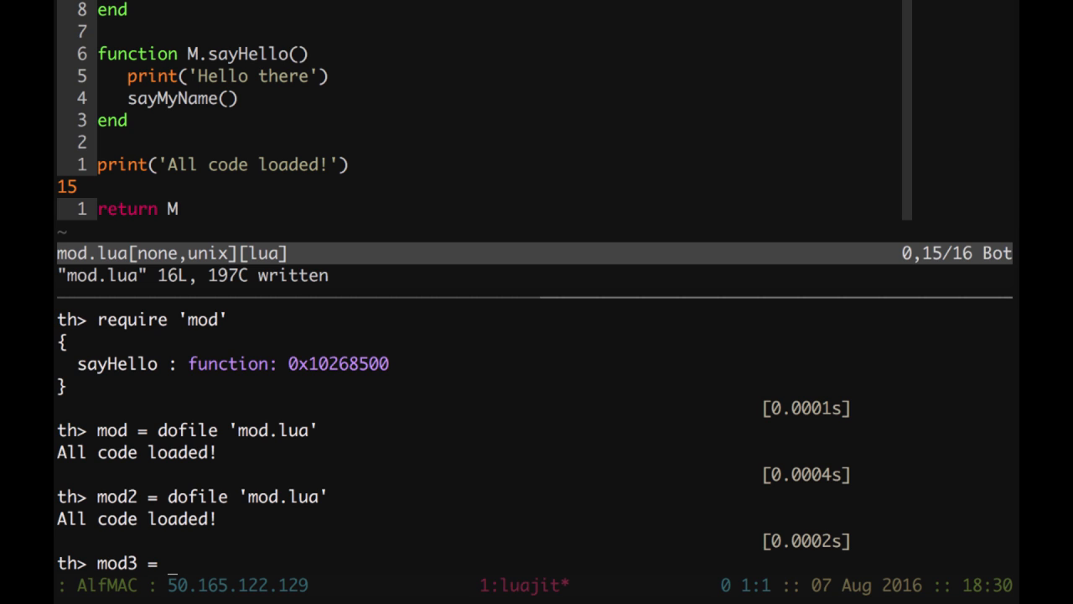
{"action": "type", "text": "require '"}
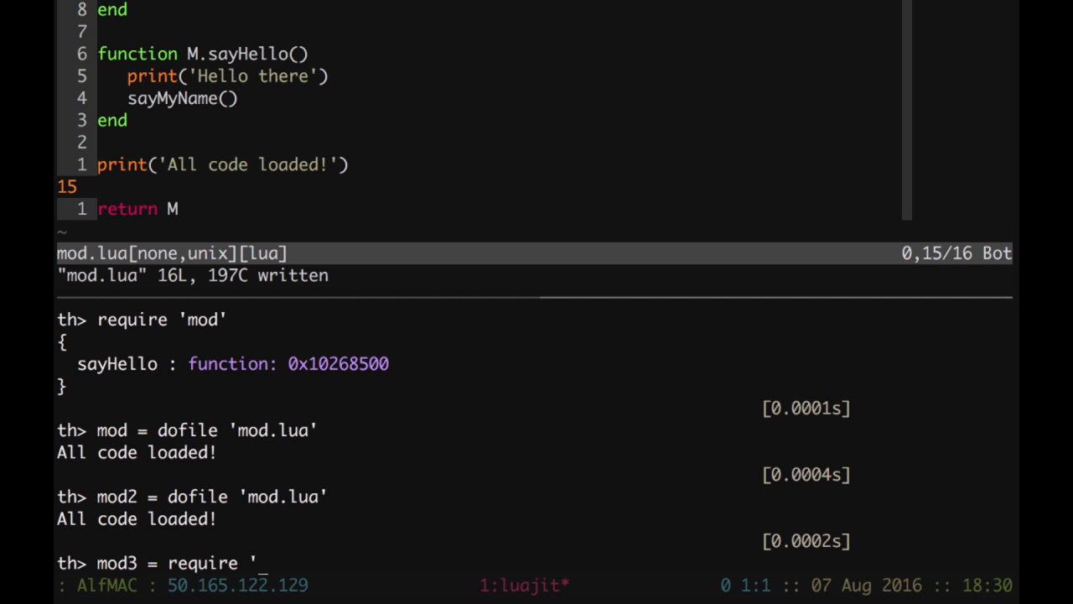
{"action": "key", "text": "Return"}
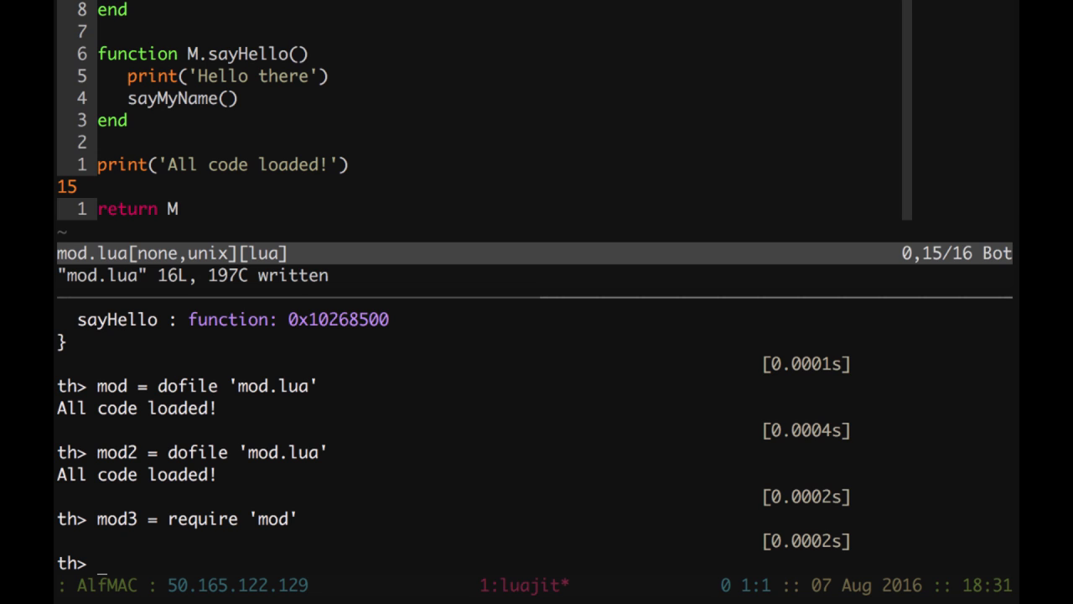
{"action": "type", "text": "f"}
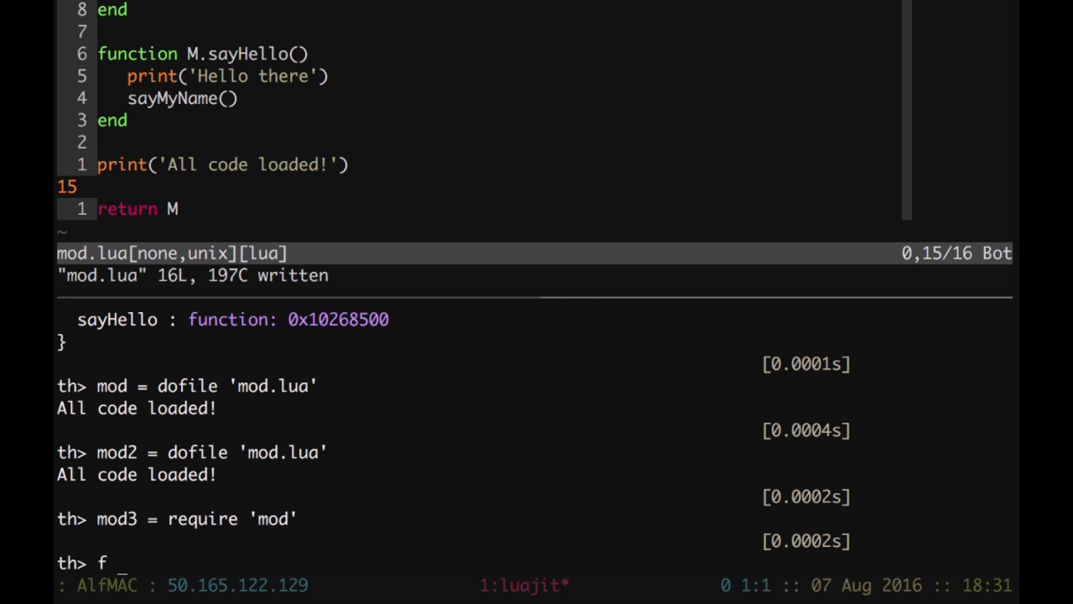
Define f = loadfile 'mod.lua' and call f() to print All code loaded!, then begin g =.
{"action": "type", "text": "= load"}
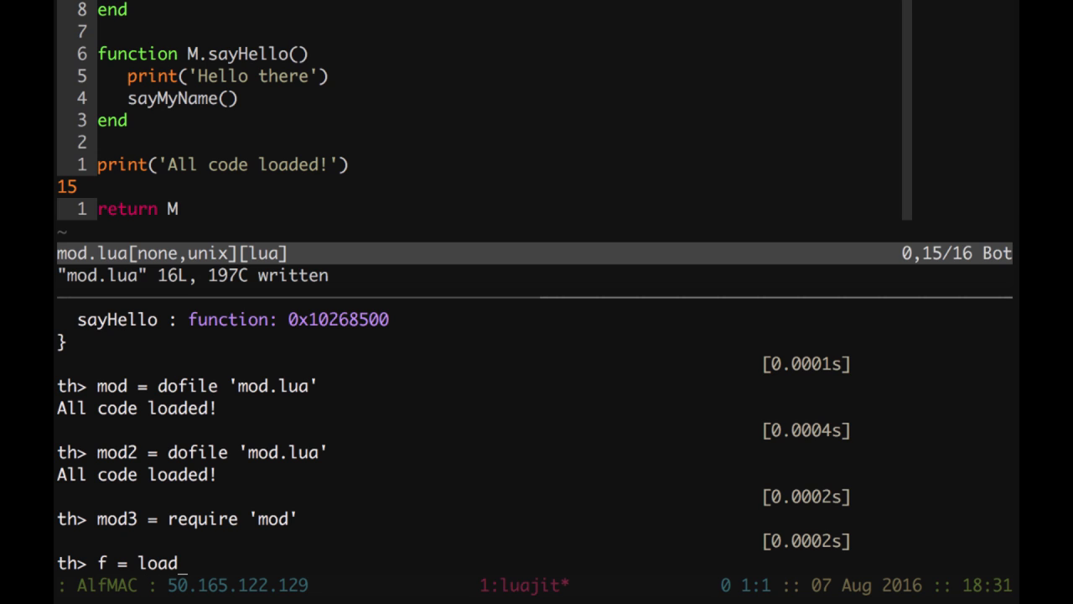
{"action": "type", "text": "file '"}
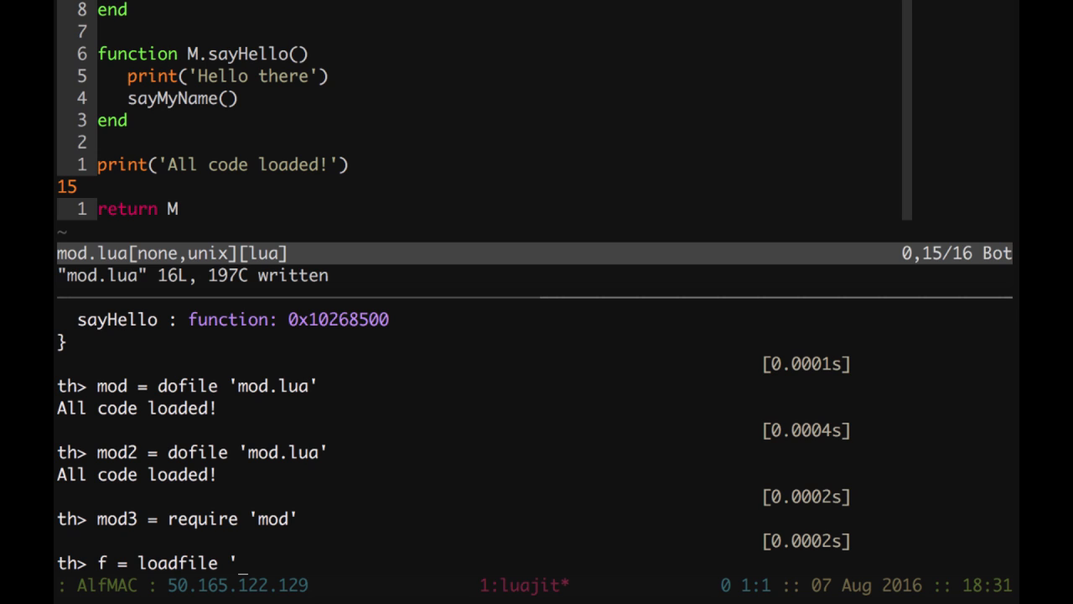
{"action": "type", "text": "m"}
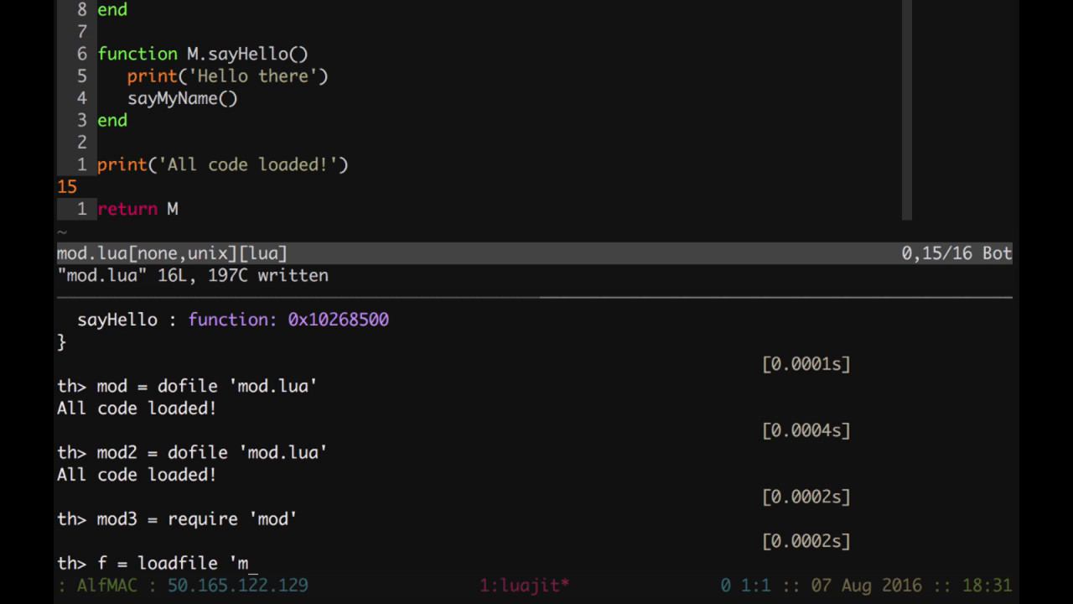
{"action": "type", "text": "od.lua"}
{"action": "type", "text": "f("}
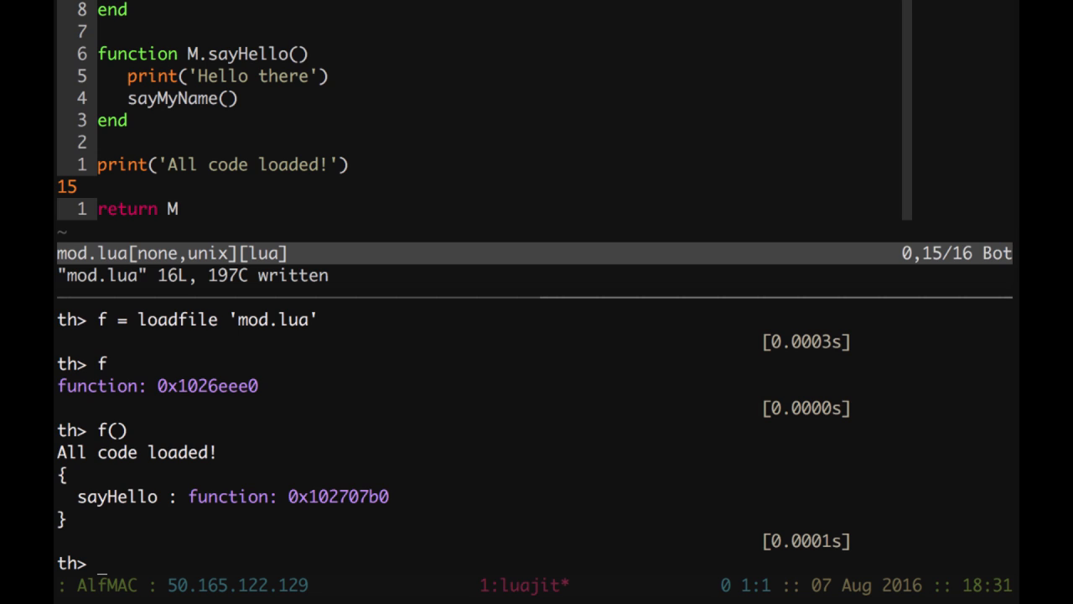
{"action": "type", "text": "g ="}
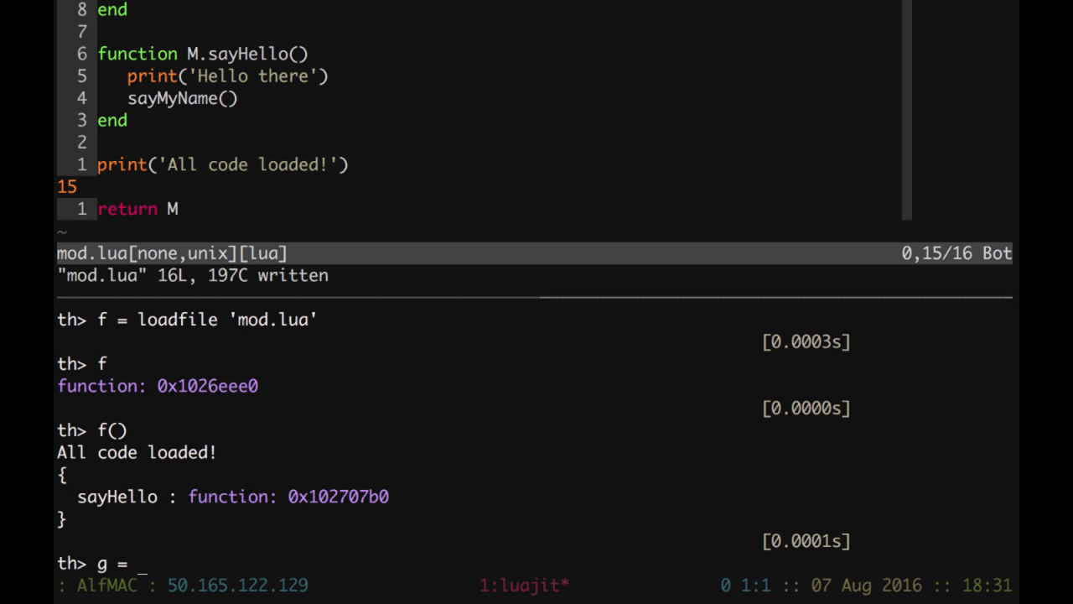
Define g = loadstring 'print(123)' and call g() so it prints 123.
{"action": "type", "text": "load"}
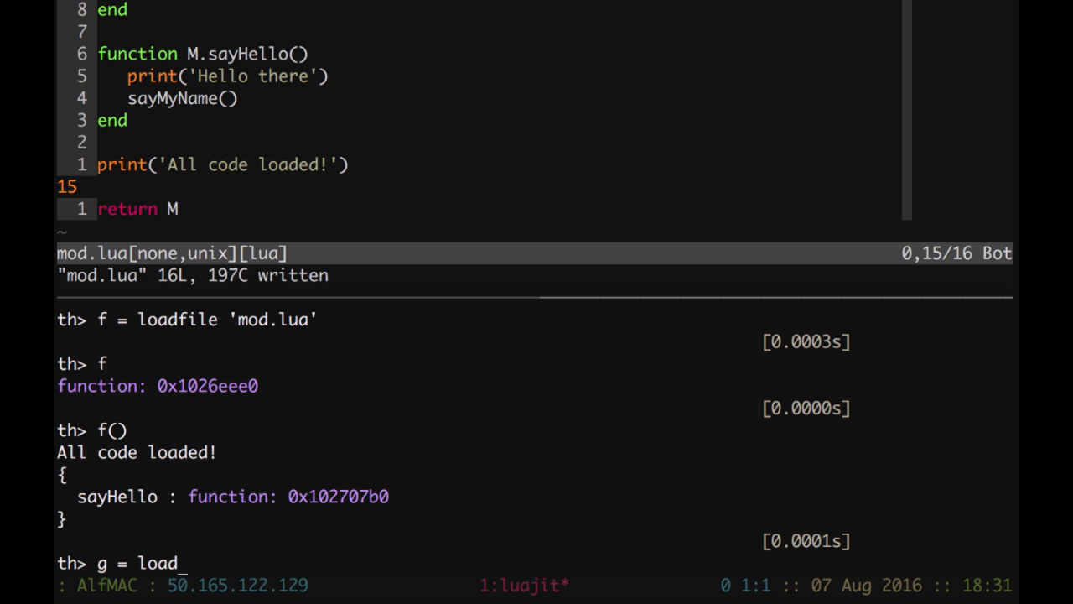
{"action": "type", "text": "string"}
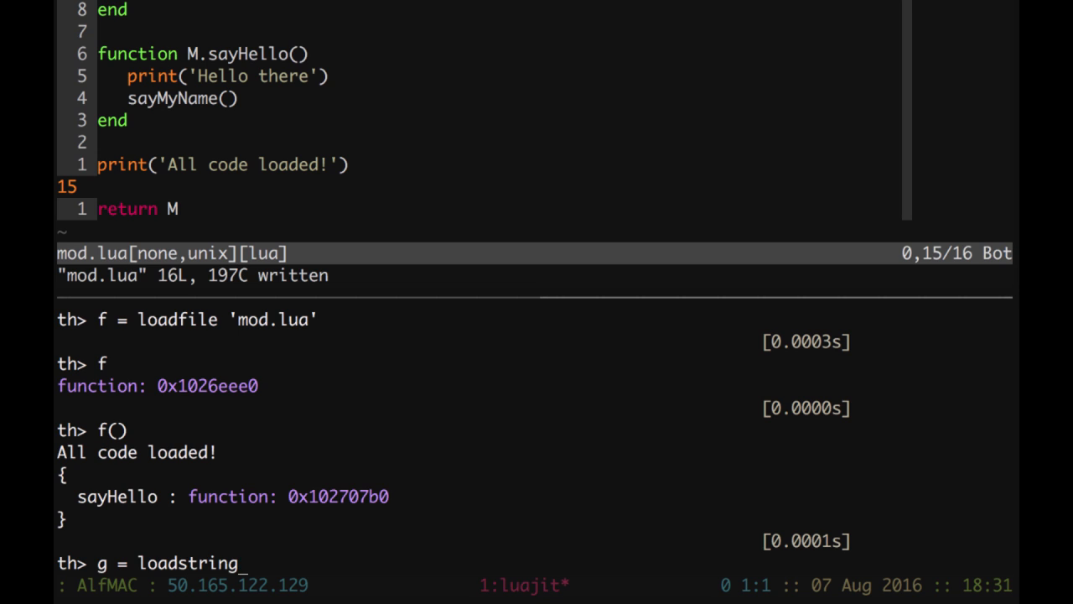
{"action": "type", "text": "'"}
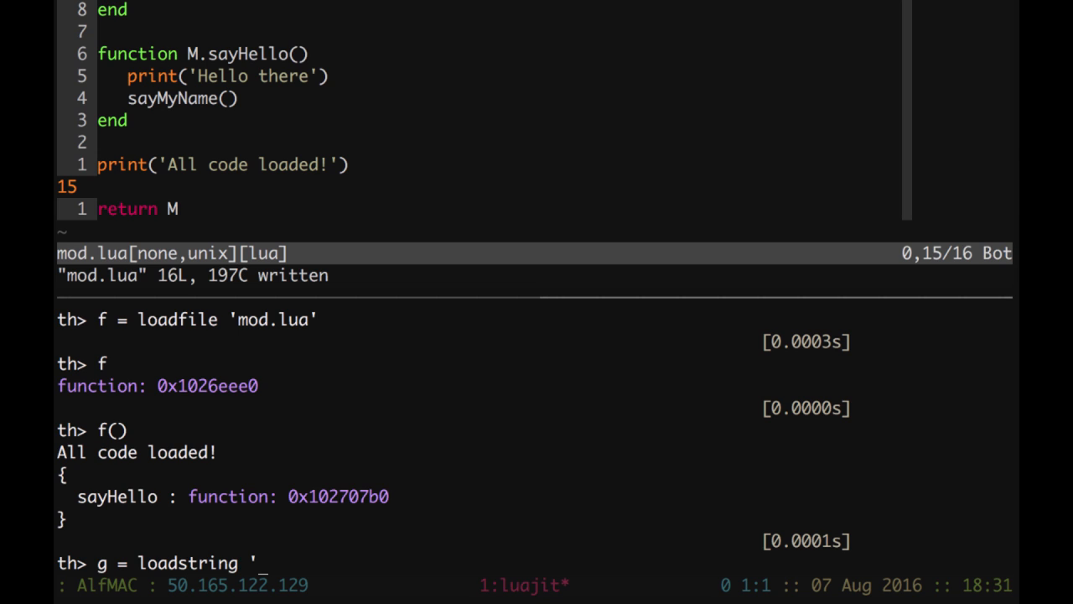
{"action": "type", "text": "print"}
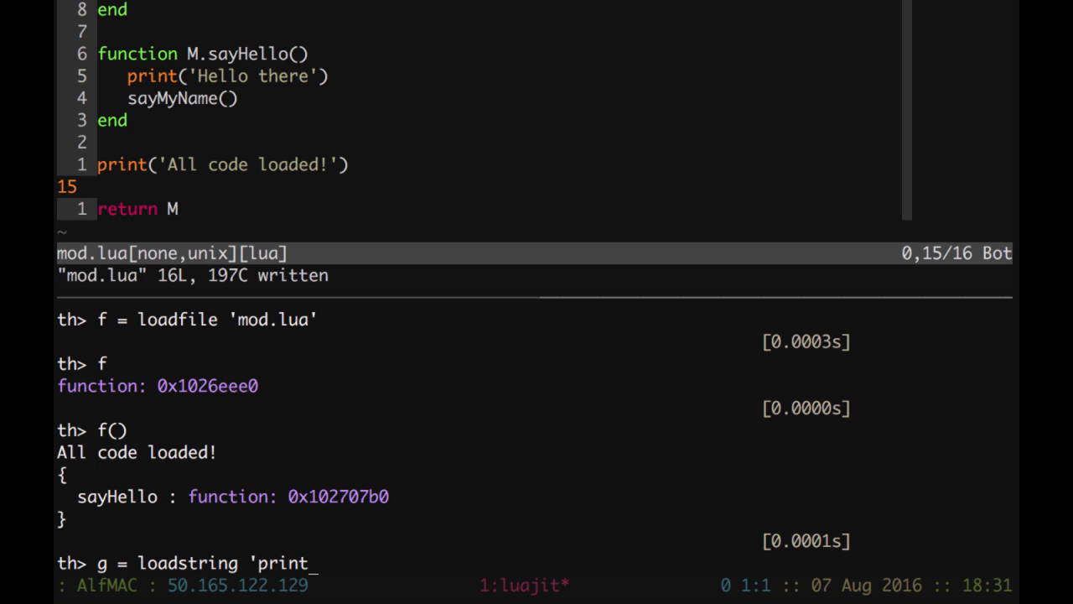
{"action": "type", "text": "(123)'"}
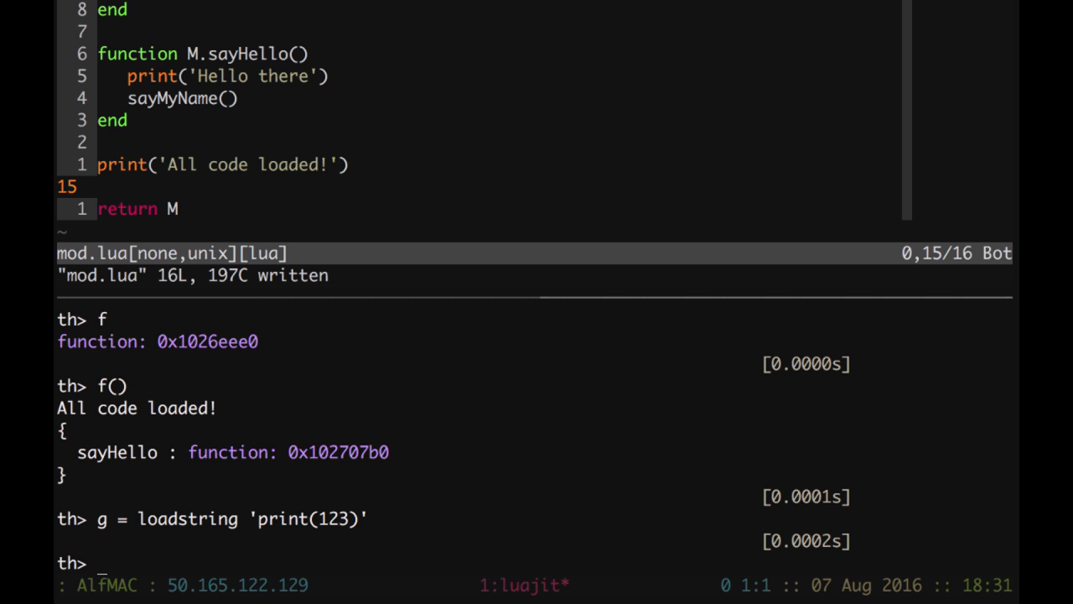
{"action": "type", "text": "g()"}
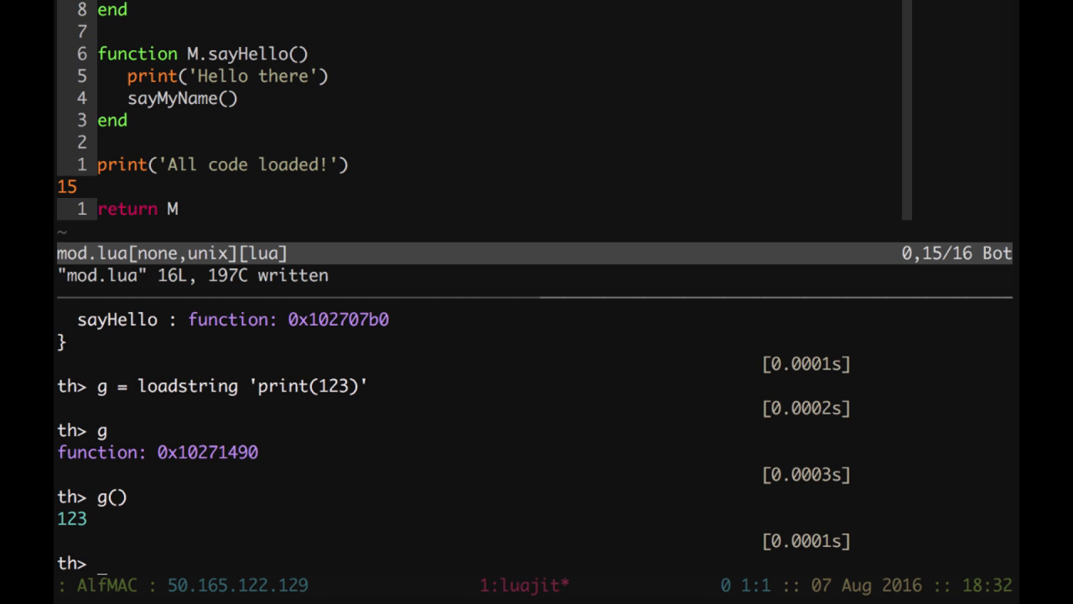
{"action": "mouse_move", "coordinate": [415, 183]}
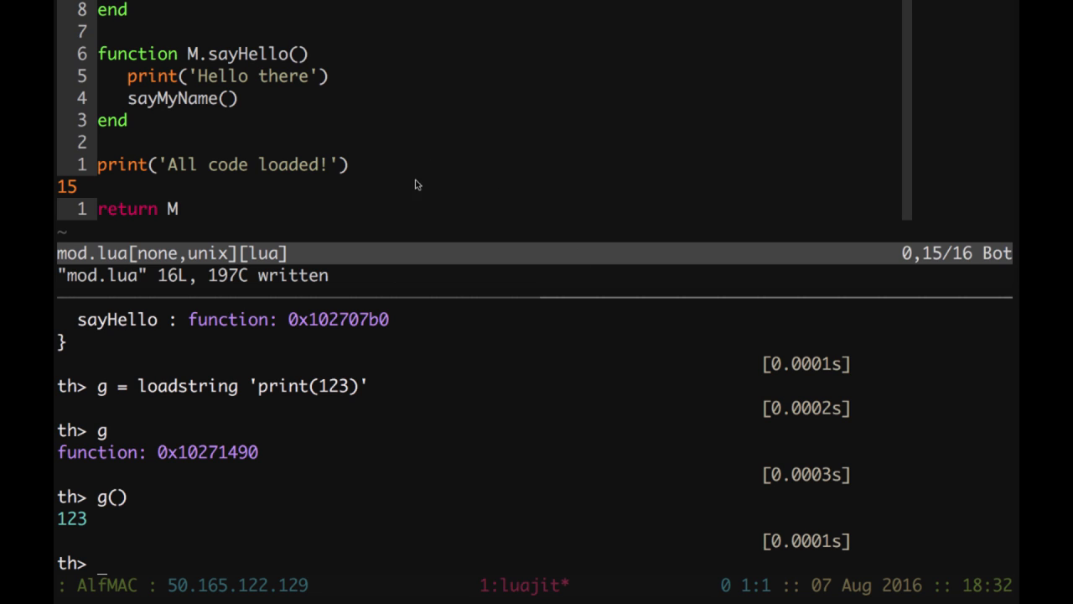